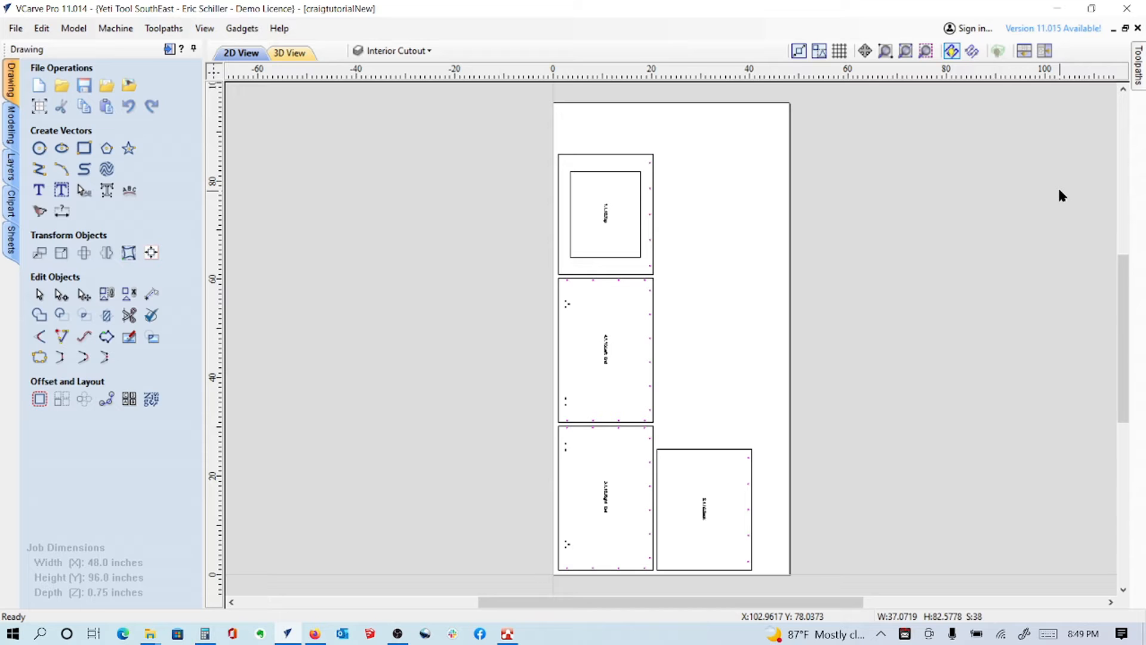
# Group the outline, holes and label of the top, middle and bottom-left parts.
pyautogui.click(398, 50)
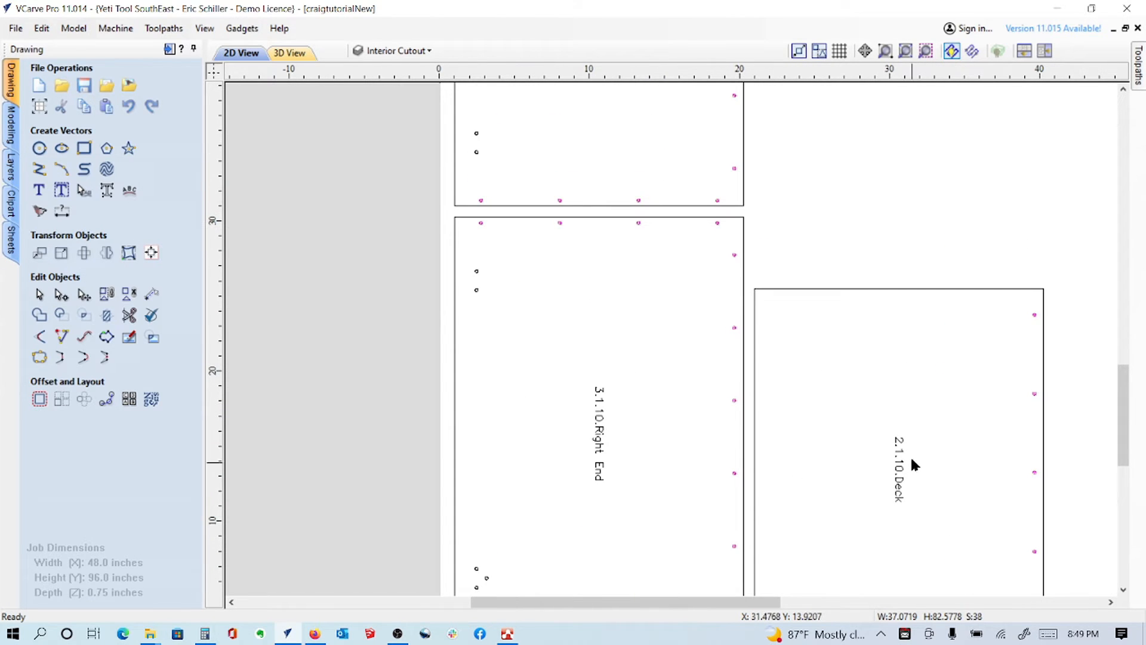
pyautogui.moveTo(601, 365)
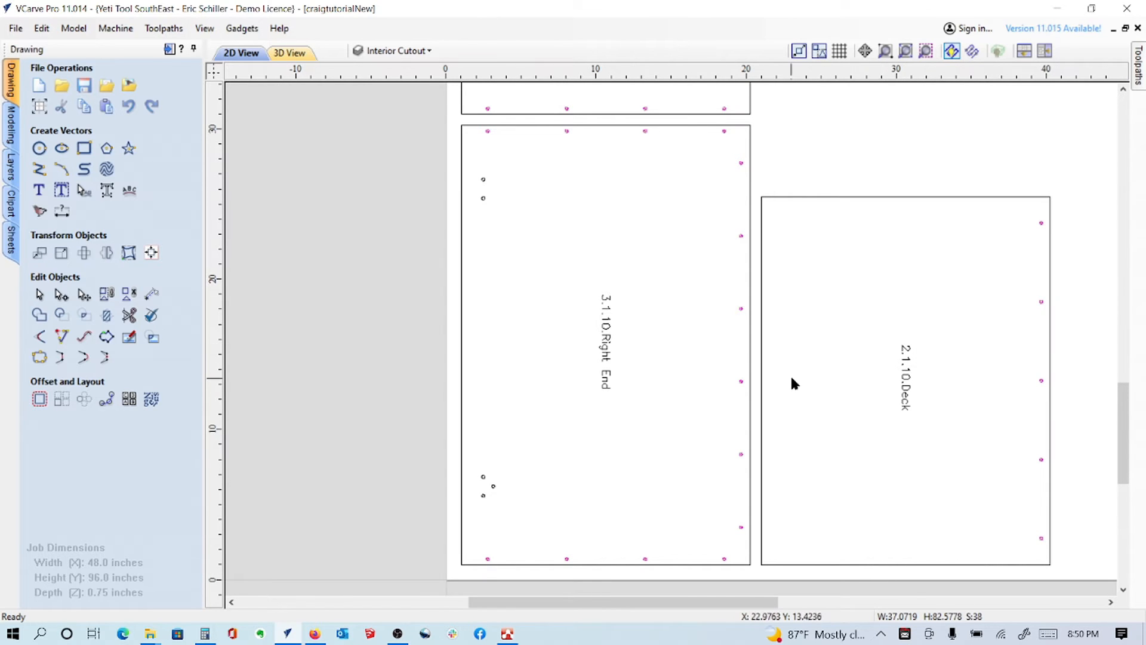
pyautogui.moveTo(610, 342)
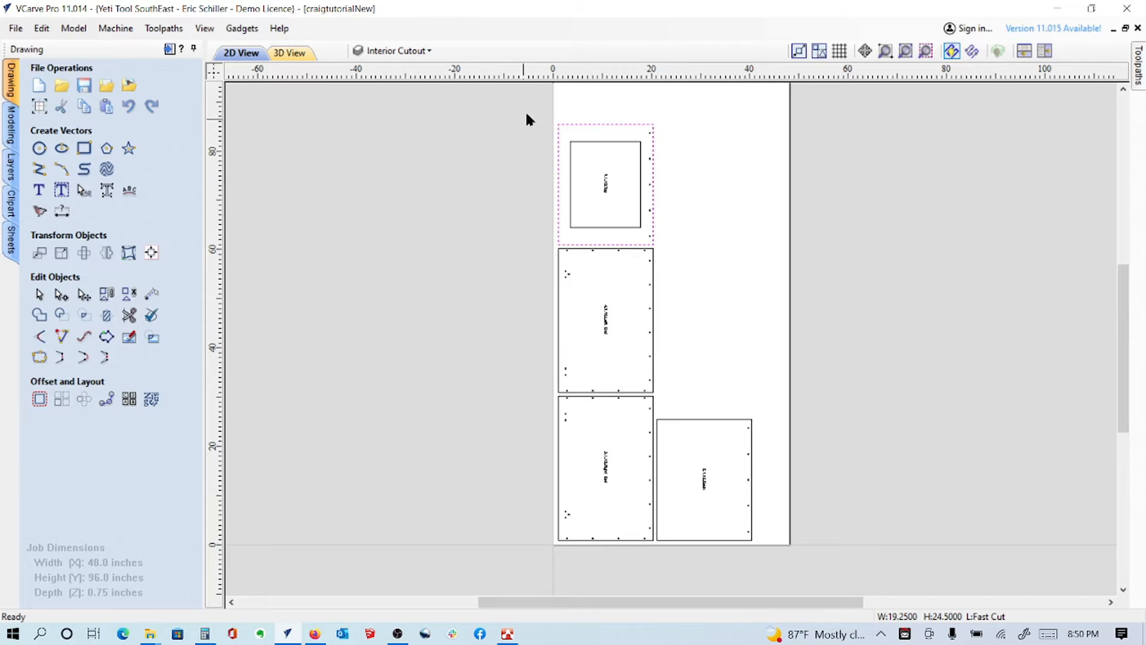
pyautogui.moveTo(530, 119); pyautogui.dragTo(667, 255)
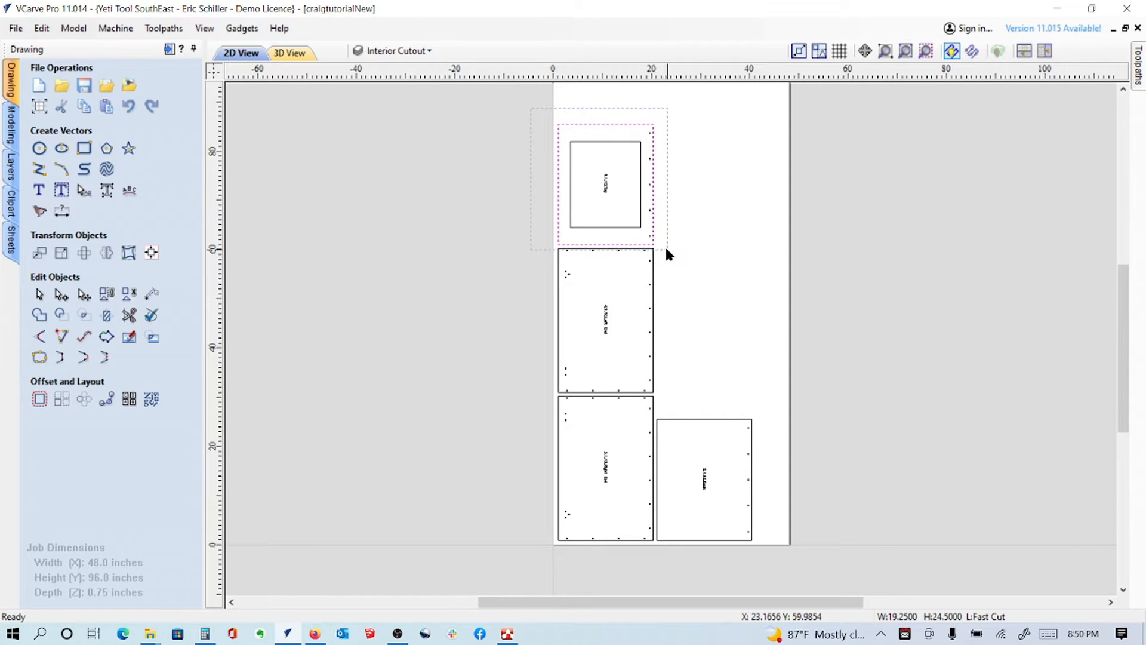
pyautogui.rightClick(651, 185)
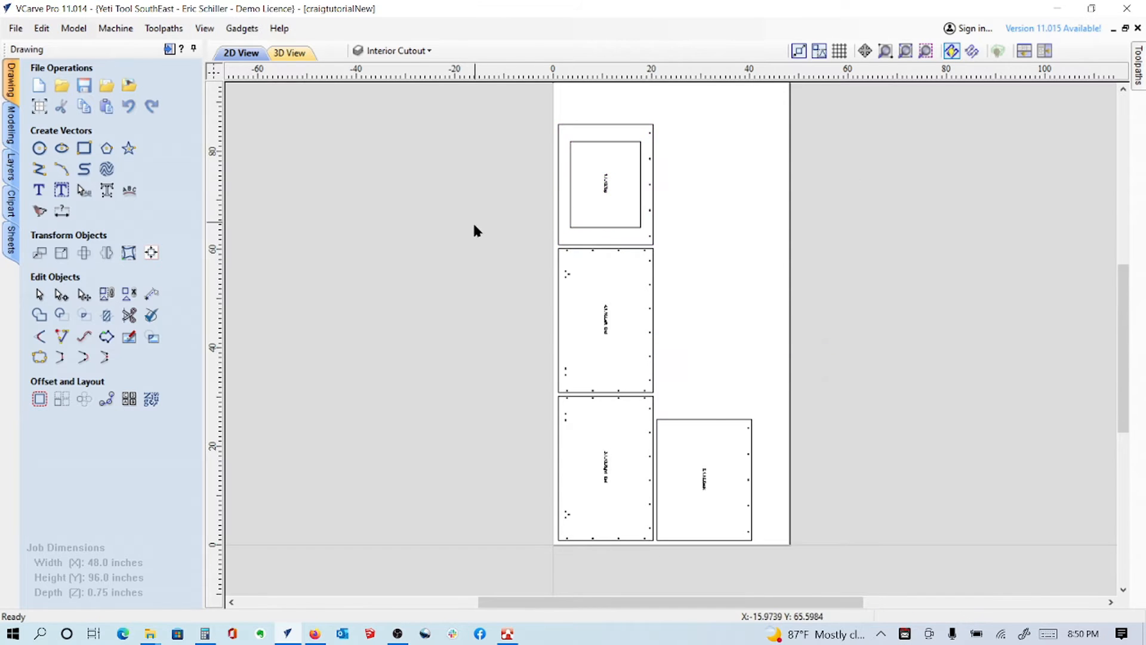
pyautogui.moveTo(479, 231); pyautogui.dragTo(676, 399)
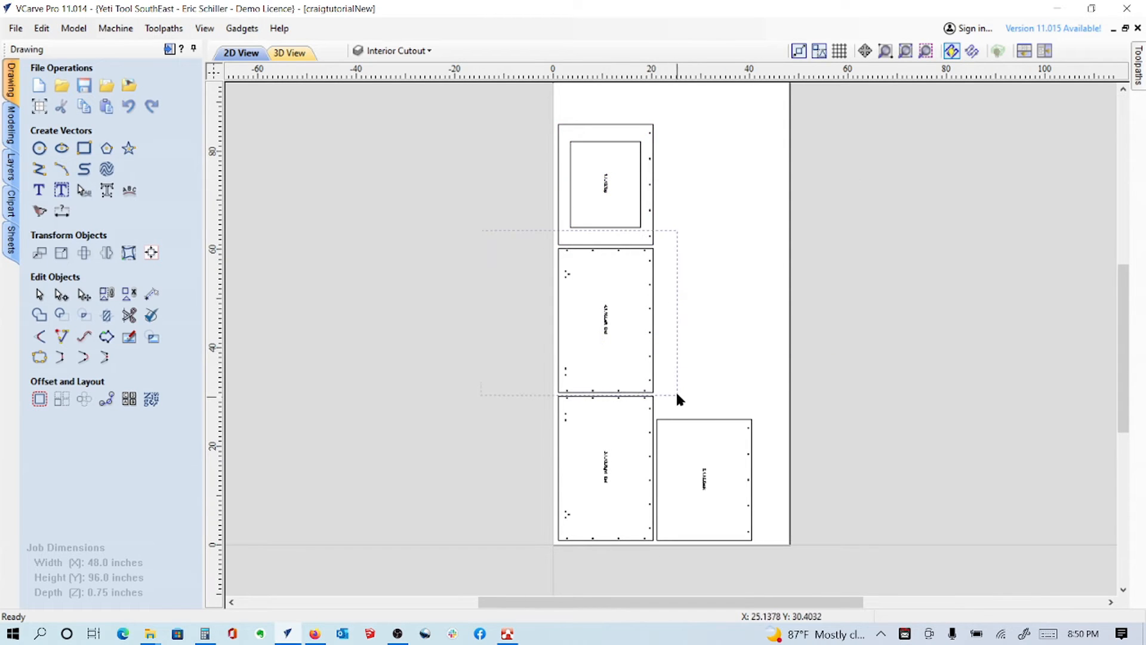
pyautogui.rightClick(605, 322)
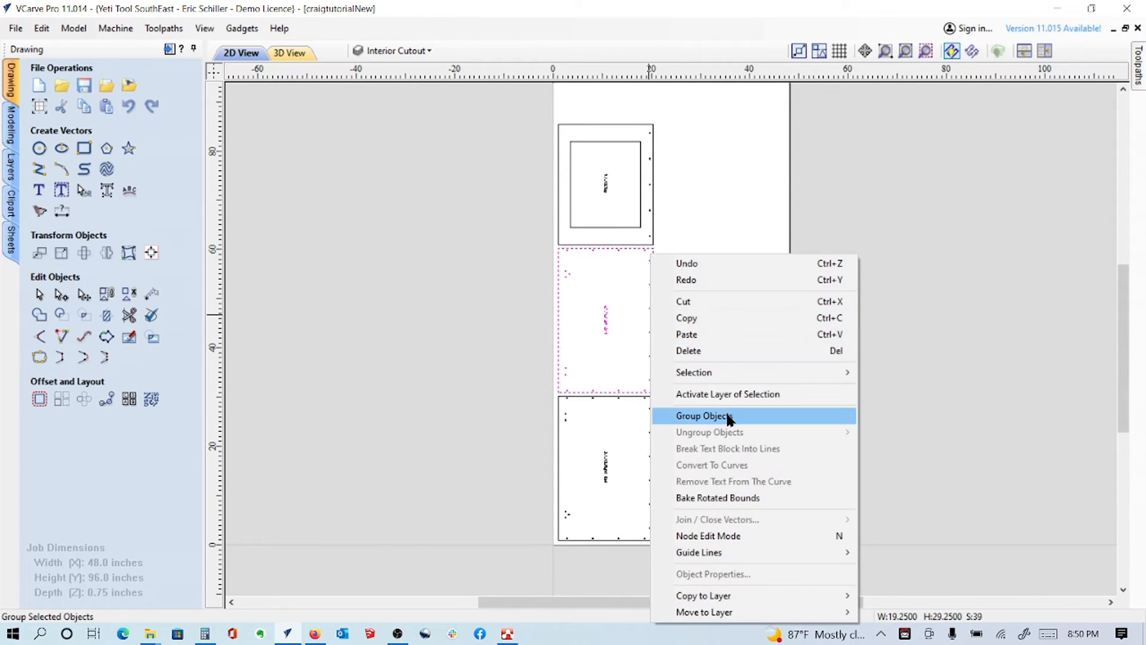
pyautogui.click(703, 415)
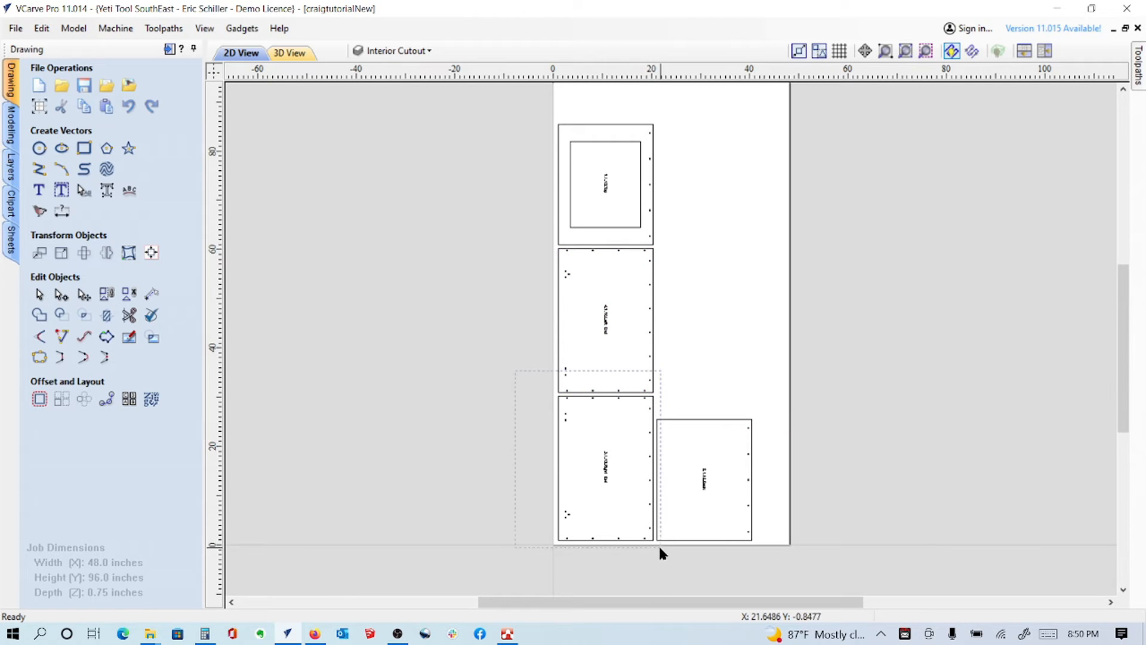
pyautogui.rightClick(605, 468)
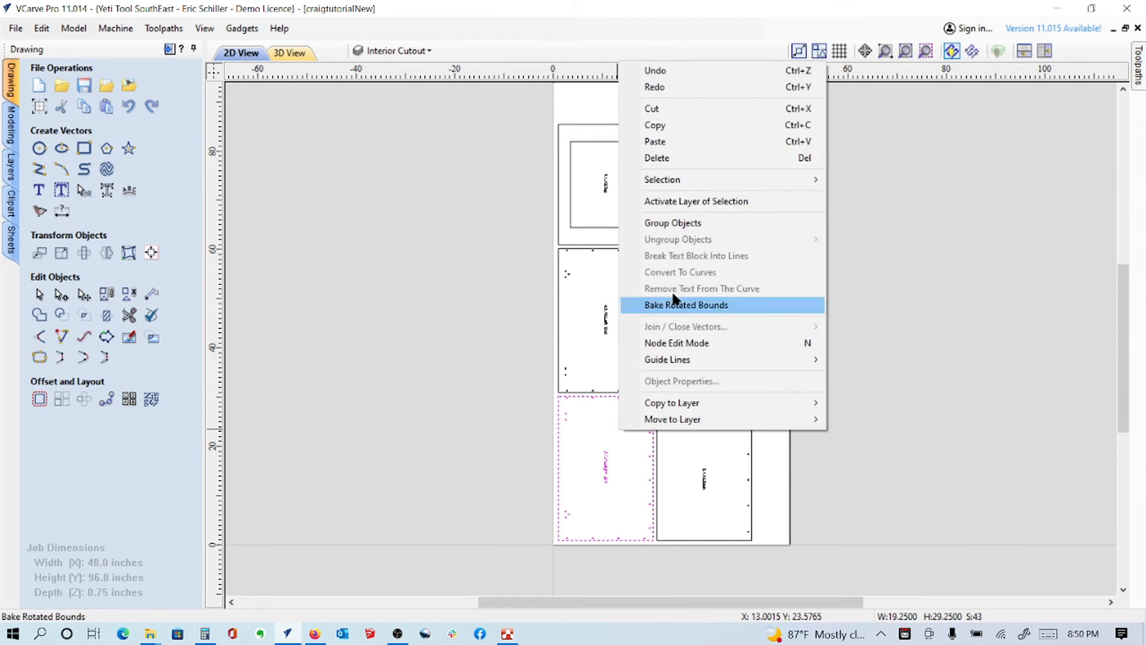
pyautogui.click(685, 305)
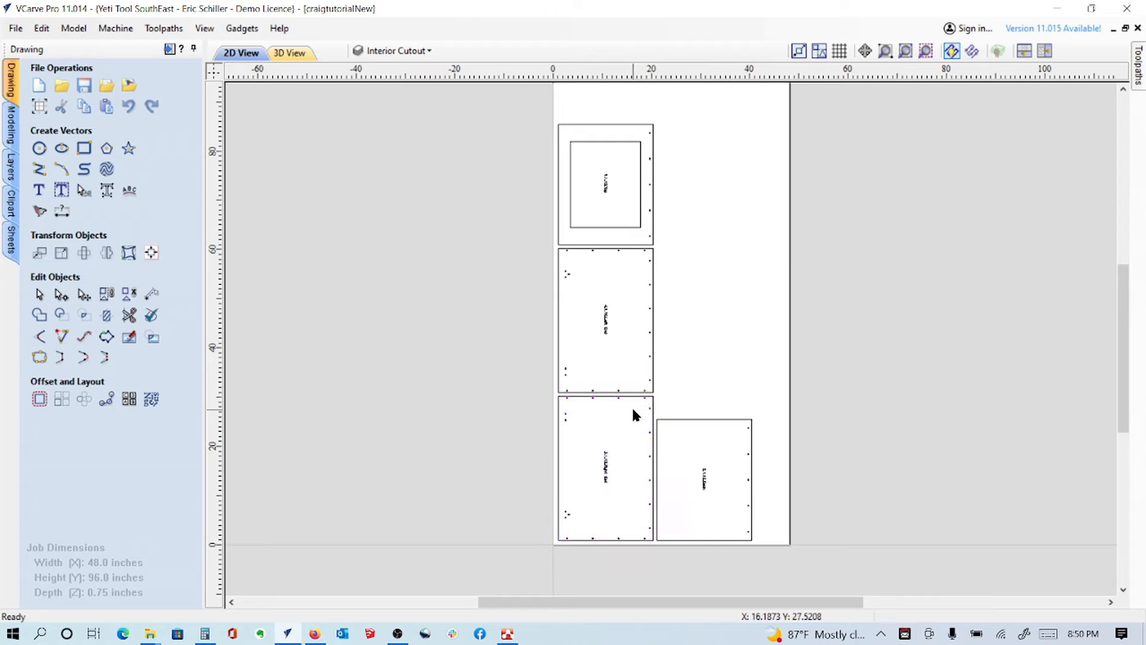
pyautogui.moveTo(611, 434)
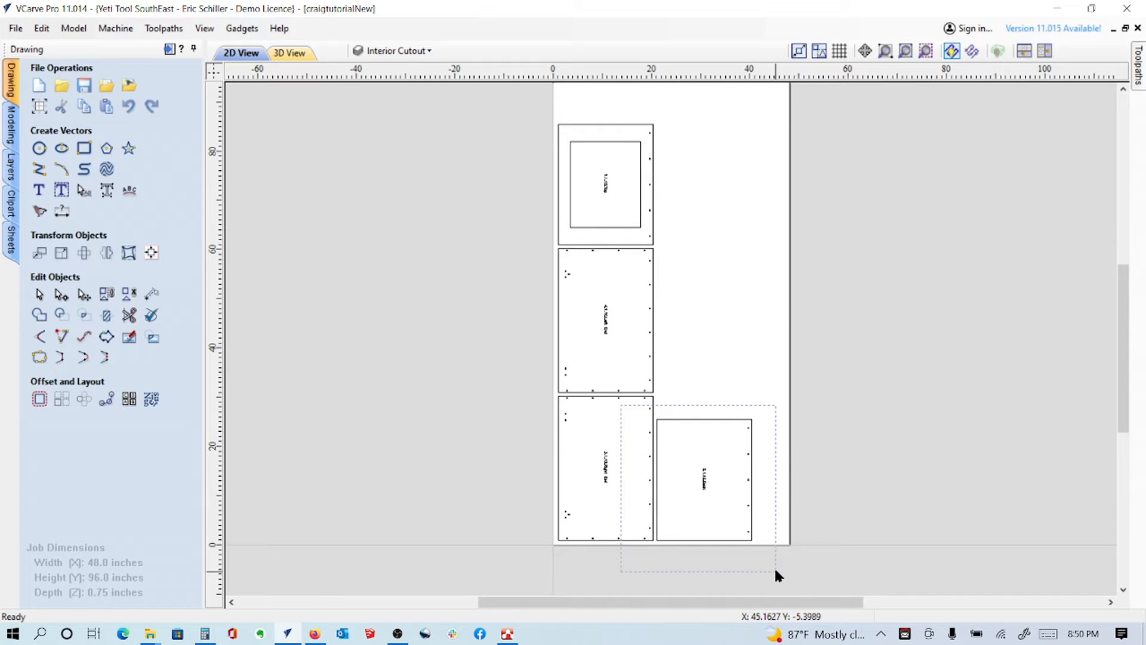
# Click the bottom-right, middle and bottom-left parts to confirm each selects as one group.
pyautogui.click(702, 475)
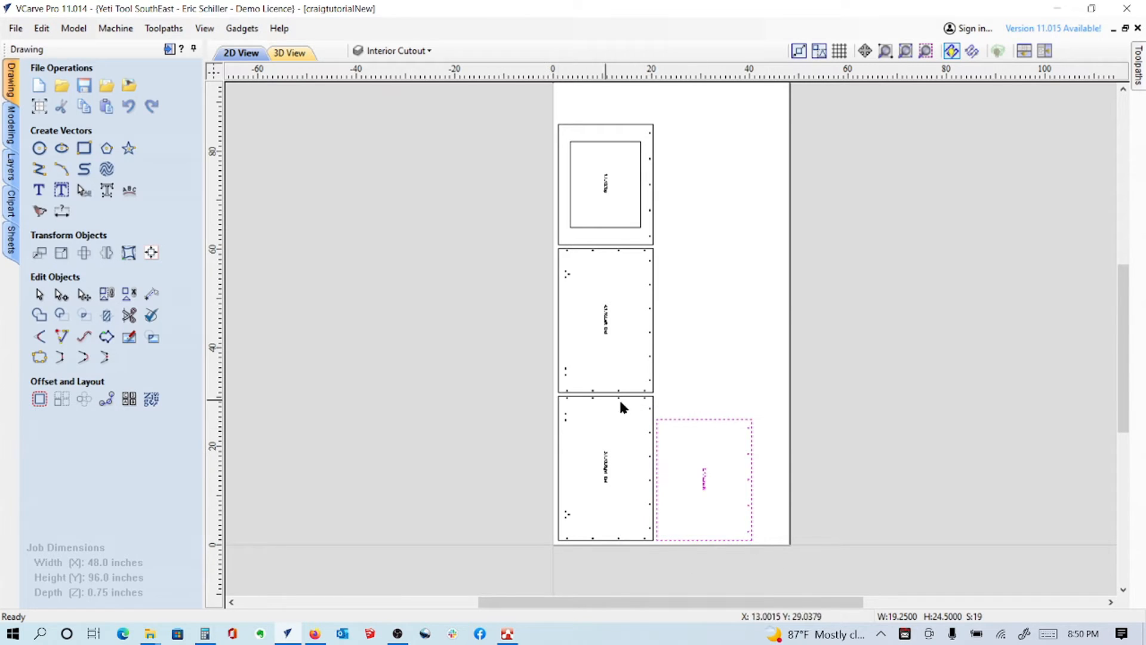
pyautogui.moveTo(635, 411)
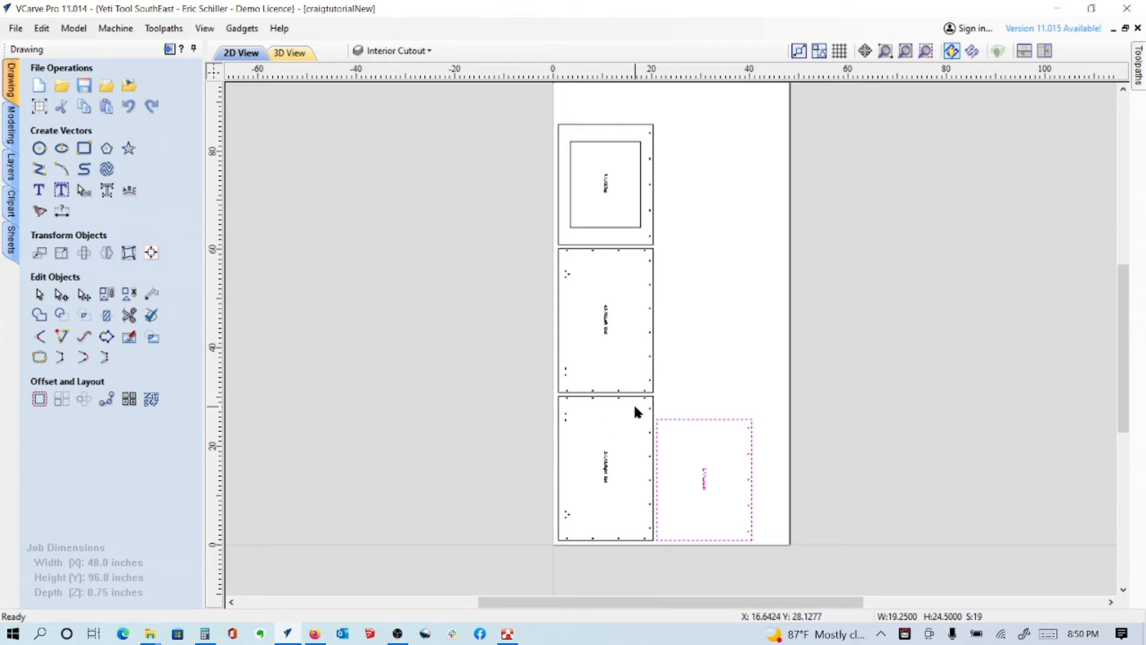
pyautogui.moveTo(572, 471)
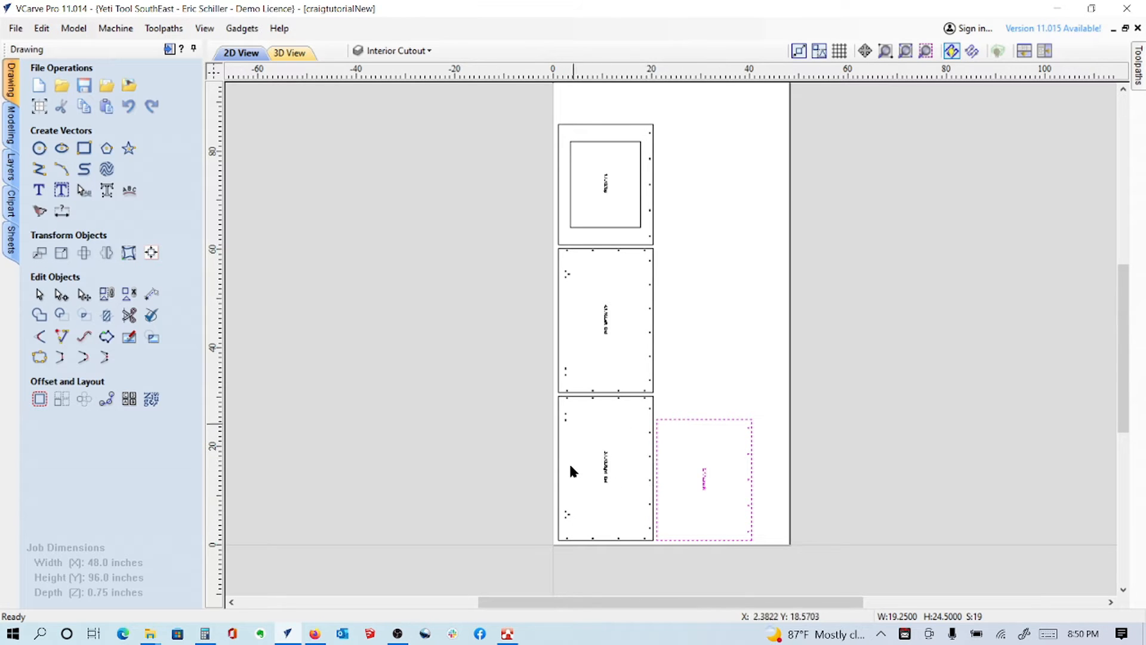
pyautogui.moveTo(616, 418)
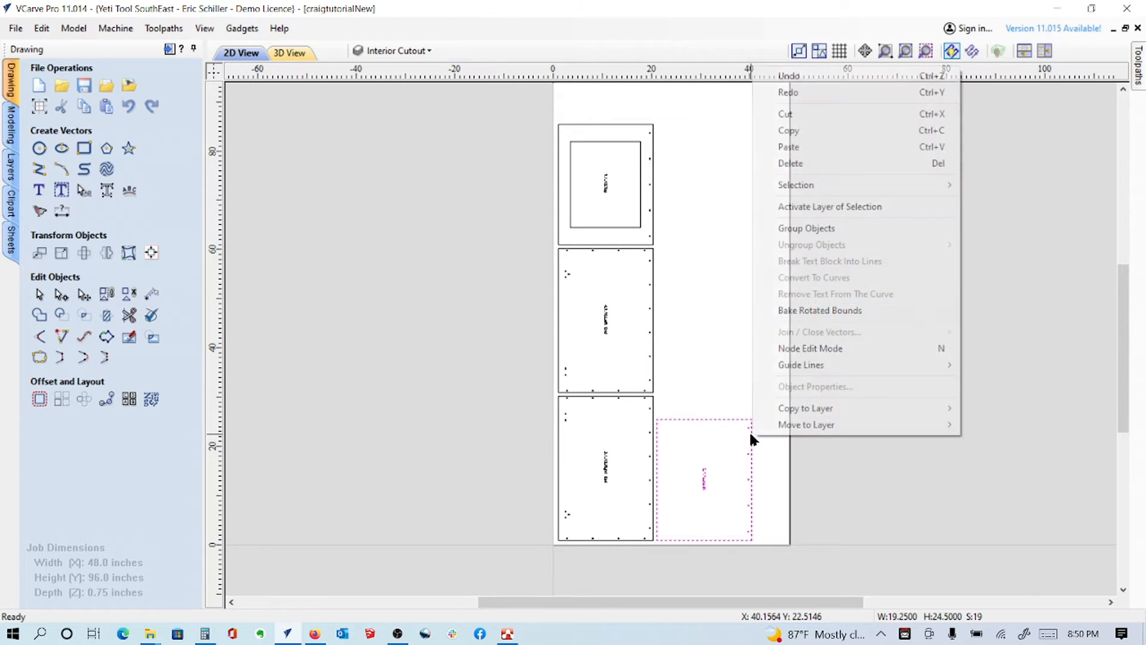
pyautogui.click(679, 253)
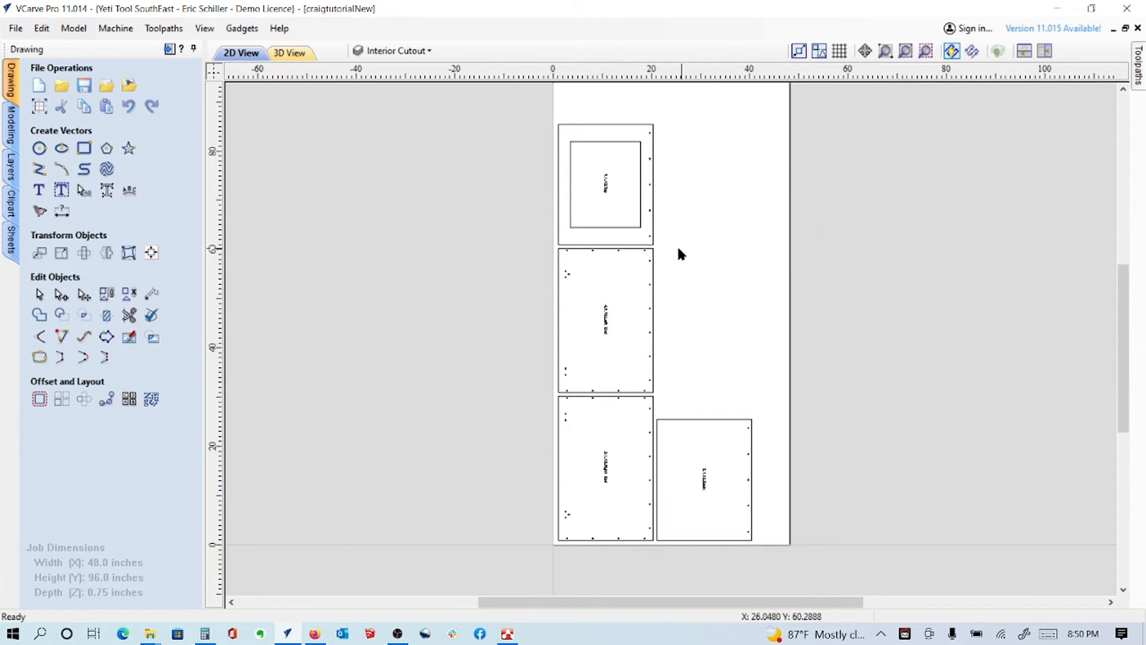
pyautogui.click(605, 318)
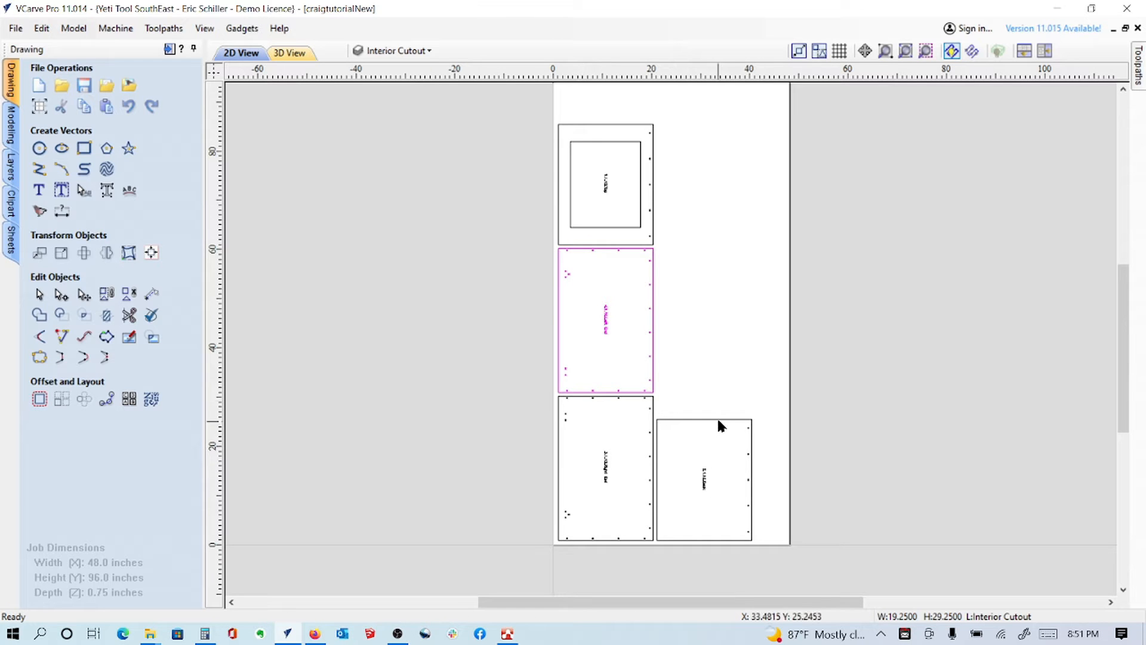
pyautogui.click(703, 478)
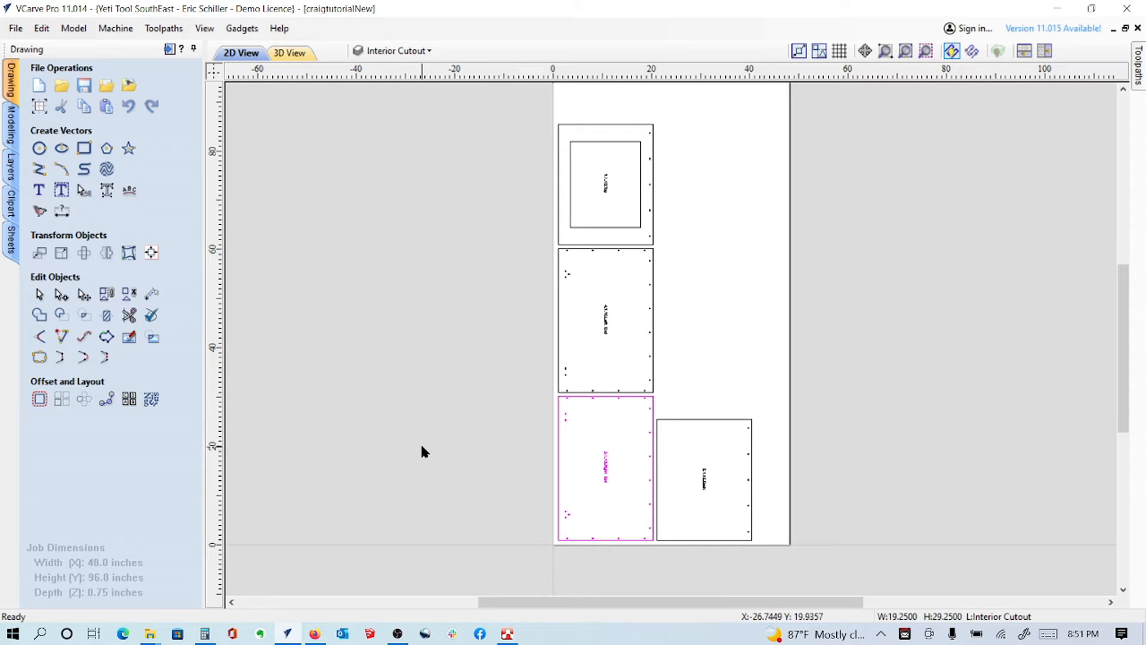
pyautogui.moveTo(395, 412)
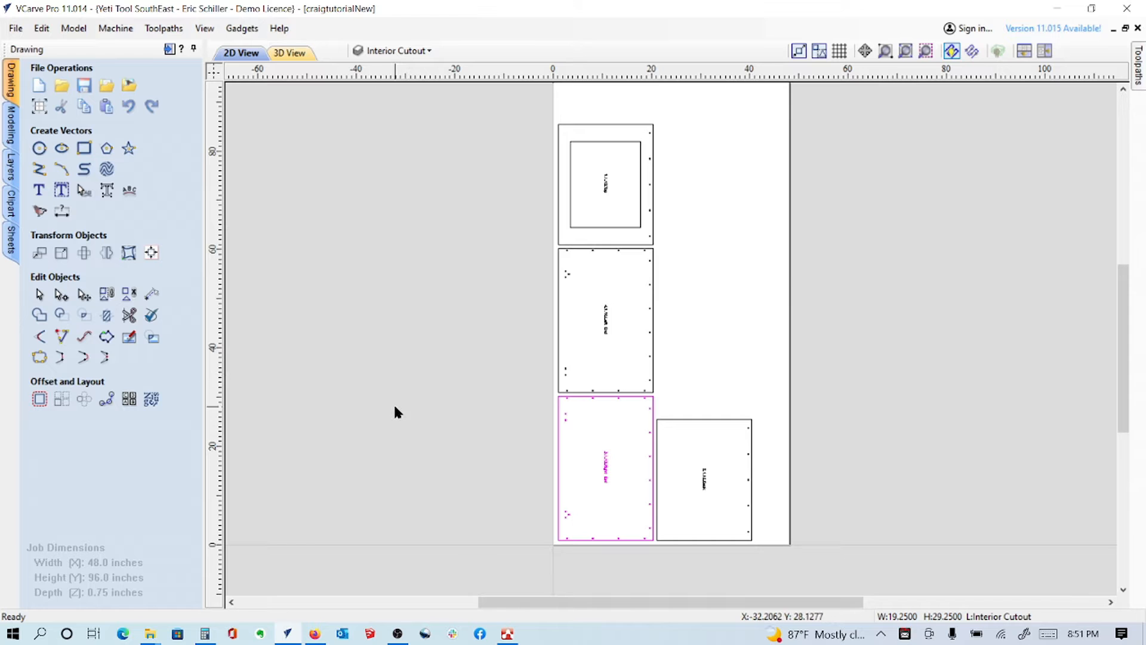
# Browse CabinetSense's homepage dimensioning and submittal drawing features, then bring up the window switcher.
pyautogui.press('alt+tab')
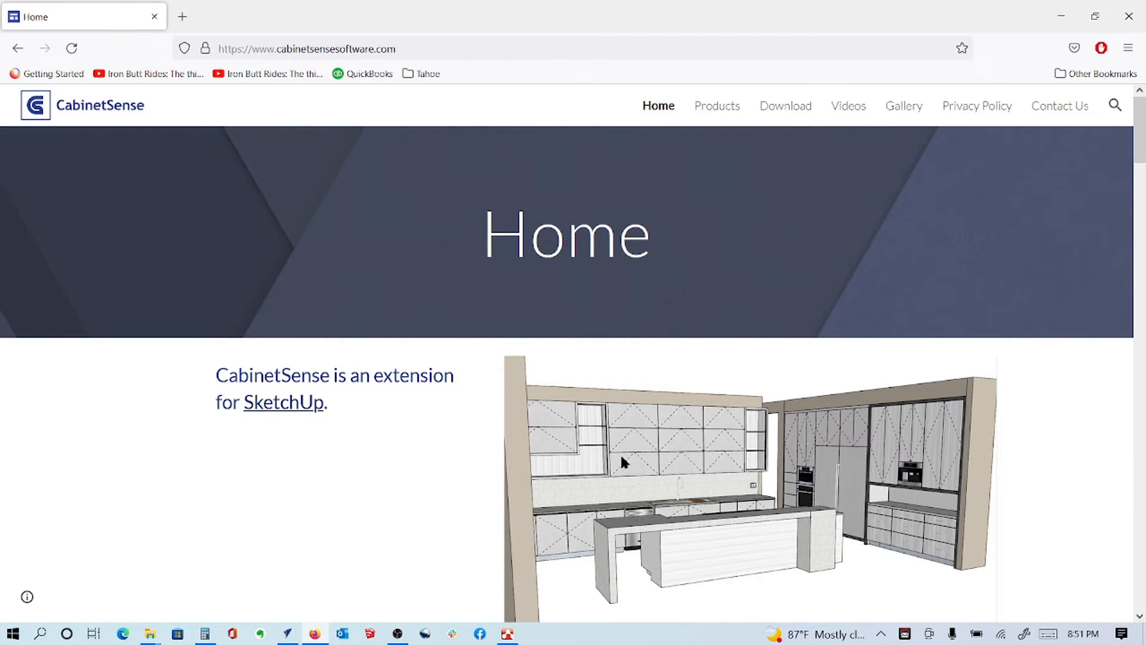
pyautogui.scroll(-3)
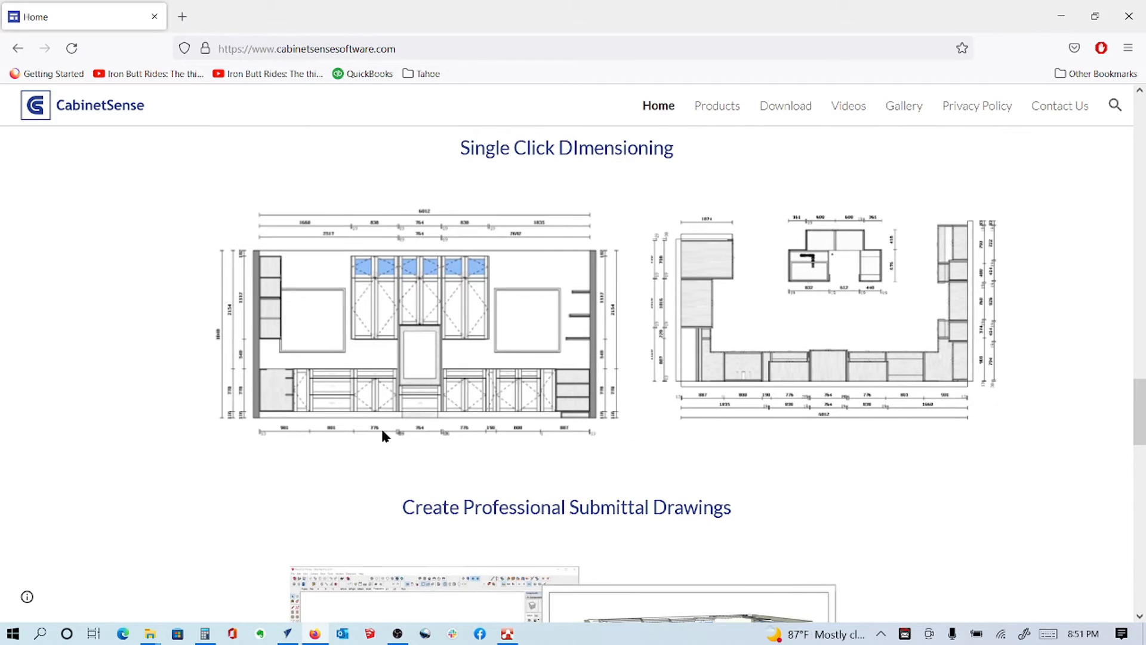
pyautogui.moveTo(1021, 393)
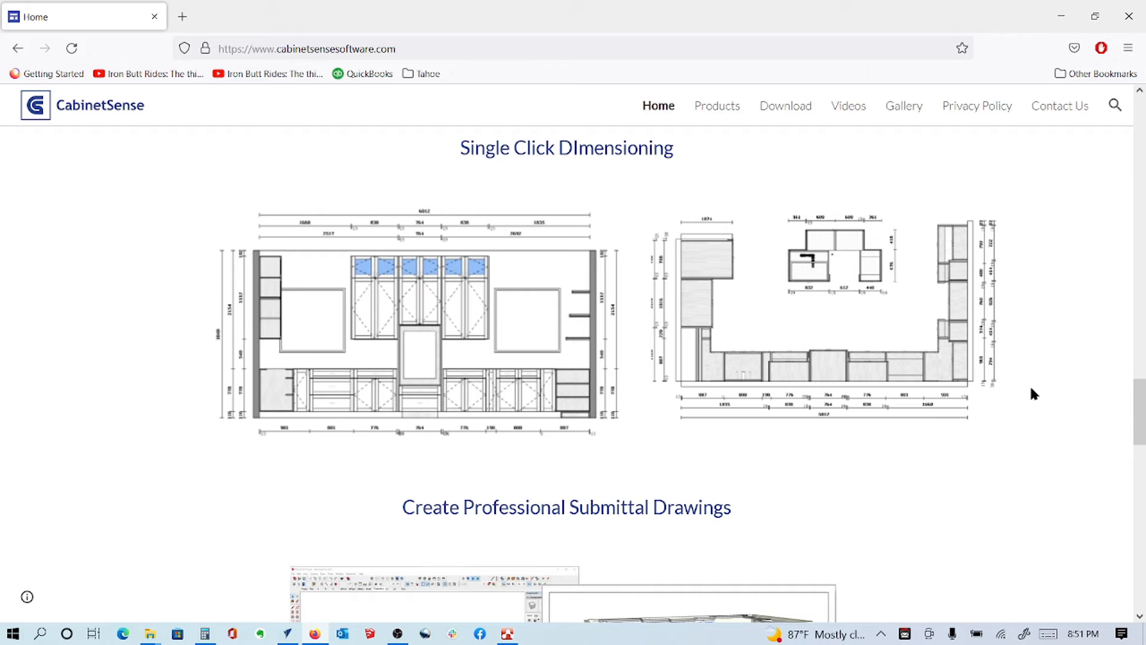
pyautogui.scroll(-3)
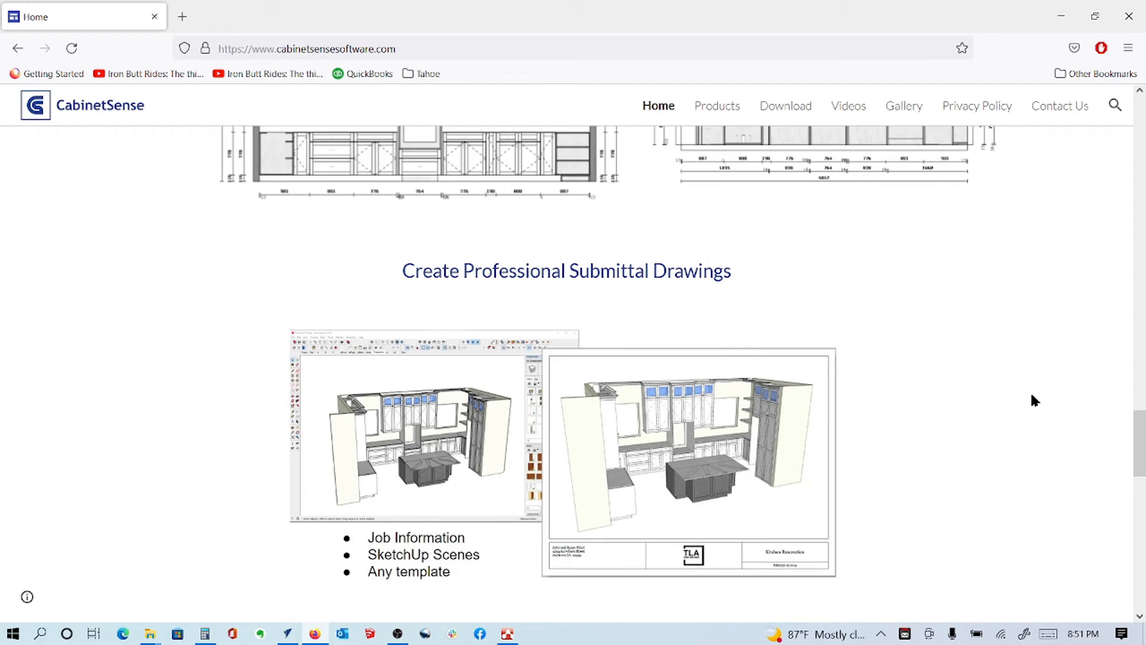
pyautogui.scroll(-3)
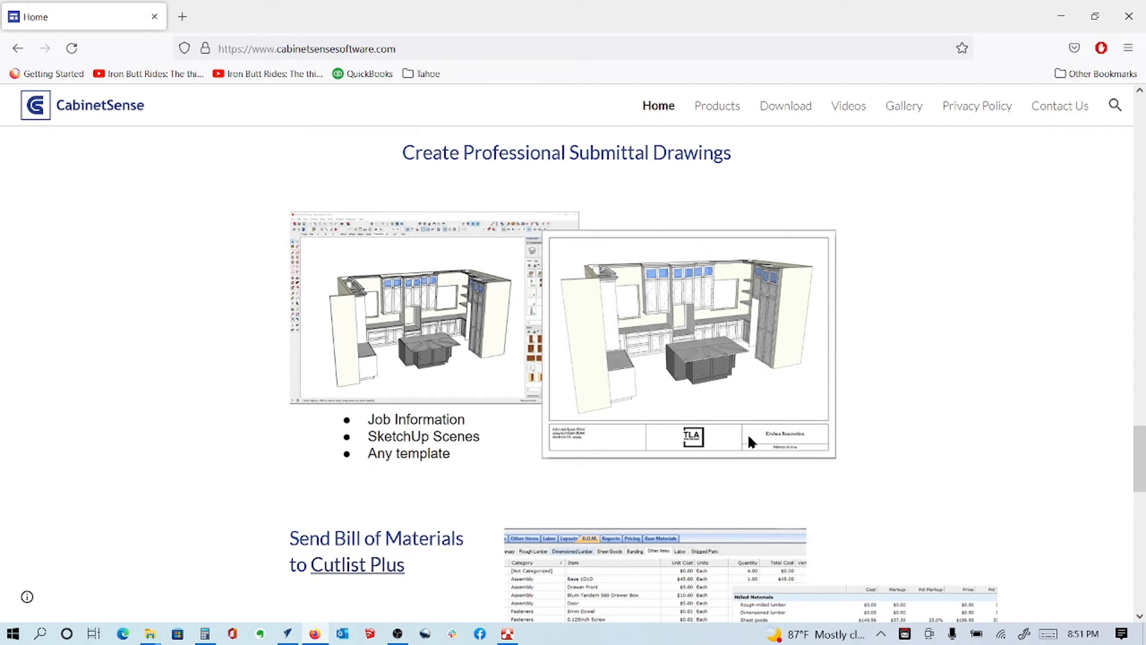
pyautogui.scroll(-3)
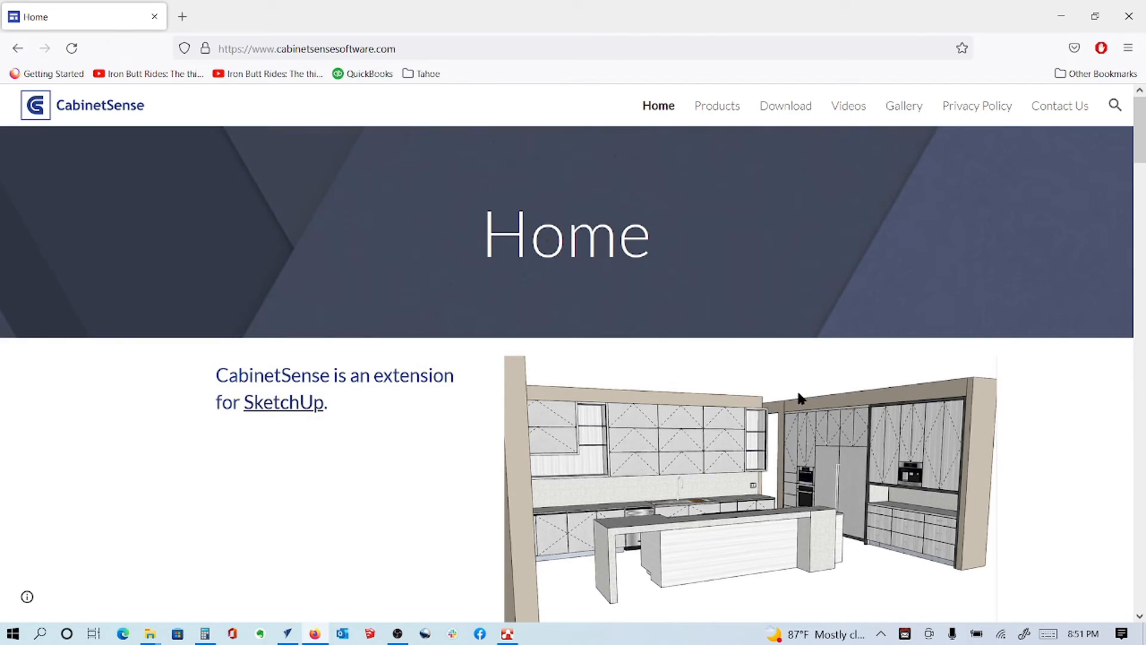
pyautogui.scroll(-3)
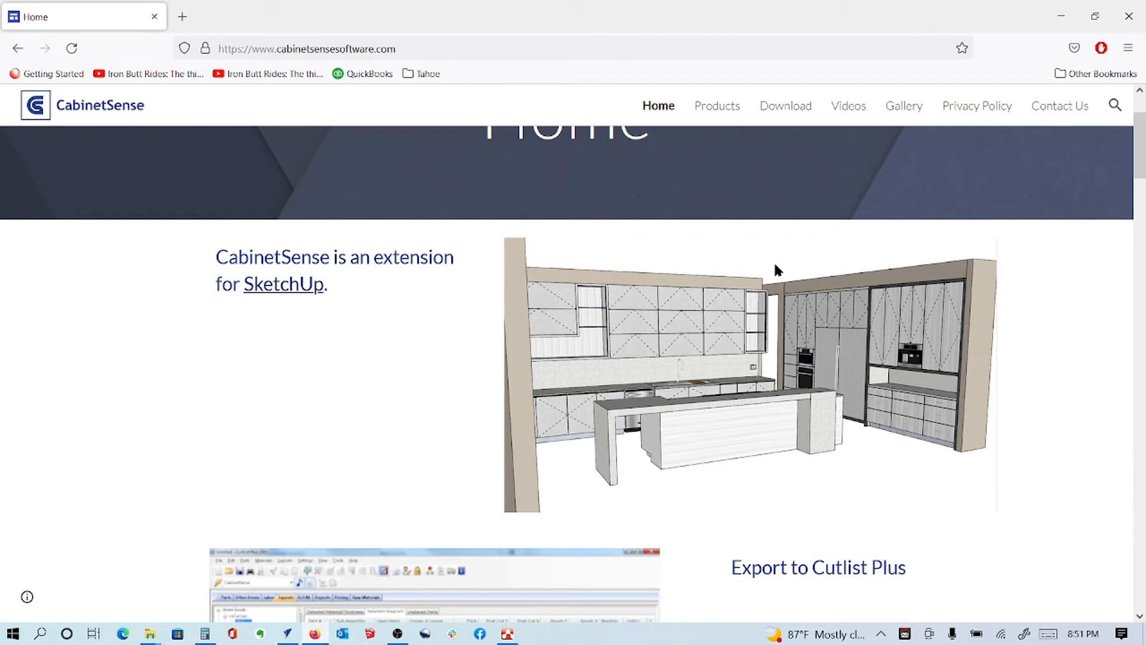
pyautogui.press('Alt+Tab')
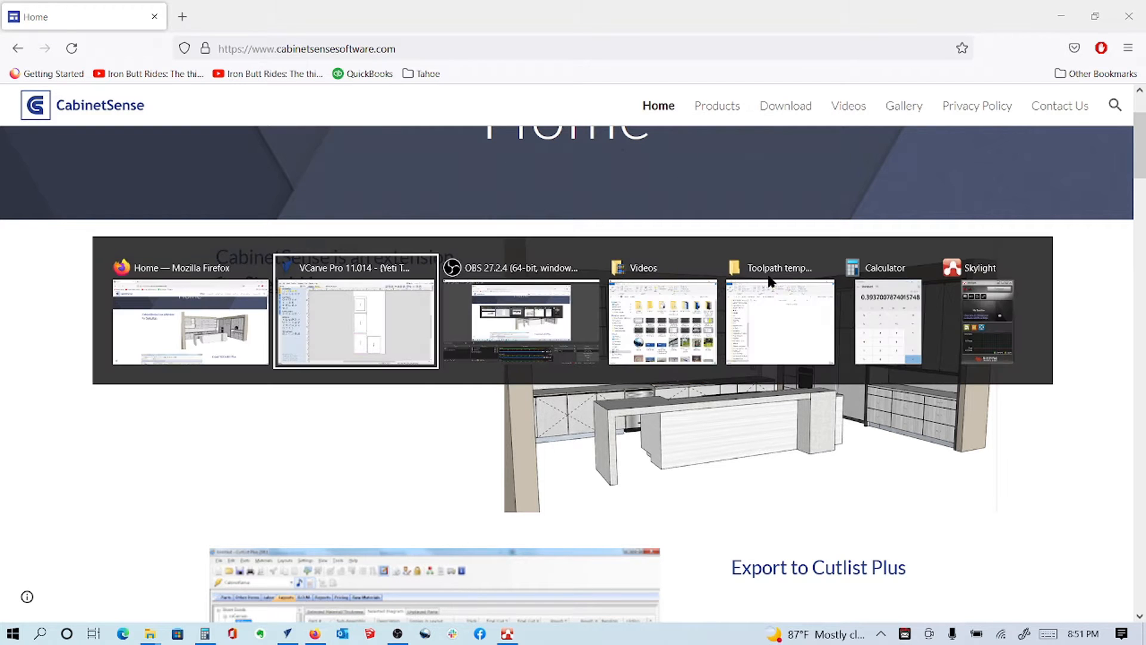
# Return to VCarve Pro and dismiss the nesting settings, leaving the four parts unchanged.
pyautogui.click(355, 311)
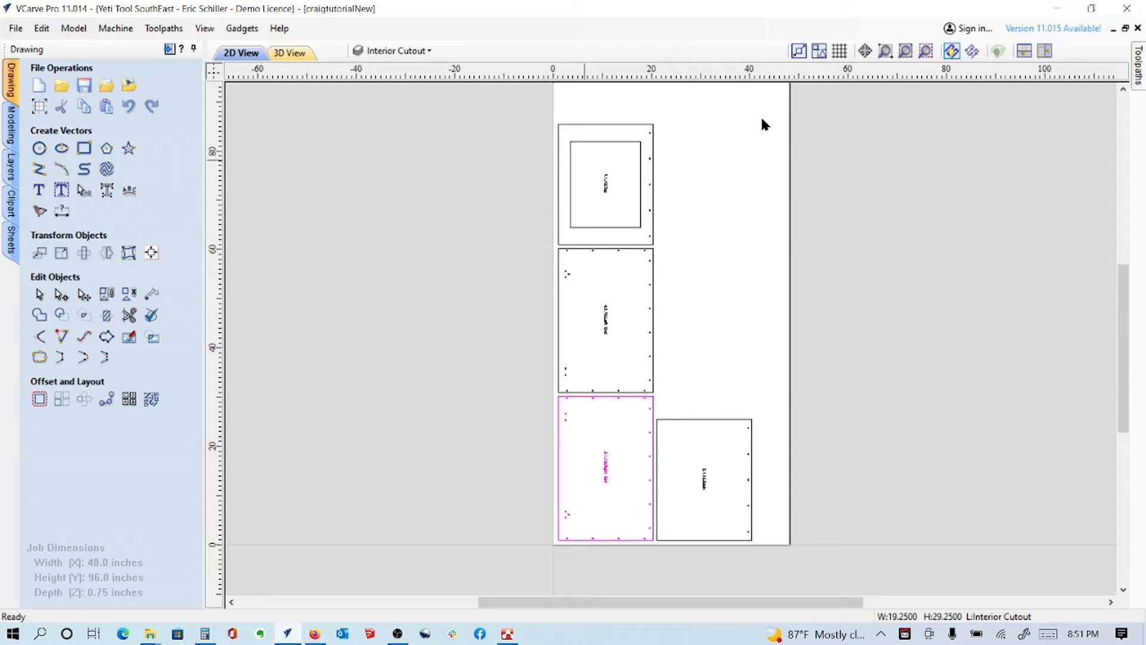
pyautogui.moveTo(542, 268)
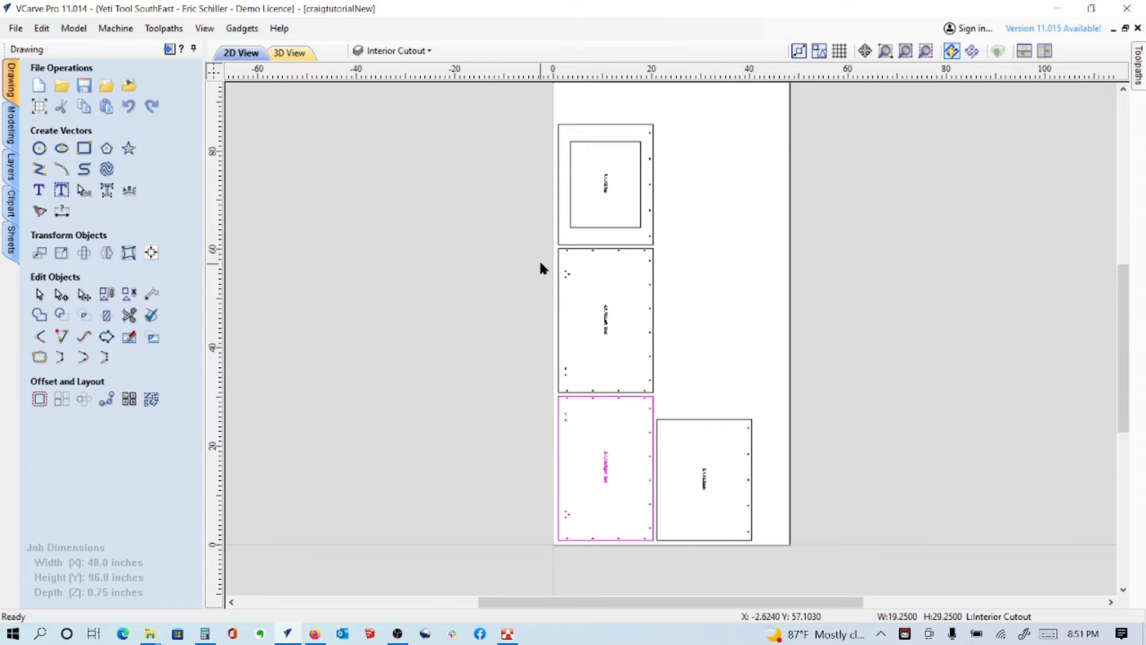
pyautogui.moveTo(576, 163)
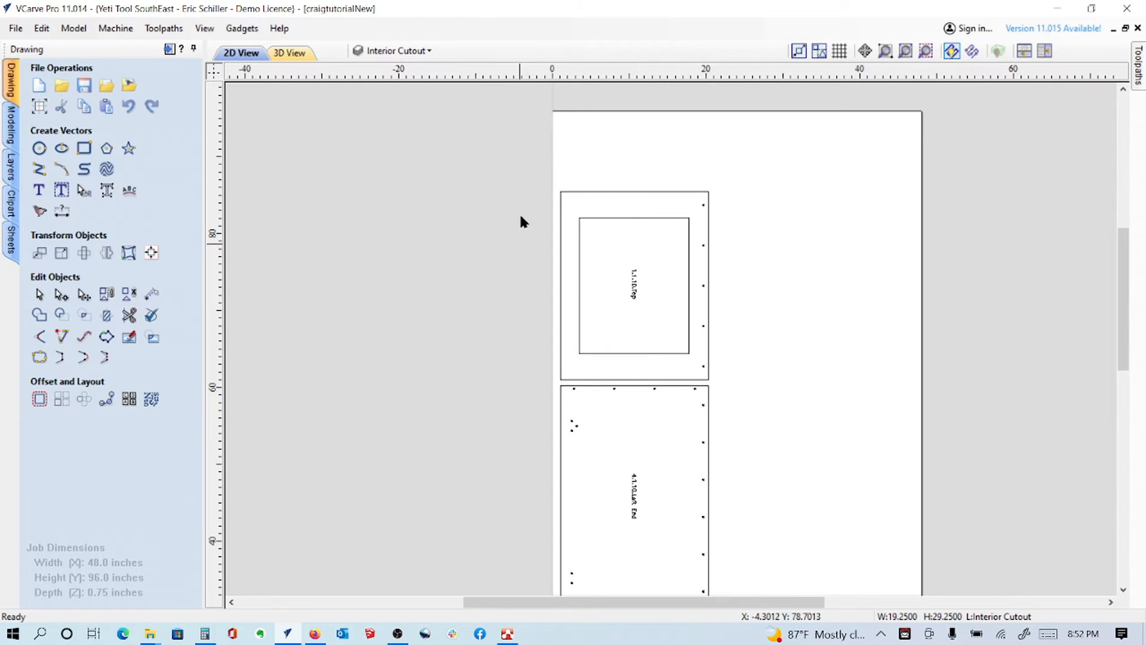
pyautogui.moveTo(489, 283)
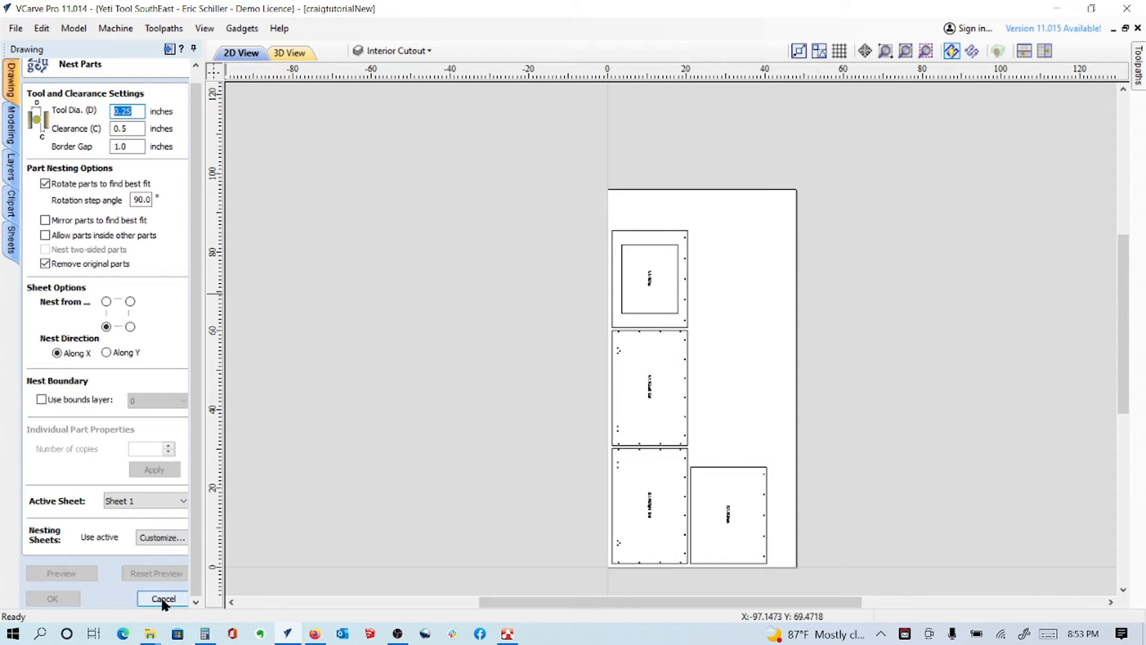
pyautogui.click(162, 598)
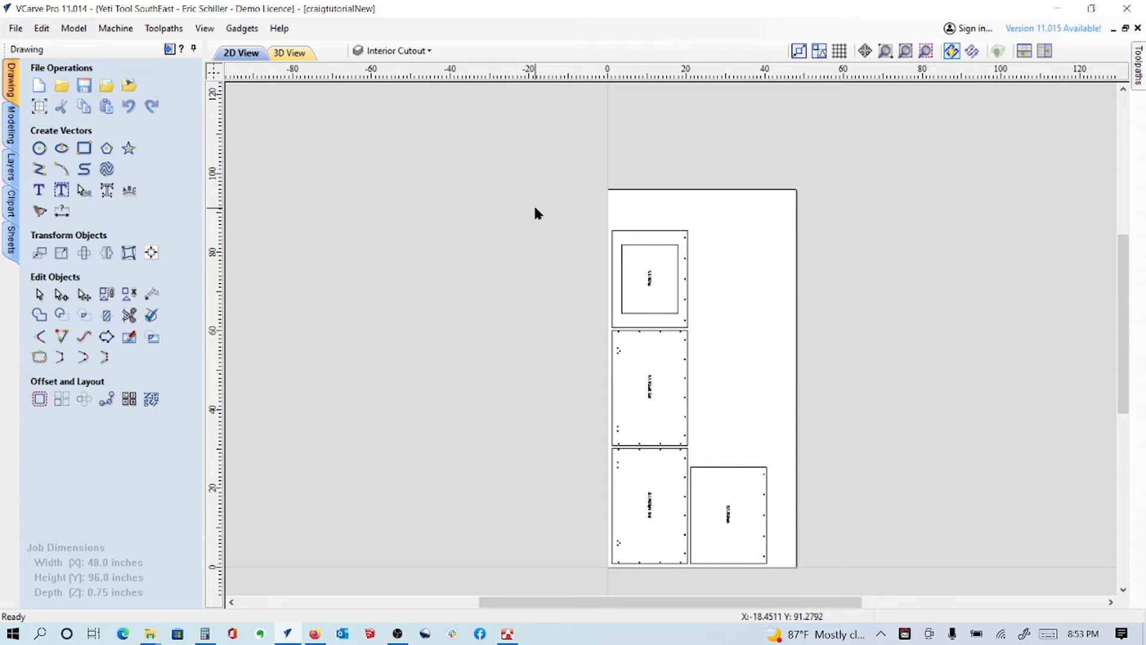
# Ungroup all nested parts onto their original layers, then select the inner rectangle and middle outline.
pyautogui.click(398, 51)
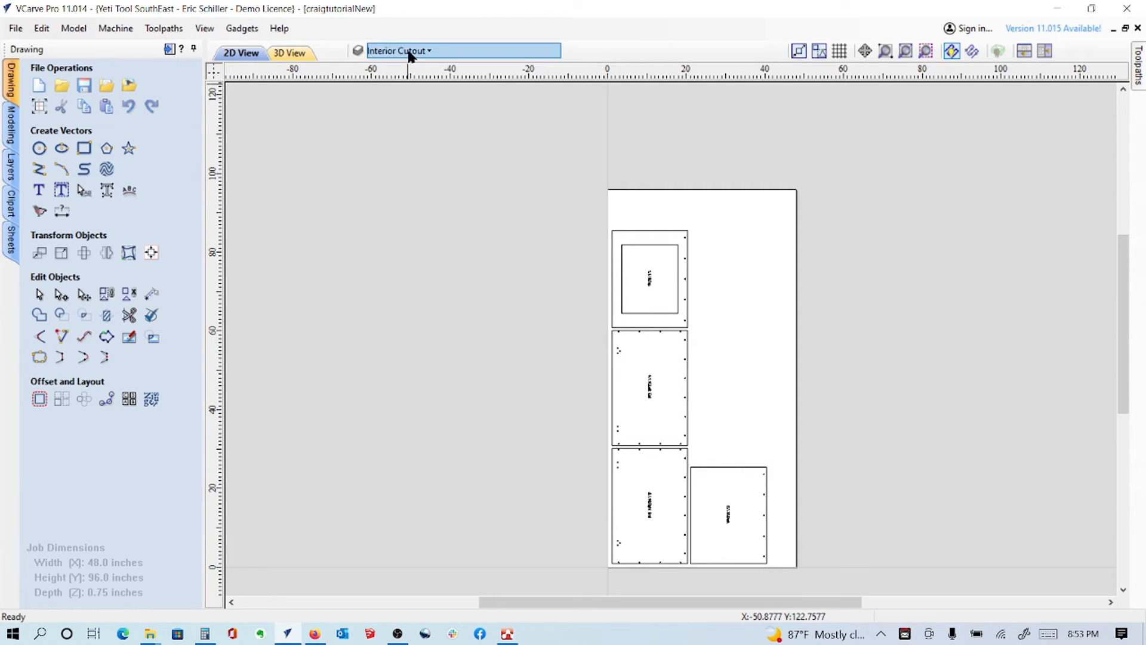
pyautogui.click(398, 50)
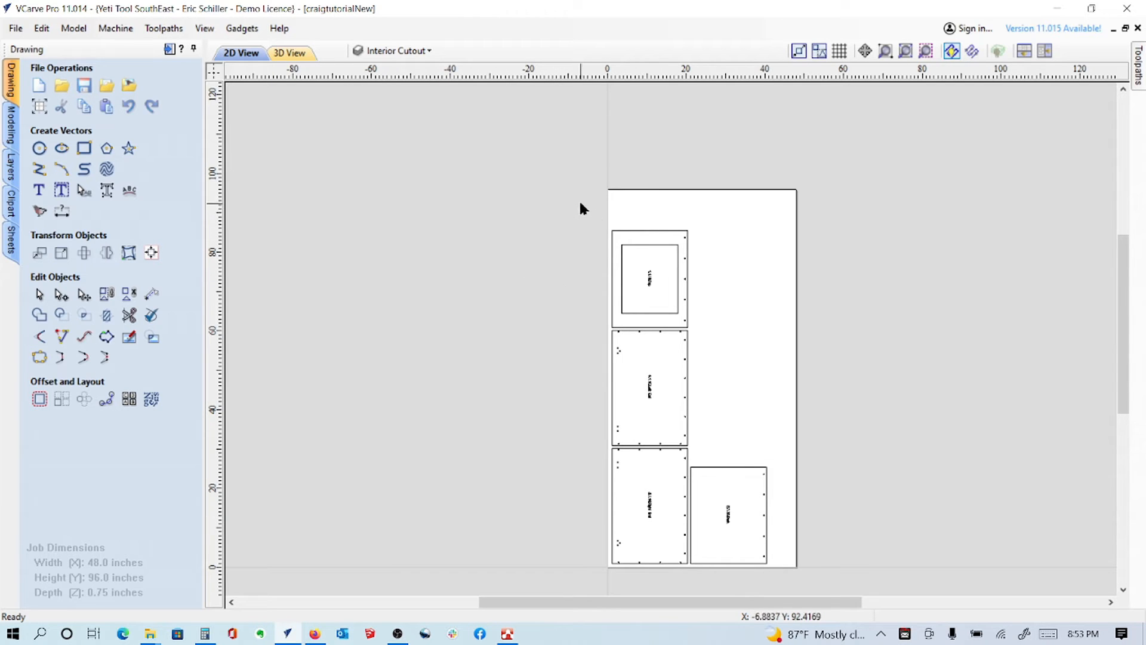
pyautogui.click(649, 280)
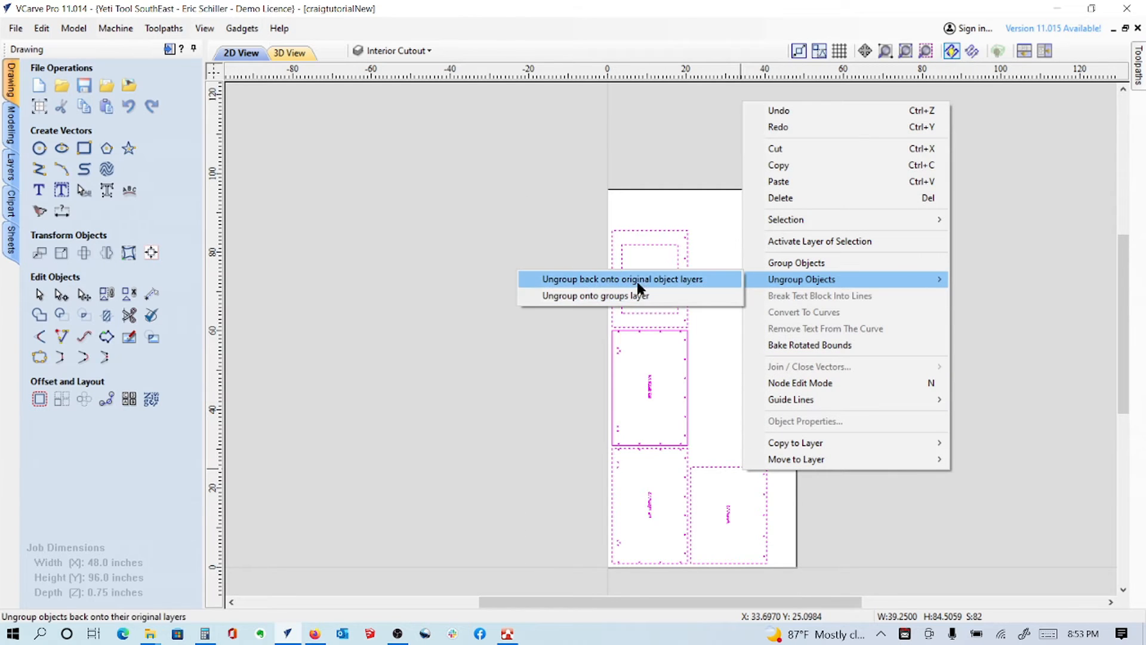
pyautogui.click(622, 280)
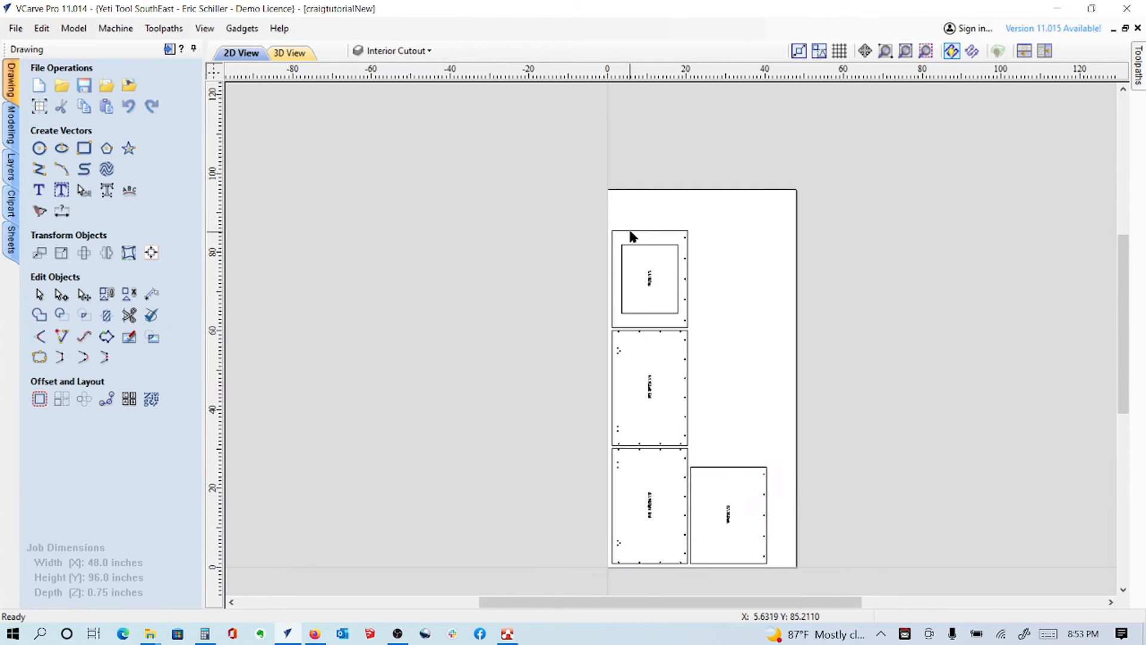
pyautogui.click(649, 280)
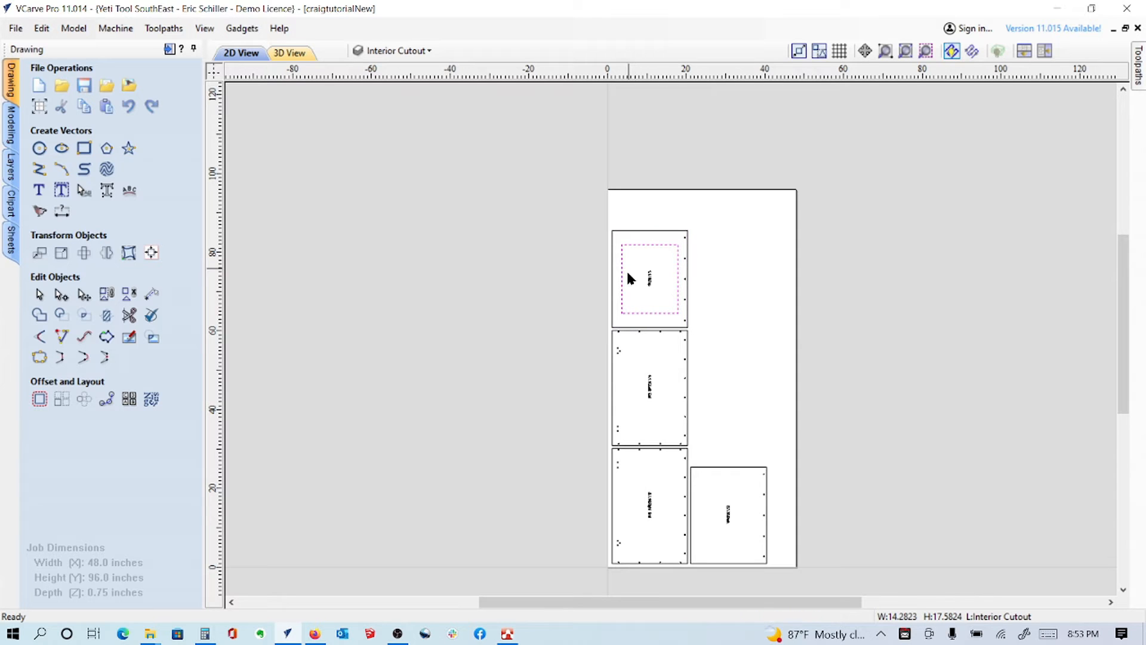
pyautogui.click(648, 386)
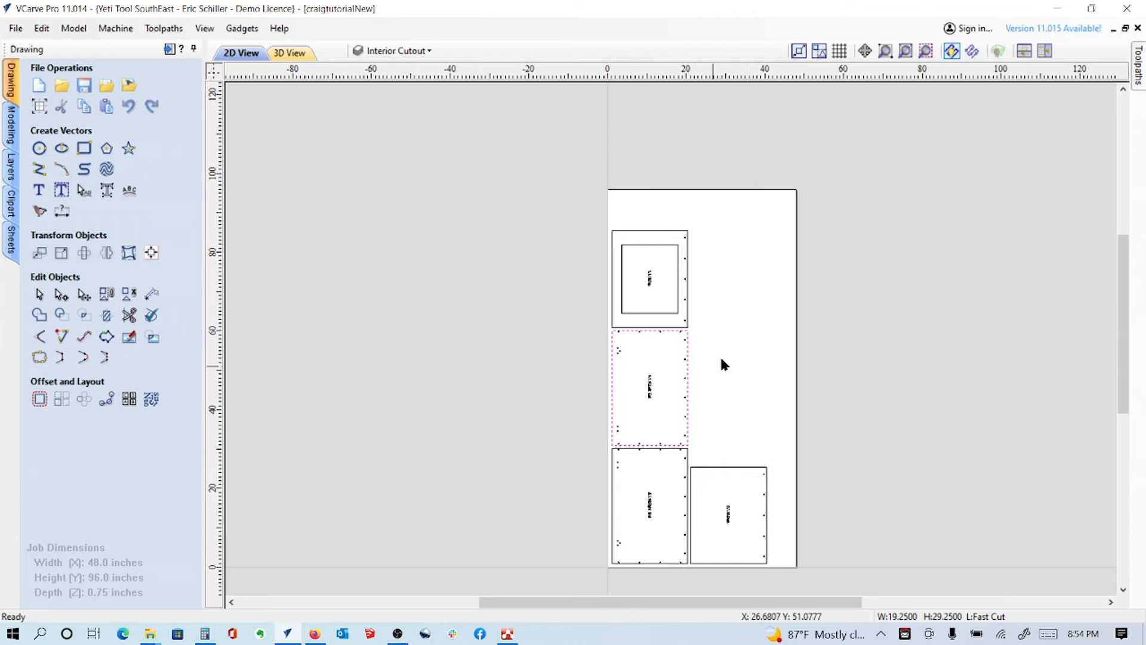
pyautogui.moveTo(520, 294)
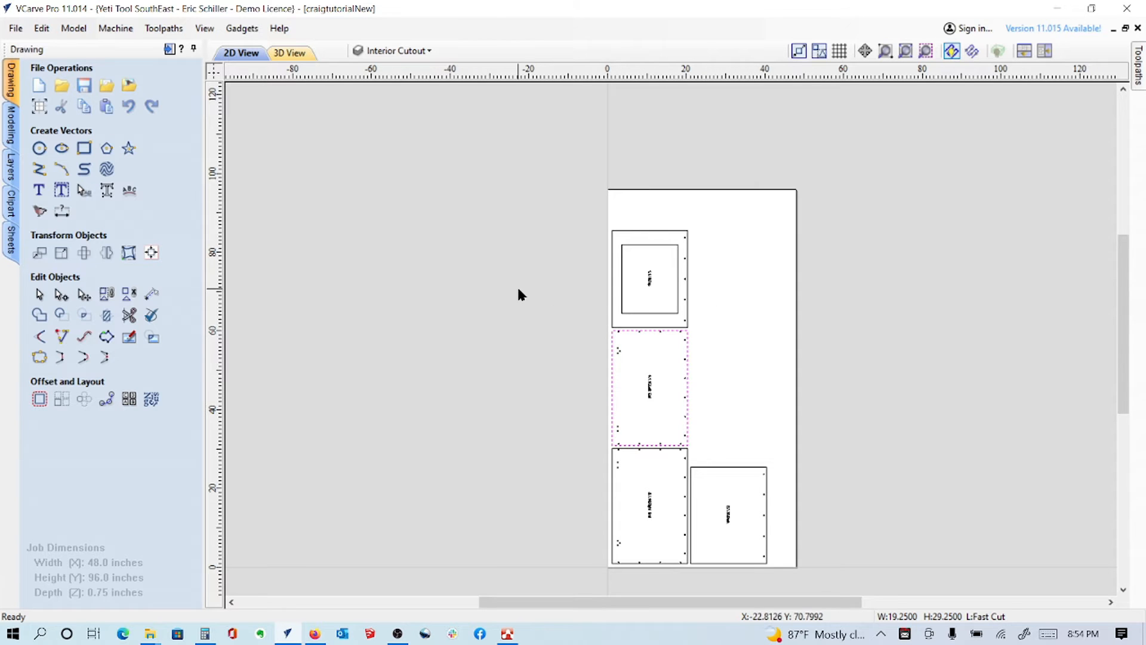
pyautogui.click(398, 51)
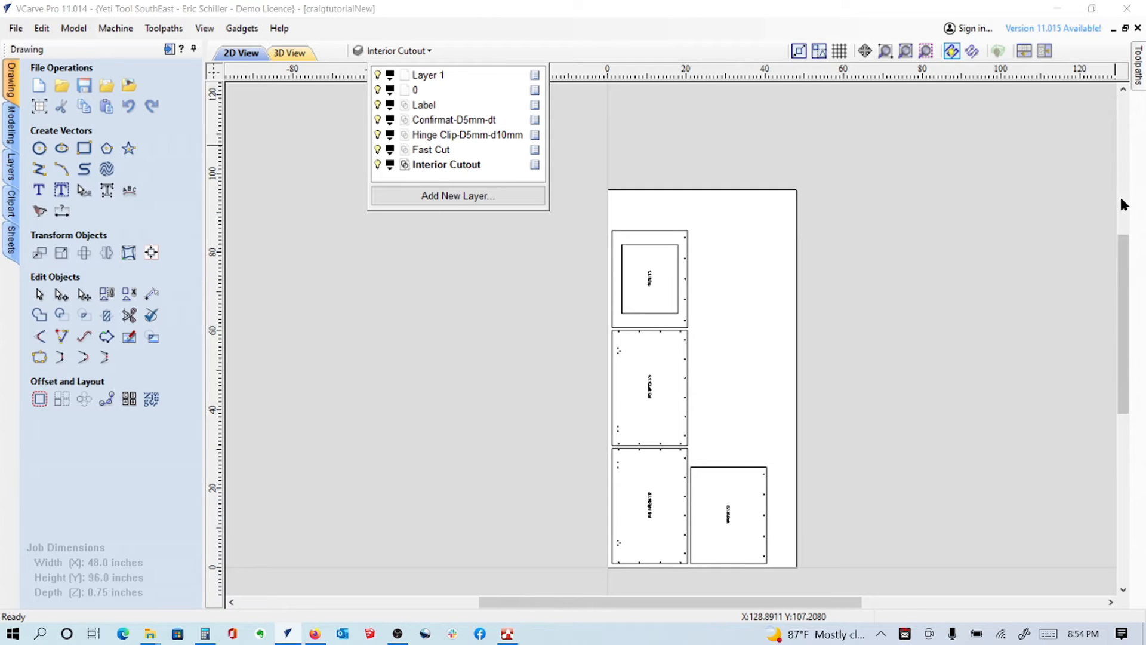
pyautogui.moveTo(1112, 192)
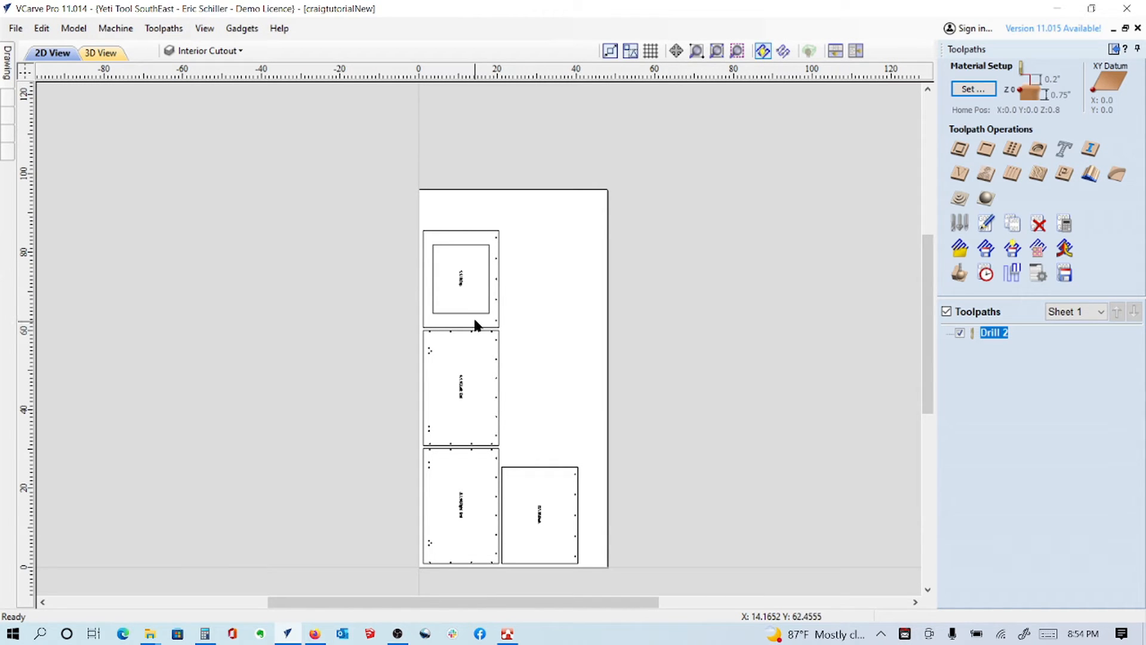
# Start a profile toolpath on the inner rectangle and review the 1/4" end mill's pass depth and plunge rate.
pyautogui.click(460, 279)
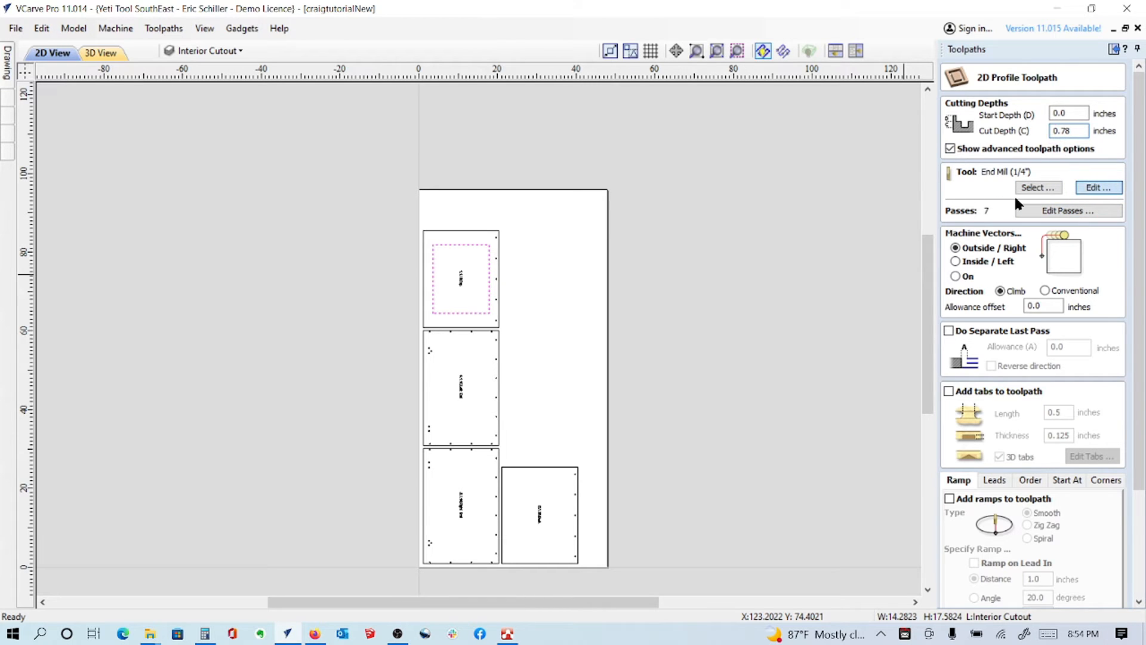
pyautogui.click(1098, 188)
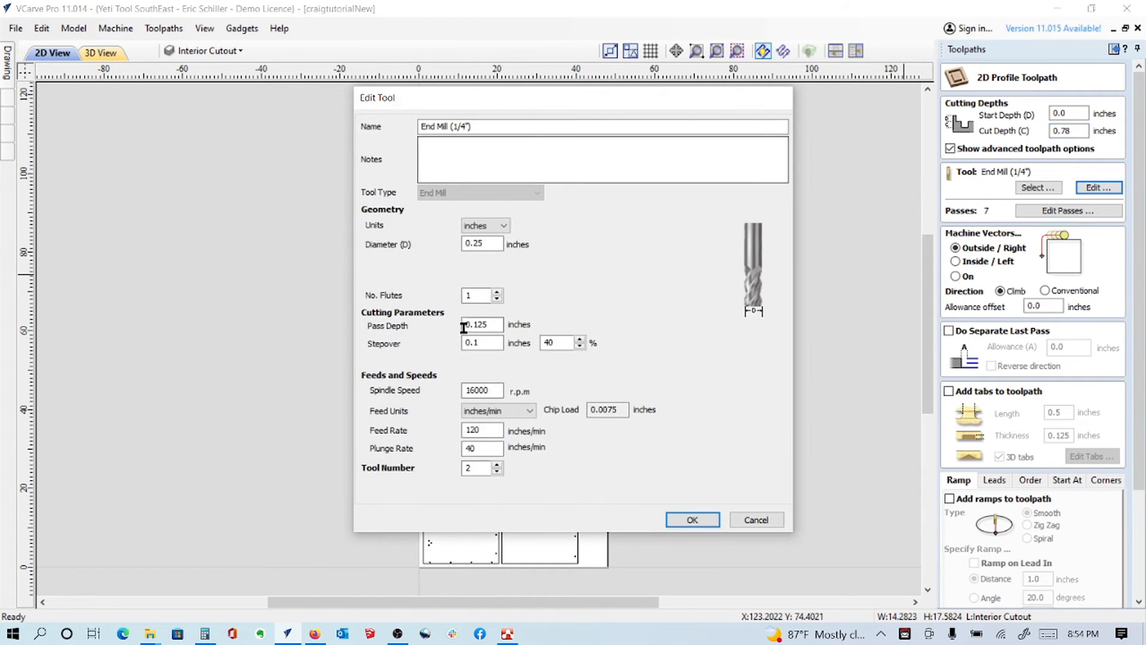
pyautogui.click(482, 449)
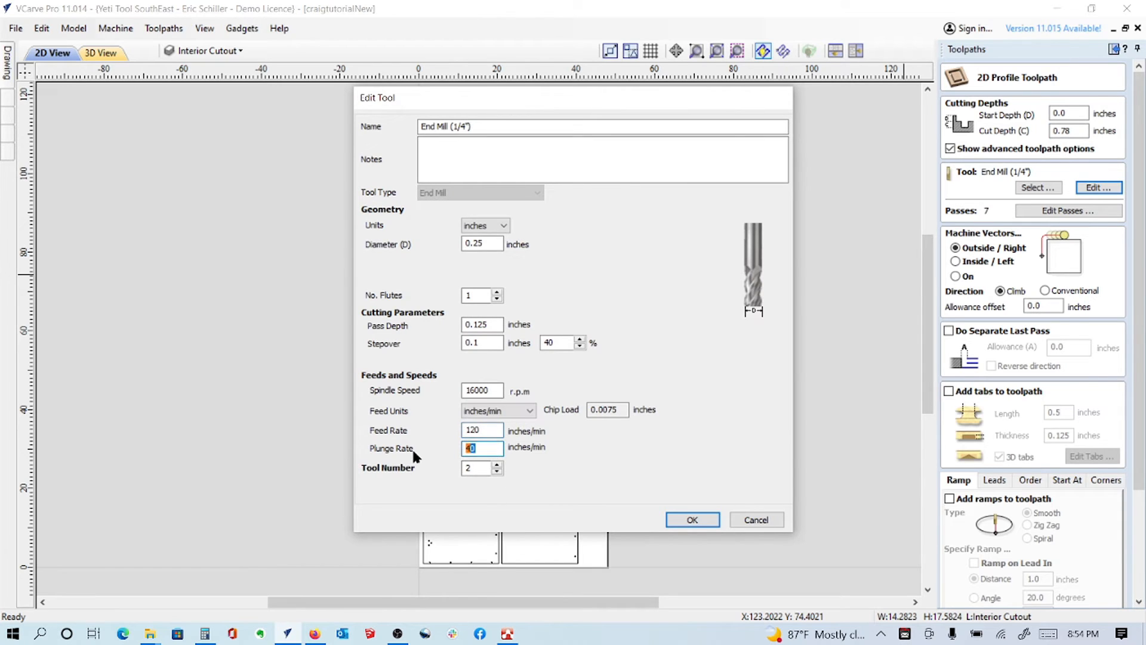
pyautogui.click(482, 390)
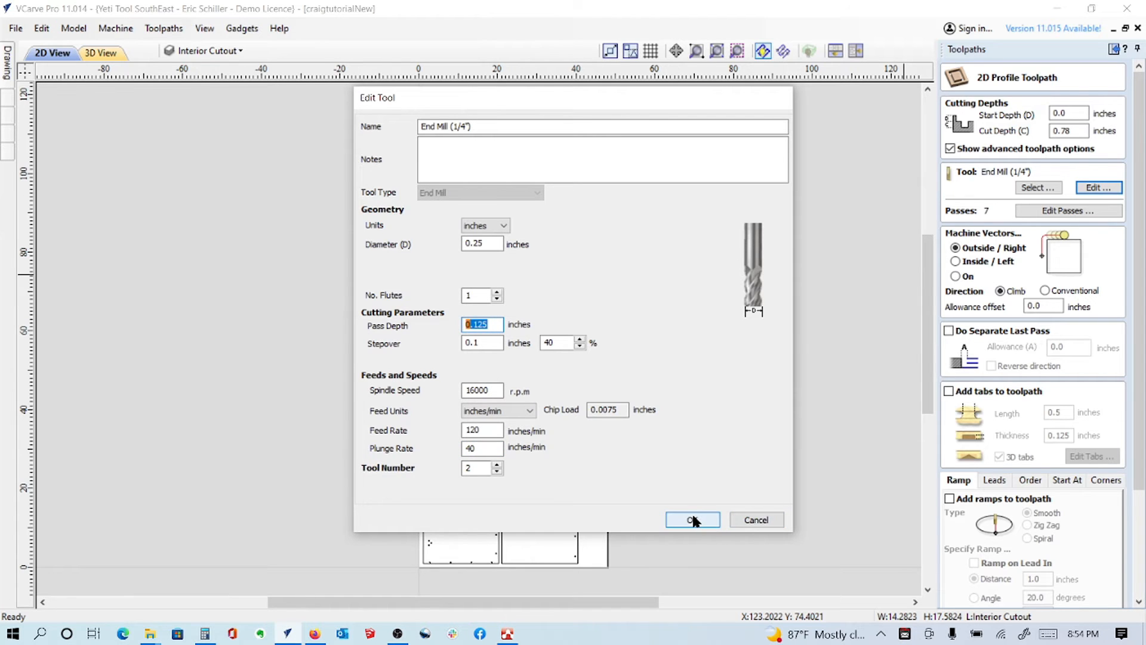
pyautogui.click(691, 519)
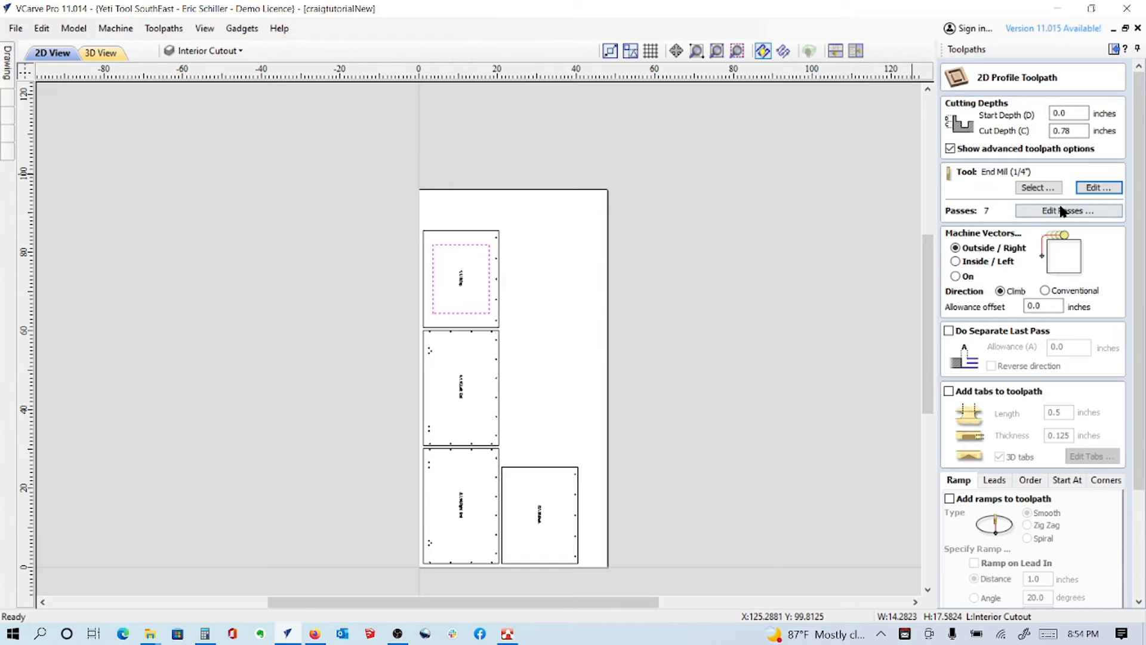
# Cut the 0.78-inch depth in 5 passes and verify the pass list.
pyautogui.click(1068, 211)
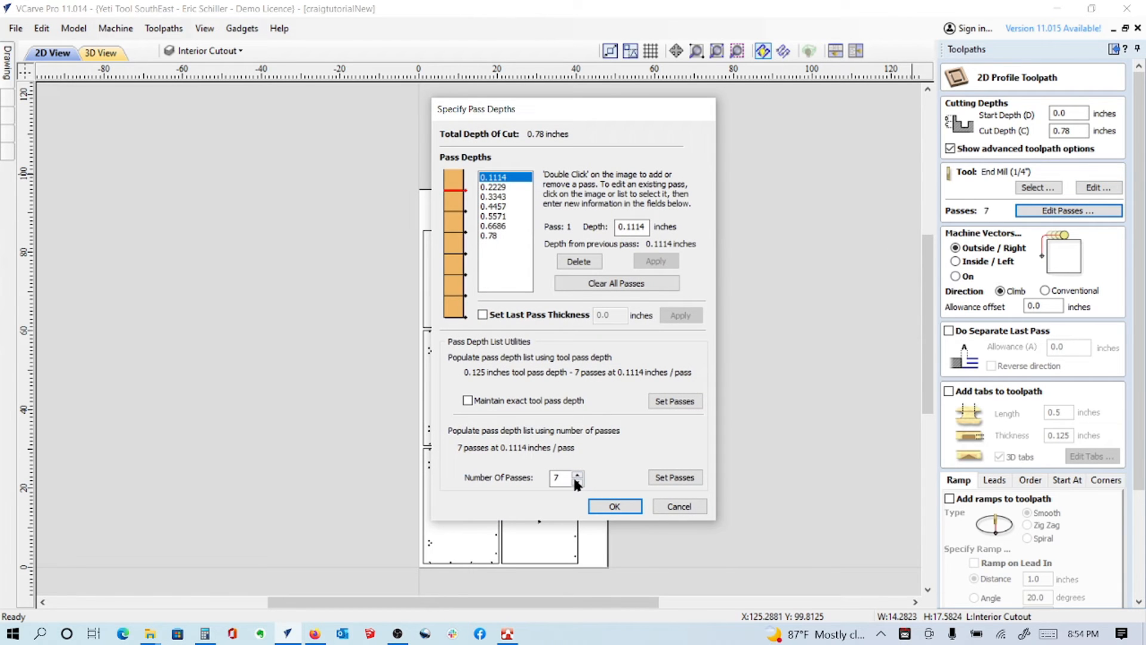
pyautogui.click(614, 506)
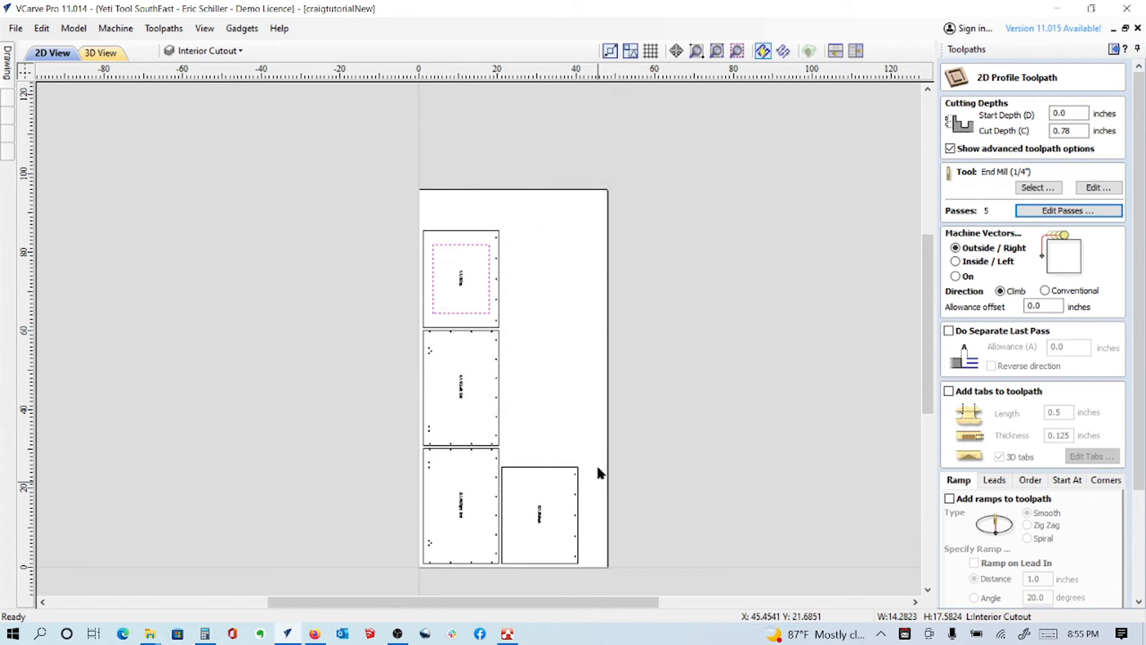
pyautogui.moveTo(778, 312)
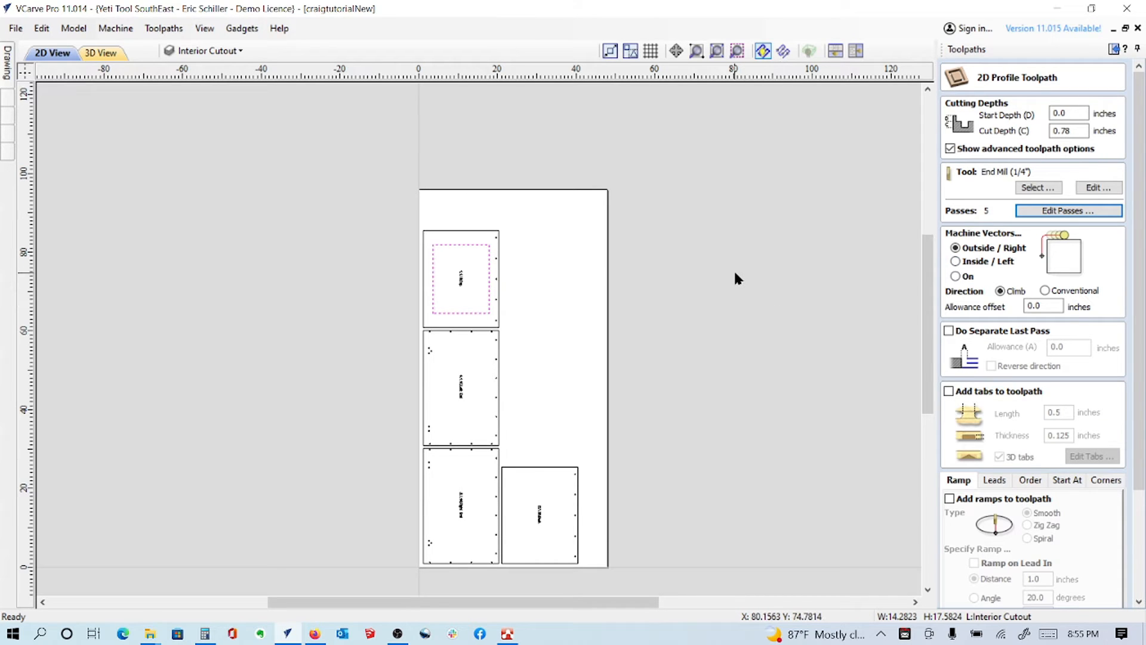
pyautogui.moveTo(570, 278)
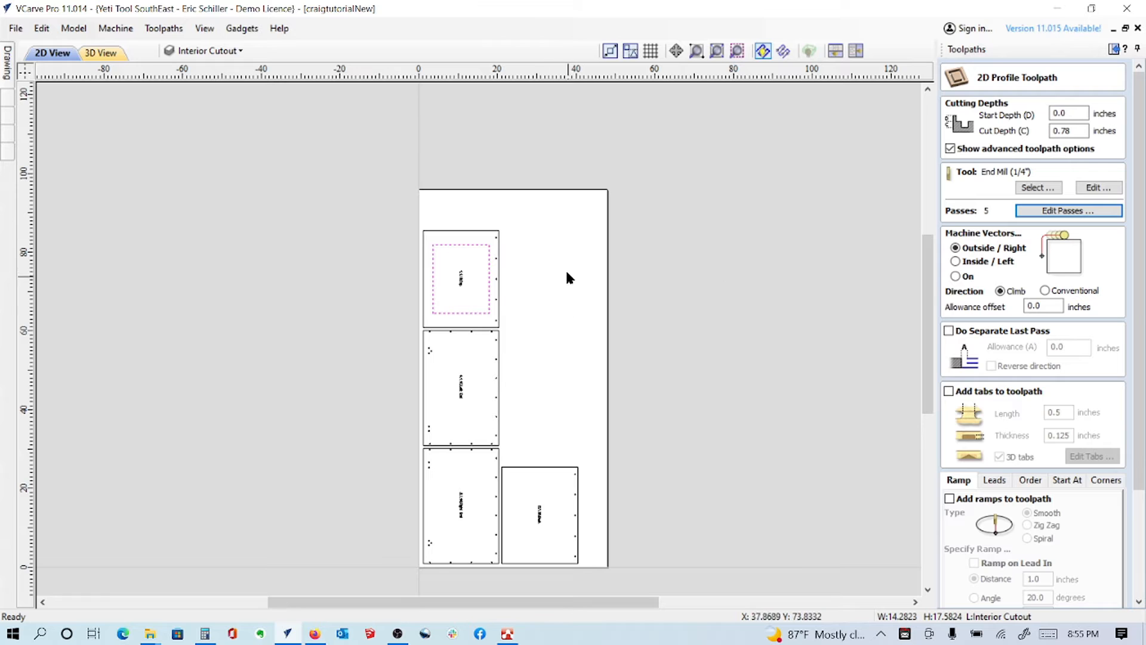
pyautogui.moveTo(968, 238)
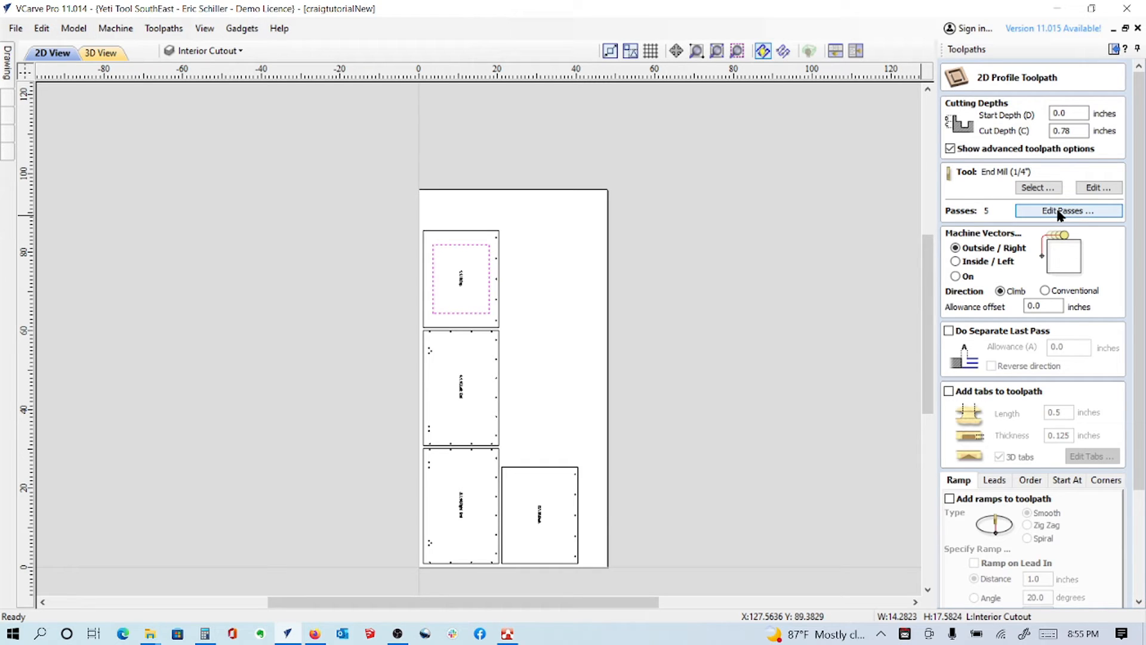
pyautogui.click(1067, 211)
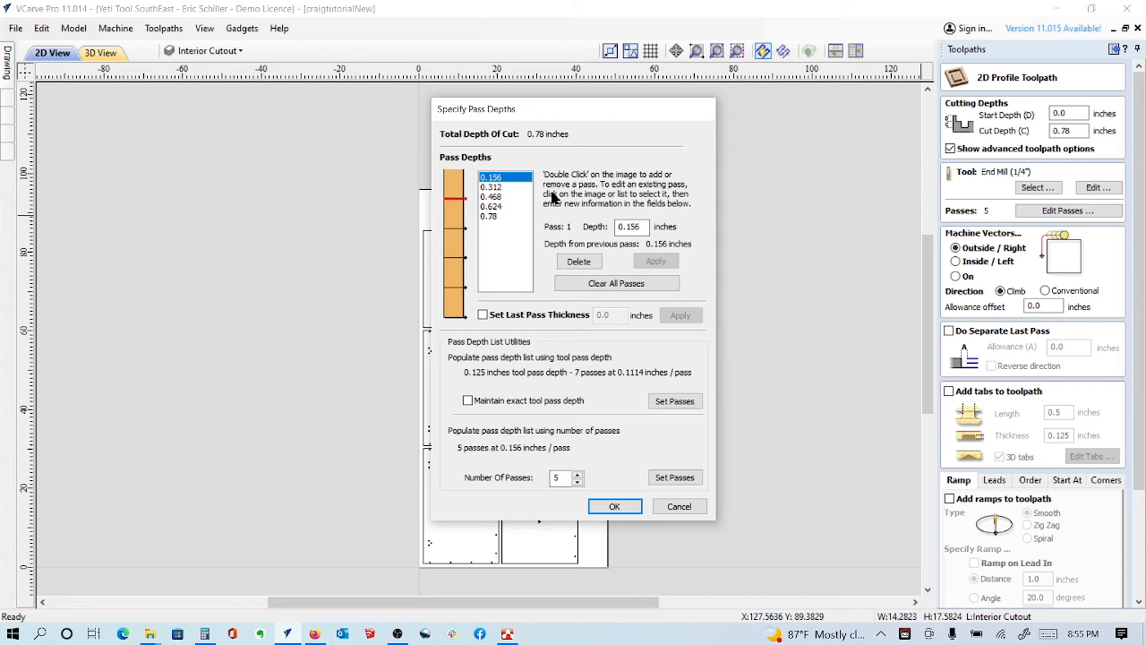
pyautogui.moveTo(661, 284)
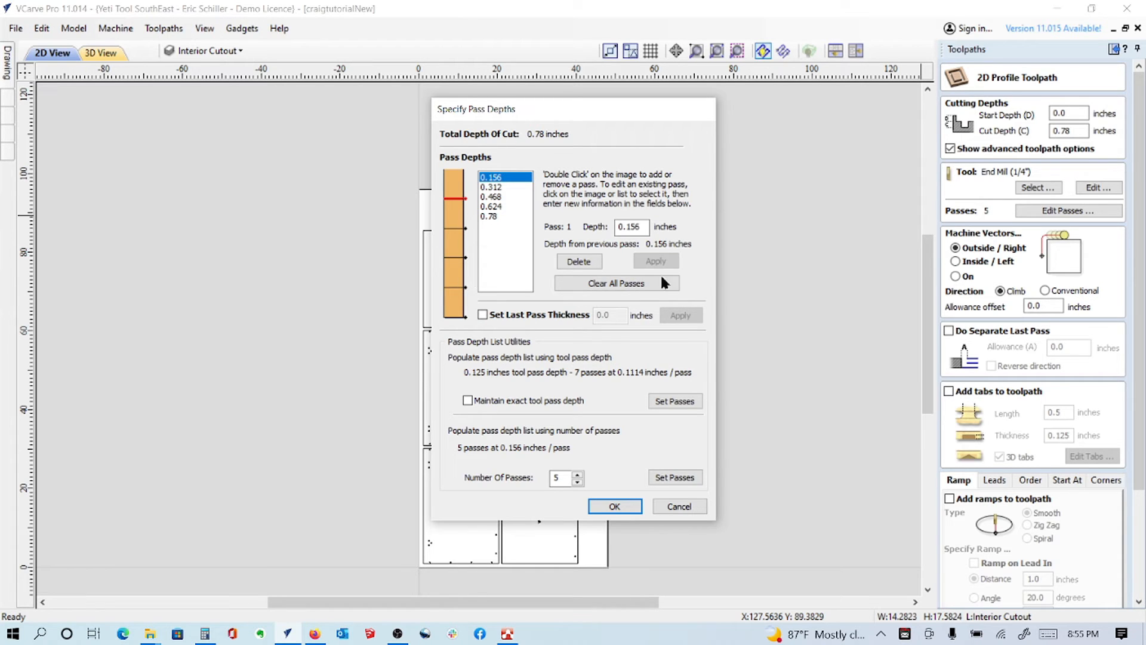
pyautogui.moveTo(680, 497)
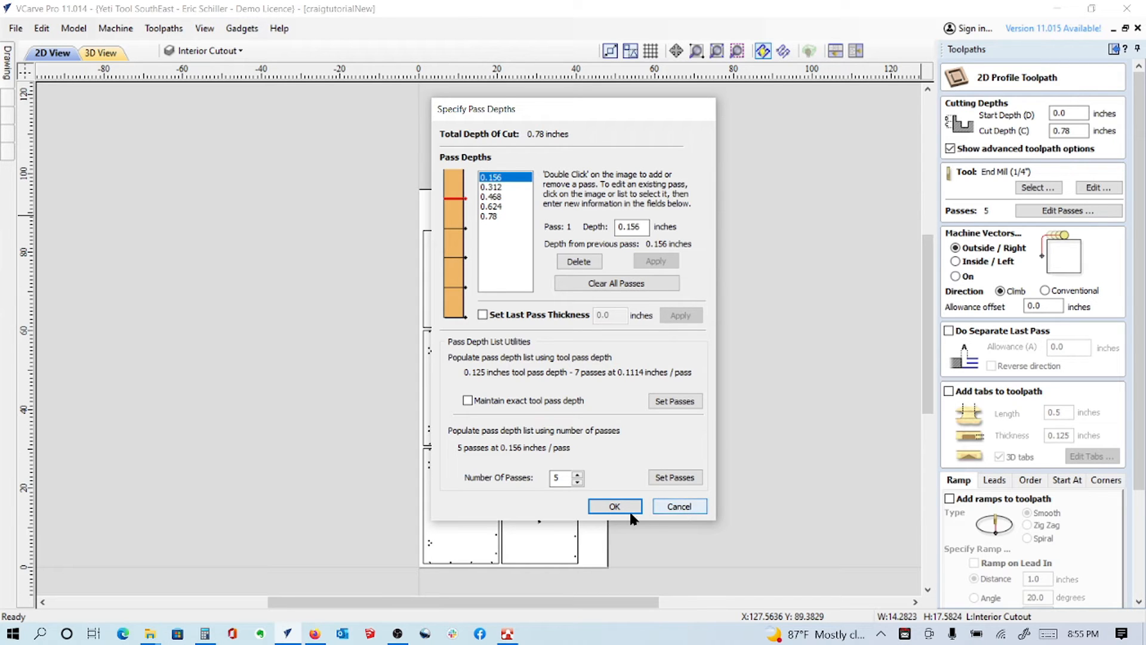
pyautogui.click(614, 506)
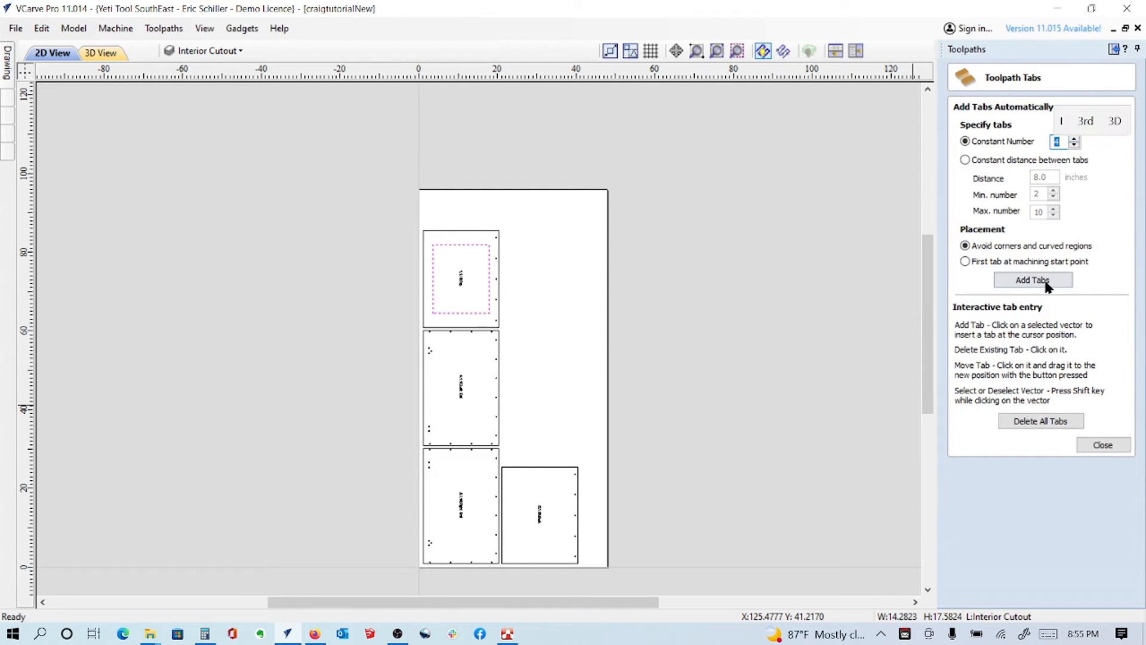
# Add four tabs and ramps to the cutout toolpath.
pyautogui.click(1032, 279)
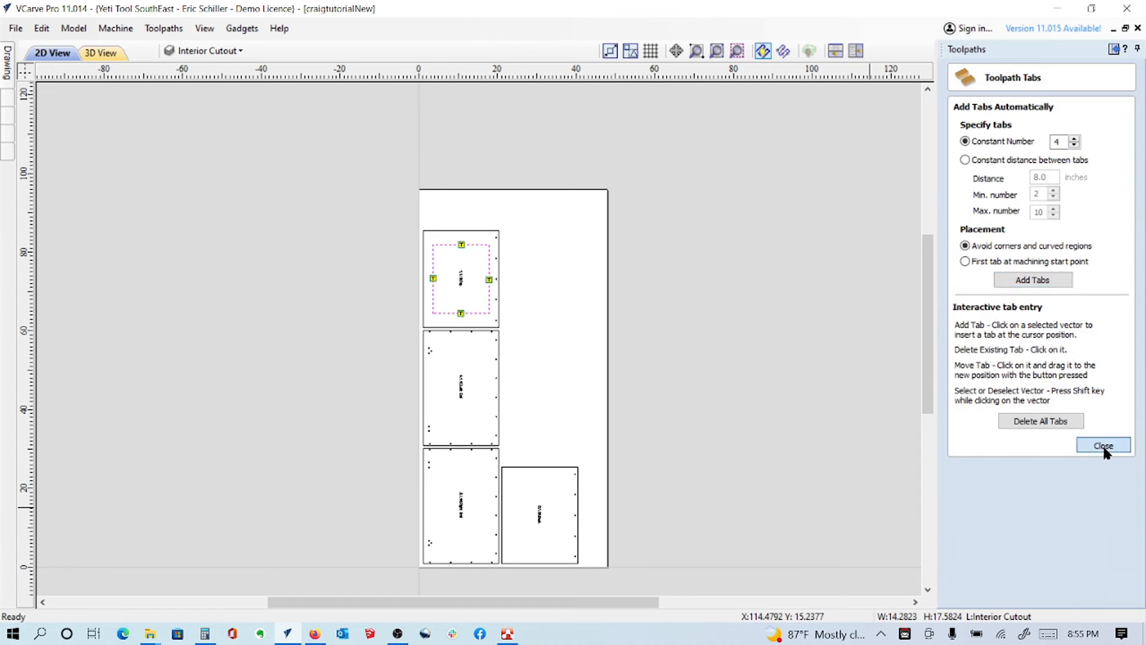
pyautogui.click(1103, 446)
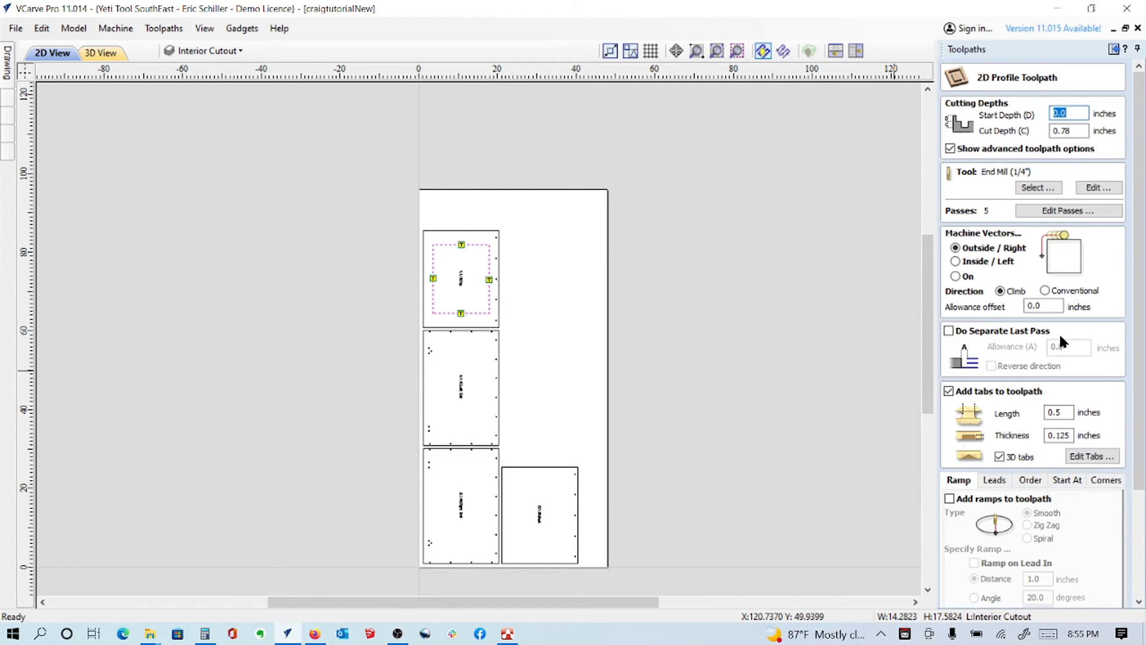
pyautogui.click(950, 498)
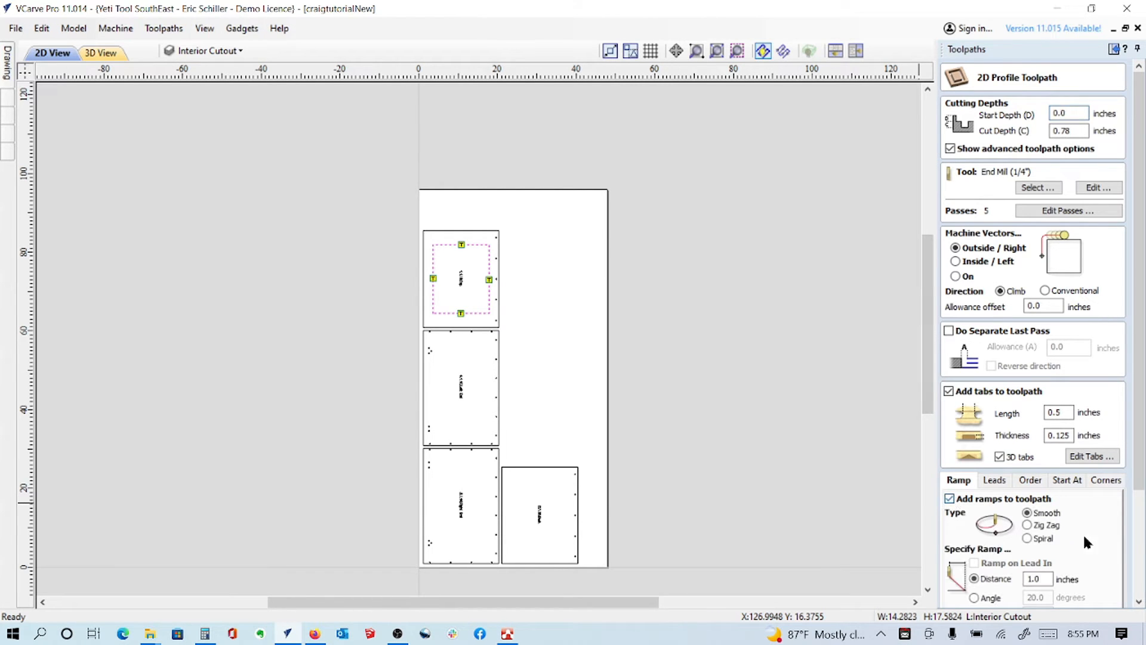
pyautogui.scroll(-3)
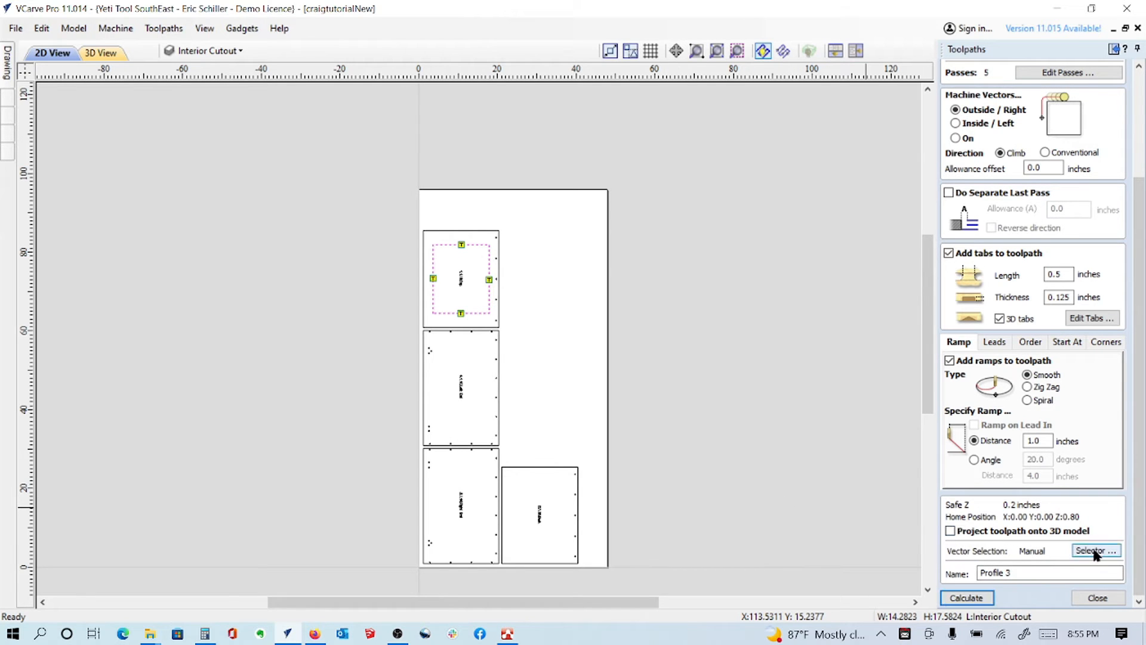
# Link Profile 3 to the Interior Cutout layer and calculate it, accepting the cut-through warning.
pyautogui.click(1096, 550)
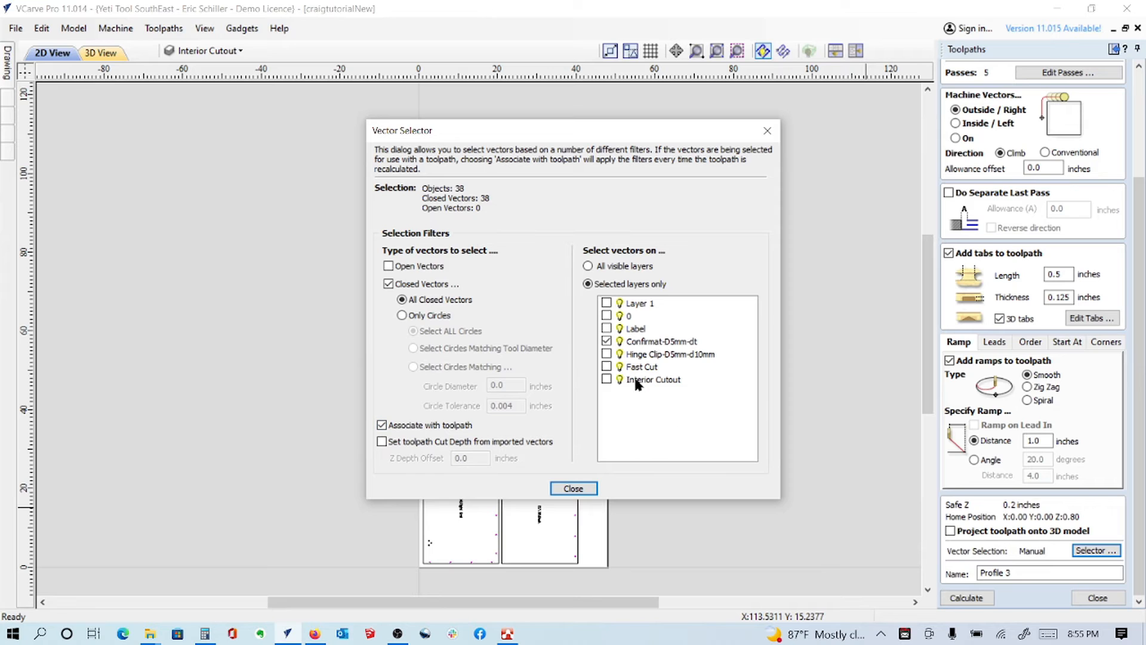
pyautogui.click(607, 380)
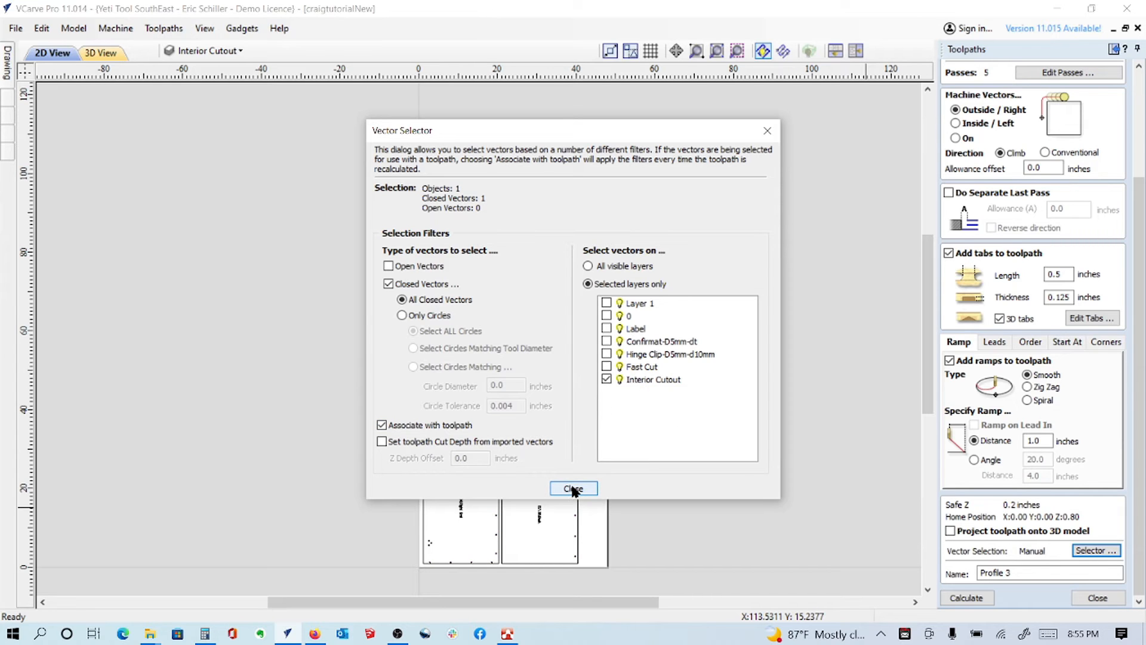
pyautogui.moveTo(383, 417)
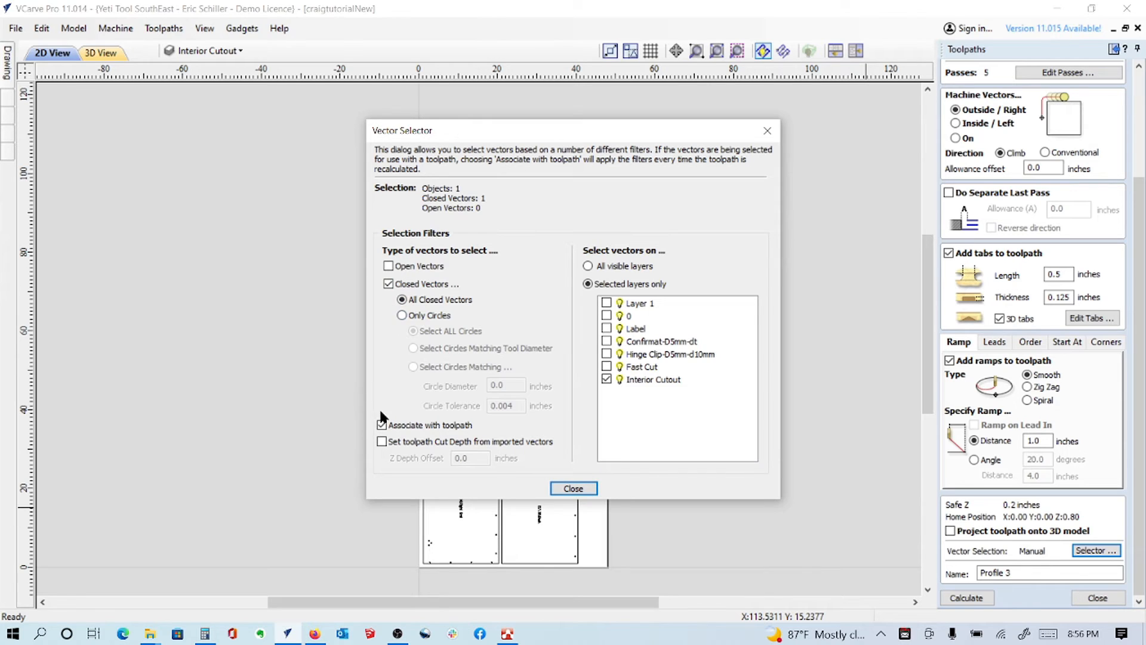
pyautogui.moveTo(449, 423)
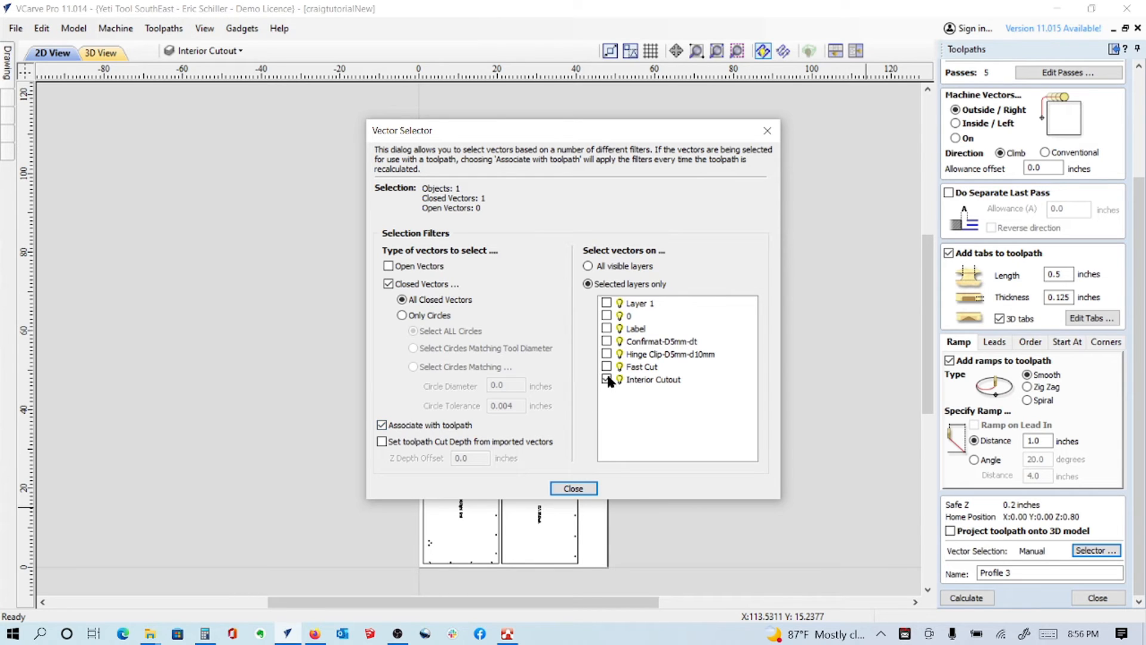
pyautogui.click(606, 379)
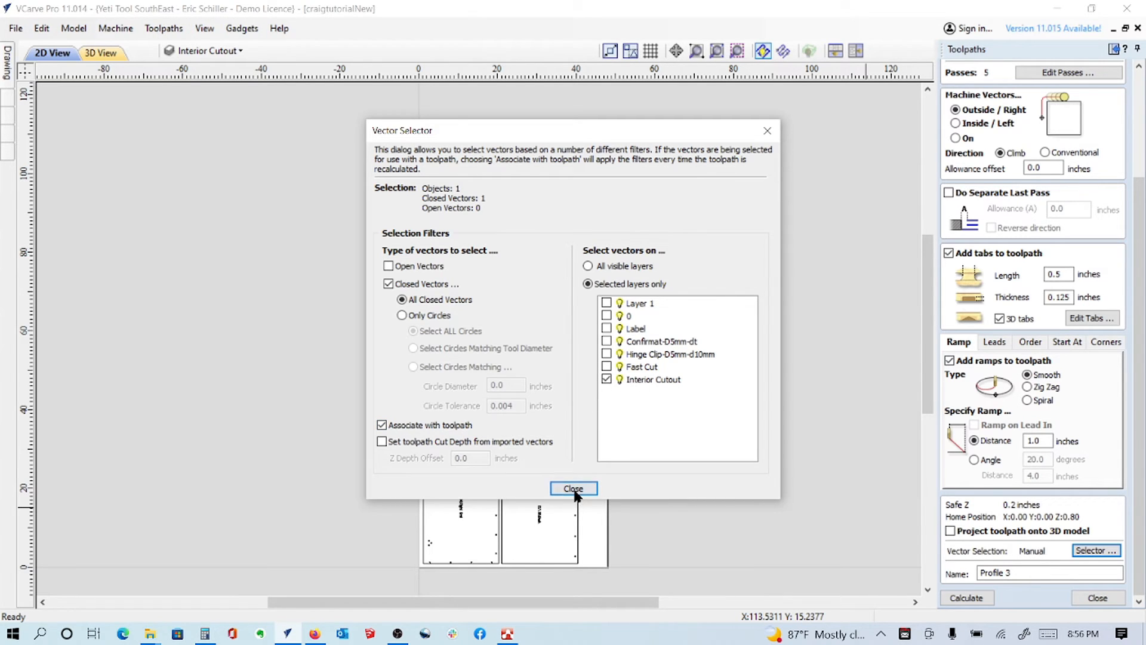
pyautogui.click(573, 488)
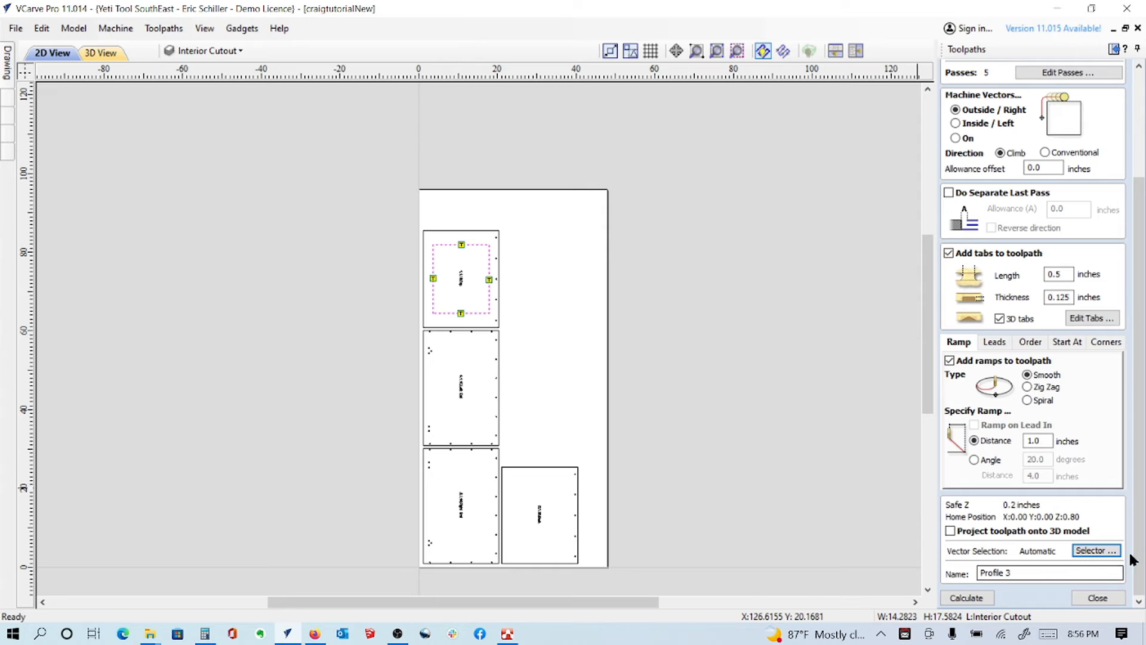
pyautogui.click(967, 597)
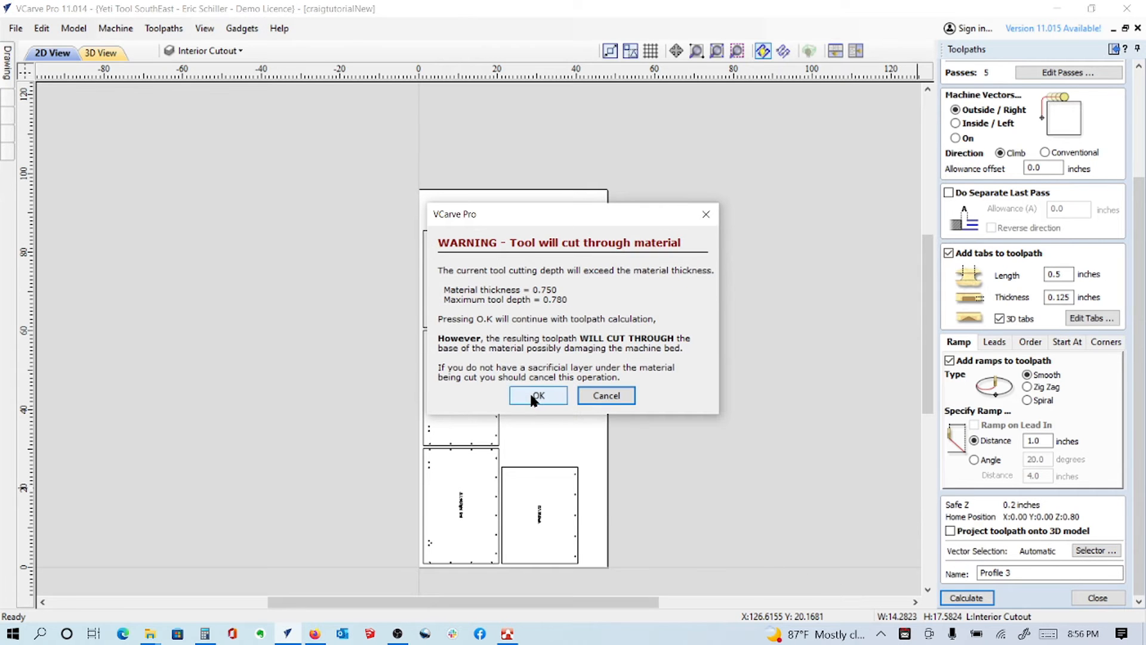
pyautogui.click(538, 395)
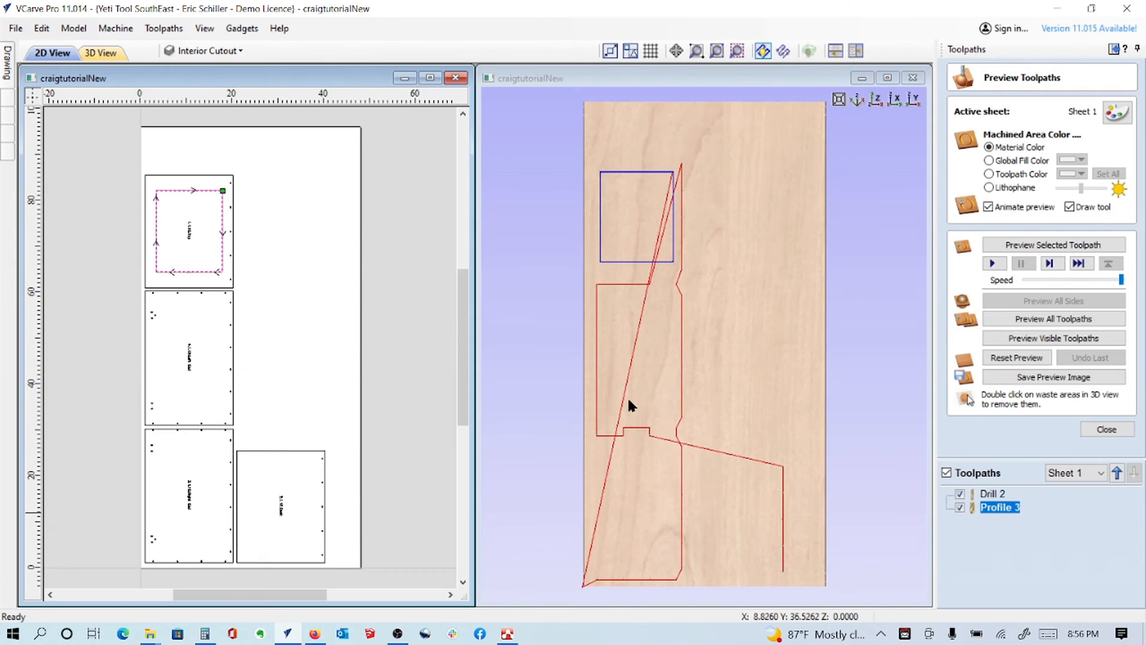
# Delete all existing toolpaths, including Drill 2, and close the preview.
pyautogui.click(1052, 319)
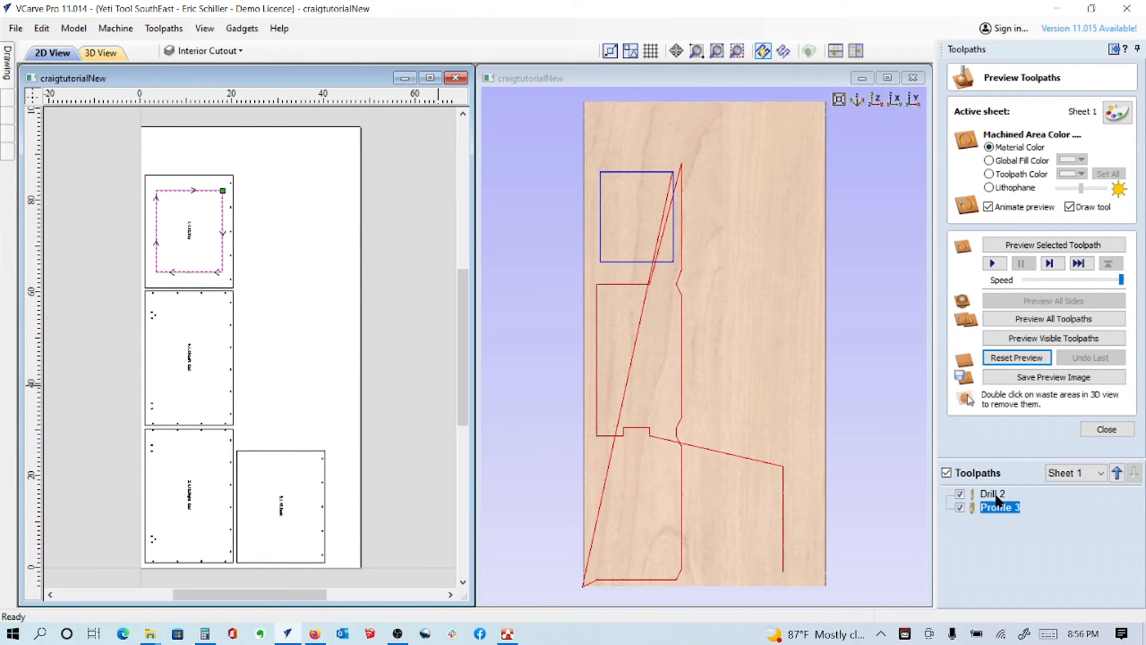
pyautogui.rightClick(998, 507)
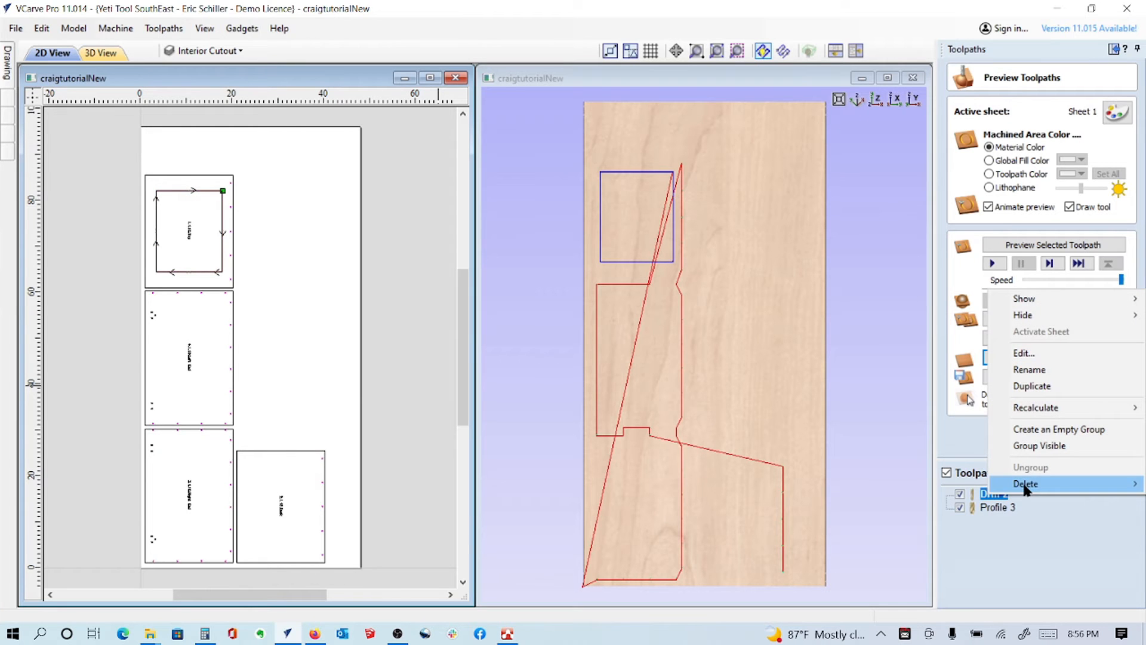
pyautogui.click(1026, 483)
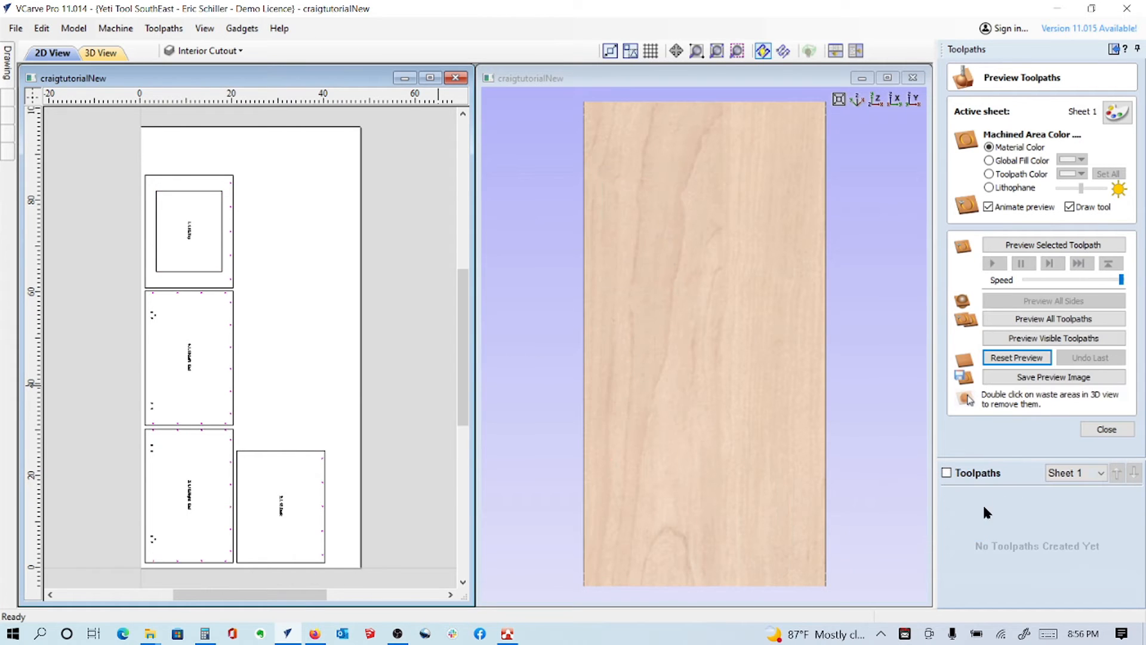
pyautogui.click(1105, 429)
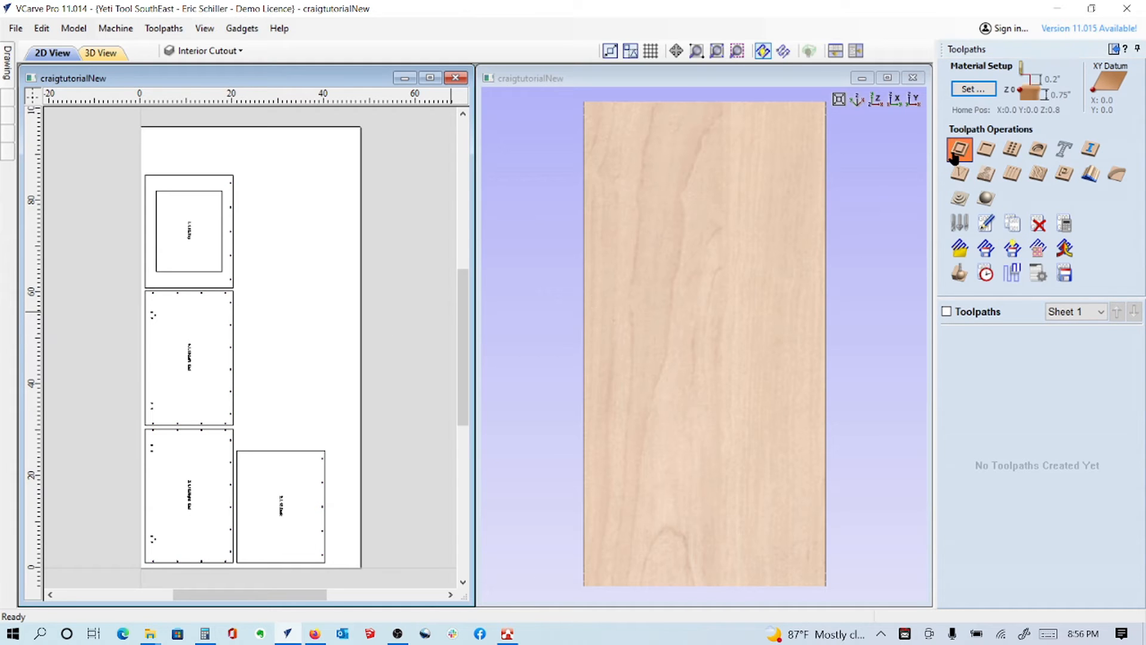
# Create Profile 3 with automatic tabs, linked to the Interior Cutout layer, and calculate it.
pyautogui.click(959, 149)
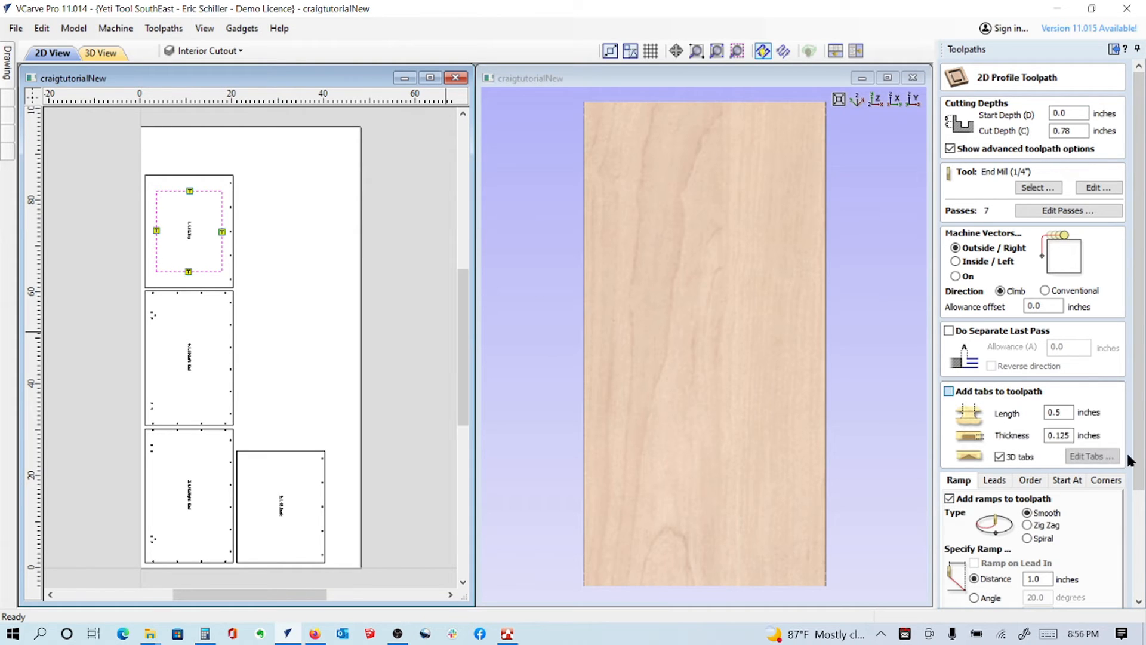
pyautogui.click(1089, 456)
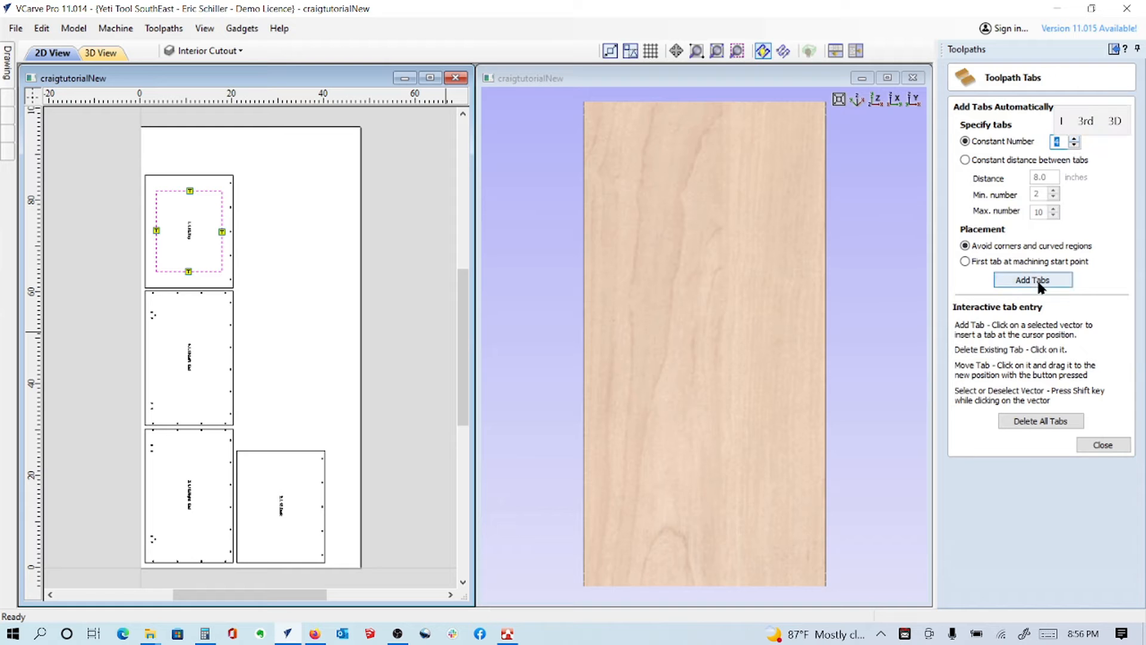
pyautogui.click(1103, 444)
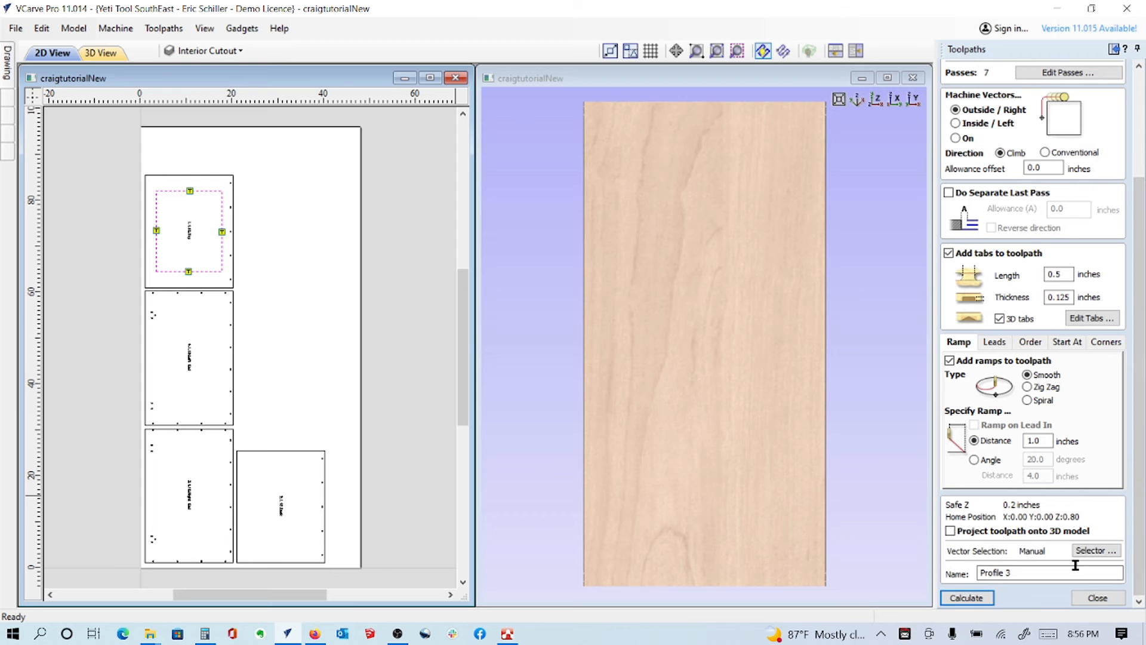
pyautogui.click(1094, 551)
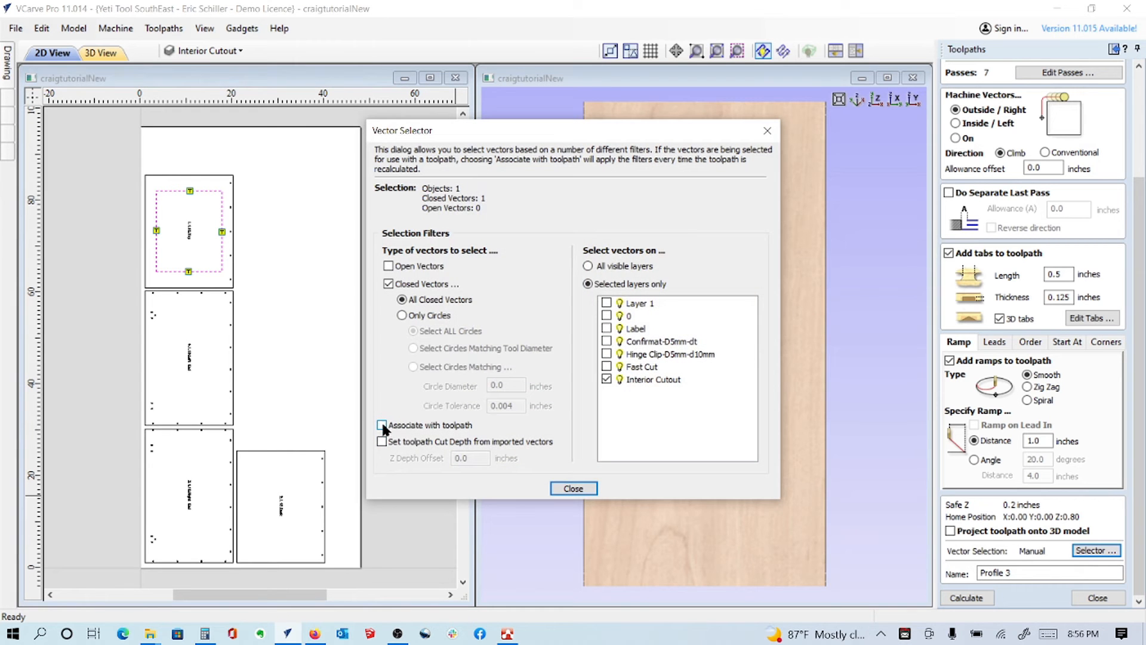
pyautogui.click(381, 424)
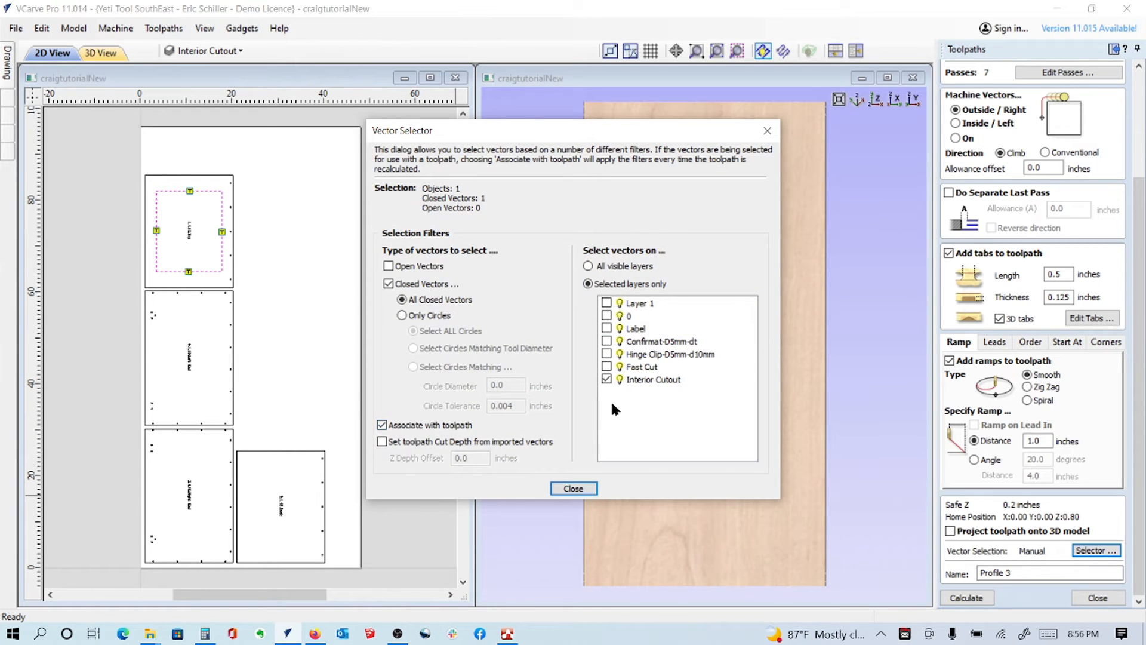
pyautogui.click(573, 489)
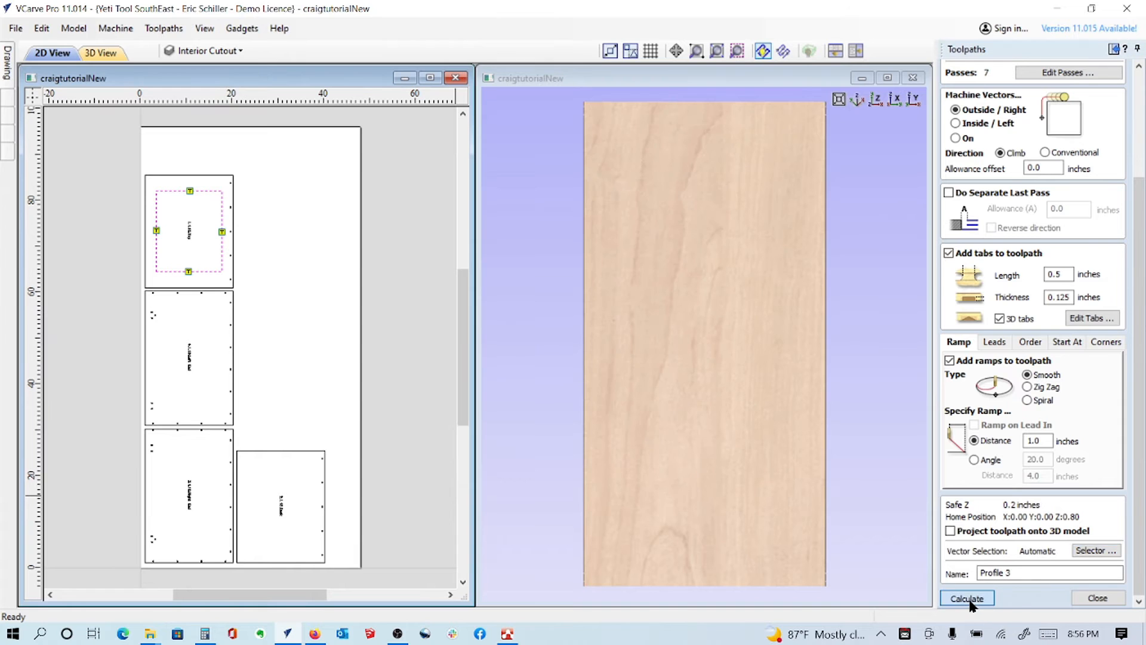
pyautogui.click(967, 598)
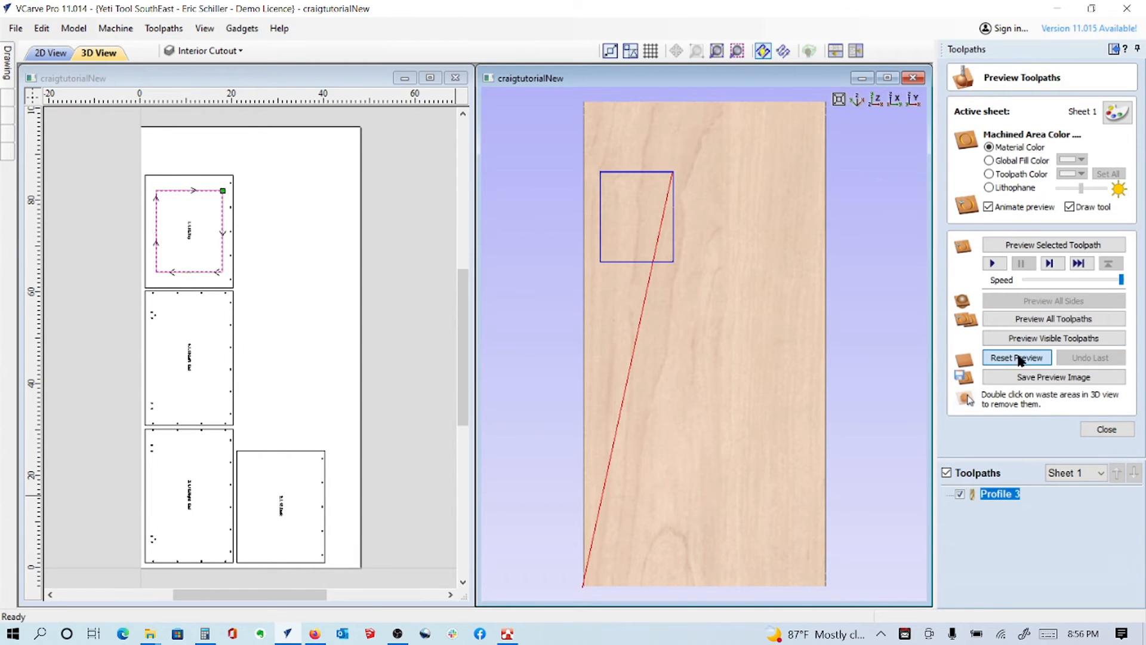
pyautogui.click(1015, 358)
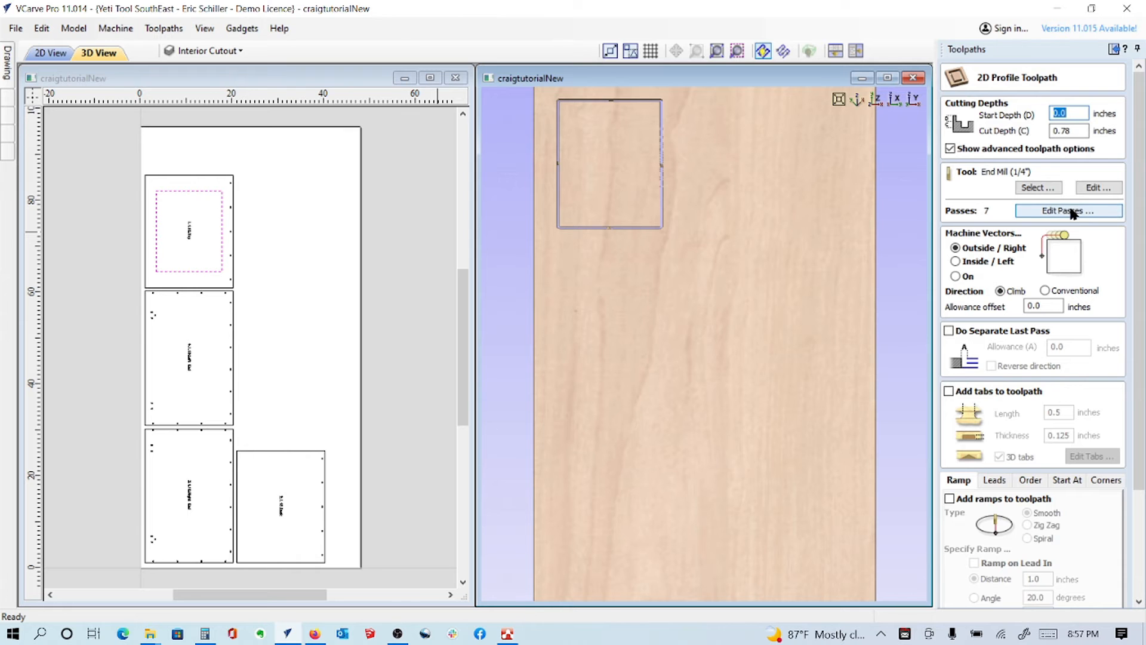
# Set the profile to 6 passes with a 0.02-inch separate last pass and tabs enabled.
pyautogui.click(1067, 211)
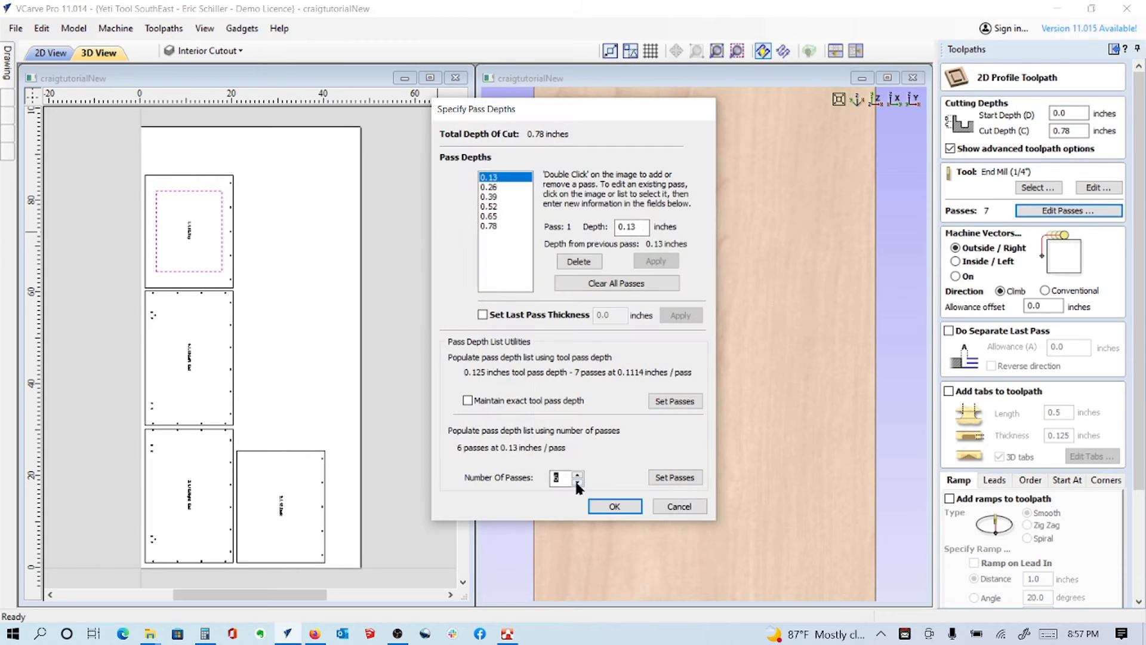
pyautogui.click(614, 505)
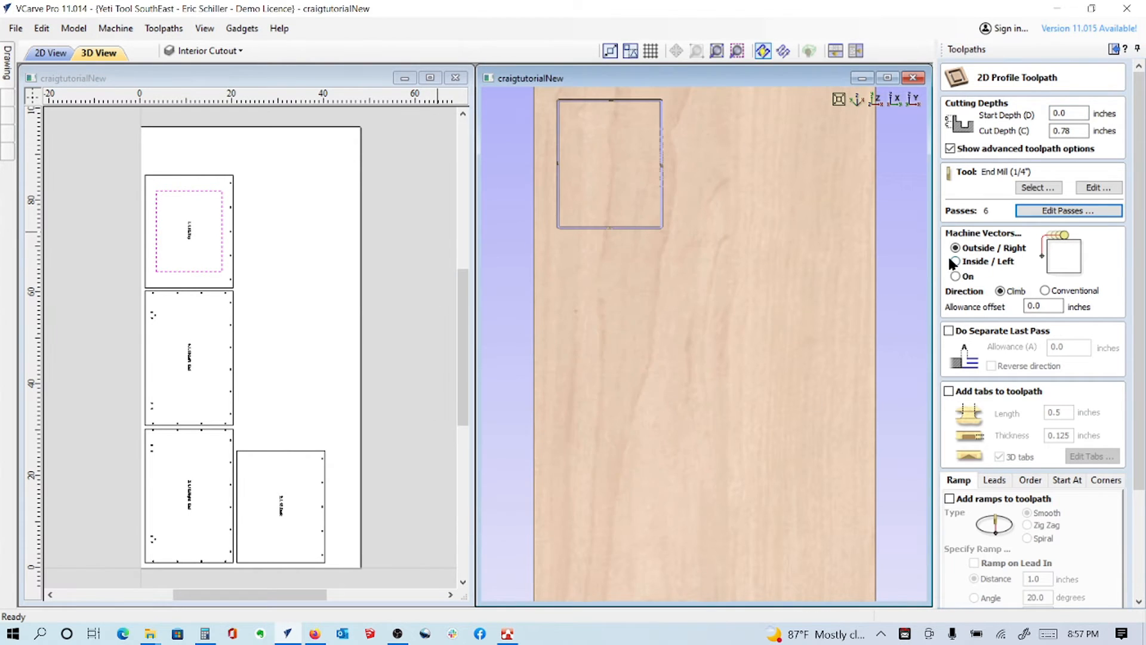
pyautogui.click(950, 331)
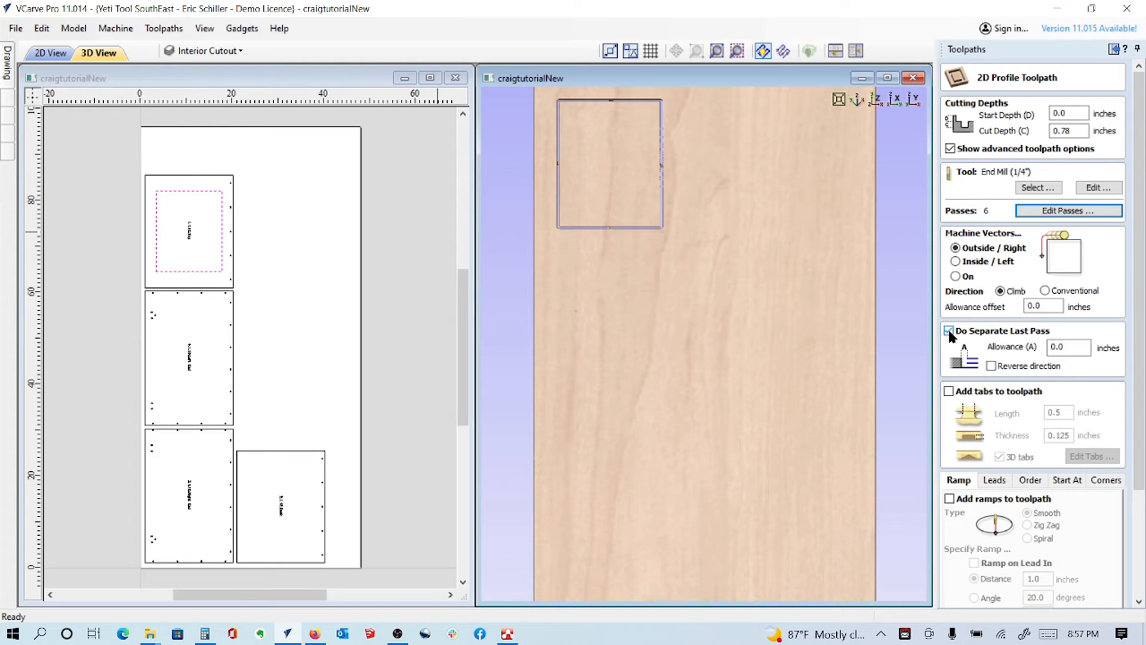
pyautogui.click(950, 330)
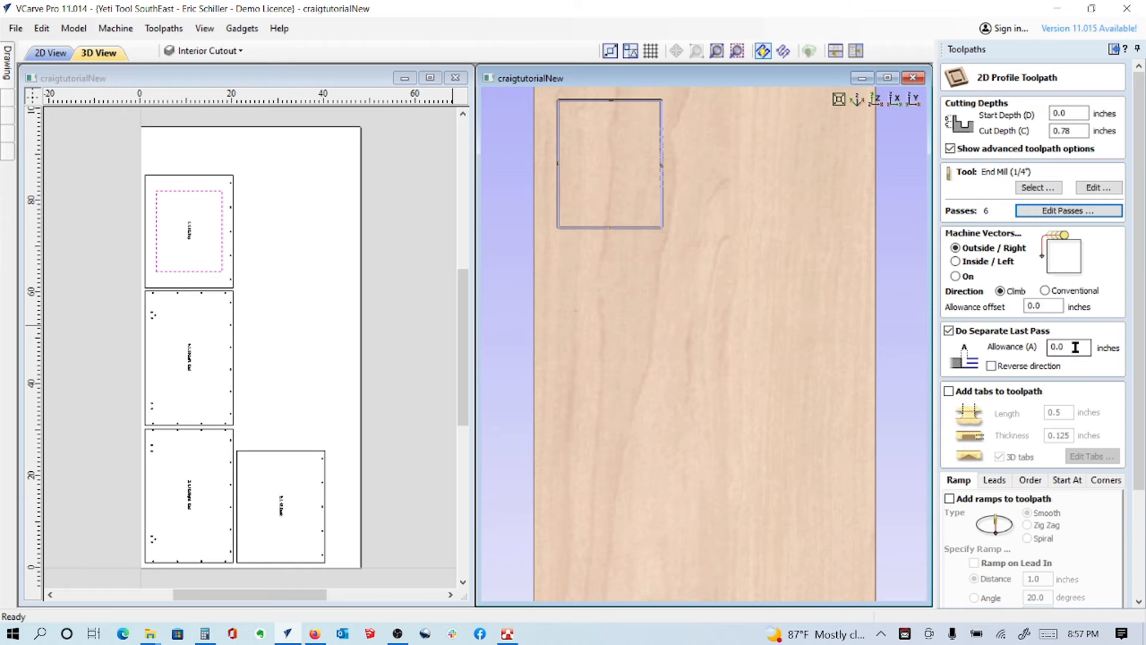
pyautogui.write('0.020')
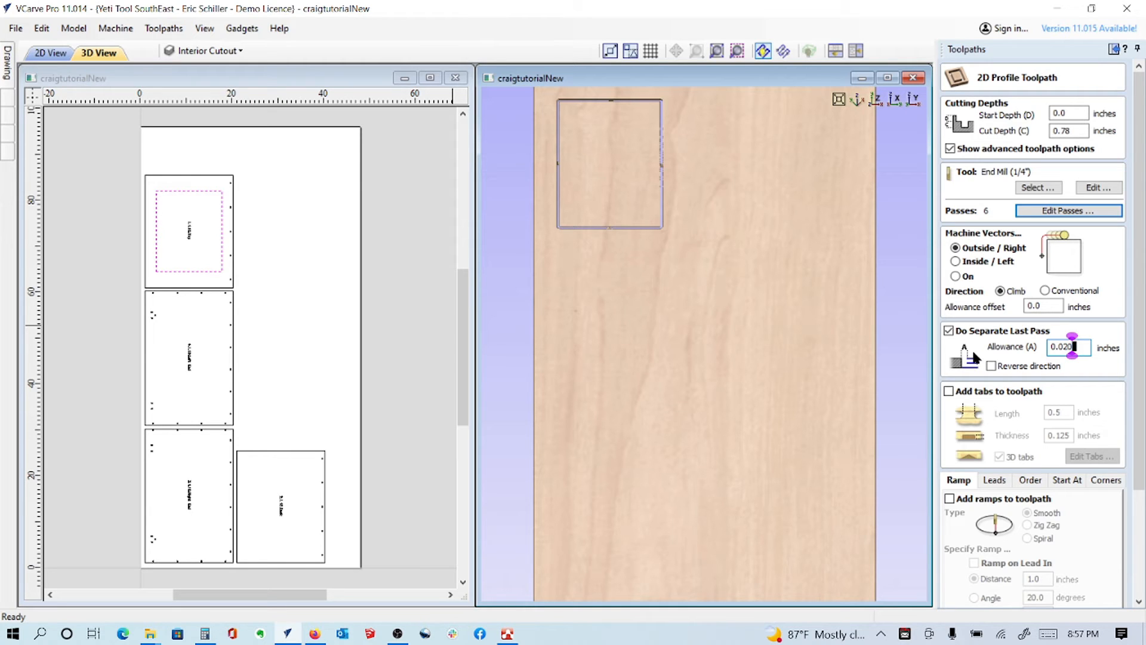
pyautogui.moveTo(972, 356)
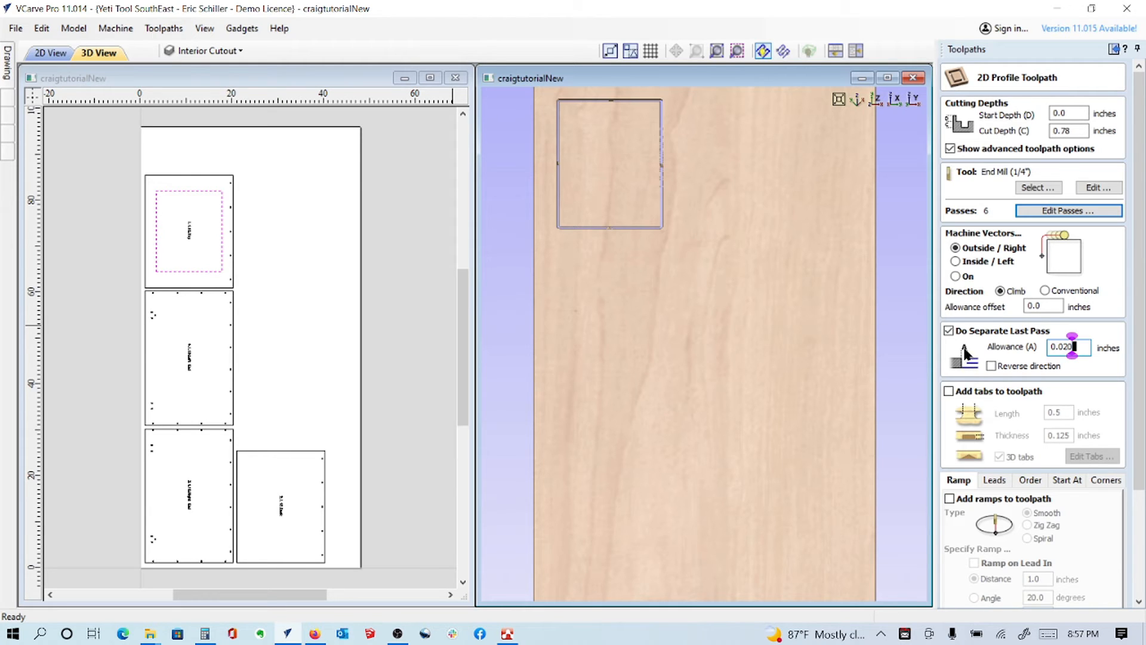
pyautogui.click(950, 391)
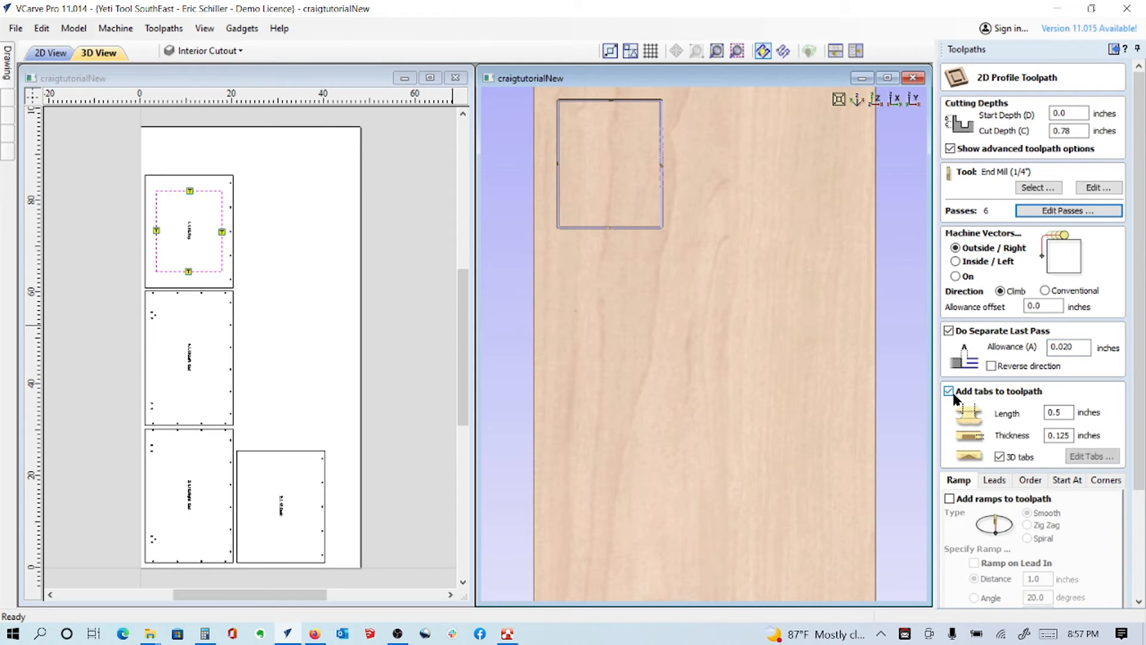
pyautogui.click(1090, 456)
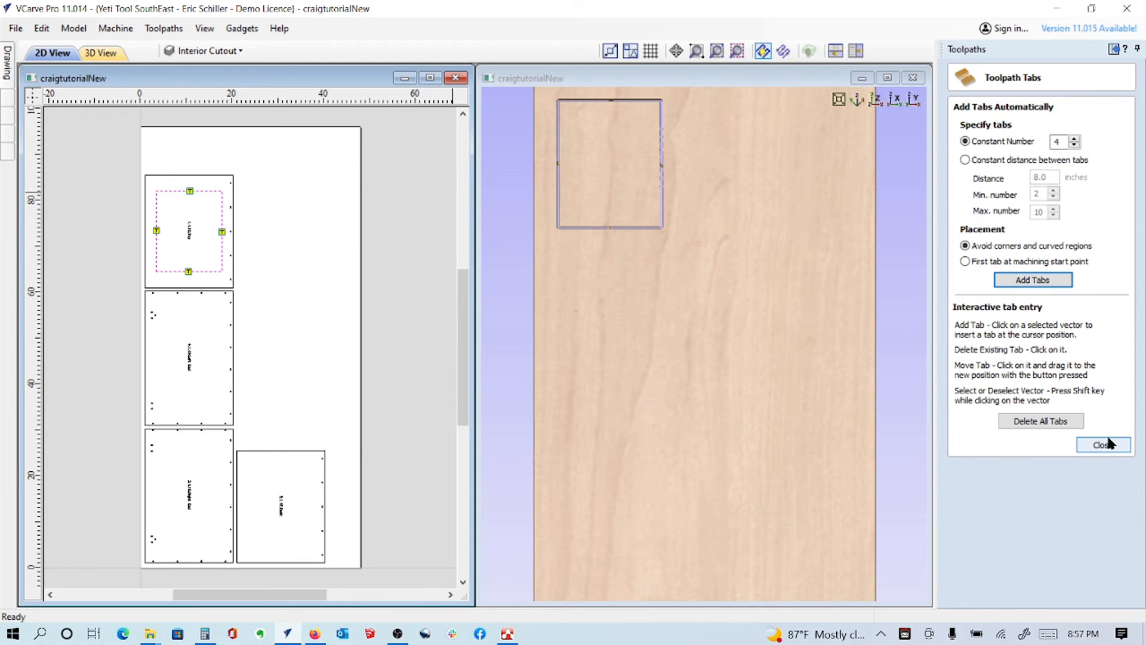
# Link Profile 4 to the Fast Cut layer, calculate it without tabs, and close the preview.
pyautogui.click(1103, 444)
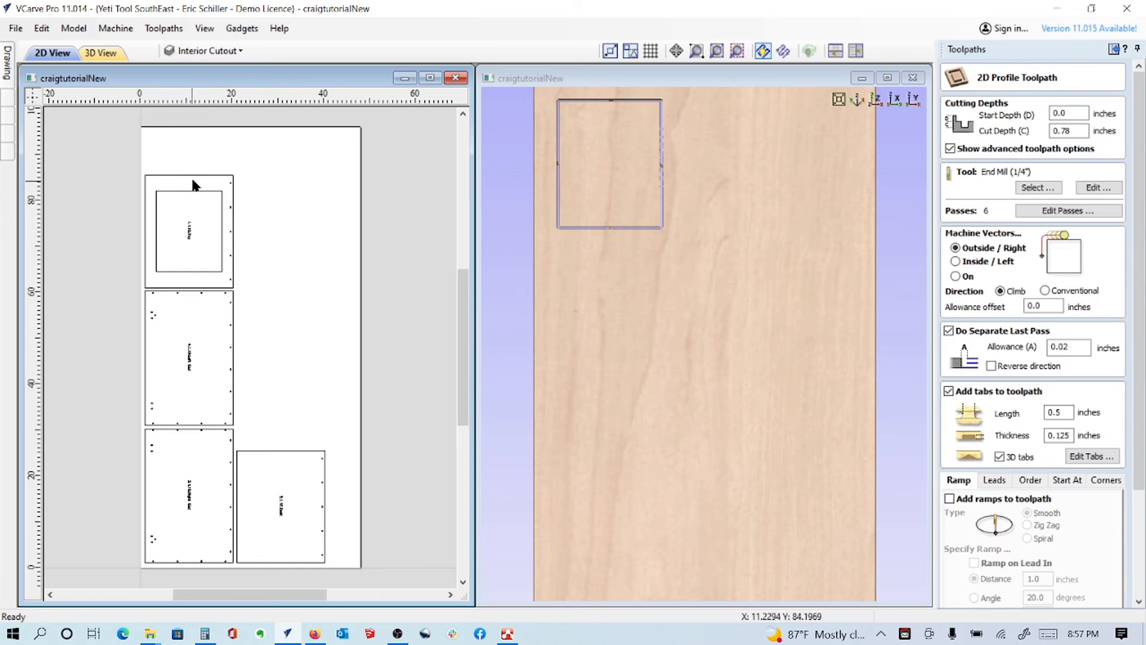
pyautogui.click(189, 232)
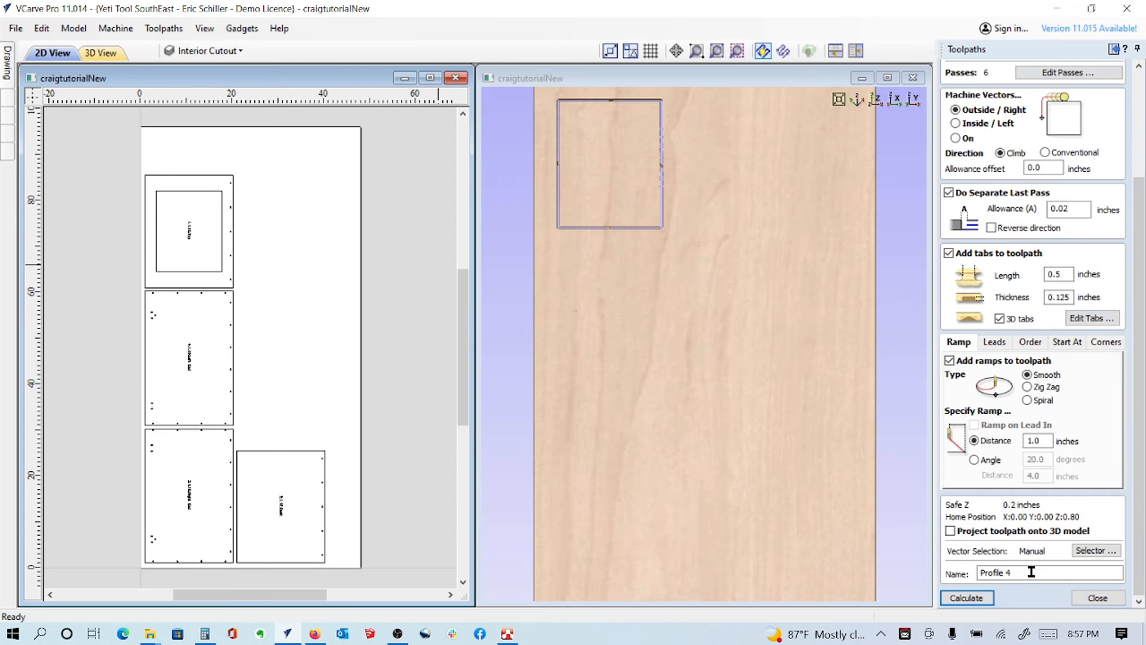
pyautogui.click(1096, 551)
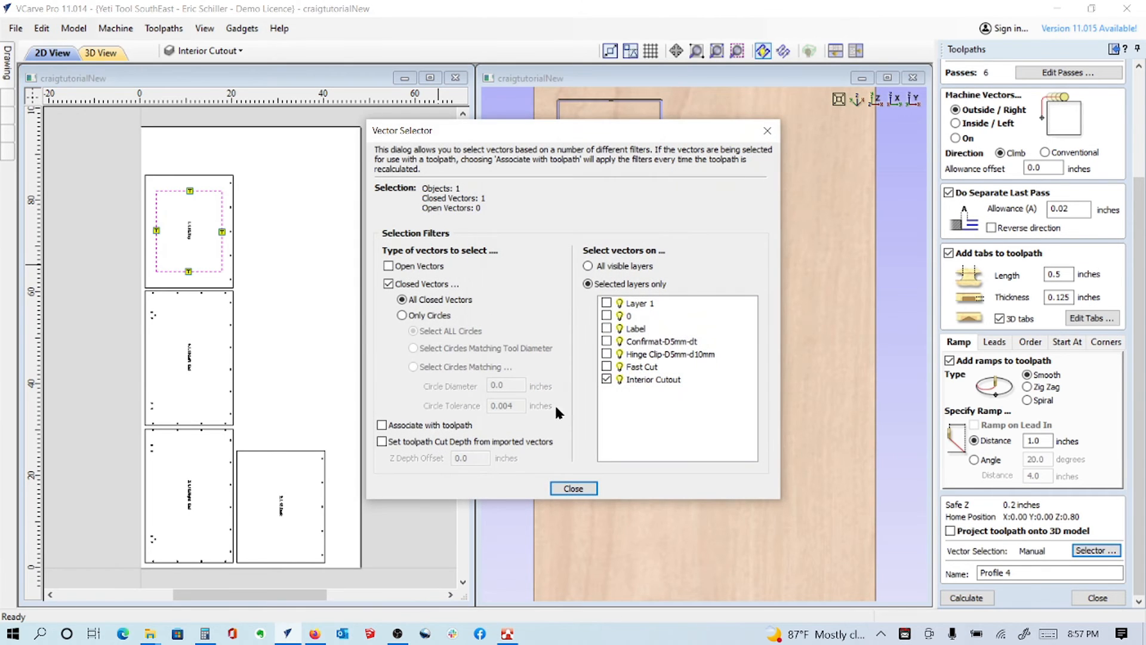
pyautogui.click(606, 366)
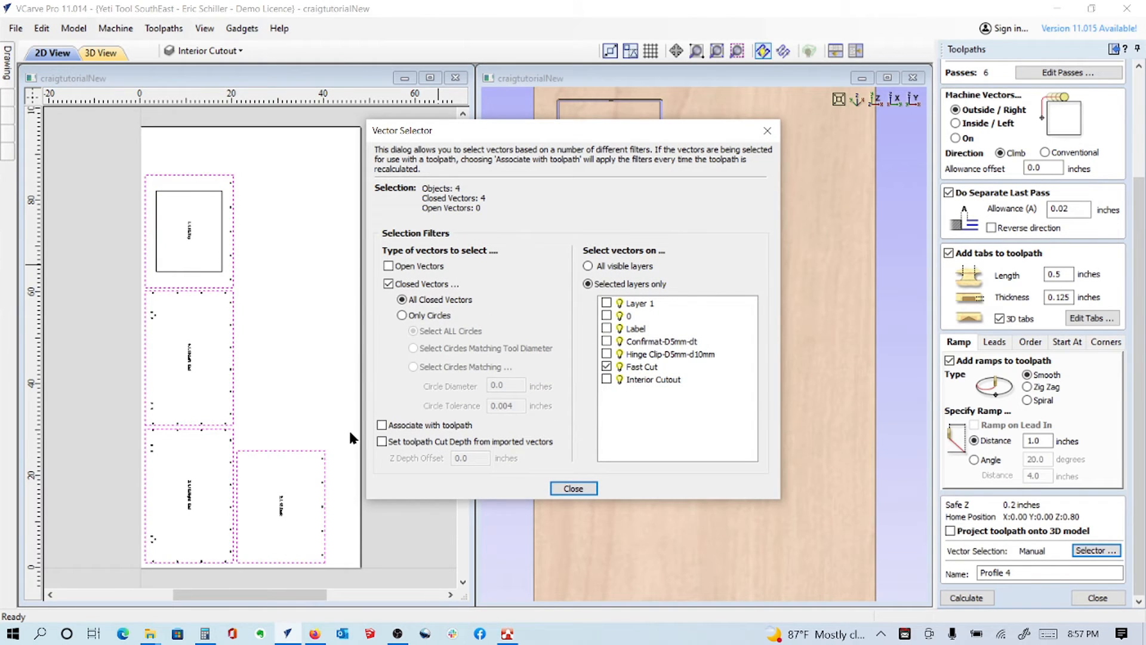
pyautogui.click(381, 425)
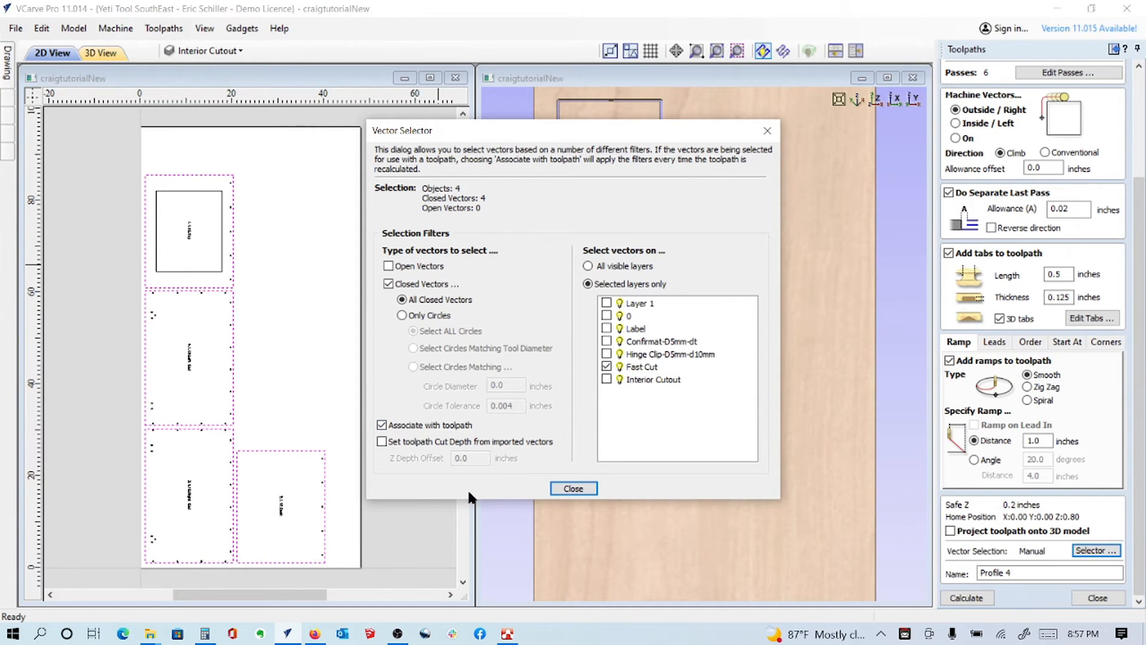
pyautogui.click(573, 488)
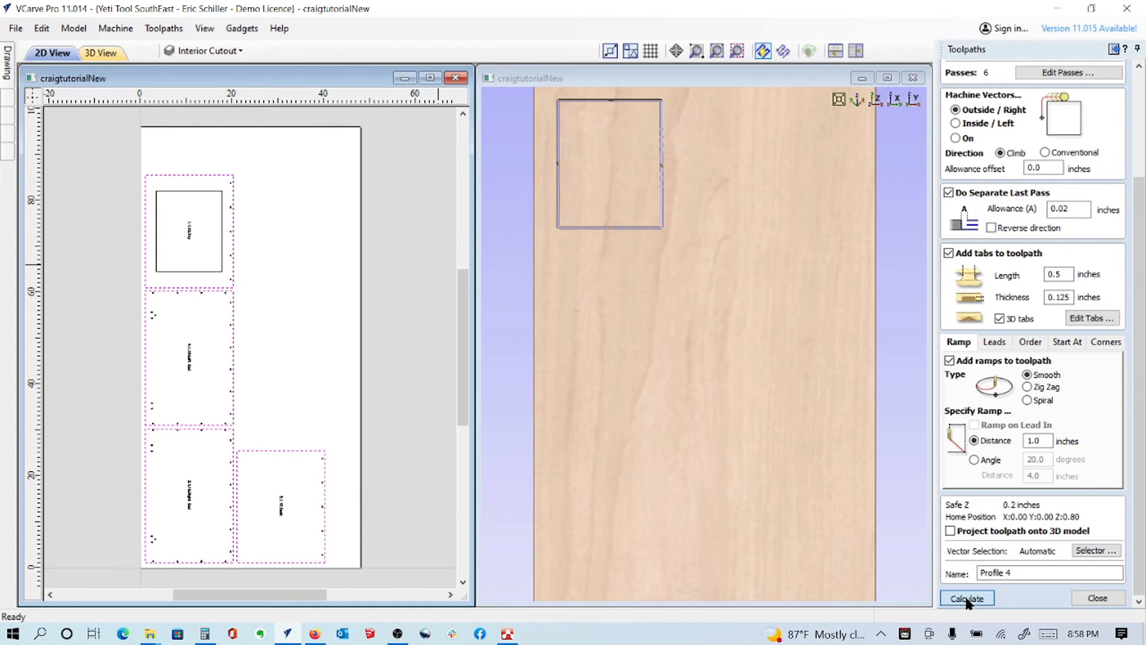
pyautogui.click(966, 598)
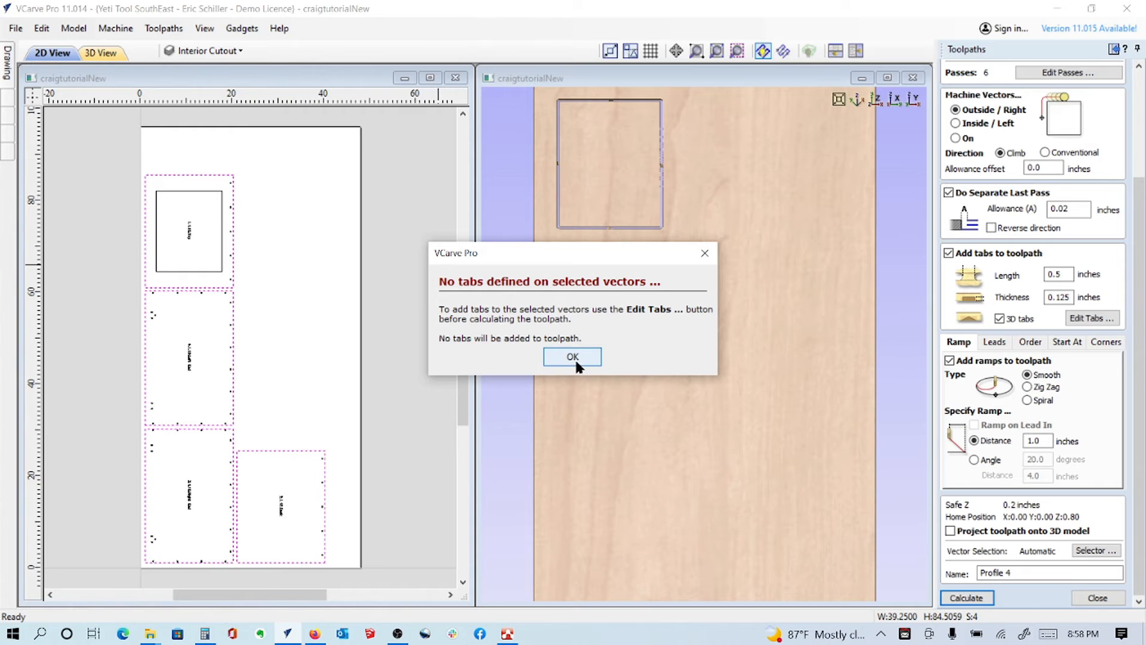
pyautogui.click(573, 356)
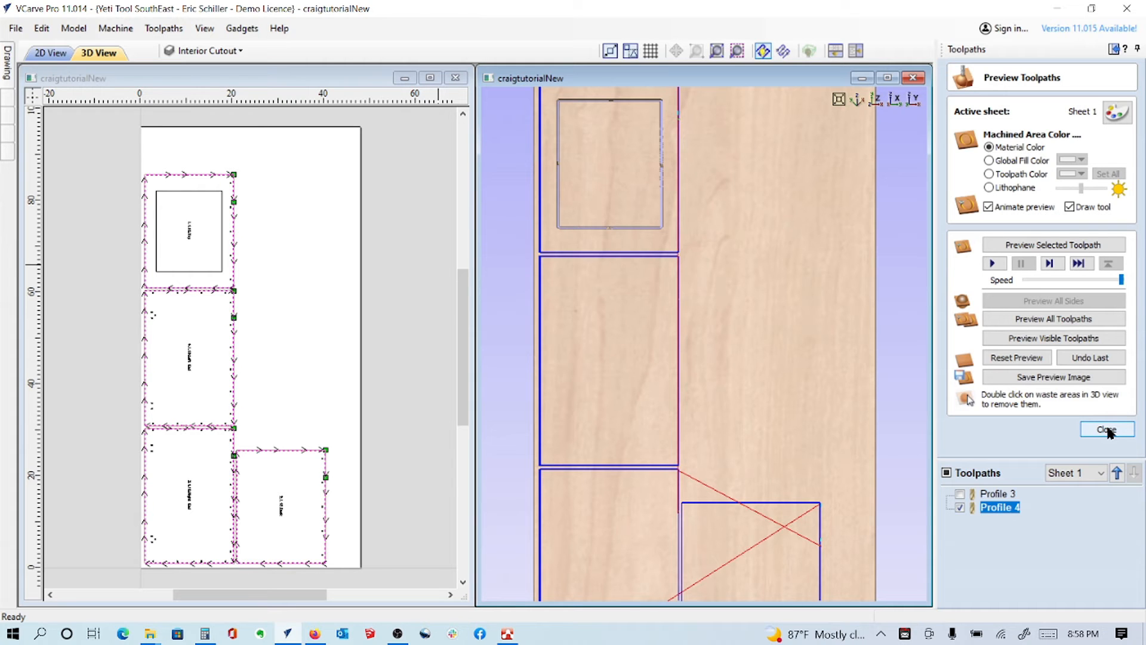
pyautogui.click(1106, 429)
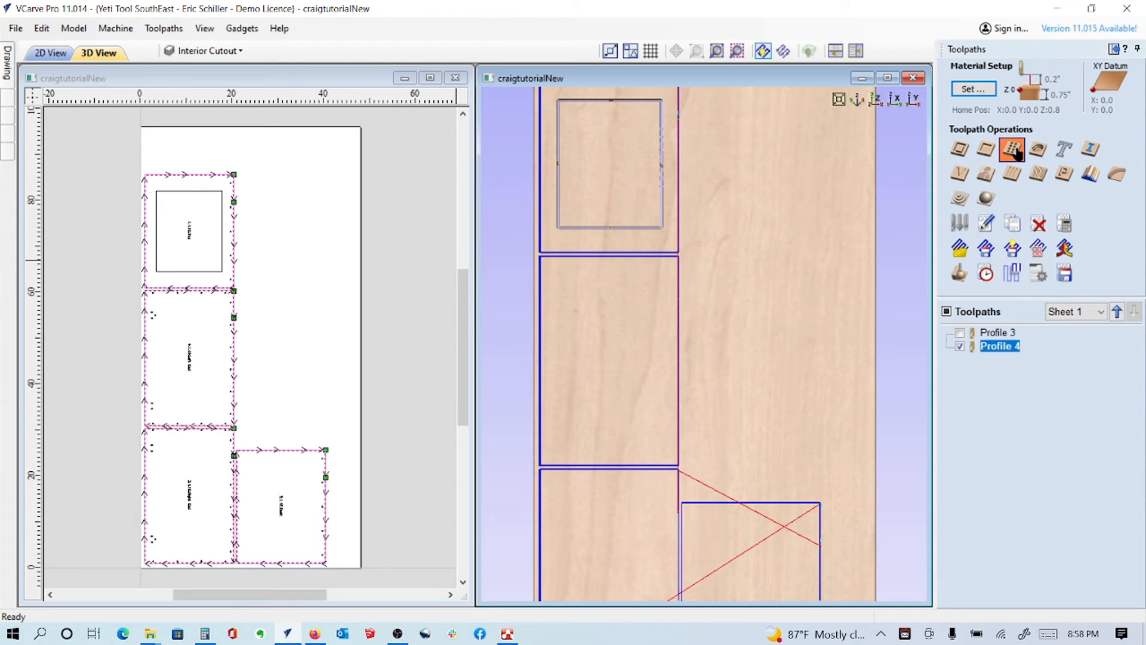
# Start Drill 2 with a .394-inch cut depth and open the 5 mm drill's settings.
pyautogui.click(1012, 148)
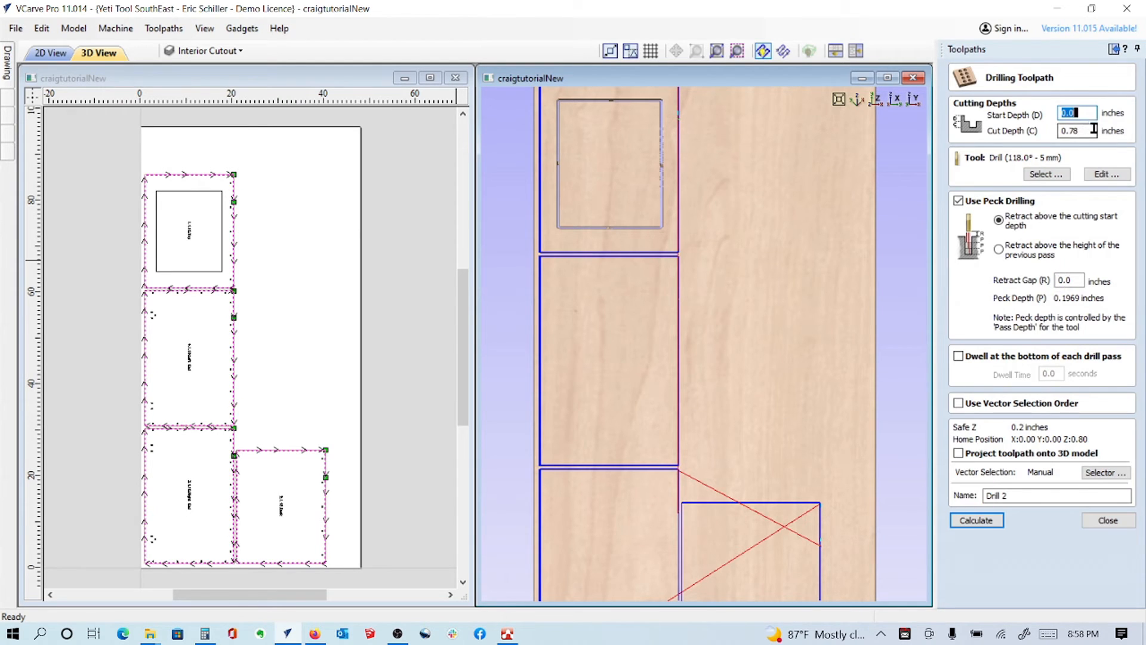
pyautogui.click(1076, 130)
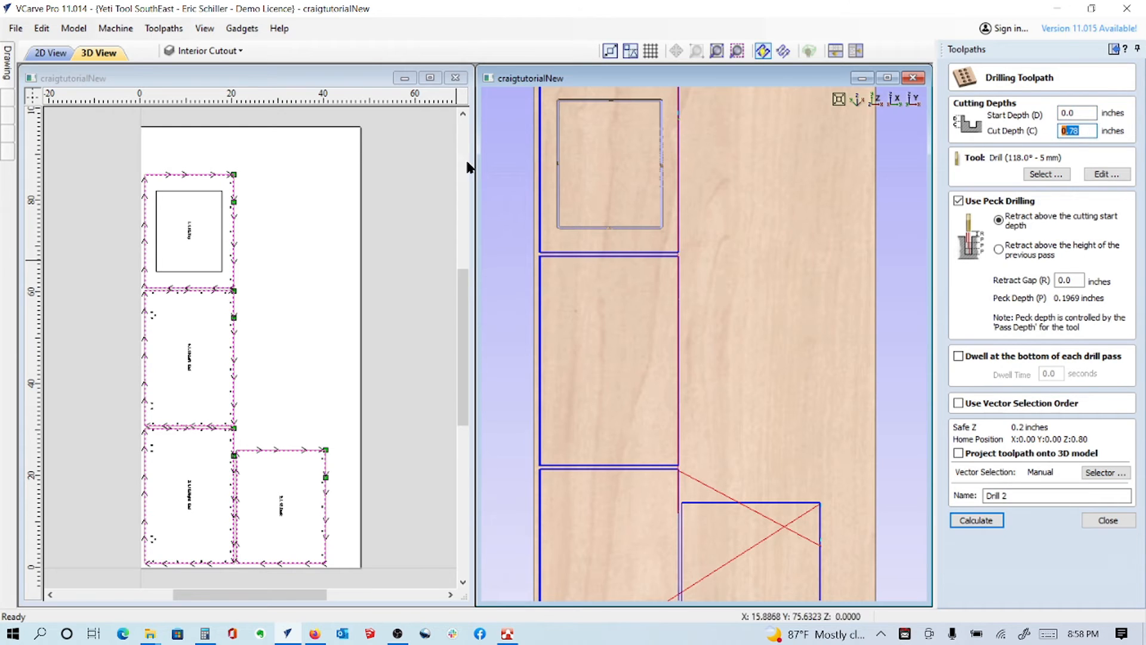
pyautogui.click(210, 50)
pyautogui.write('.394')
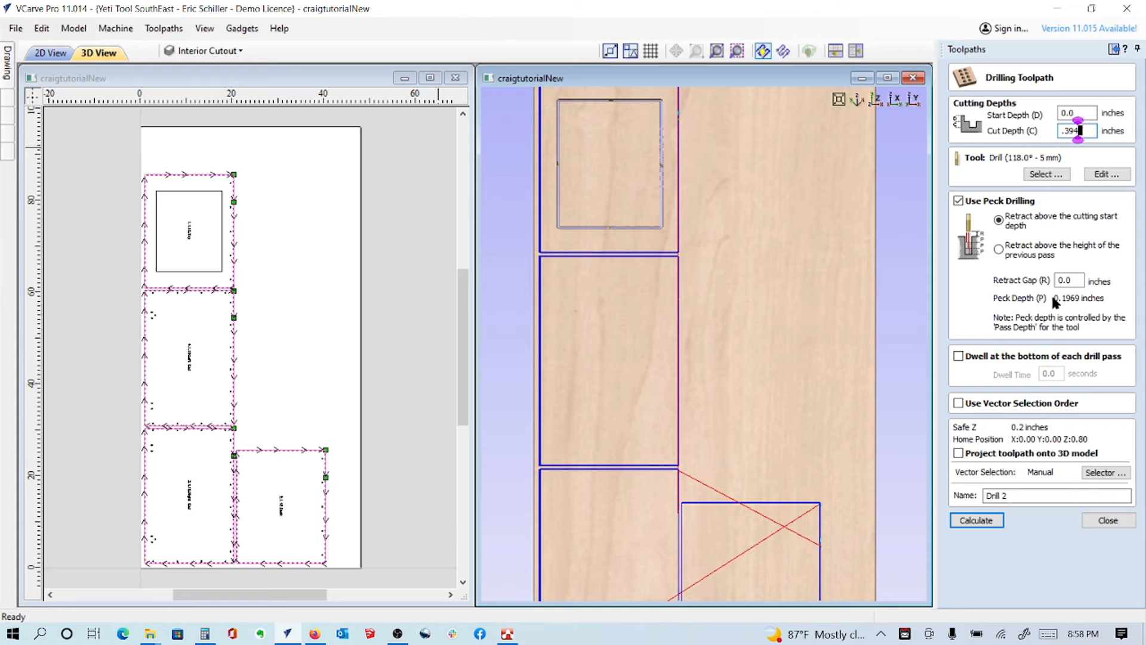
pyautogui.moveTo(968, 243)
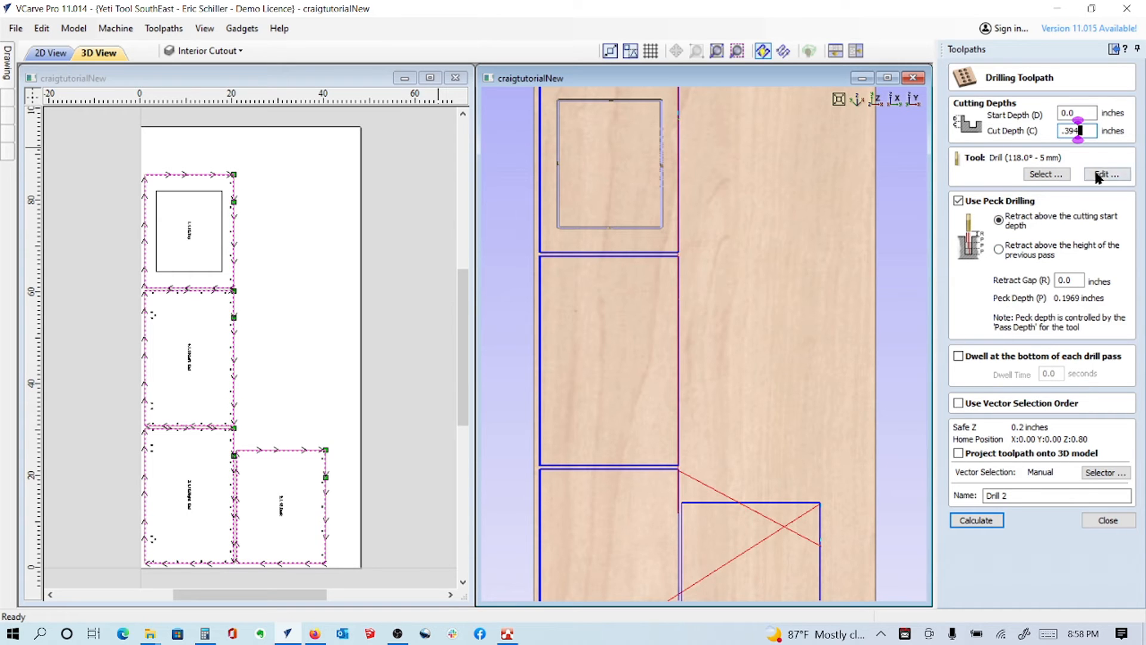
pyautogui.click(1106, 174)
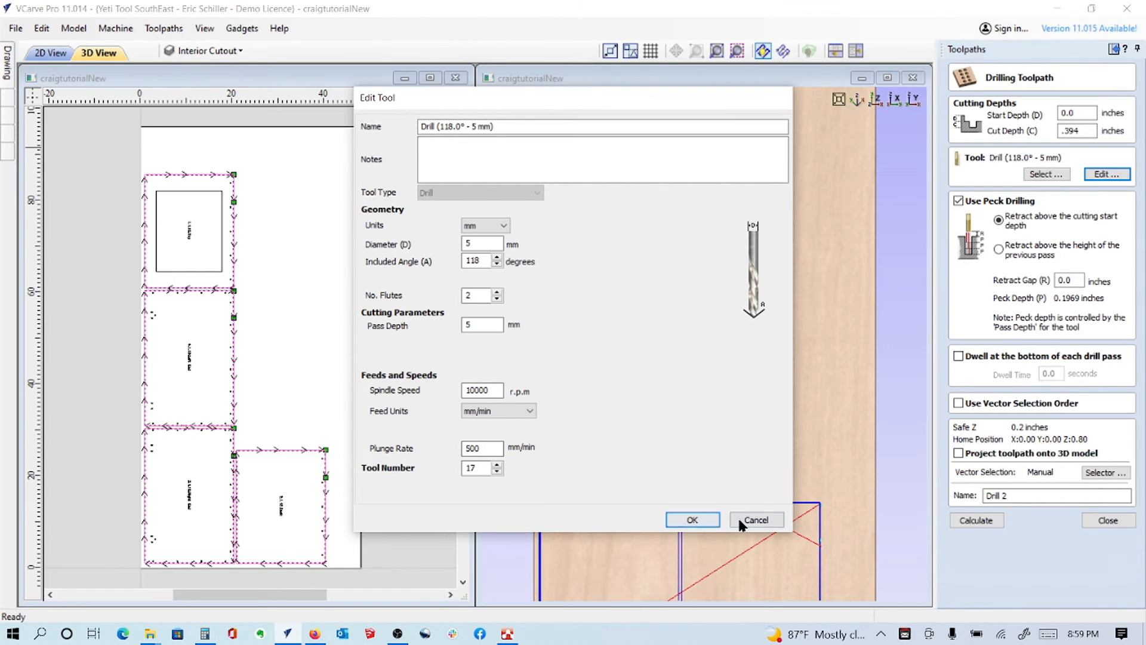
# Check the 5 mm drill's spindle speed 10000 and plunge rate 500, then close unchanged.
pyautogui.click(755, 519)
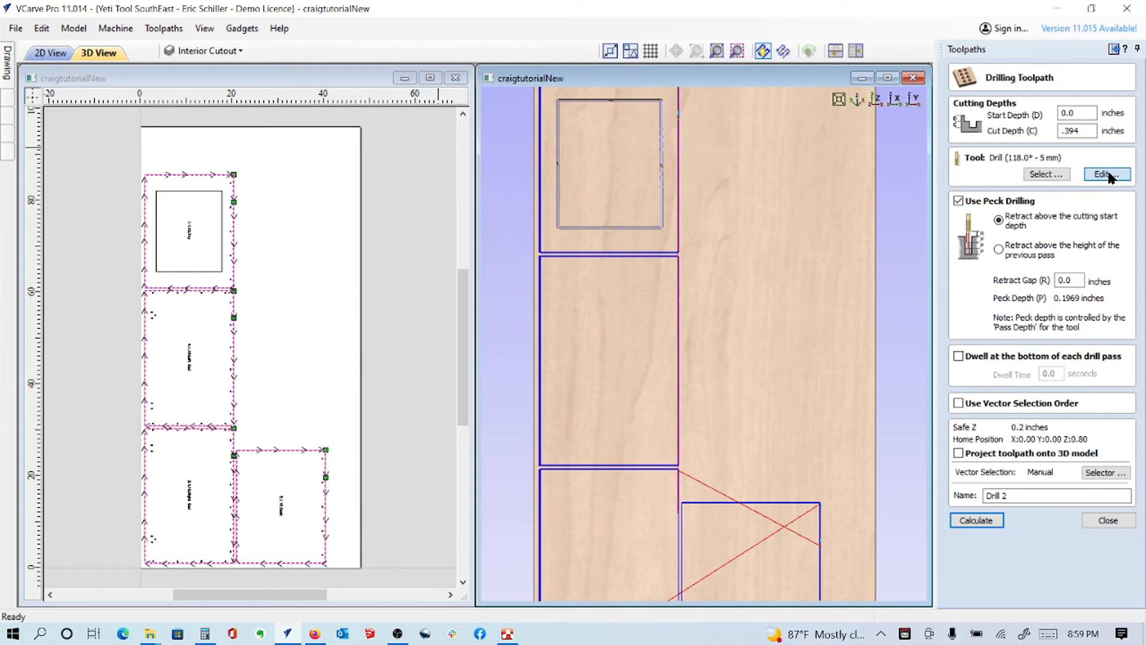
pyautogui.click(1104, 174)
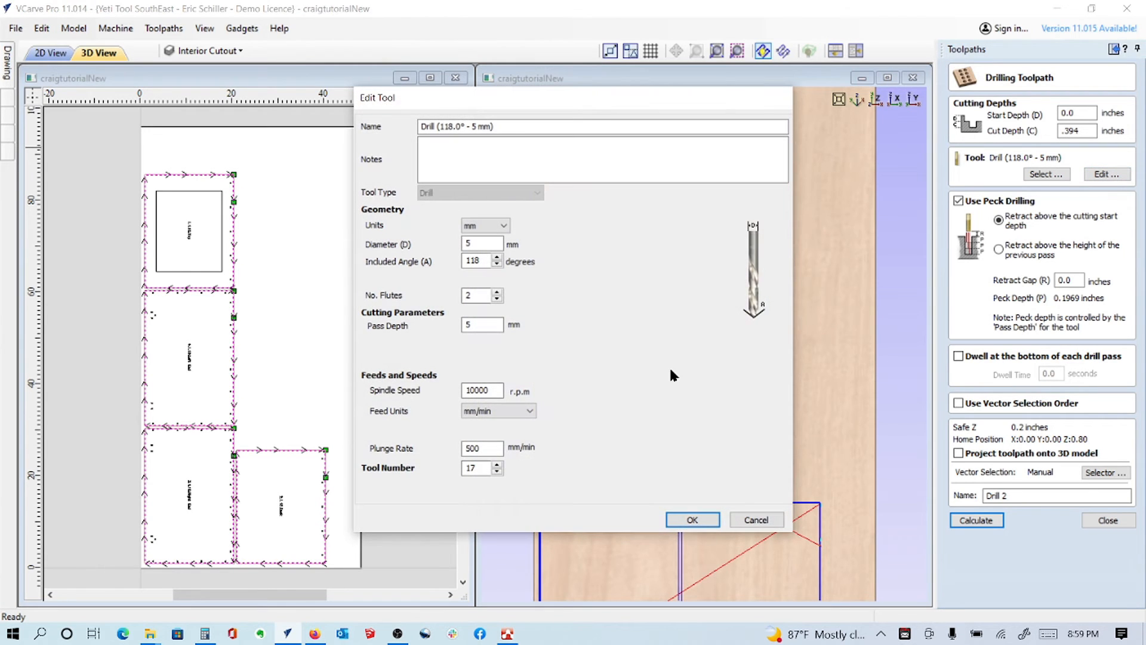
pyautogui.click(481, 390)
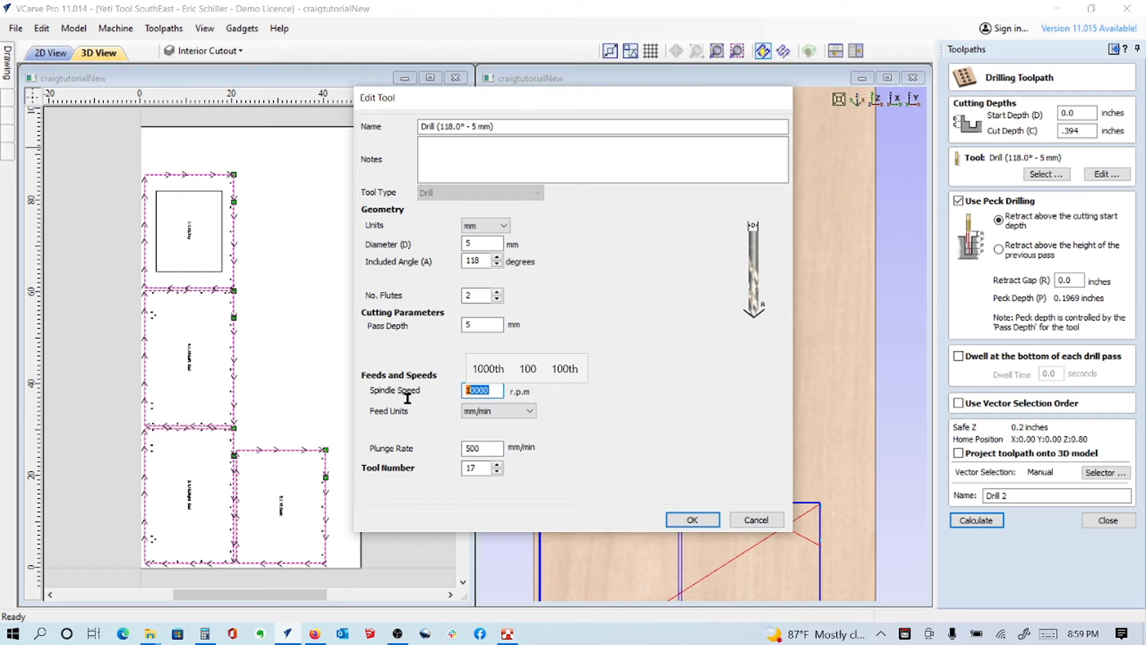
pyautogui.moveTo(578, 453)
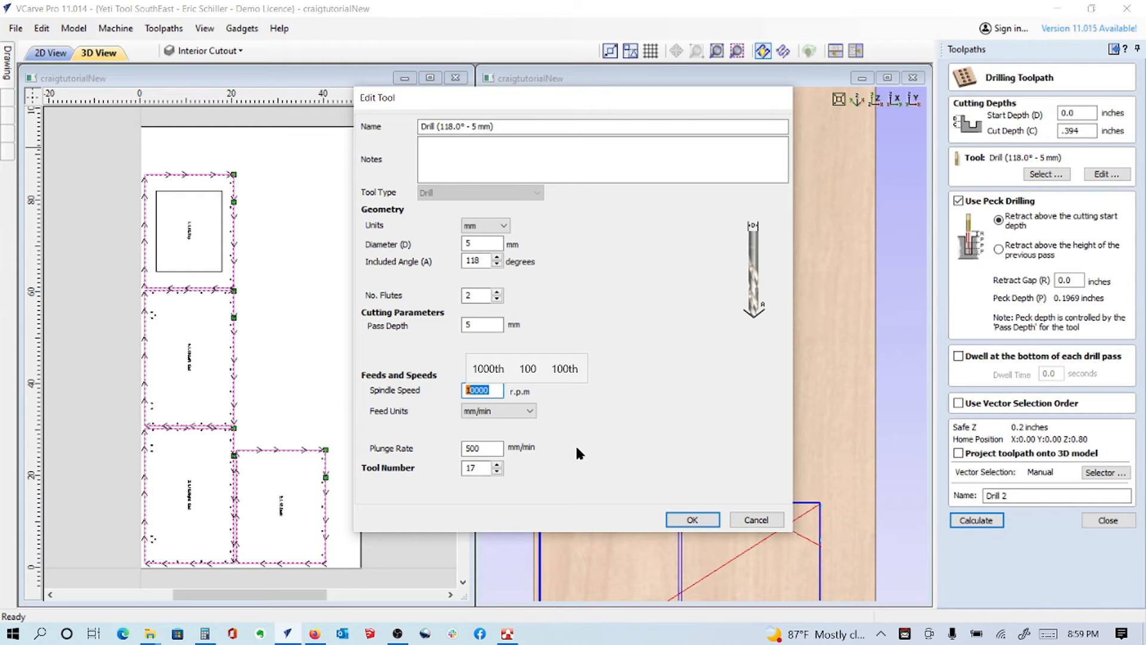
pyautogui.moveTo(601, 444)
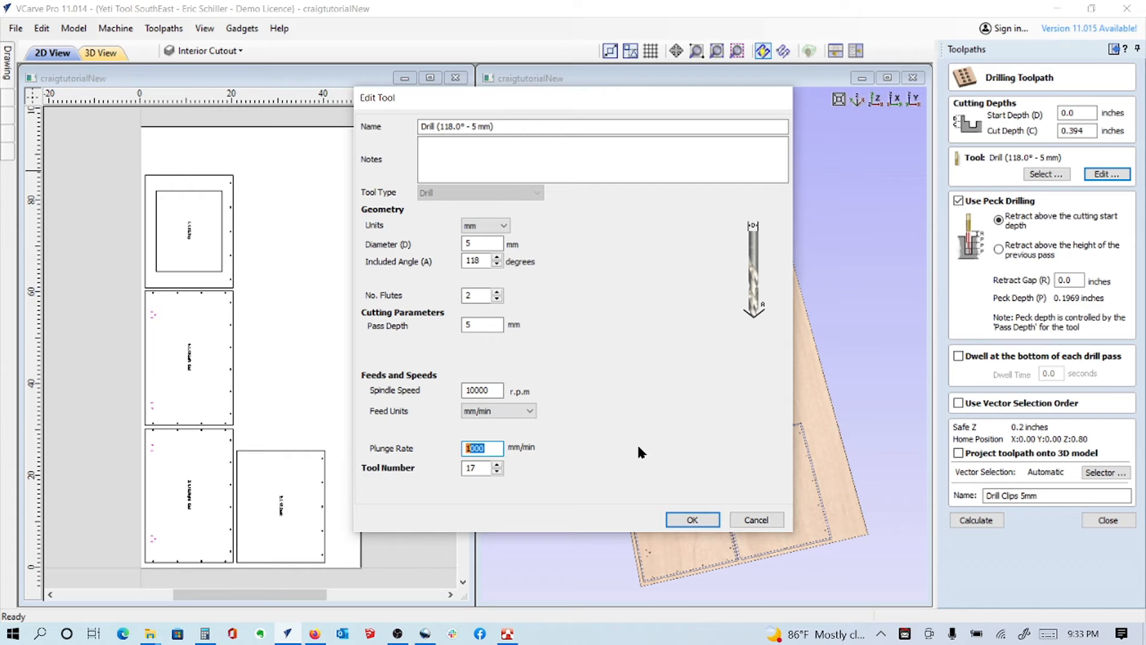
pyautogui.moveTo(637, 458)
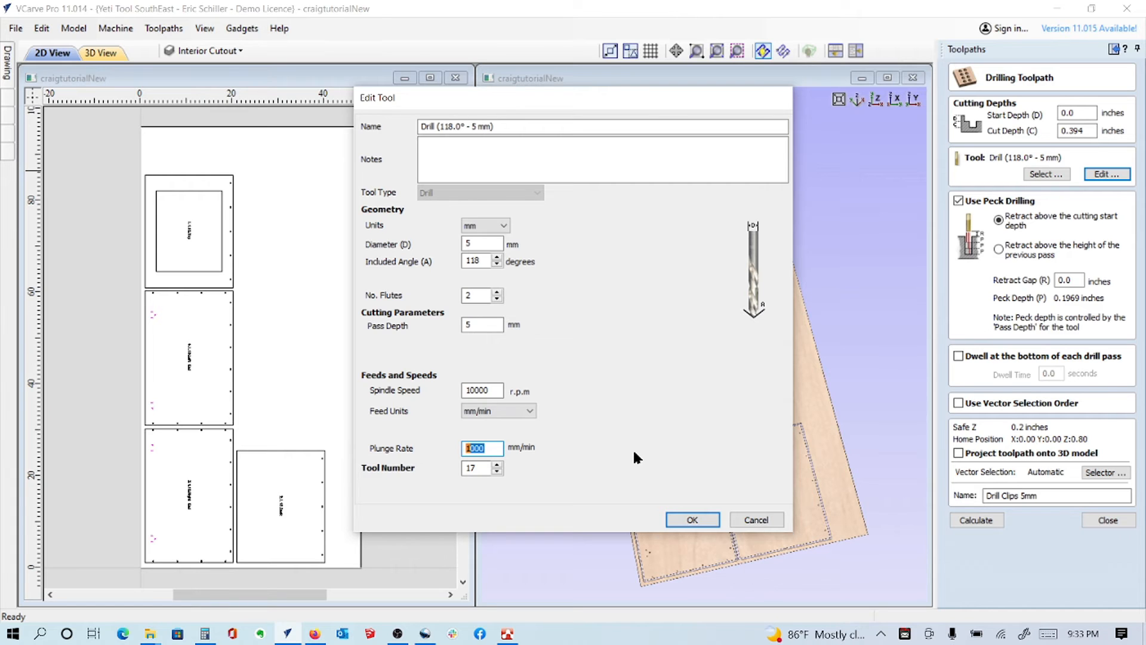
pyautogui.moveTo(645, 441)
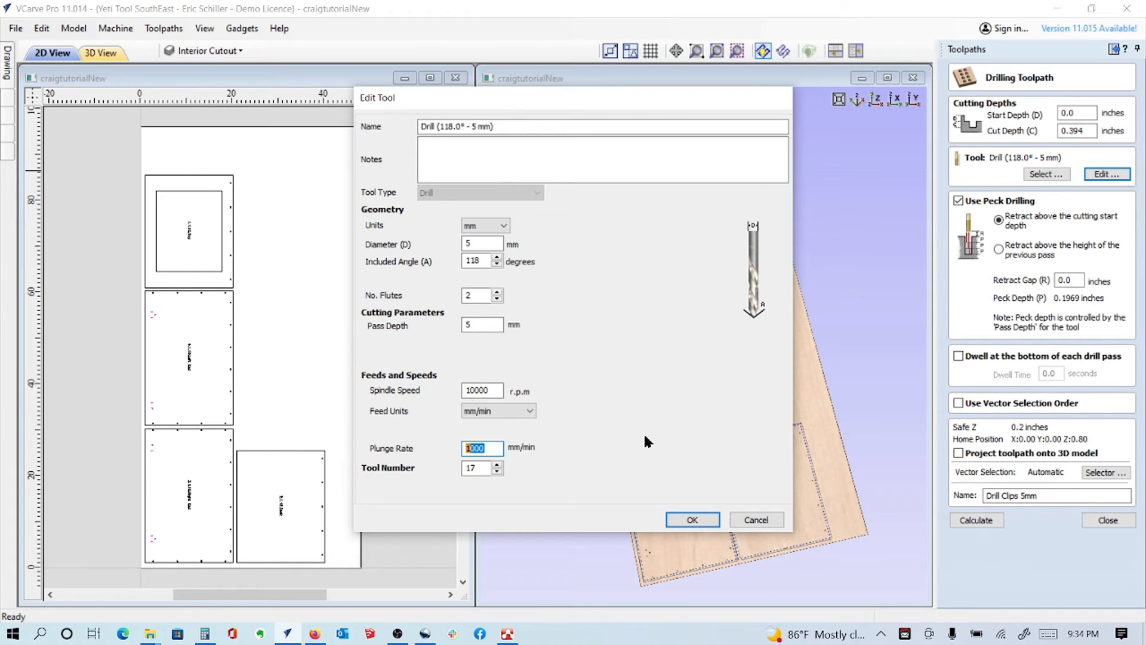
pyautogui.click(691, 518)
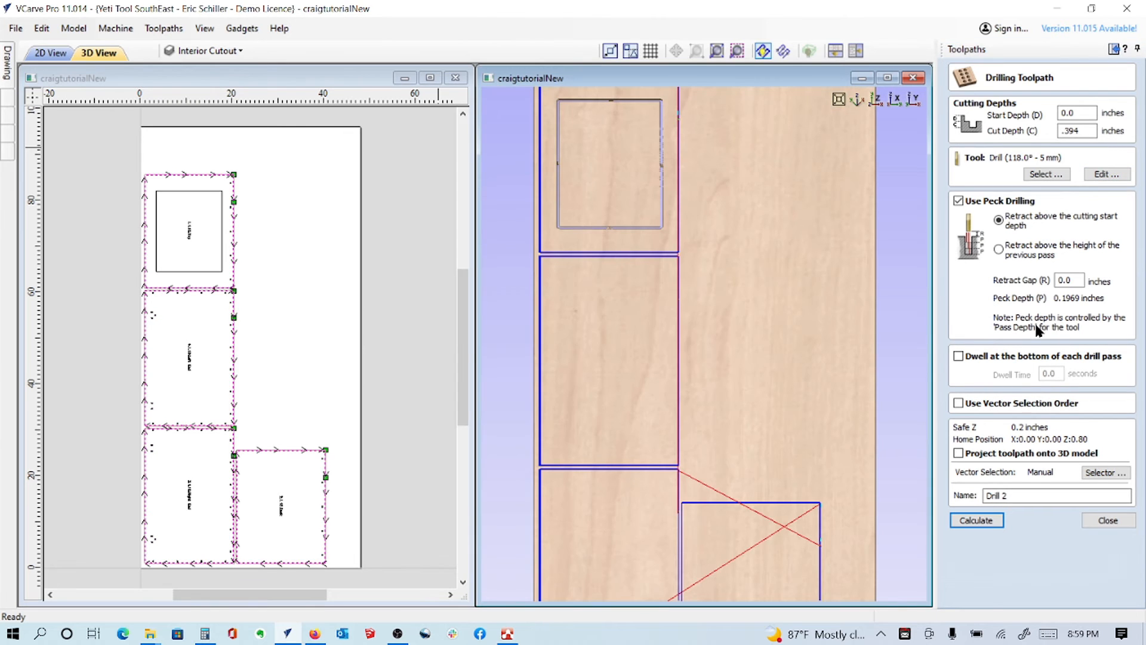
# Calculate the Drill 2 drilling toolpath so it follows Profile 3 and Profile 4.
pyautogui.click(1105, 472)
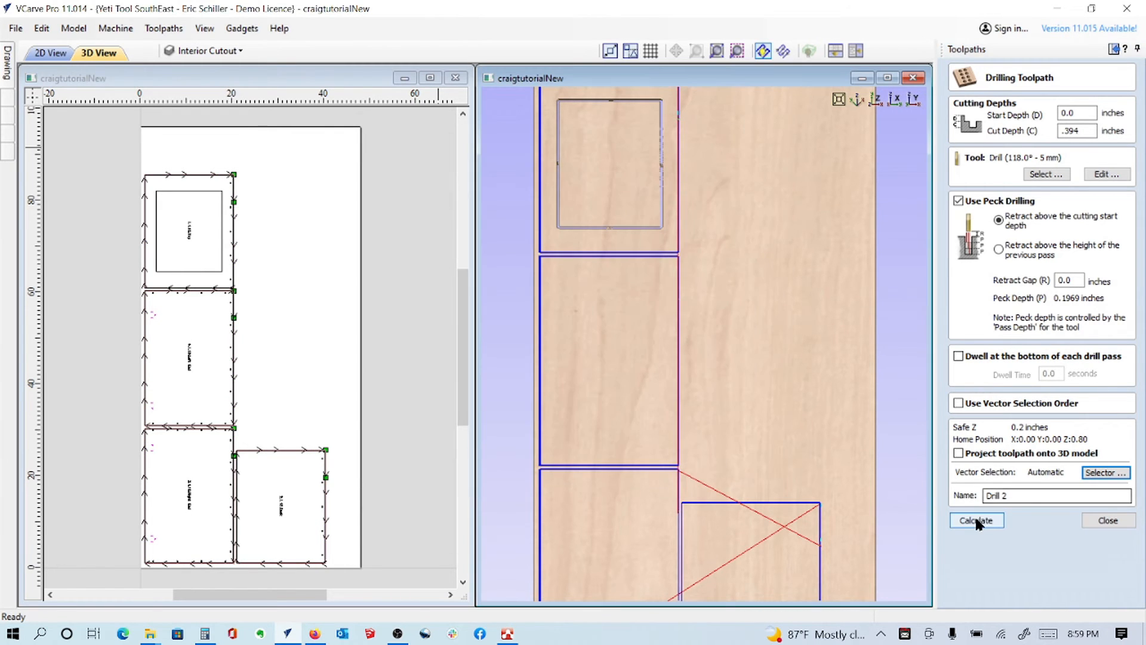
pyautogui.click(976, 520)
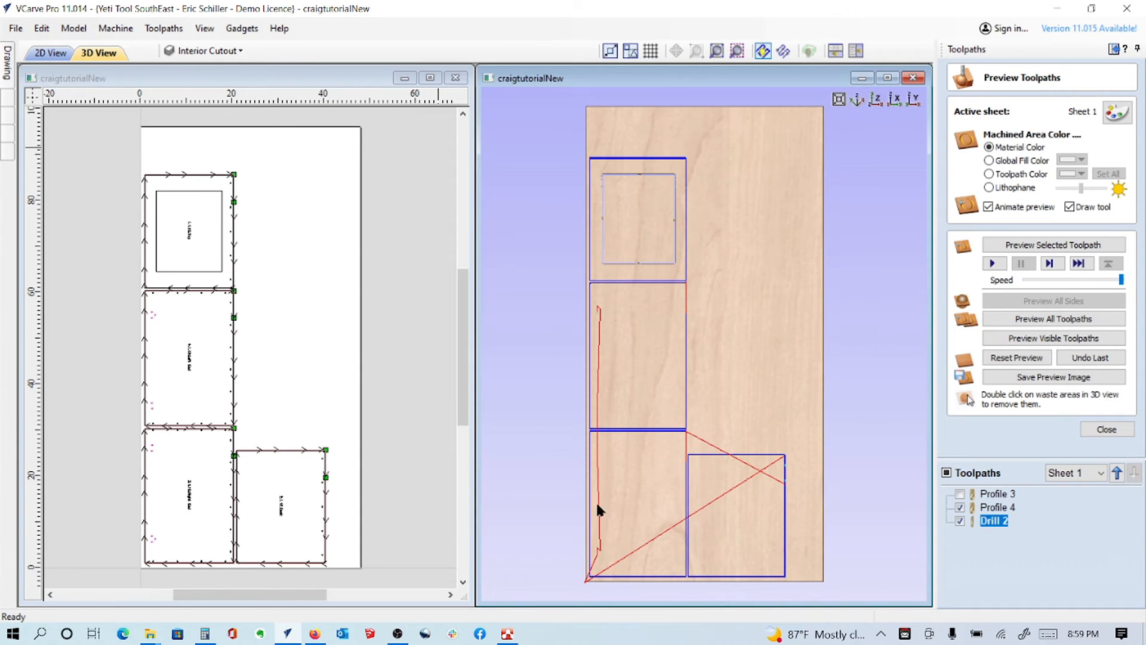
pyautogui.moveTo(603, 307)
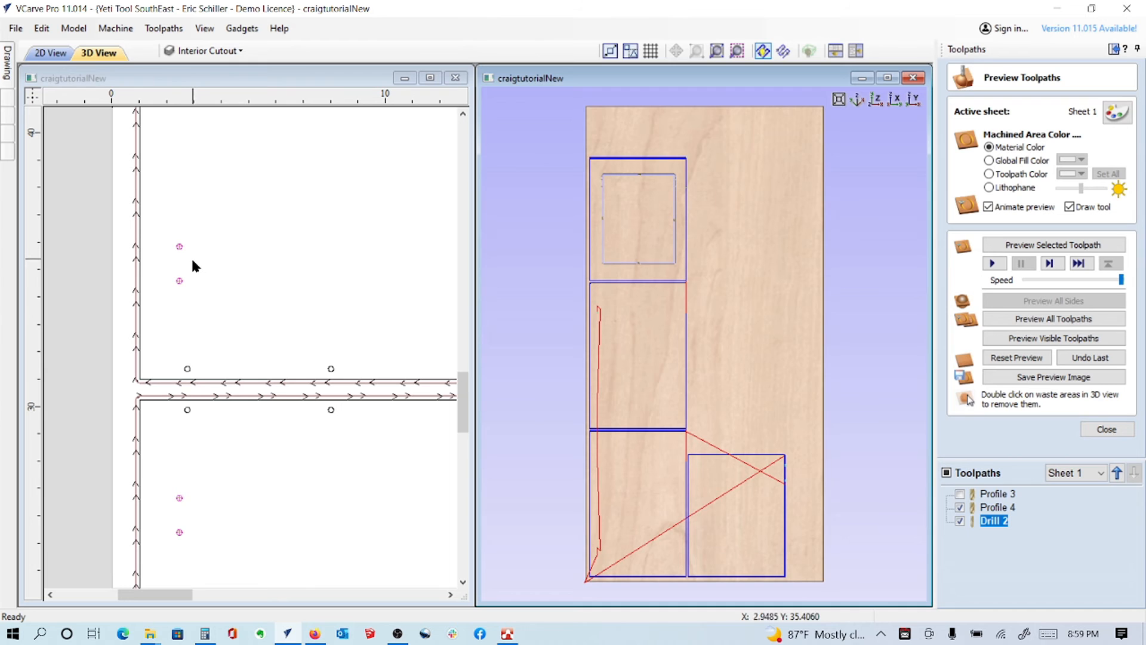
pyautogui.moveTo(552, 344)
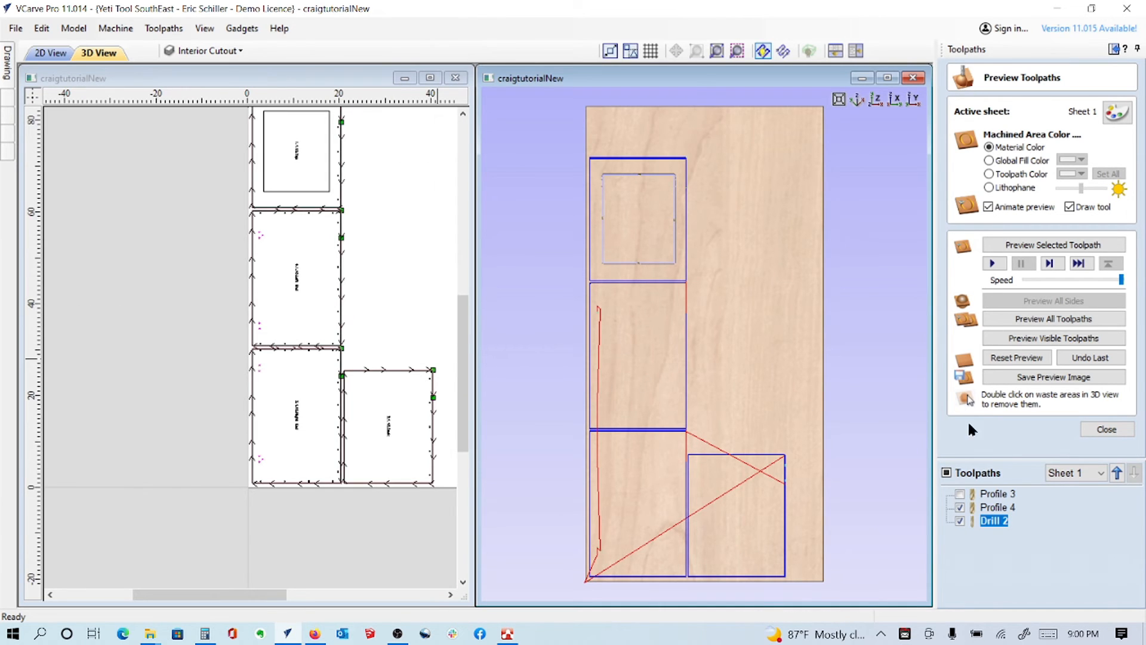
pyautogui.moveTo(872, 423)
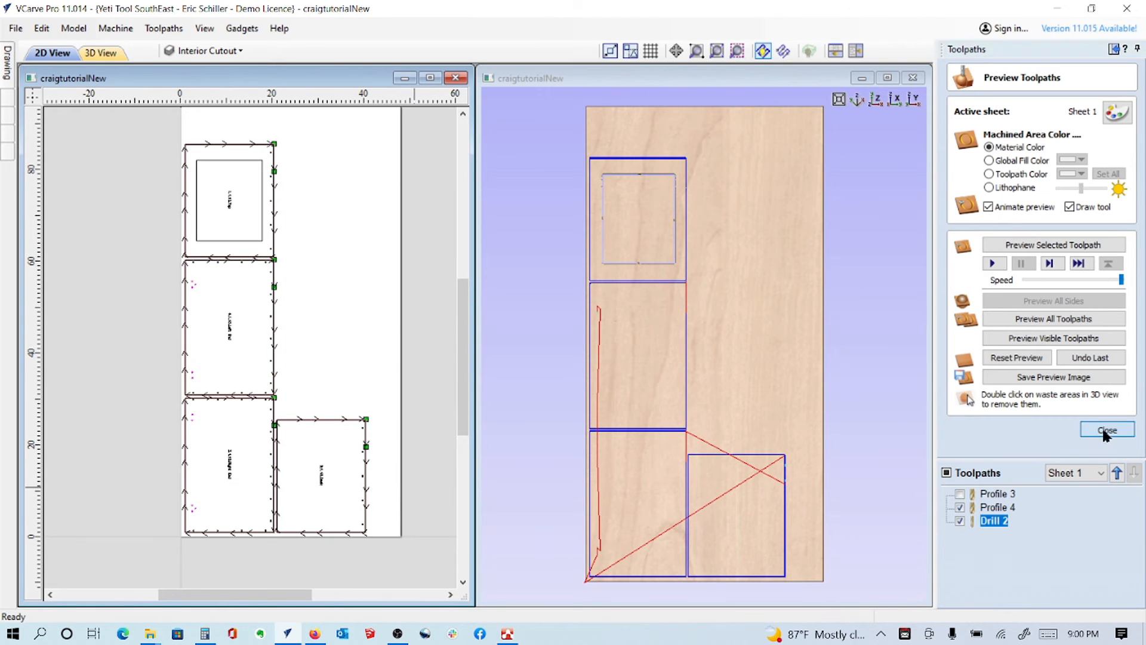
# Close the preview and start drilling toolpath Drill 3 with a 0.78 inch cut depth.
pyautogui.click(1106, 430)
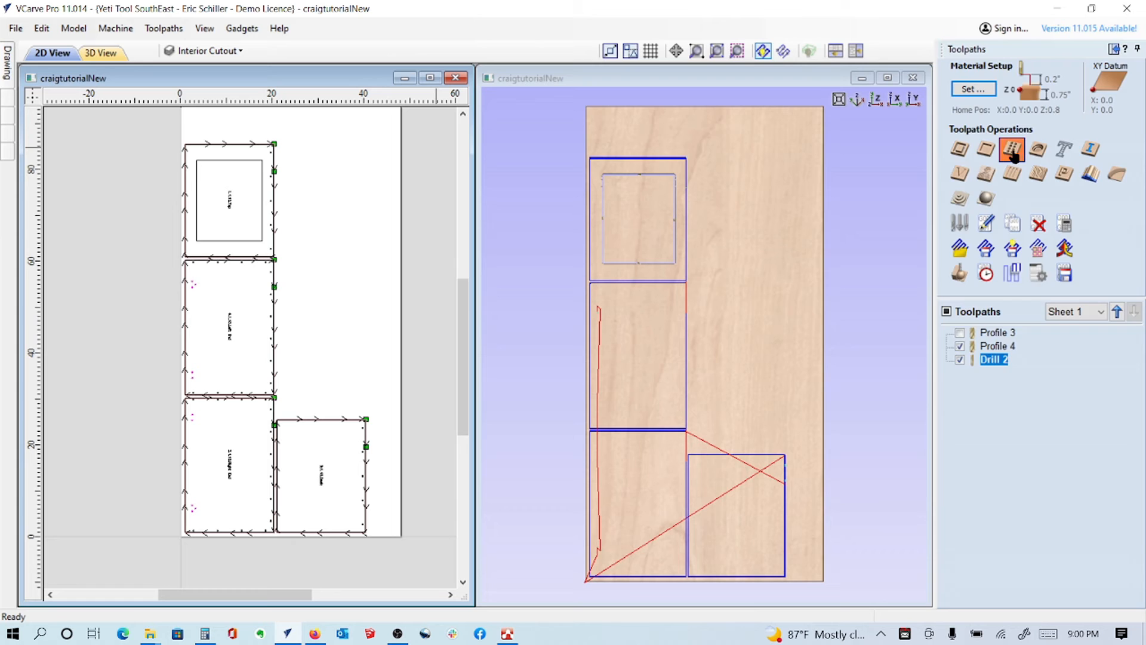
pyautogui.click(1012, 148)
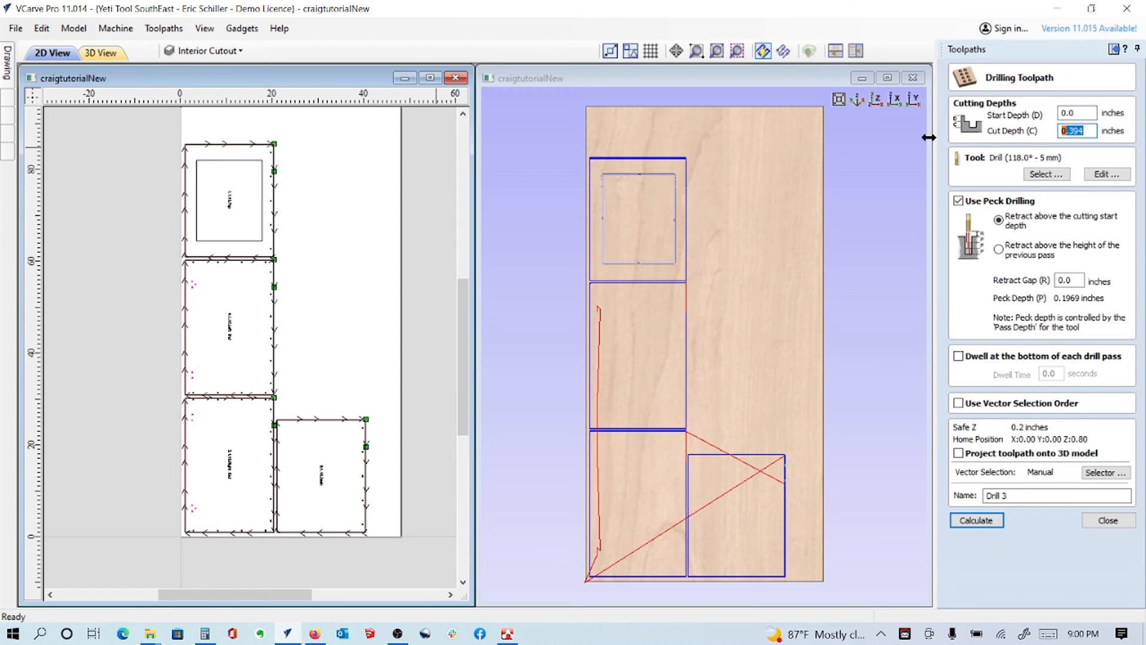
pyautogui.write('t+')
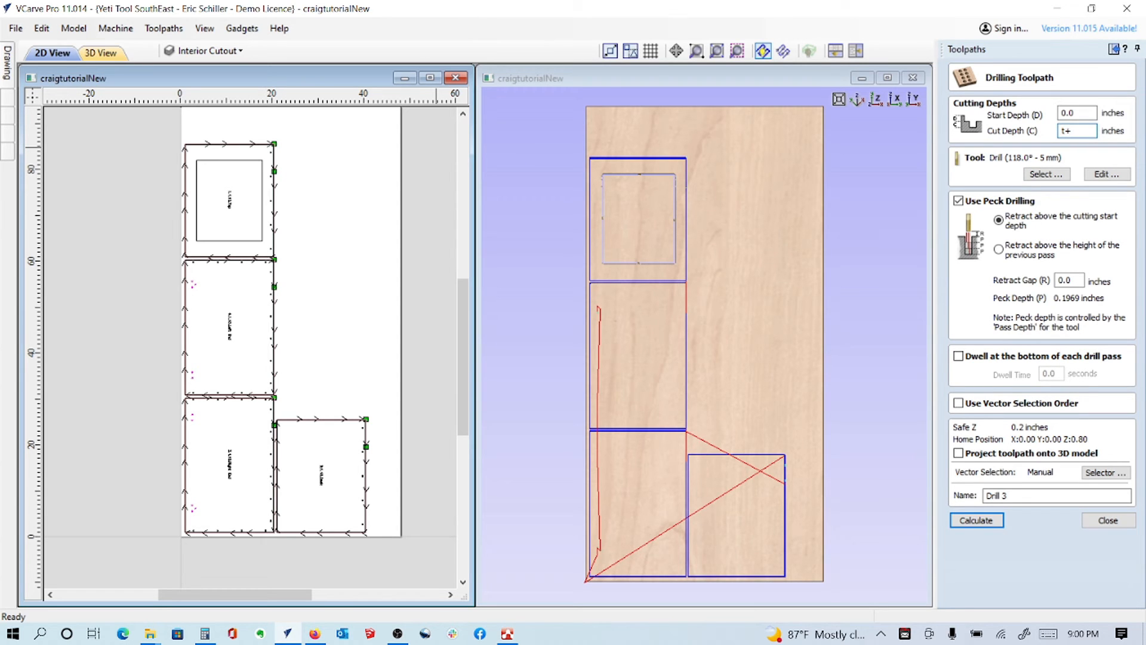
pyautogui.write('.030')
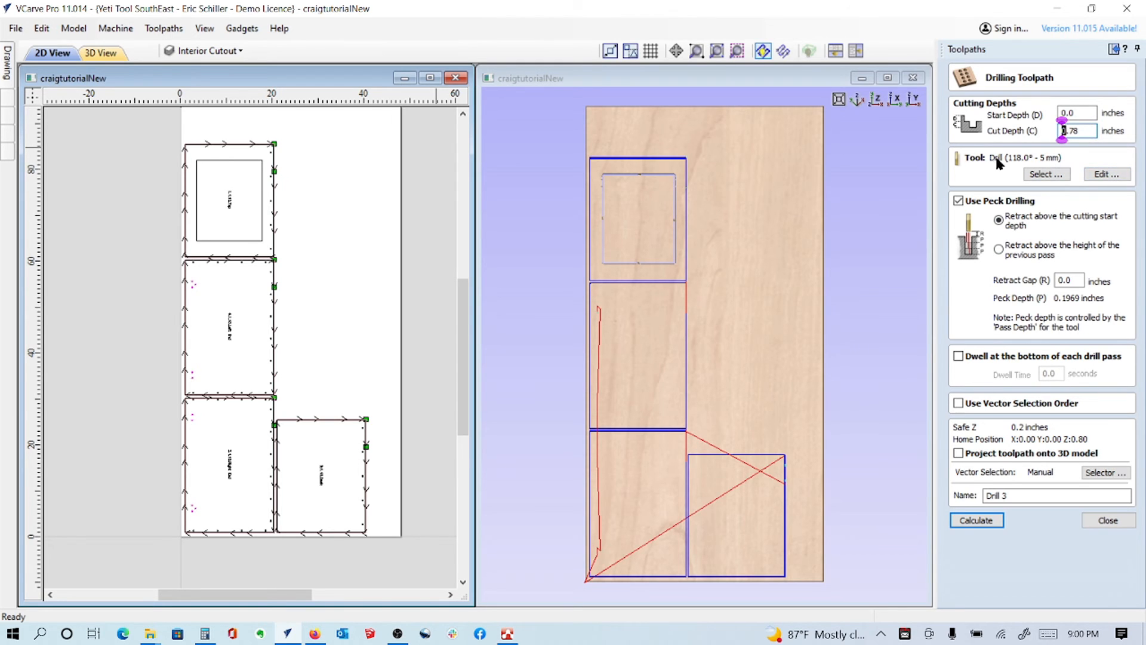
pyautogui.moveTo(1036, 170)
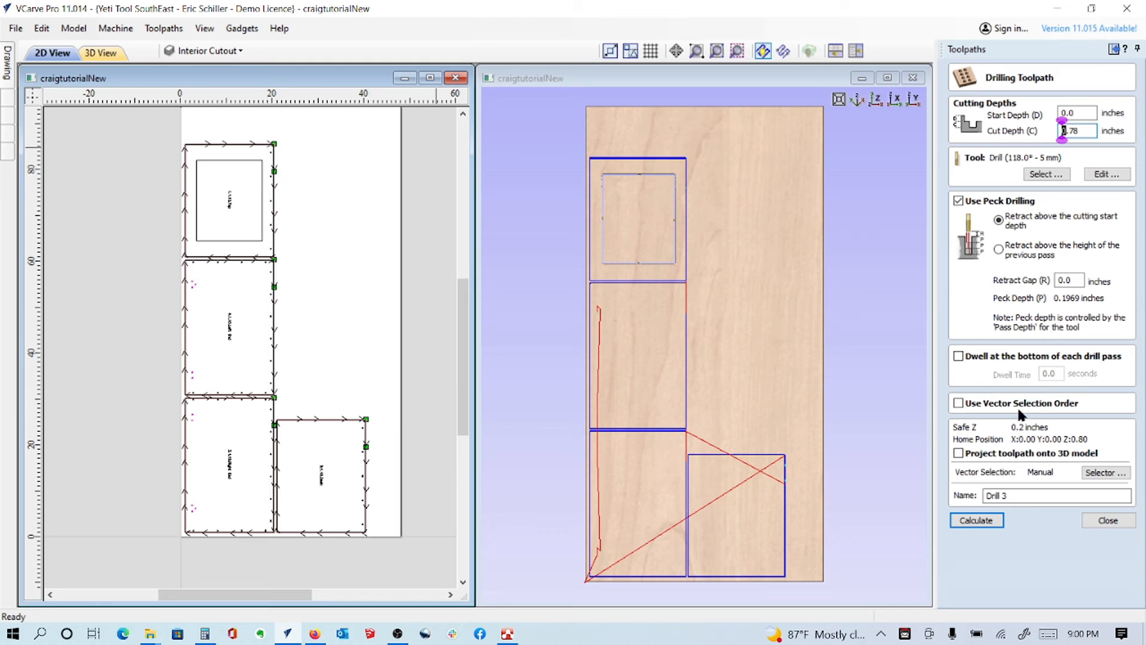
# Select the Confirmat-D5mm-dt layer shapes and calculate Drill 3.
pyautogui.click(1104, 472)
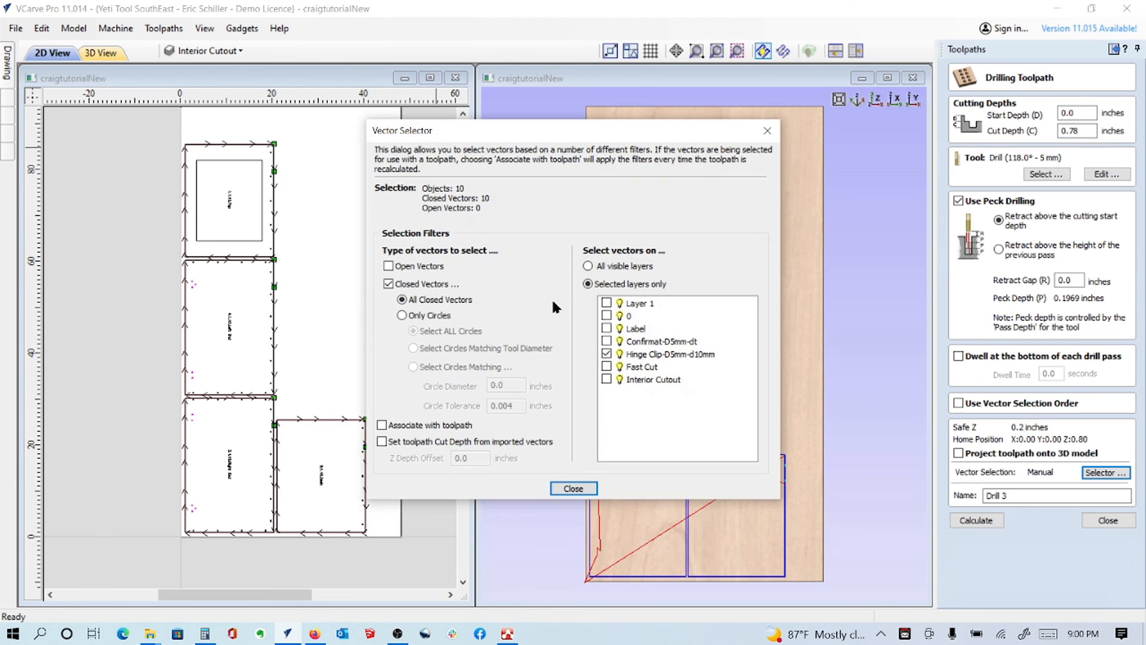
pyautogui.click(382, 425)
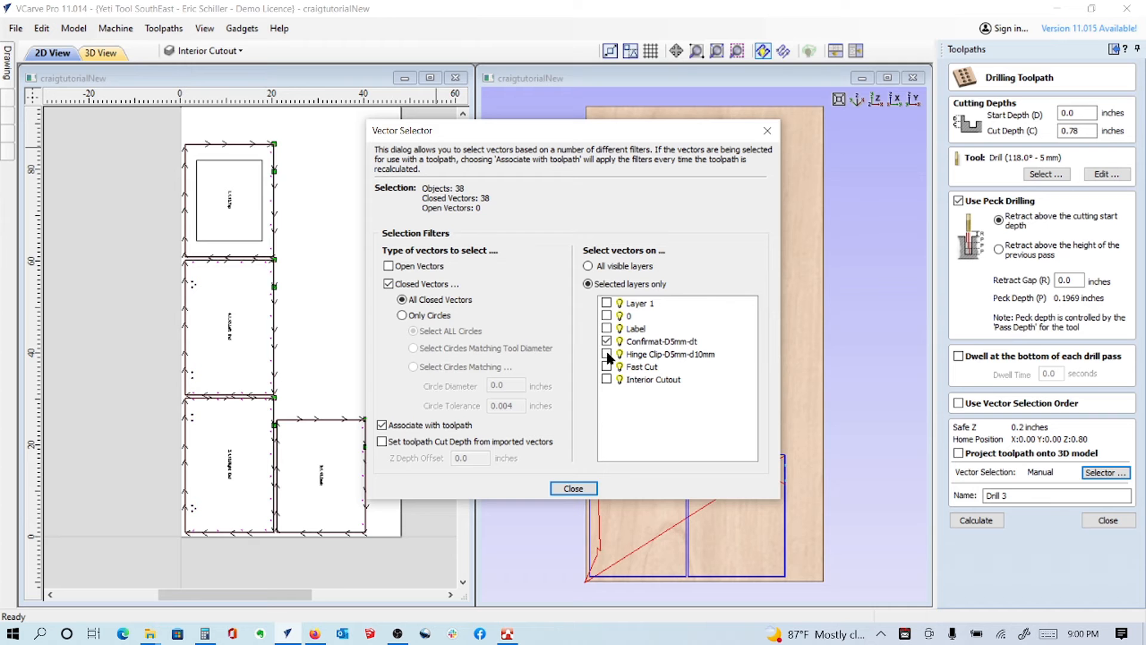
pyautogui.click(573, 489)
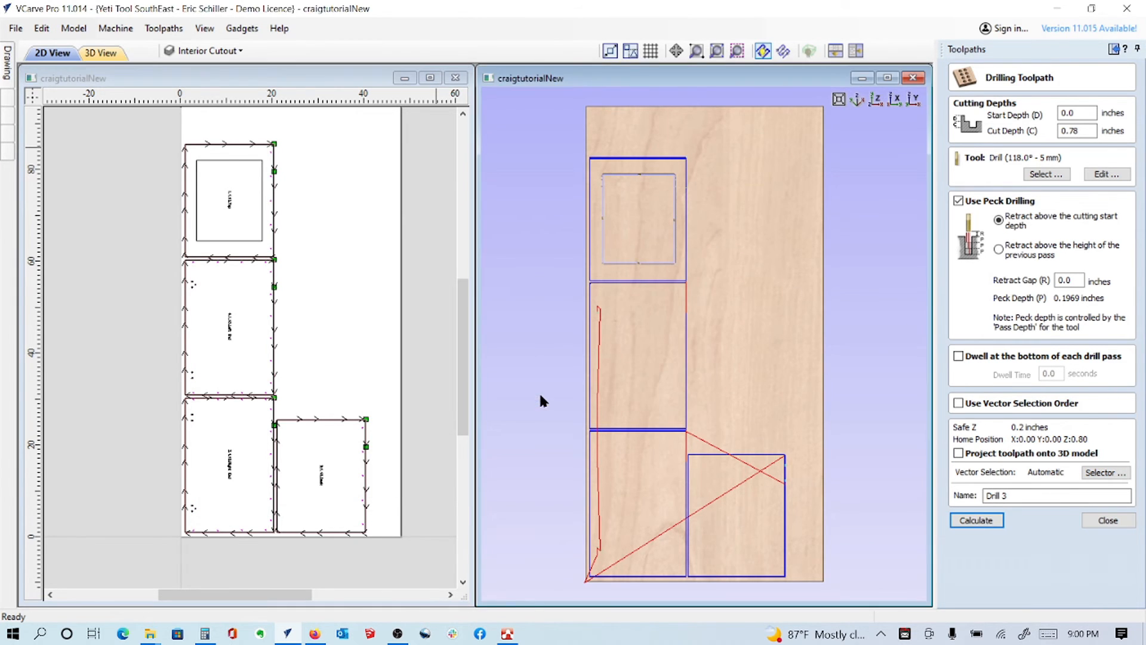
pyautogui.click(975, 520)
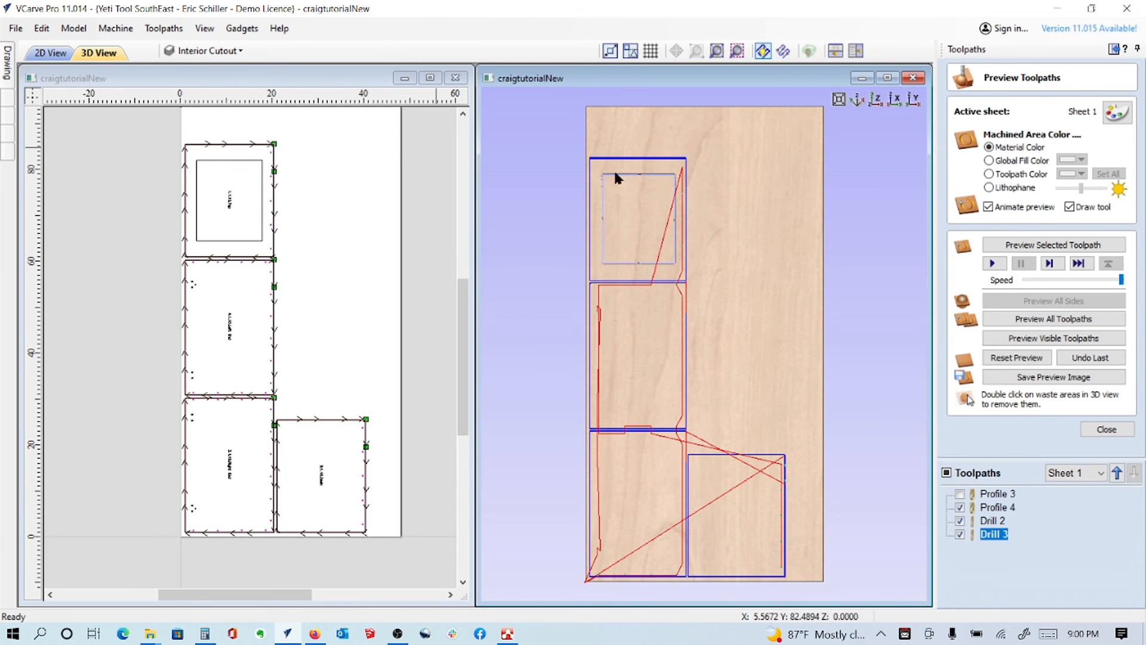
pyautogui.moveTo(693, 518)
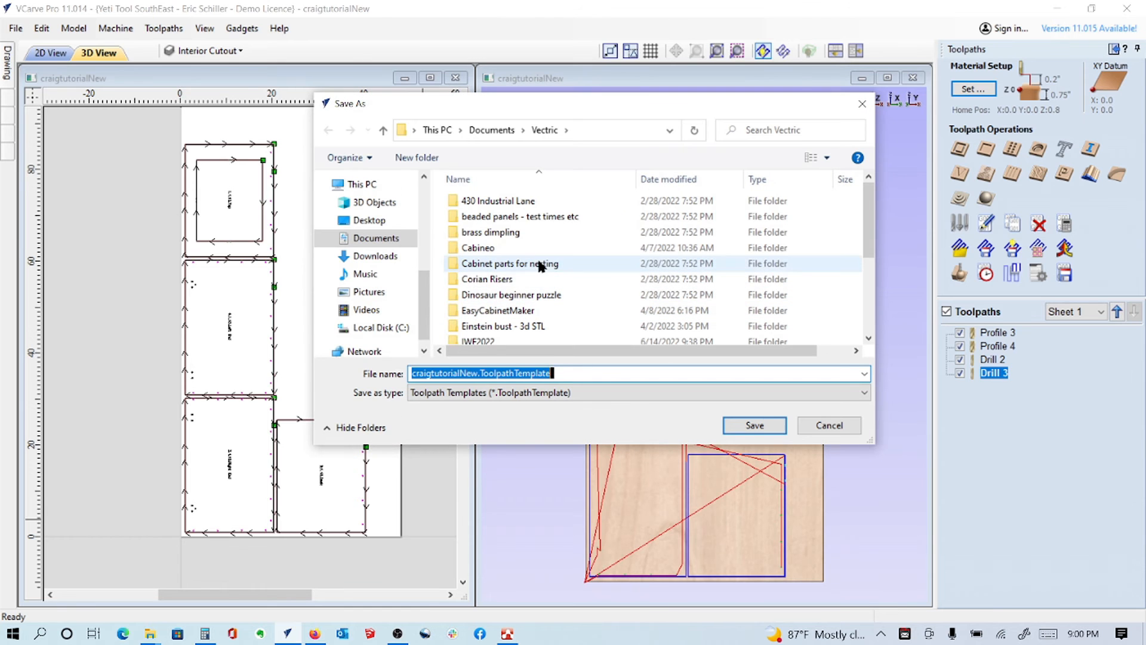
# Save the four toolpaths as 'Cabinet toolpath template' in the Toolpath templates folder.
pyautogui.click(485, 279)
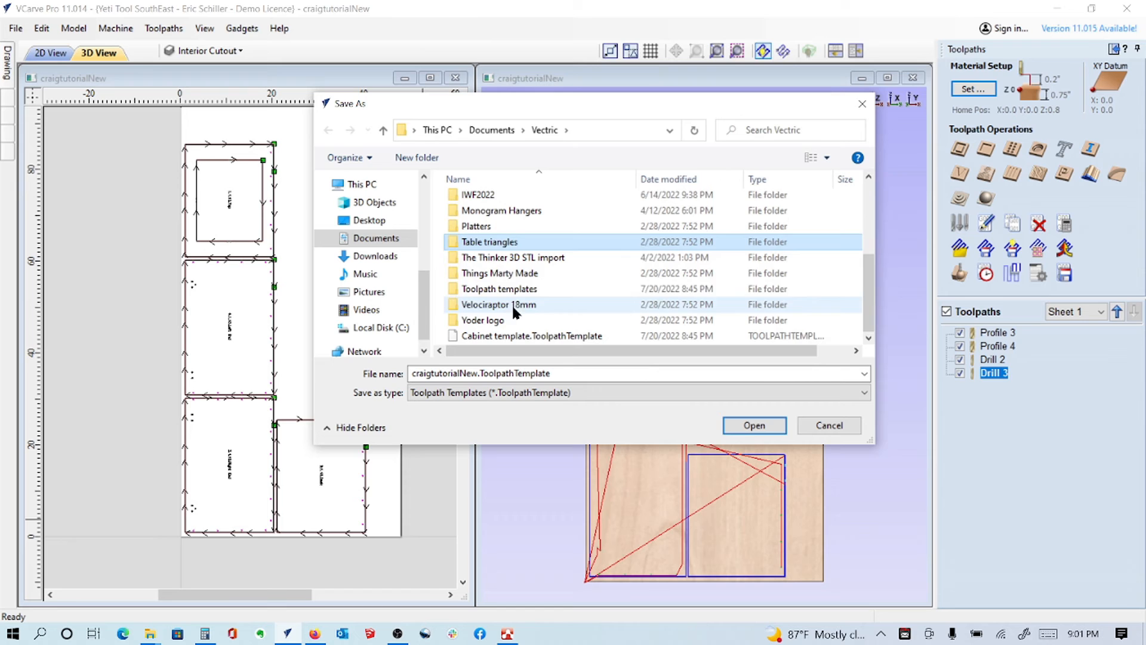
pyautogui.doubleClick(500, 288)
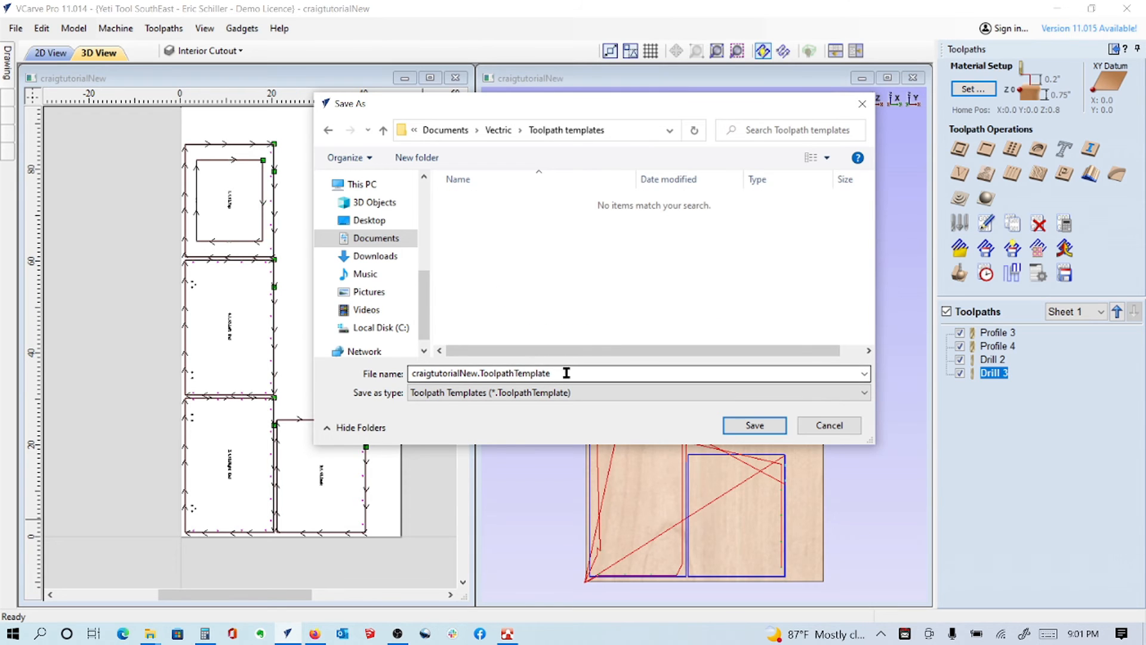
pyautogui.write('Cabinet')
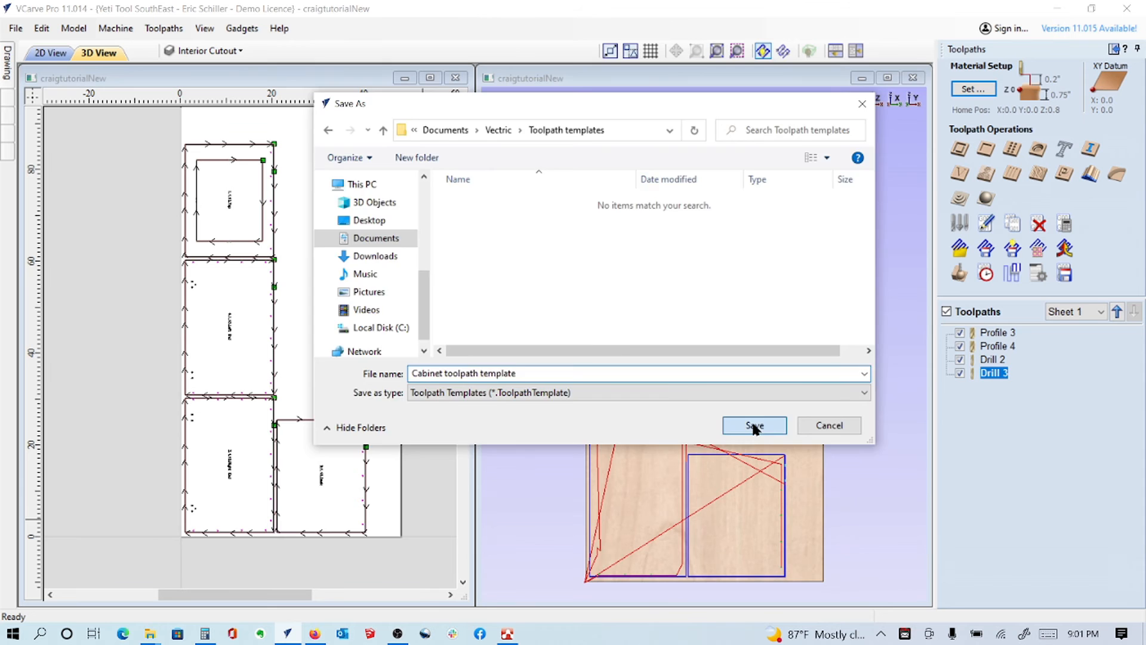
pyautogui.click(753, 426)
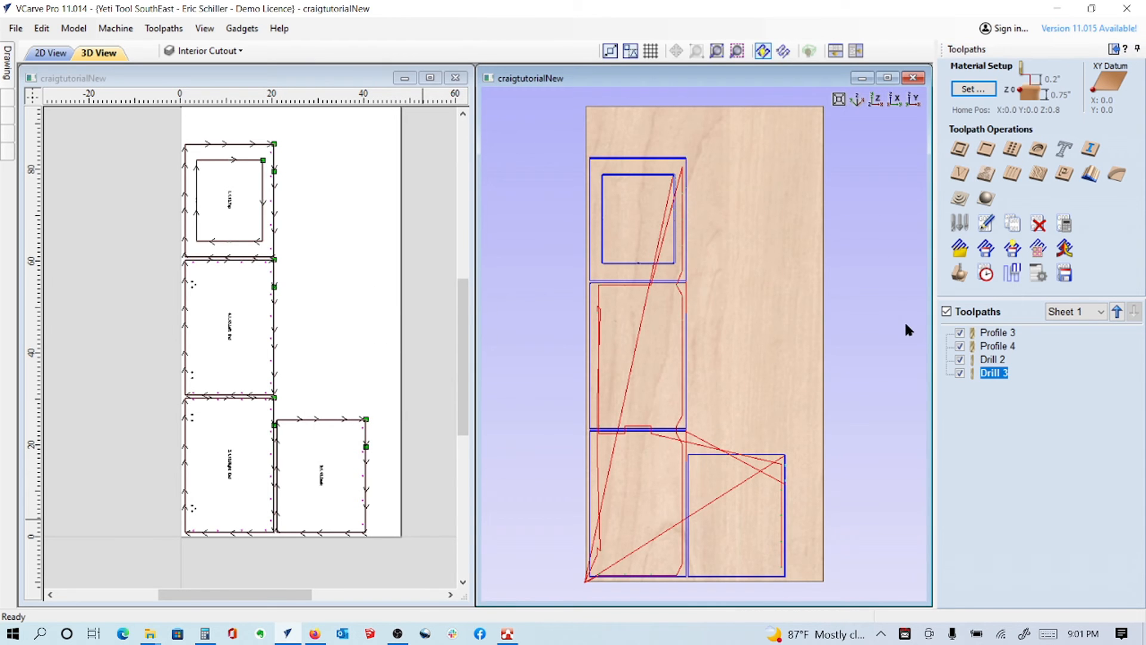
pyautogui.moveTo(1038, 274)
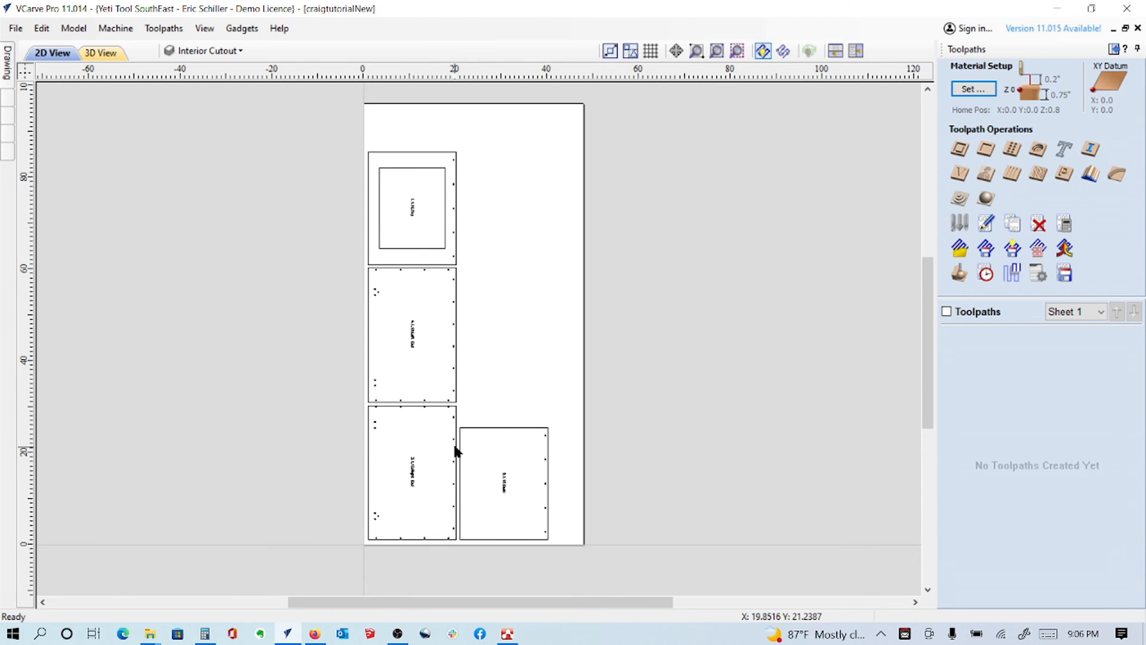
pyautogui.moveTo(819, 403)
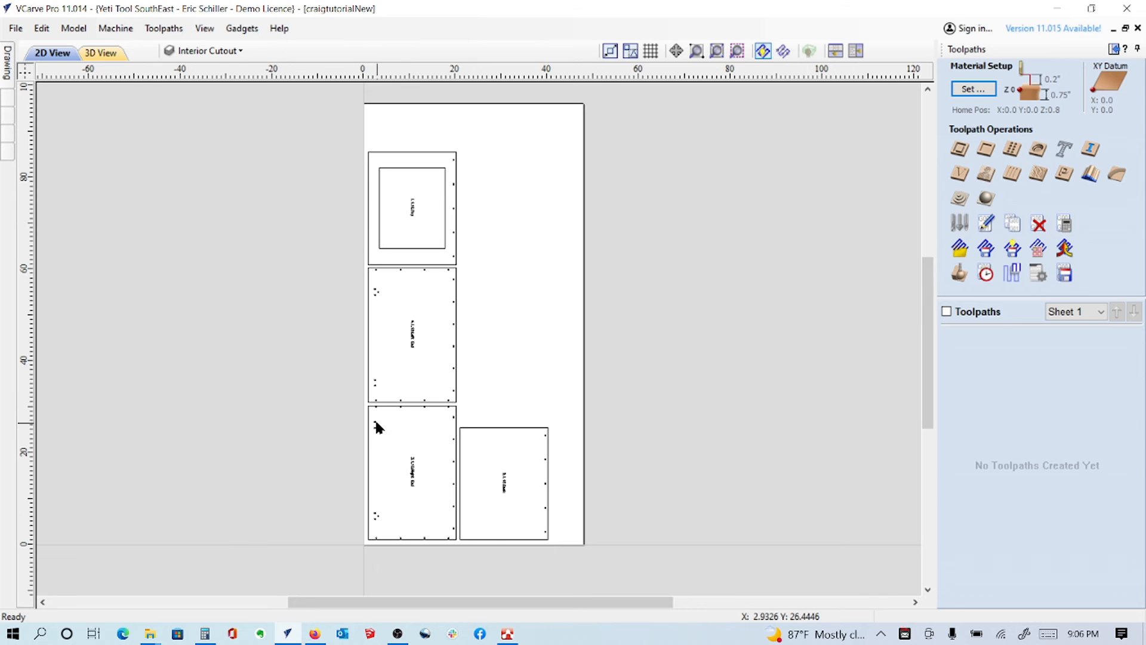
pyautogui.moveTo(377, 423)
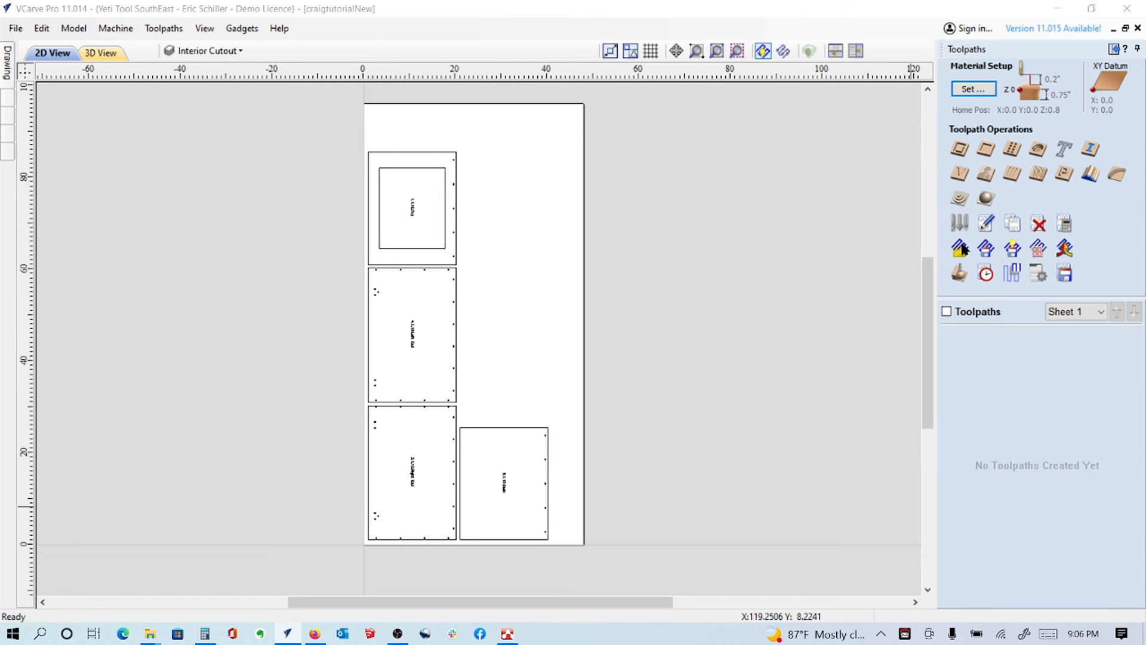
# Load Cabinet toolpath template.ToolpathTemplate from the Toolpath templates folder into the nest.
pyautogui.click(960, 249)
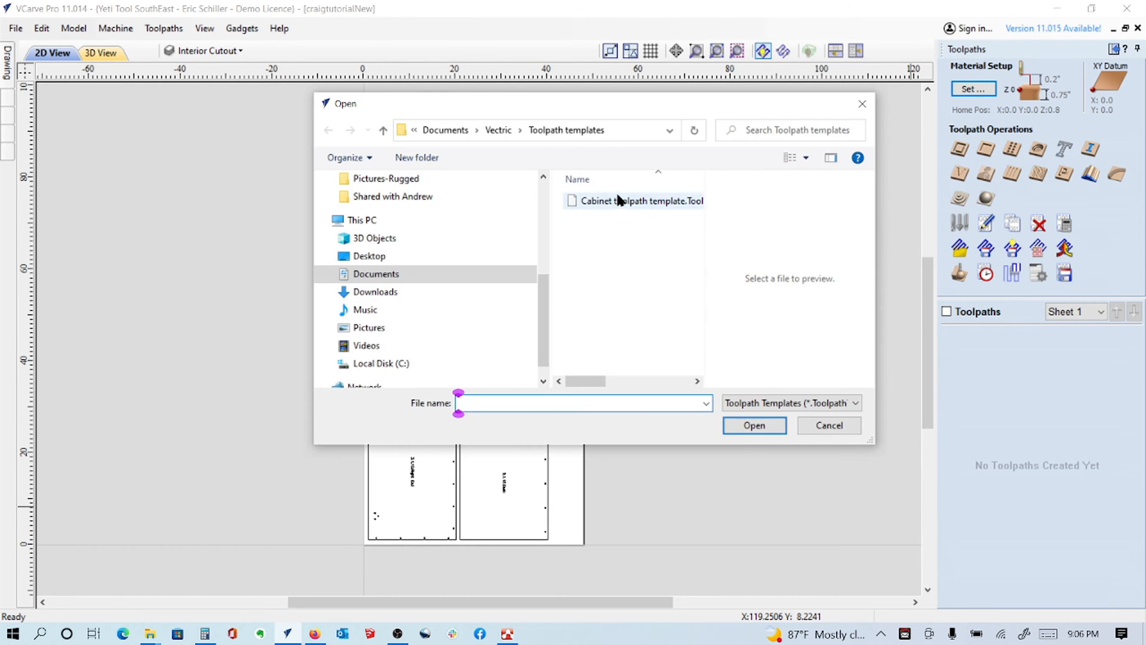
pyautogui.click(635, 201)
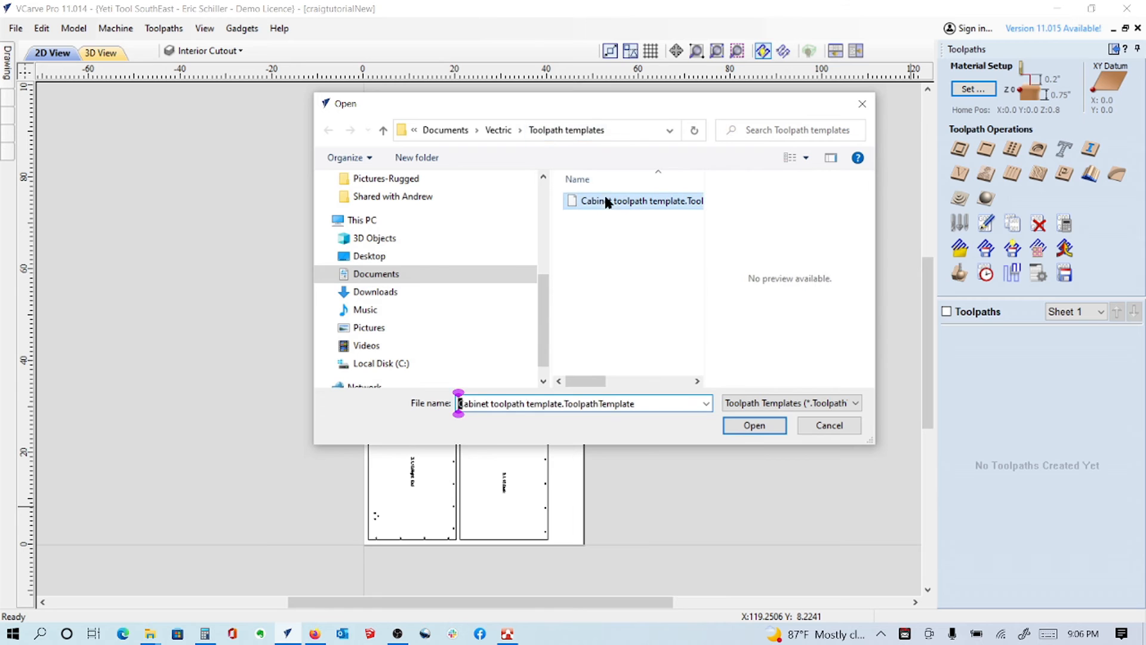
pyautogui.click(753, 424)
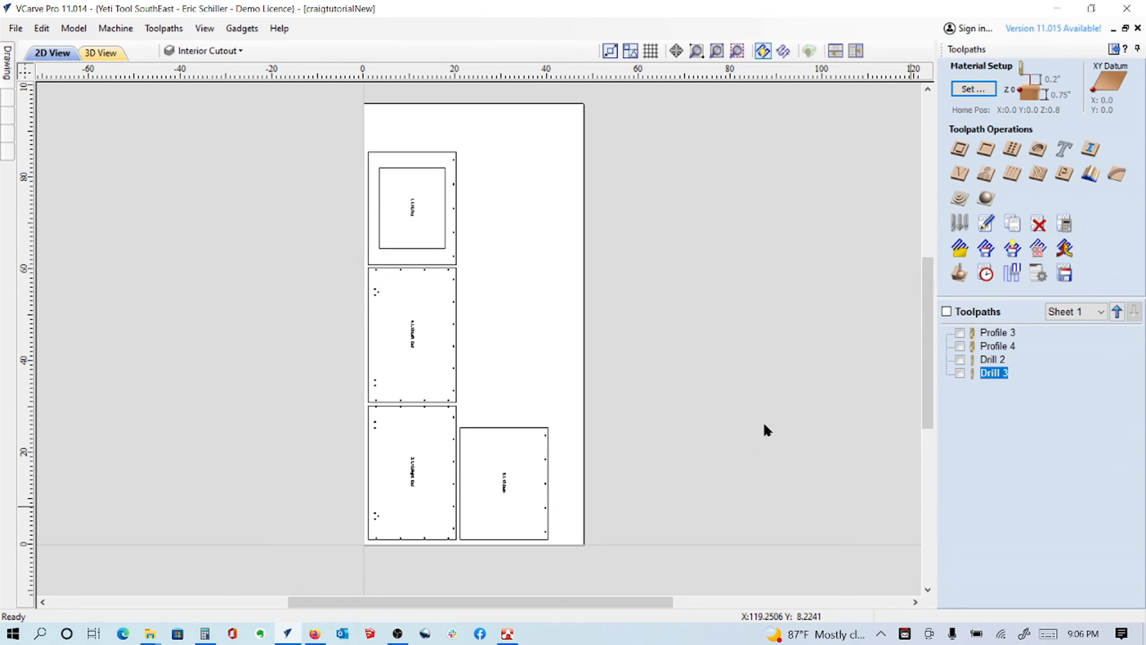
pyautogui.moveTo(1035, 373)
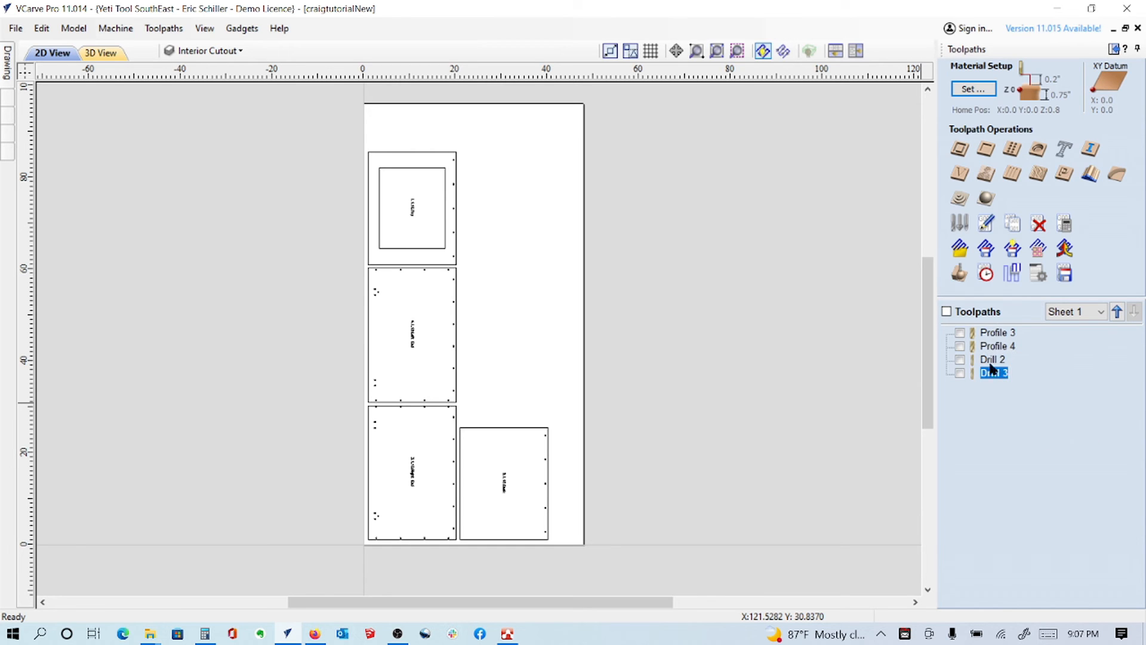
pyautogui.moveTo(1015, 320)
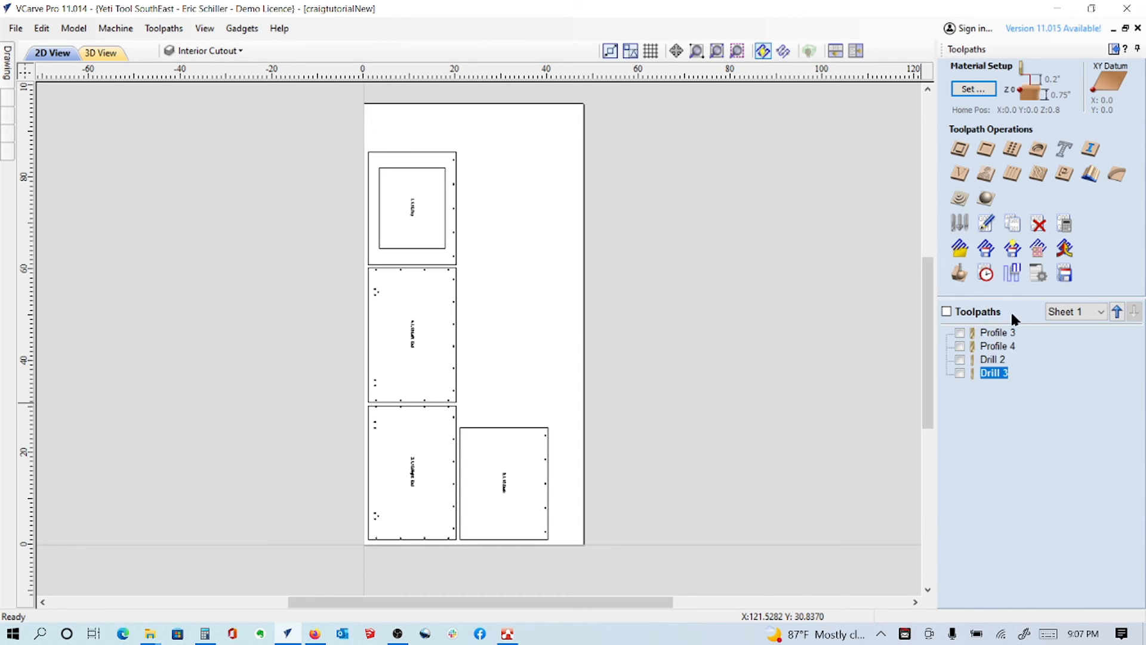
pyautogui.moveTo(1064, 224)
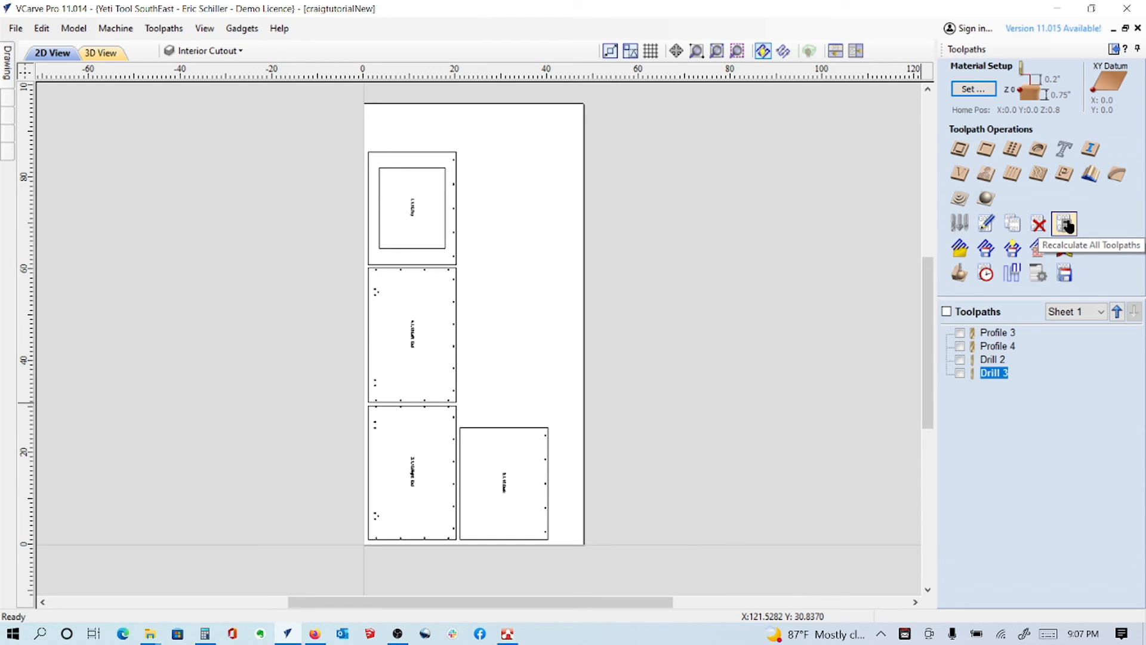
# Recalculate all four template toolpaths, accepting no tabs and dismissing the success message.
pyautogui.click(1065, 223)
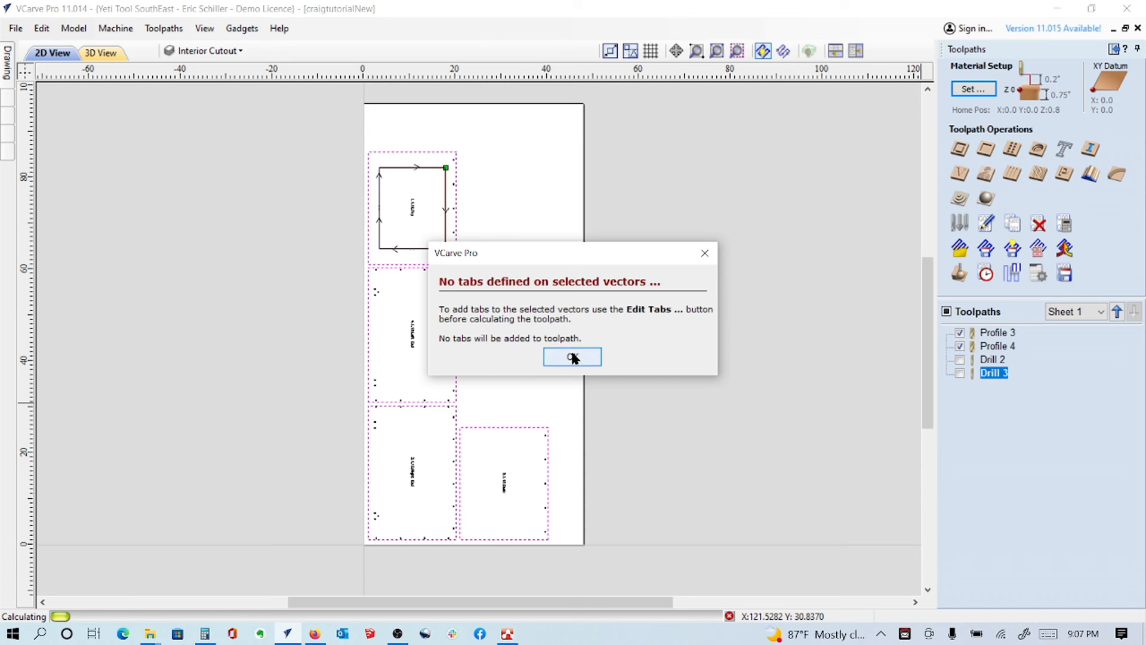
pyautogui.click(573, 358)
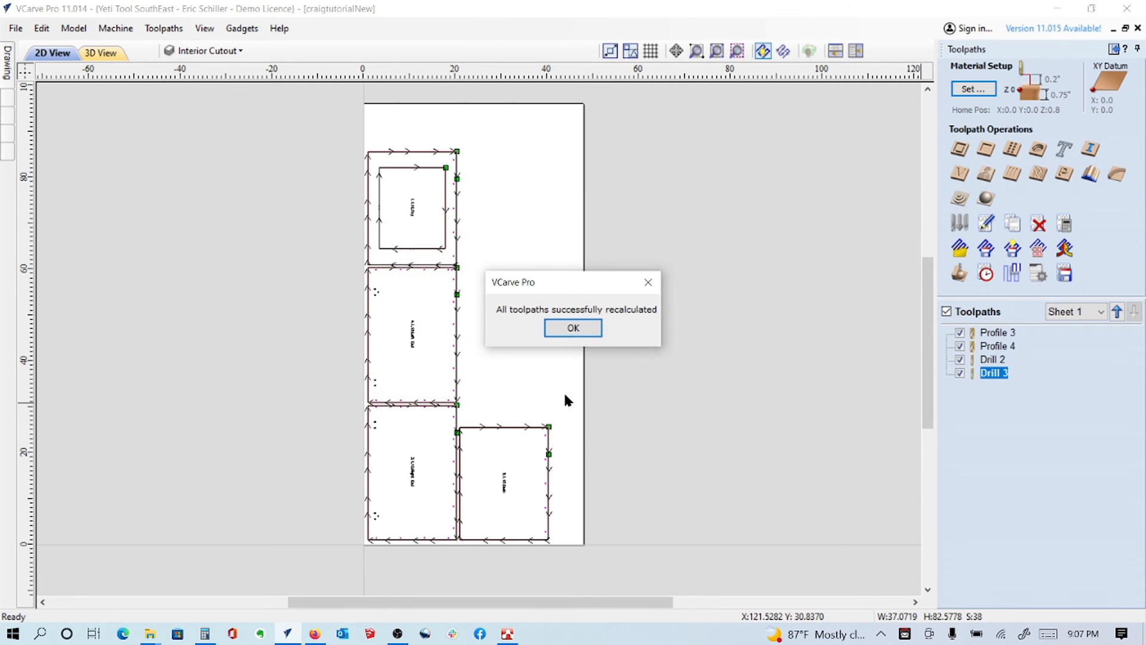
pyautogui.click(572, 327)
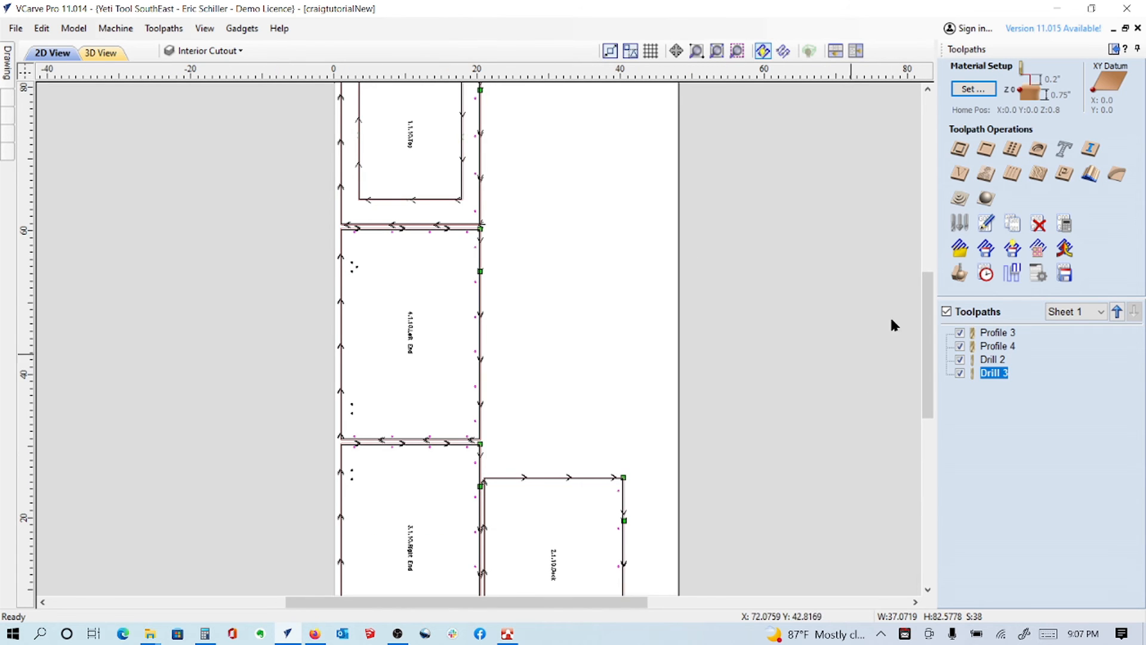
# Simulate all toolpaths in the 3D preview, close it, and select Drill 2.
pyautogui.click(101, 52)
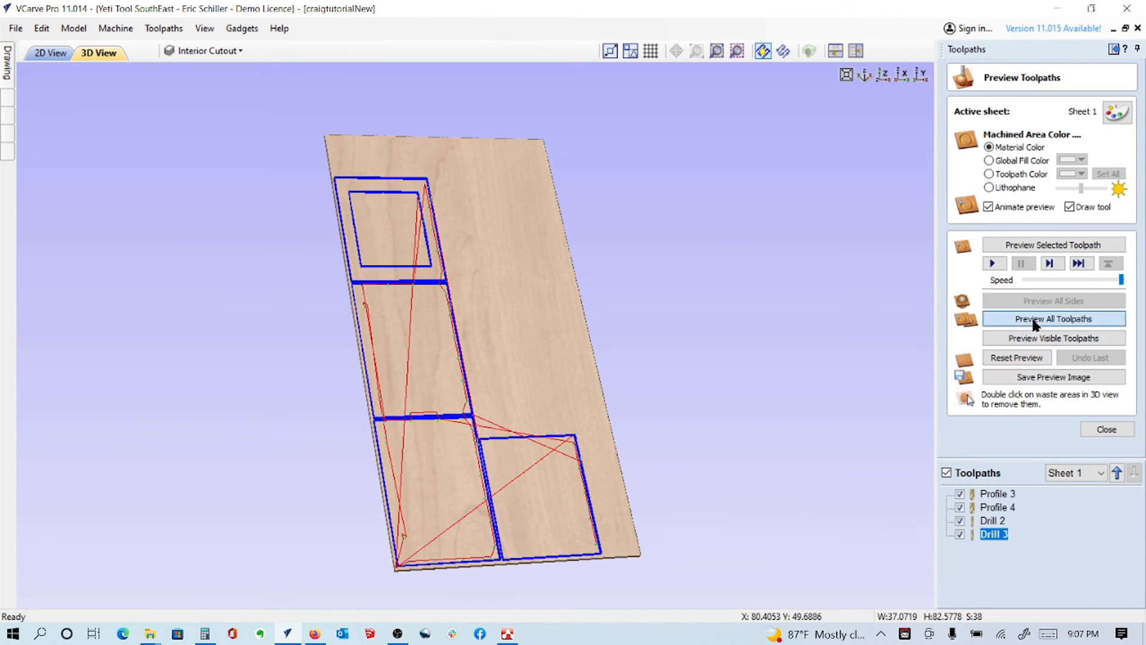
pyautogui.click(1053, 318)
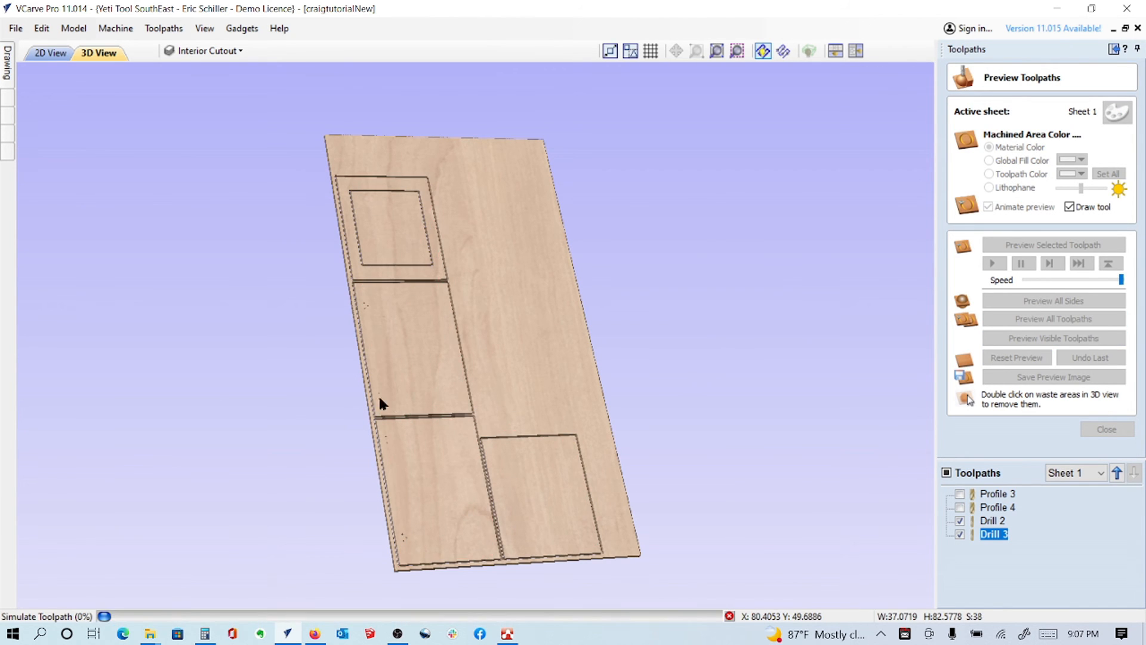
pyautogui.click(1052, 318)
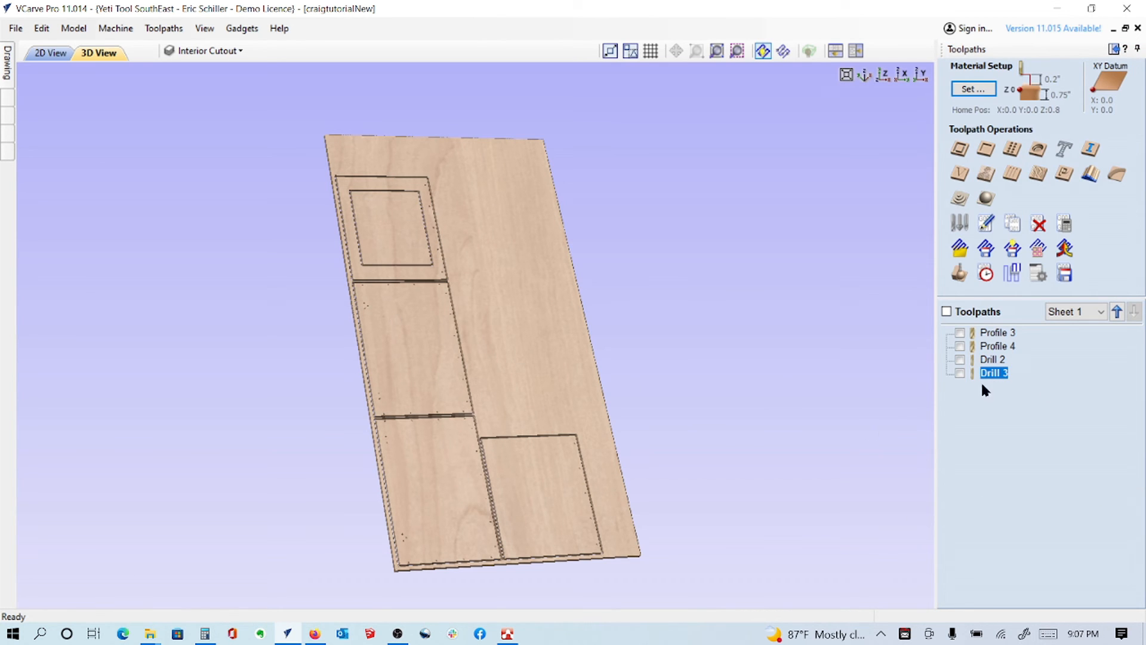
pyautogui.click(992, 359)
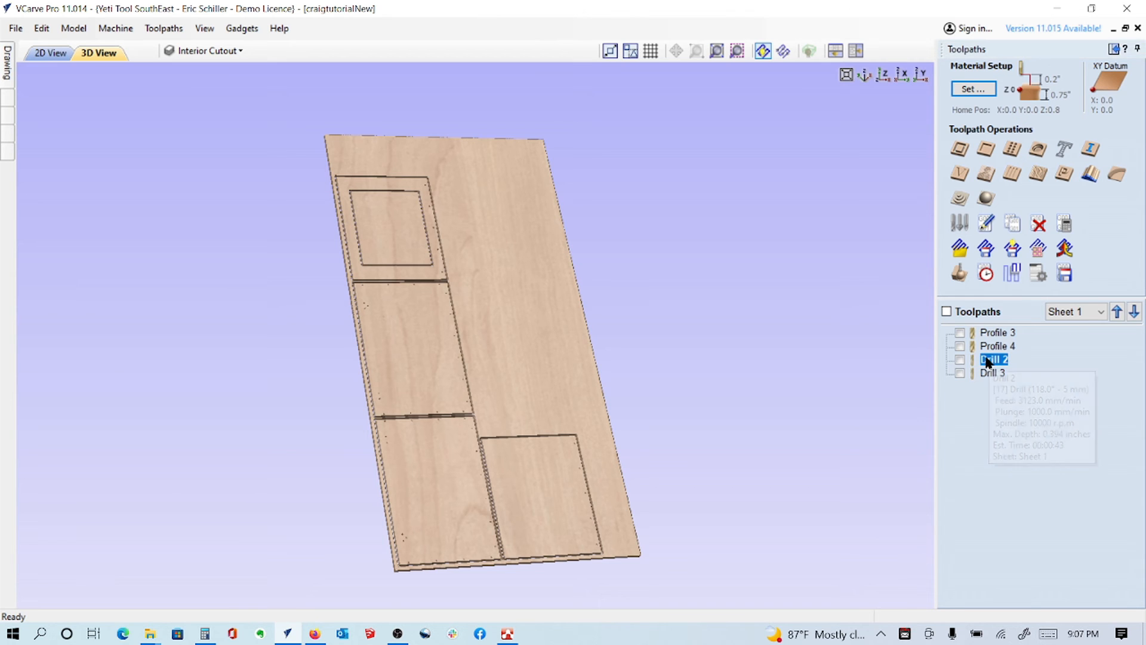
# Move the drilling toolpaths before Profile 4 and rename it Profile cutout p25.
pyautogui.click(996, 345)
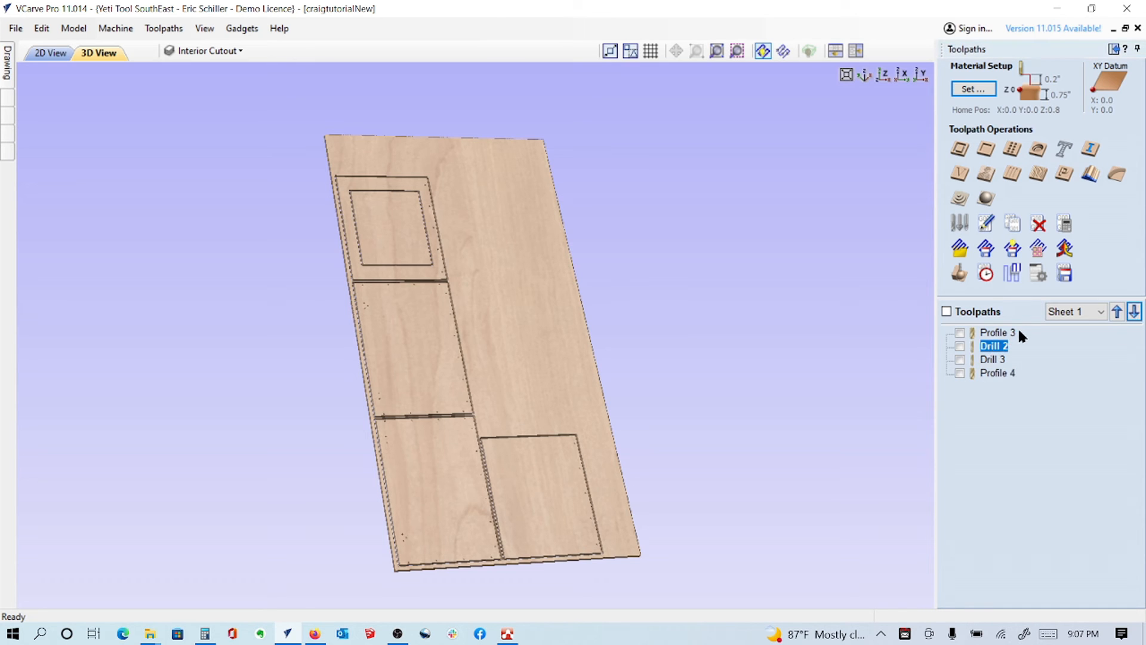
pyautogui.rightClick(997, 372)
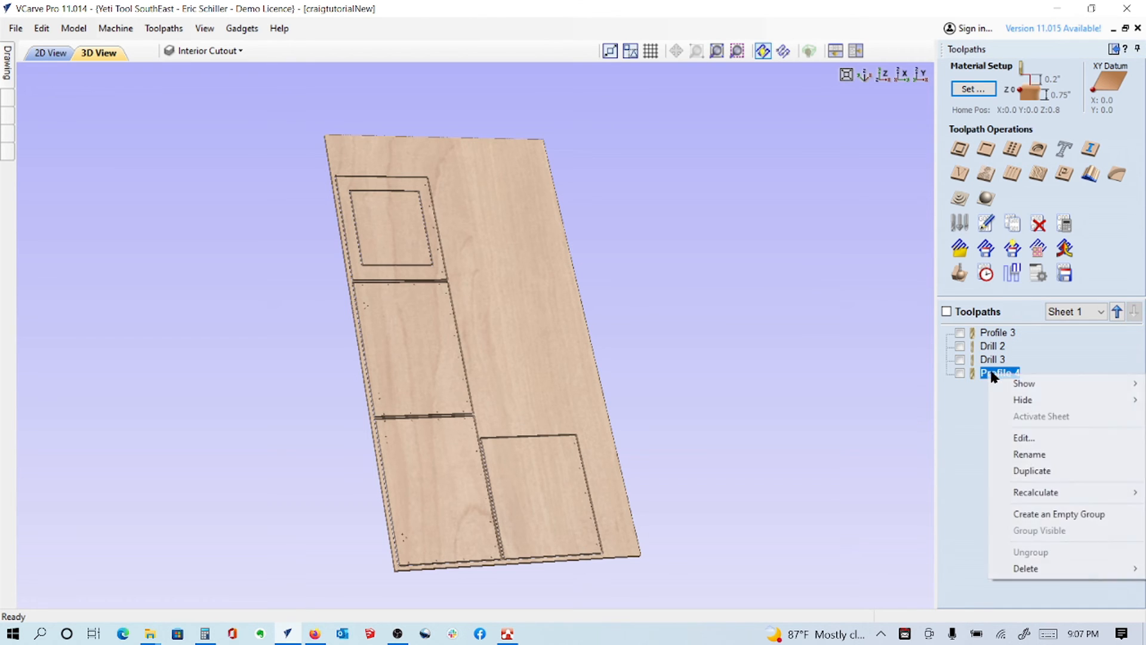
pyautogui.moveTo(1029, 453)
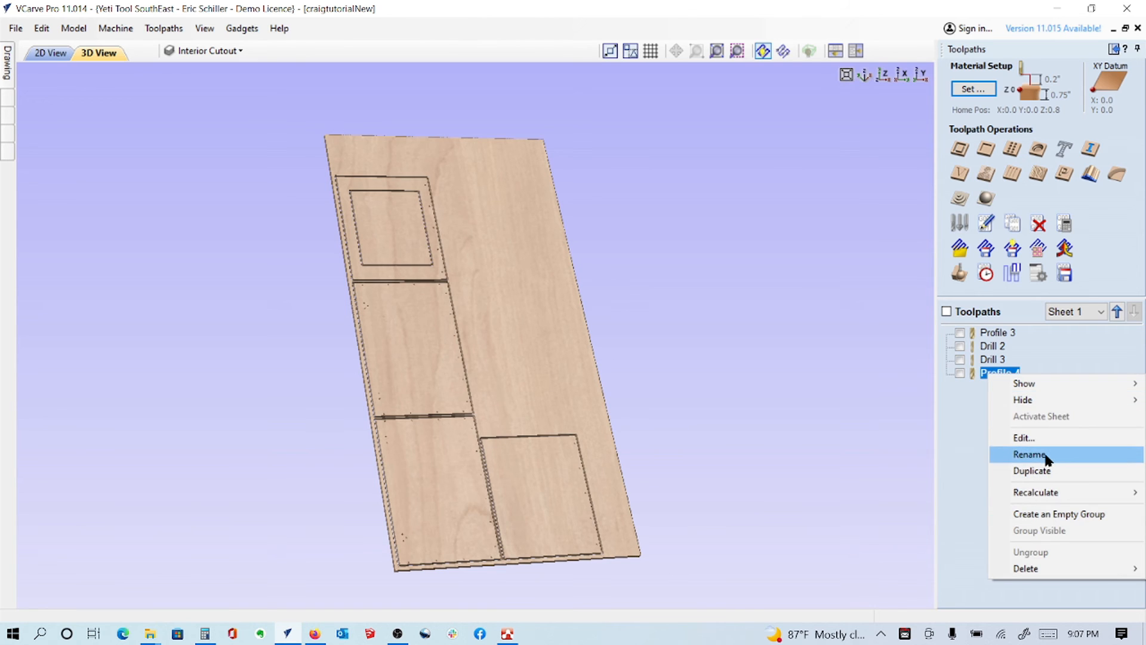
pyautogui.click(1030, 454)
pyautogui.write('cutout')
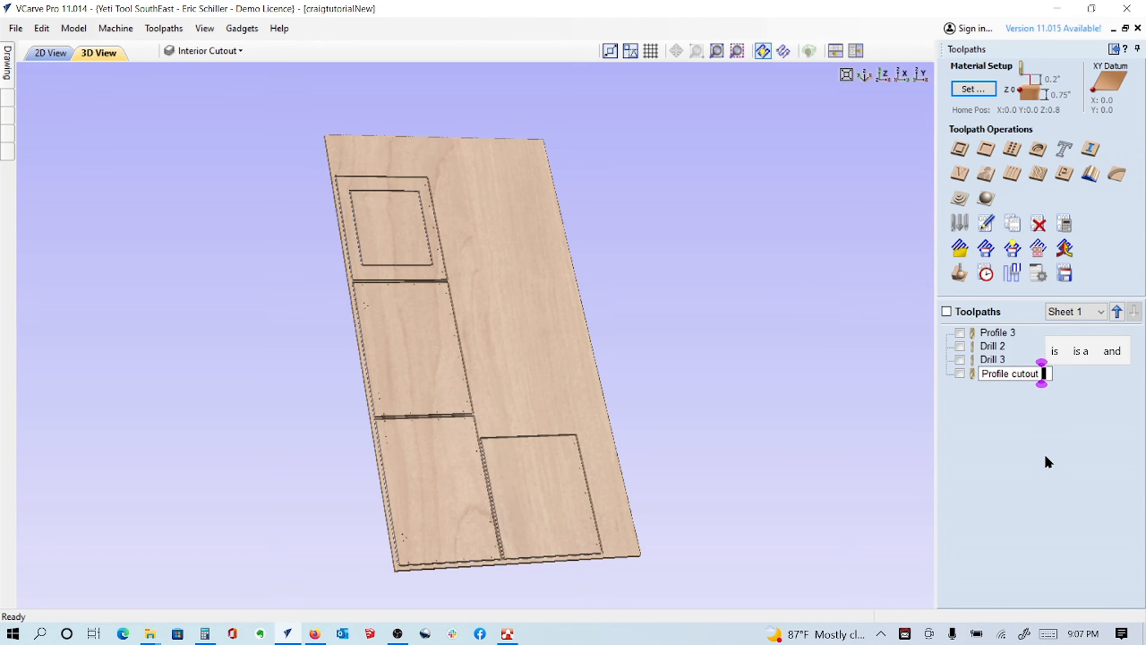
pyautogui.click(1012, 374)
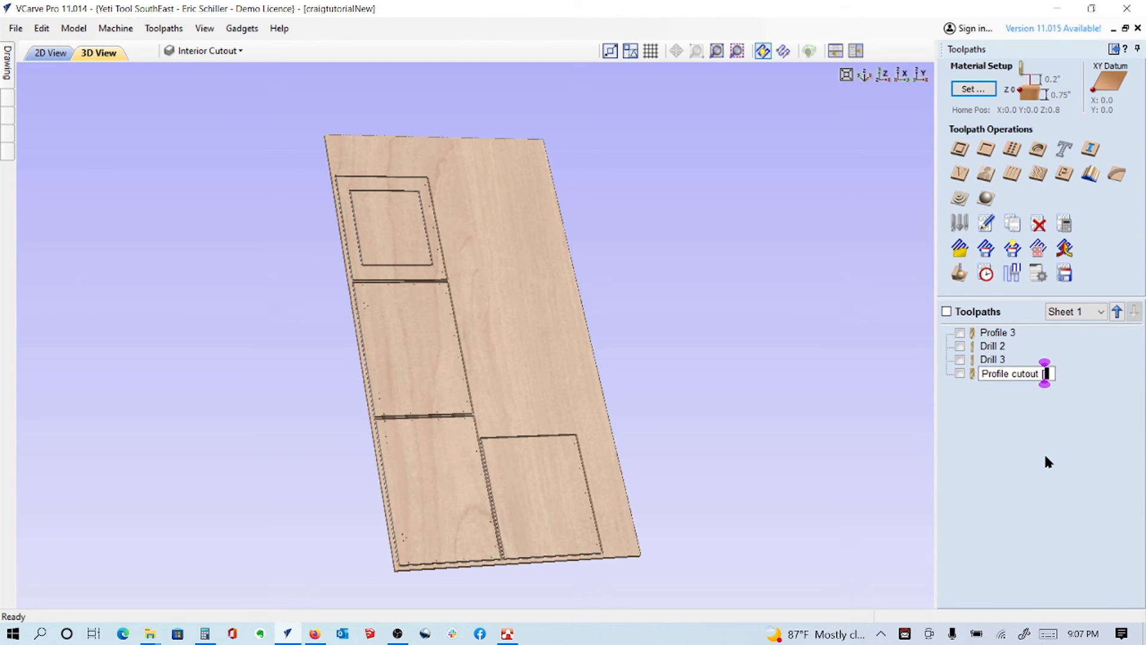
pyautogui.write('p25')
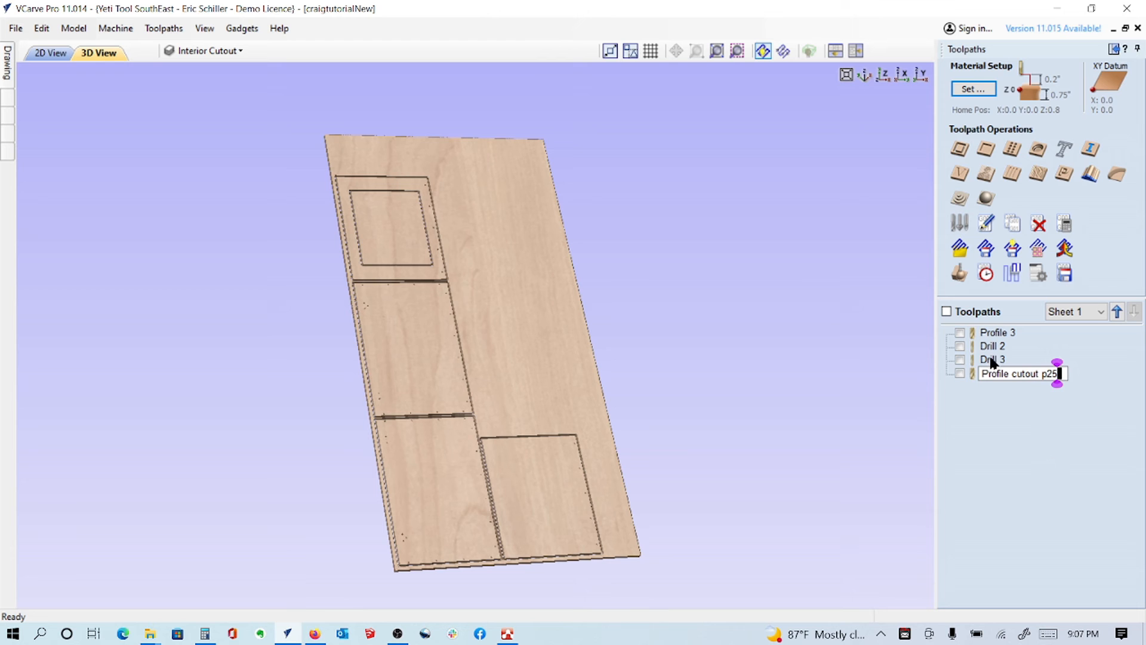
# Rename the others Top insert cutout p25, Drill Clips 5mm and Drill Confirmat 5mm.
pyautogui.rightClick(992, 358)
pyautogui.write('con')
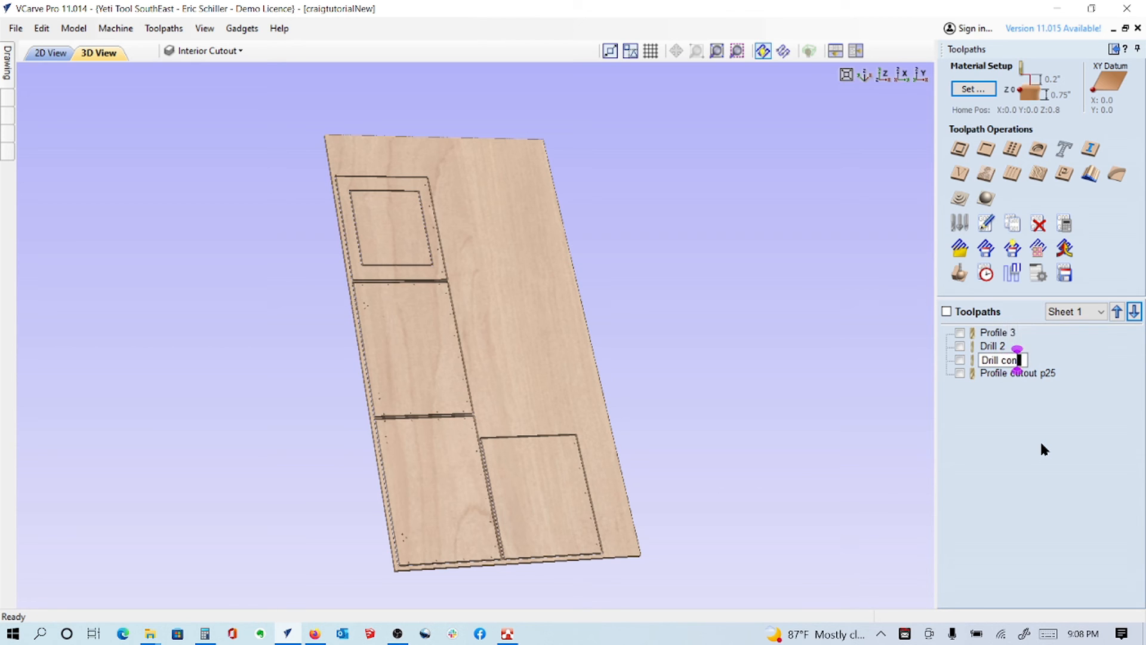
pyautogui.write('firmat')
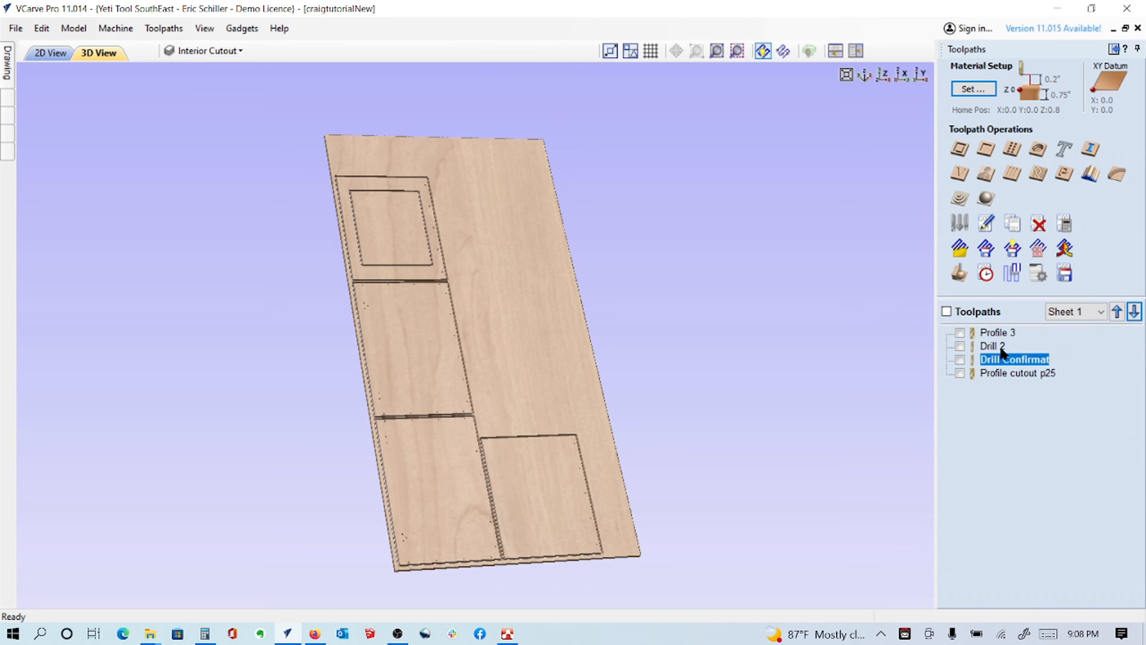
pyautogui.rightClick(994, 346)
pyautogui.write('C')
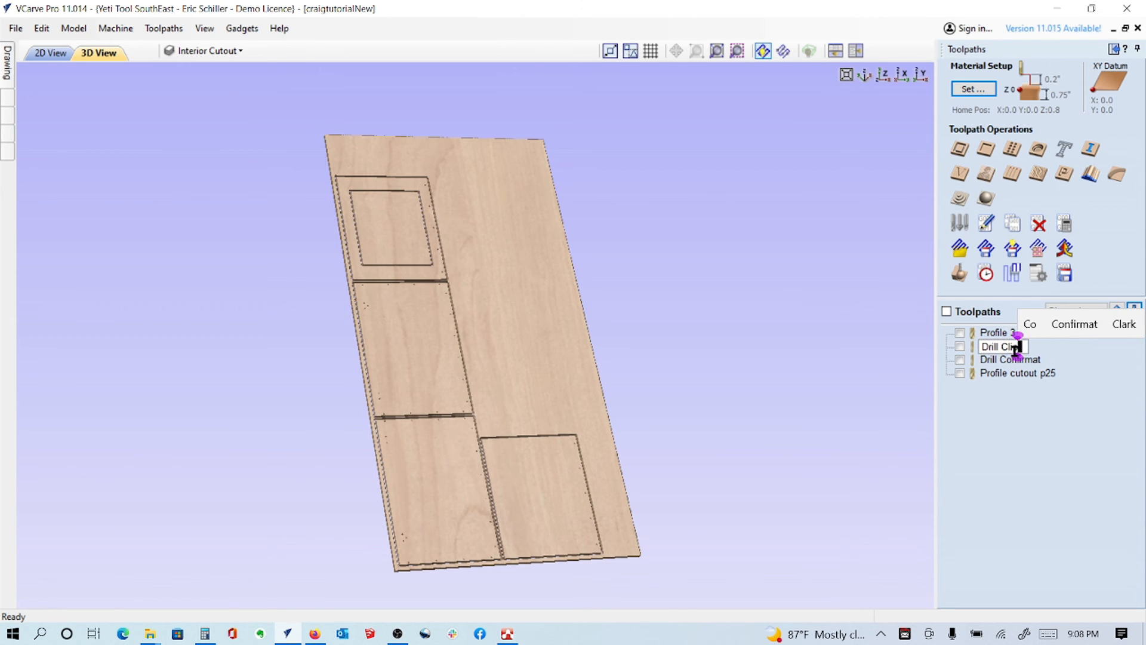
pyautogui.click(999, 333)
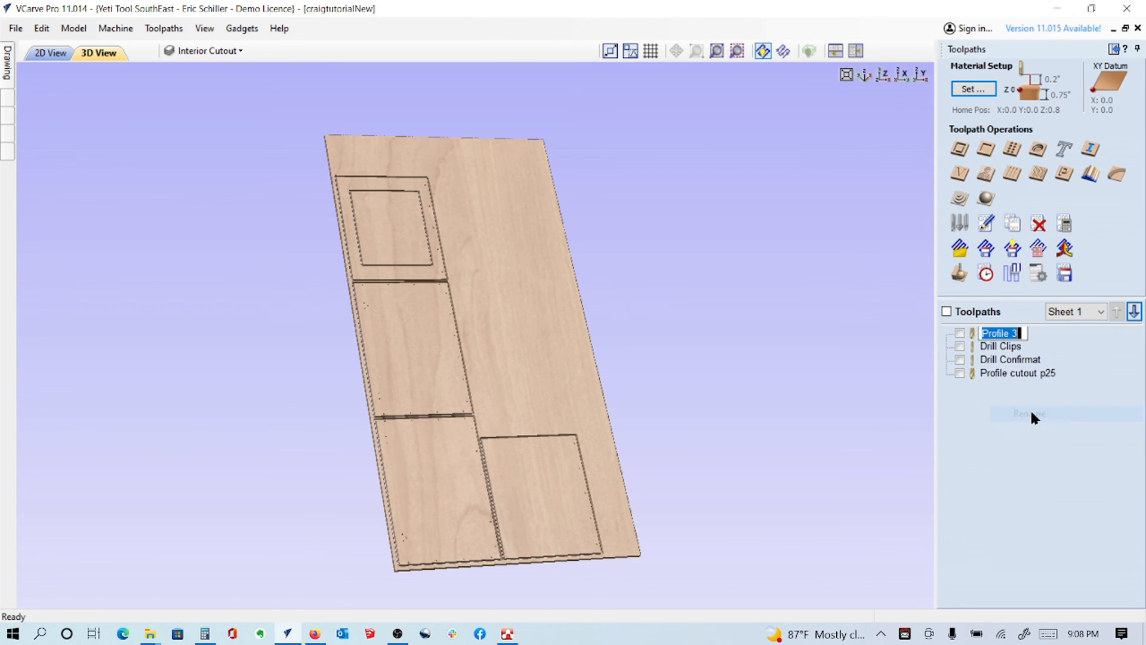
pyautogui.write('Top insert cutout p')
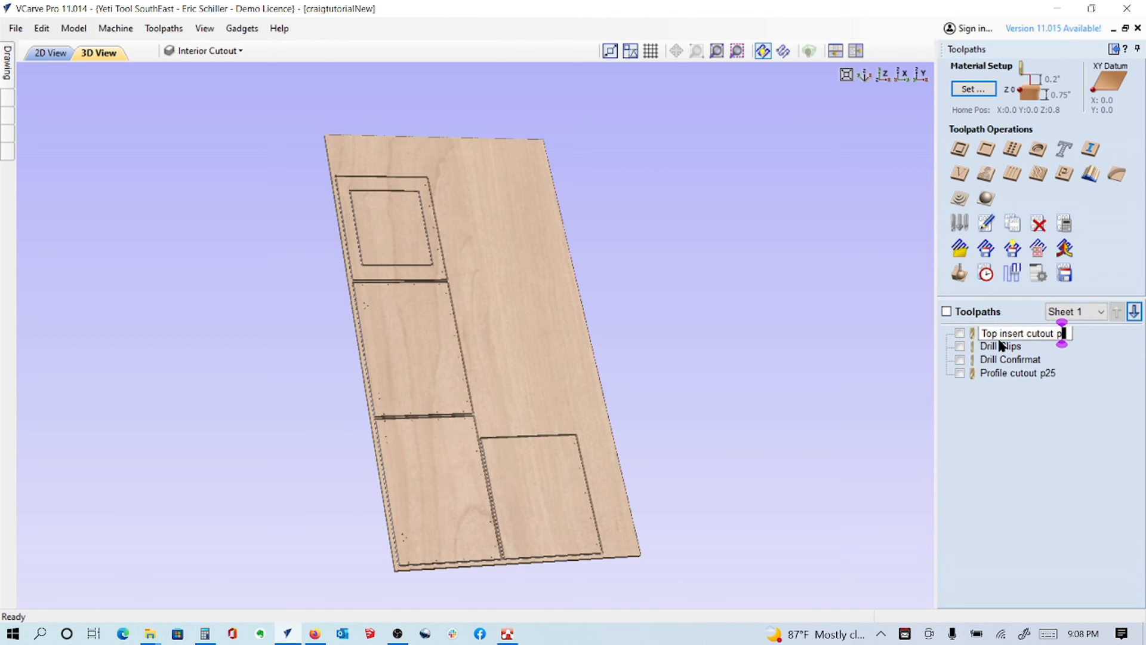
pyautogui.write('25')
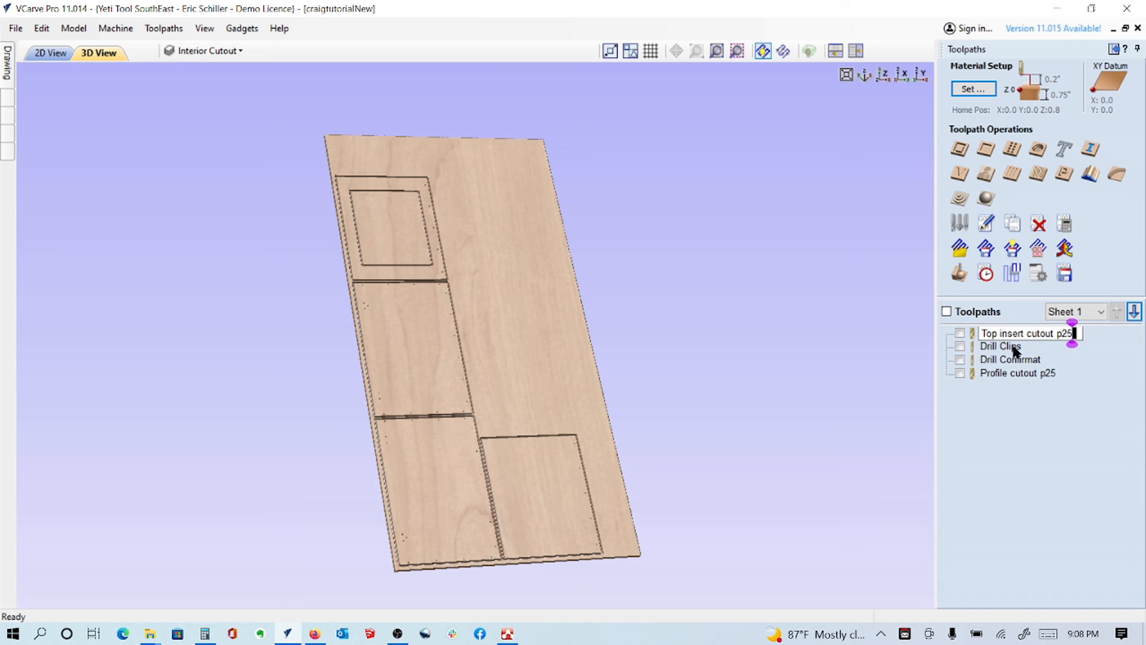
pyautogui.rightClick(1000, 345)
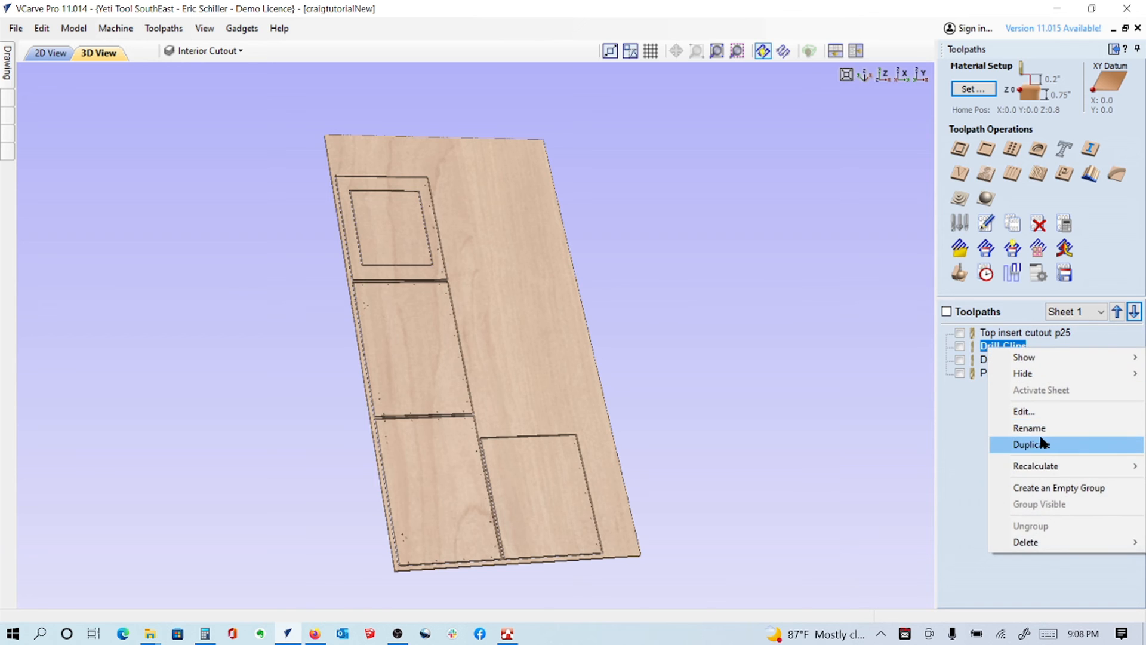
pyautogui.click(1028, 427)
pyautogui.write(' 5')
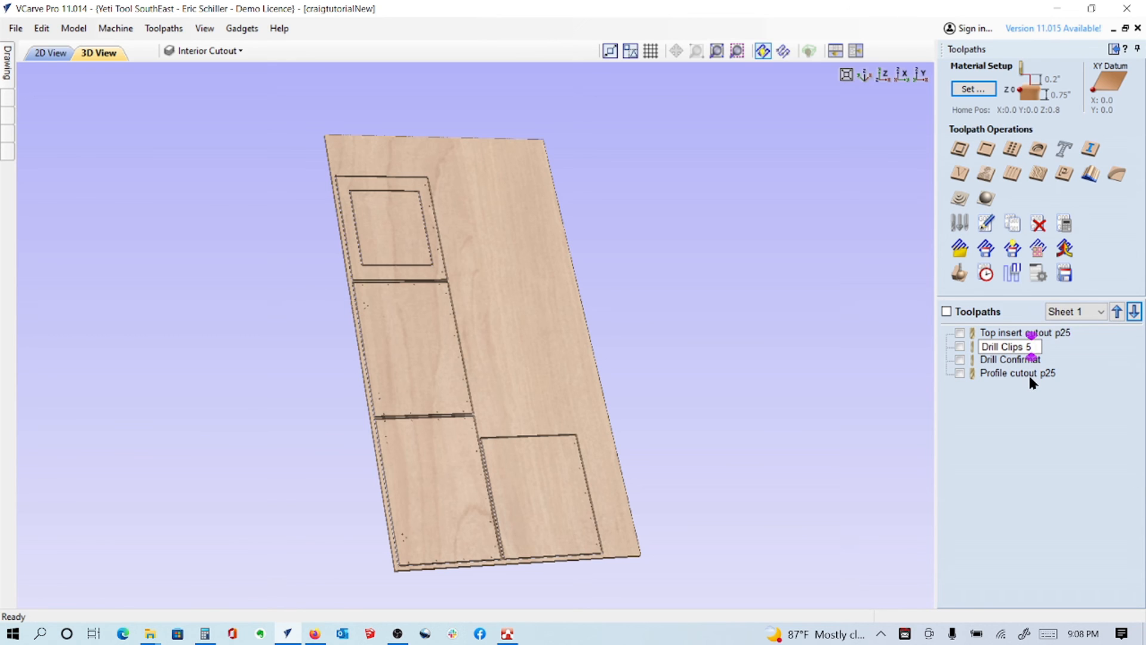
pyautogui.write('mm')
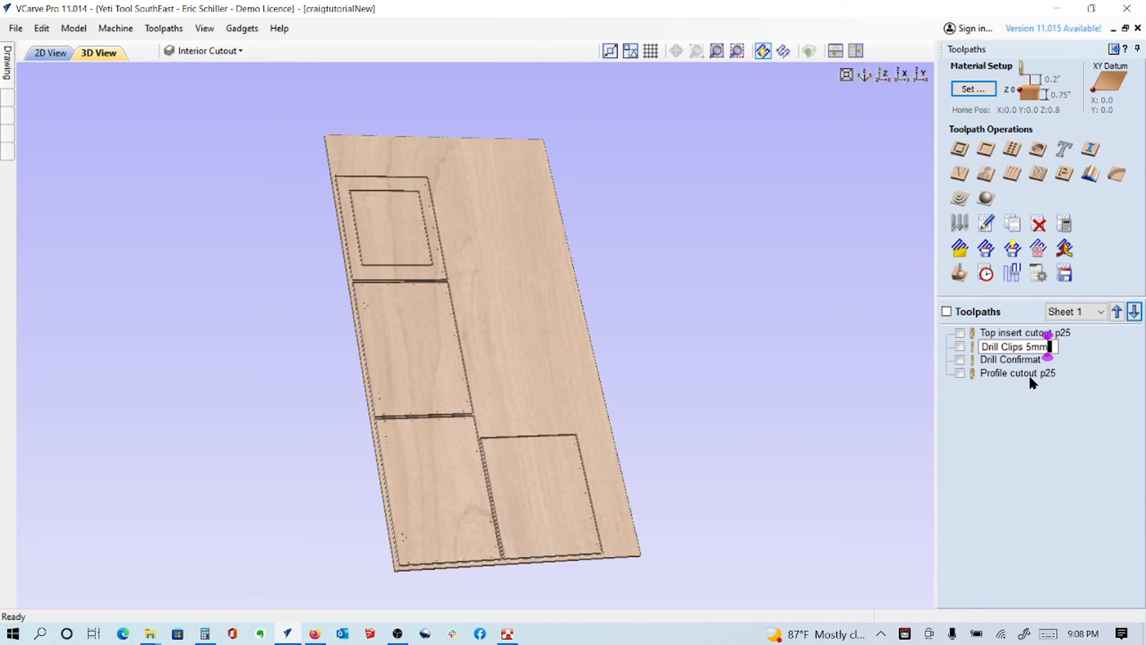
pyautogui.rightClick(1011, 359)
pyautogui.write(' 5mm')
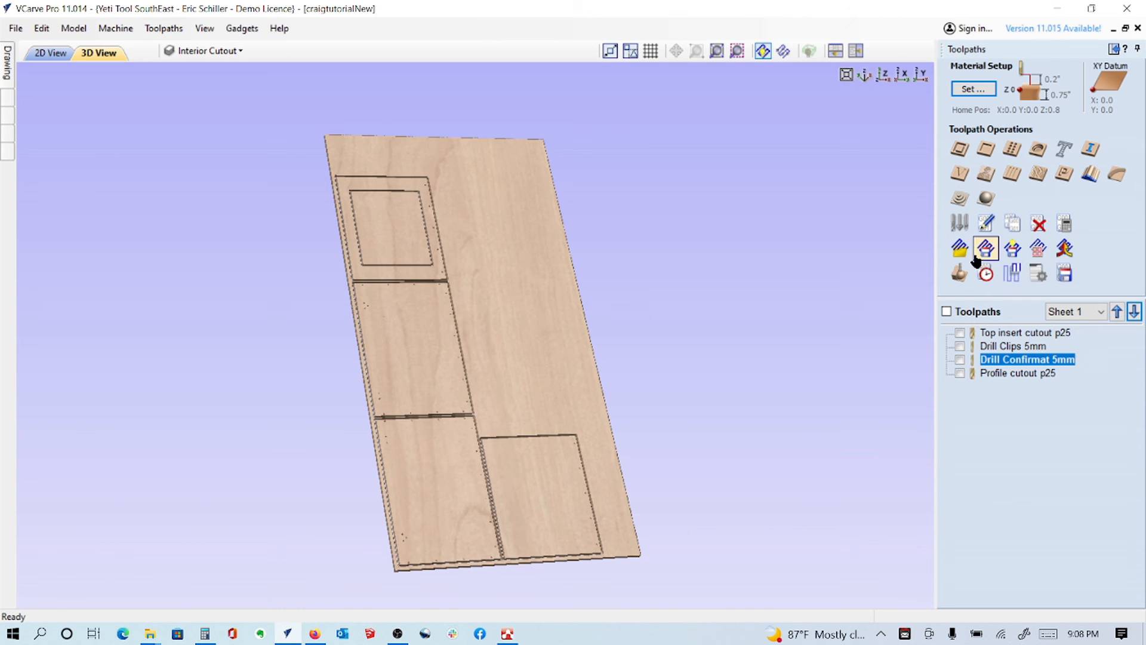
pyautogui.moveTo(1011, 248)
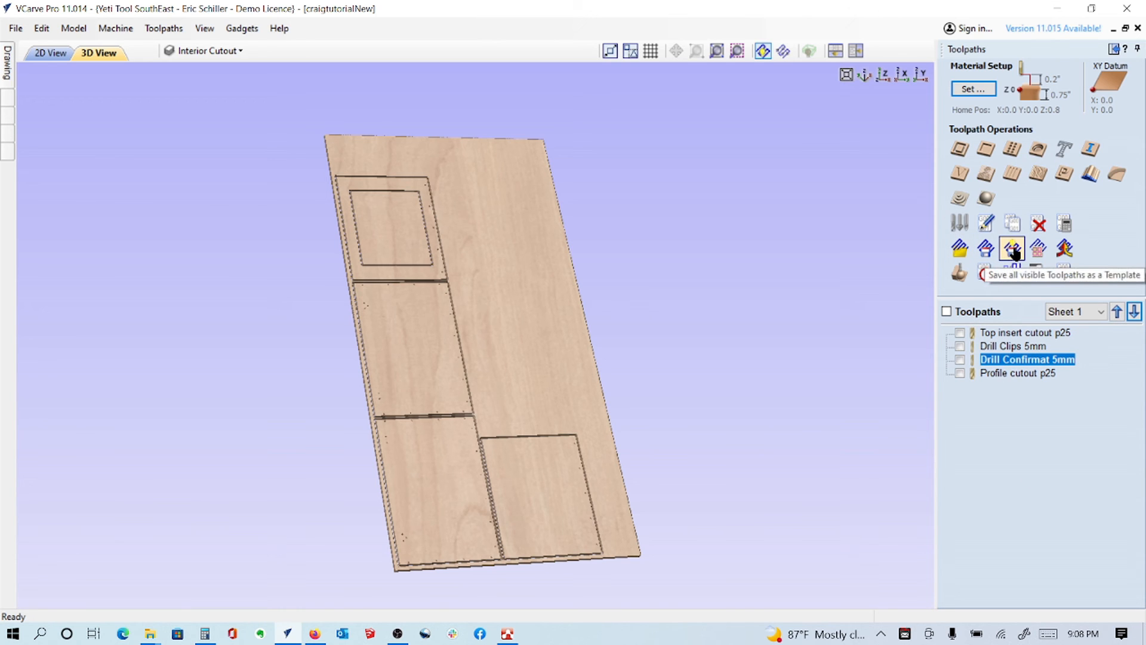
# Save all four visible toolpaths over the existing Cabinet toolpath template file.
pyautogui.click(946, 311)
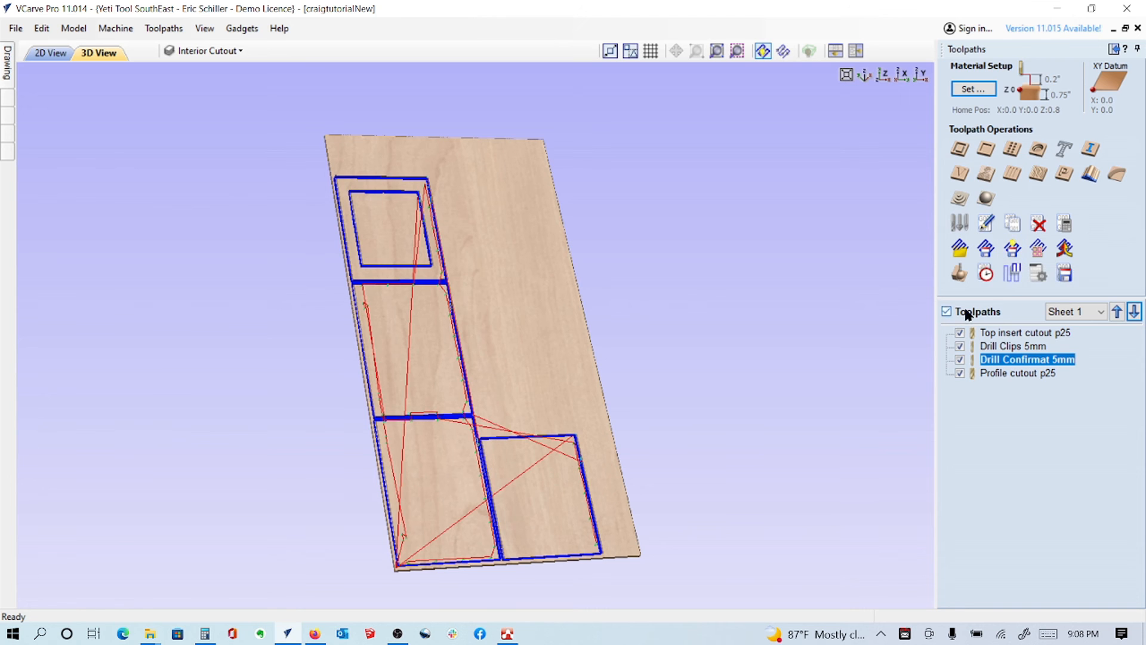
pyautogui.moveTo(1013, 247)
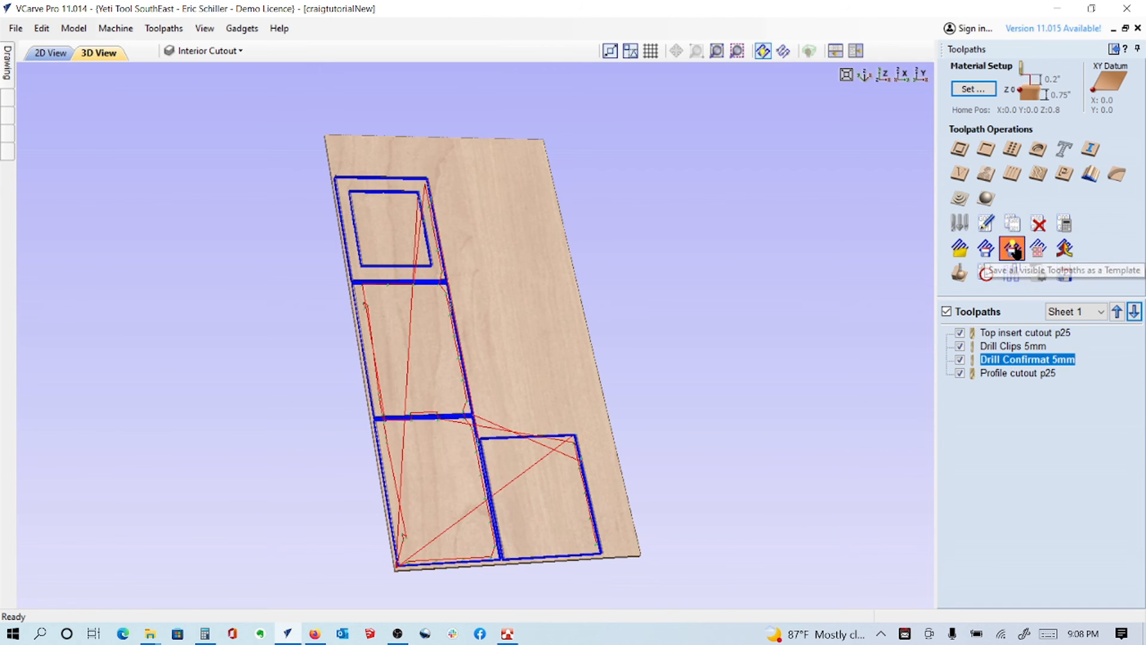
pyautogui.click(1012, 249)
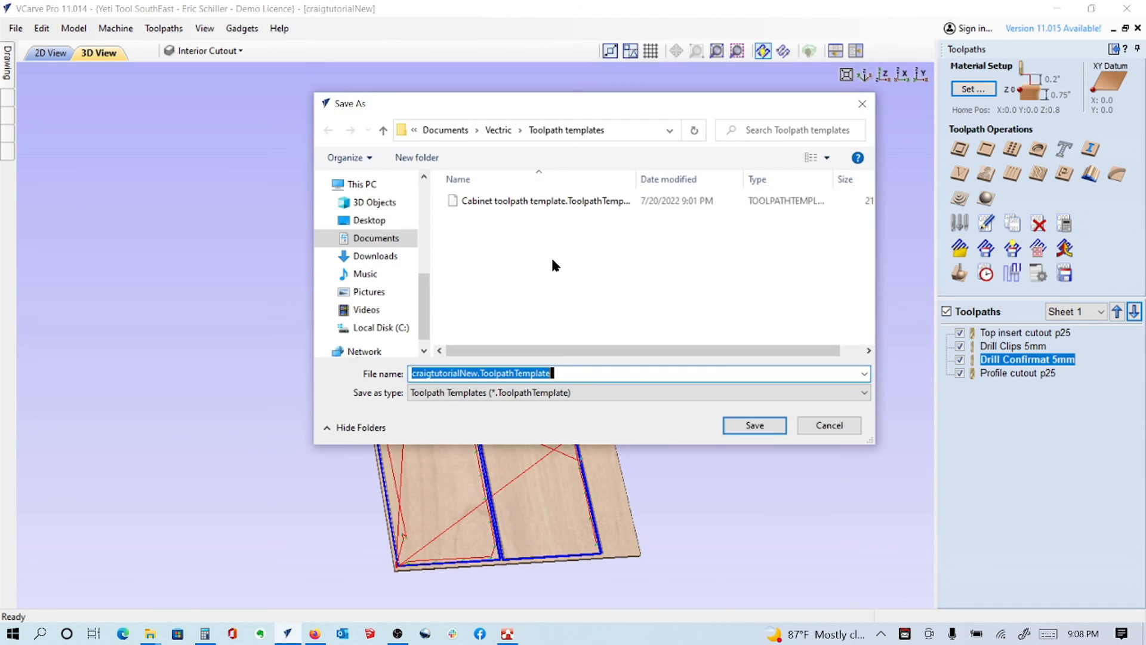
pyautogui.click(544, 201)
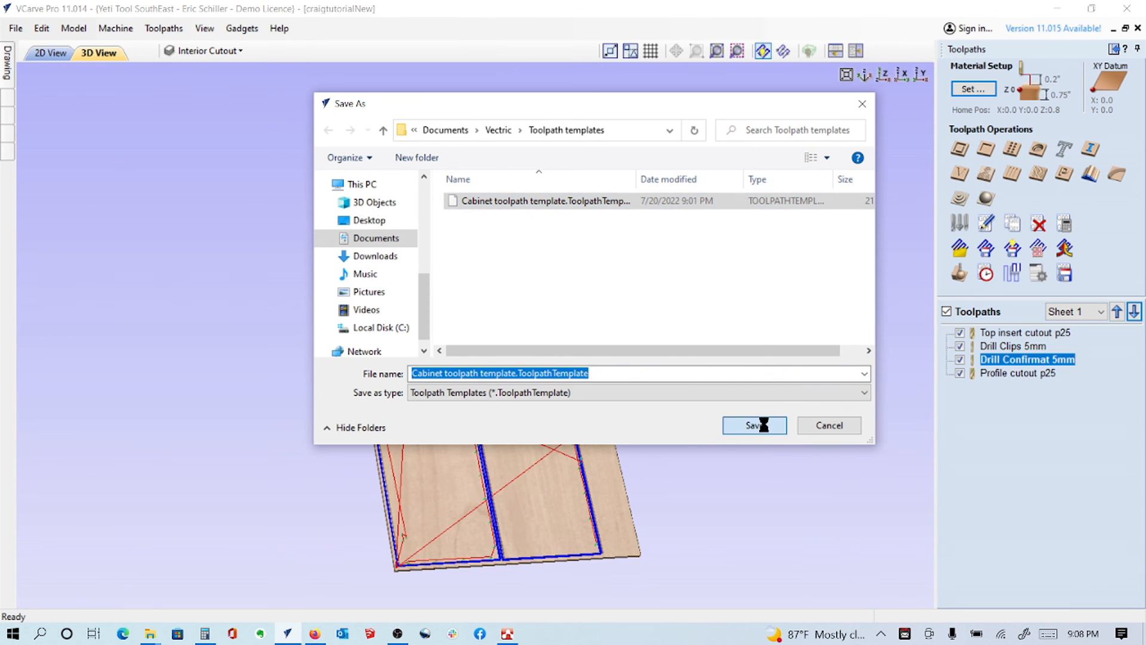
pyautogui.click(753, 425)
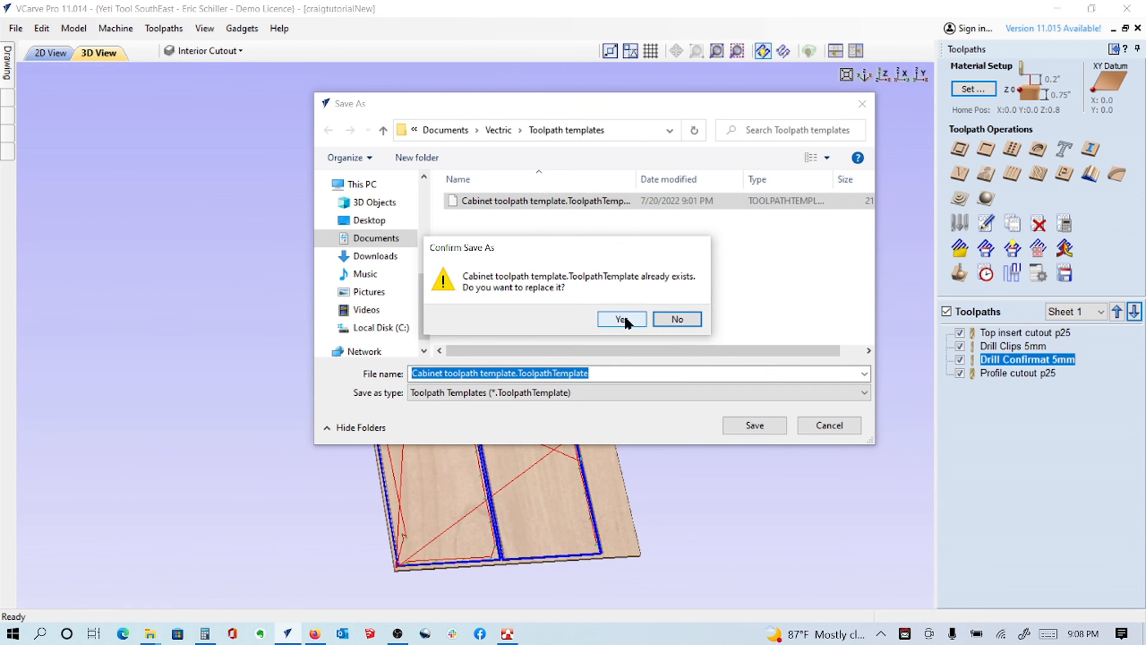
pyautogui.click(621, 320)
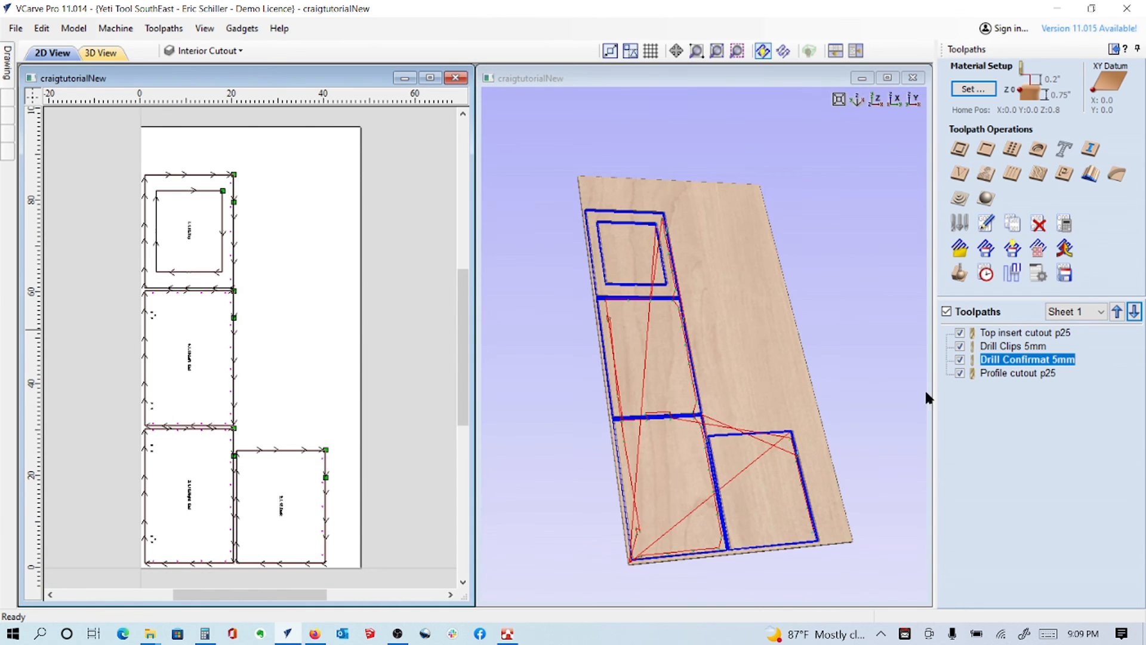
# Delete all nest toolpaths without saving, then recalculate the template toolpaths past the depth and tab warnings.
pyautogui.rightClick(1023, 332)
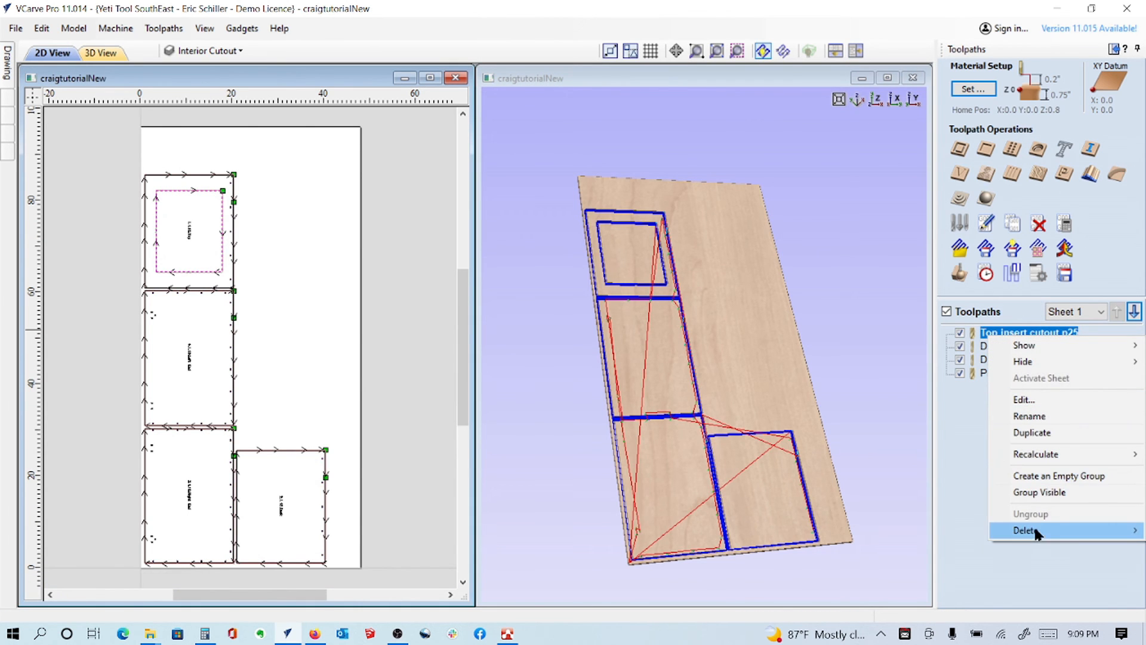
pyautogui.moveTo(1026, 530)
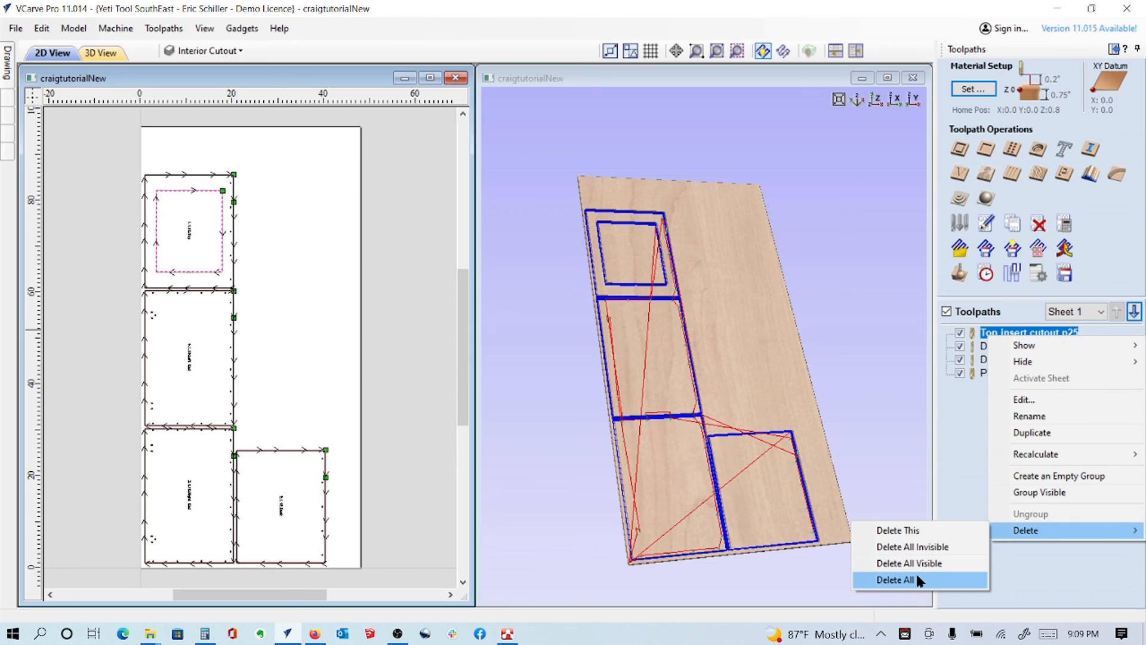
pyautogui.click(894, 580)
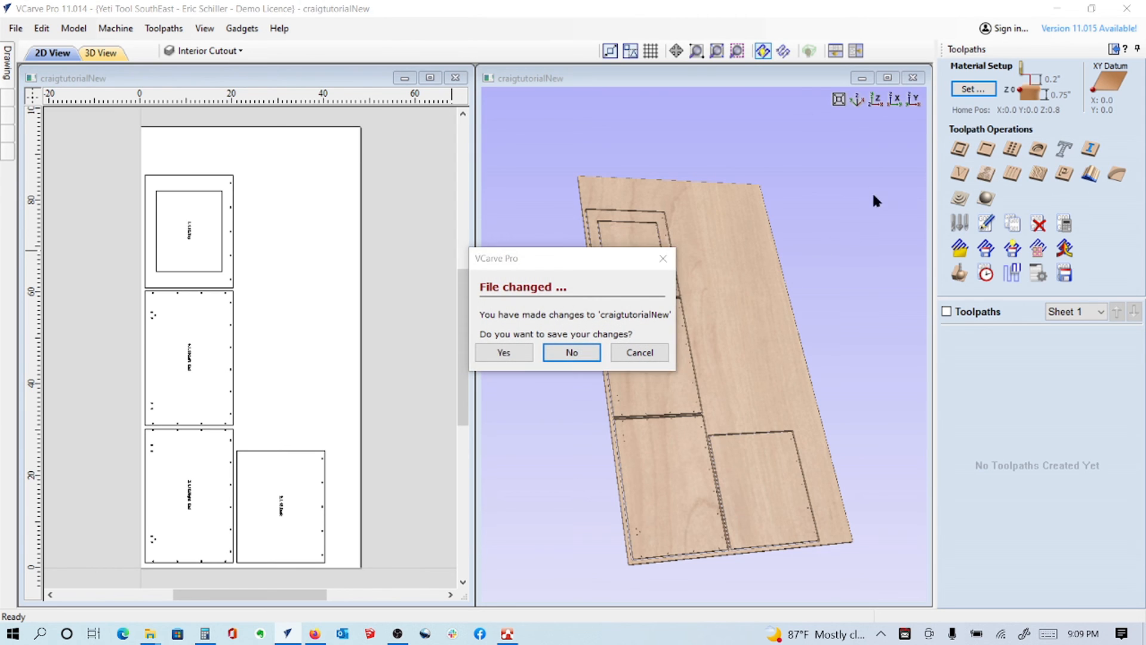
pyautogui.click(571, 352)
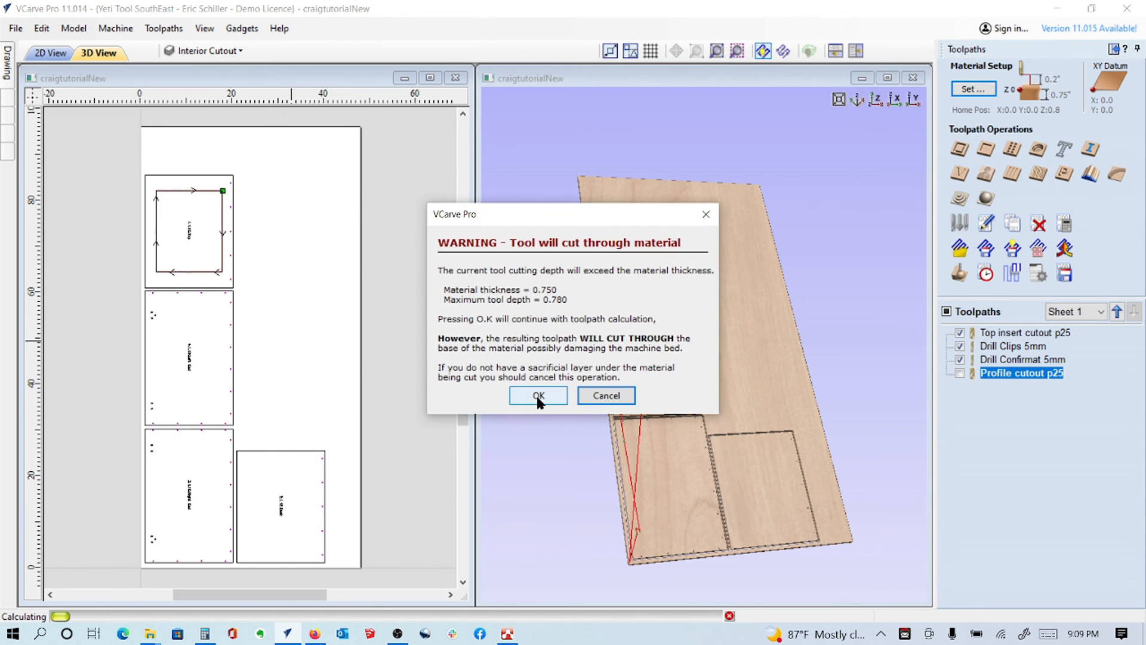
pyautogui.click(538, 395)
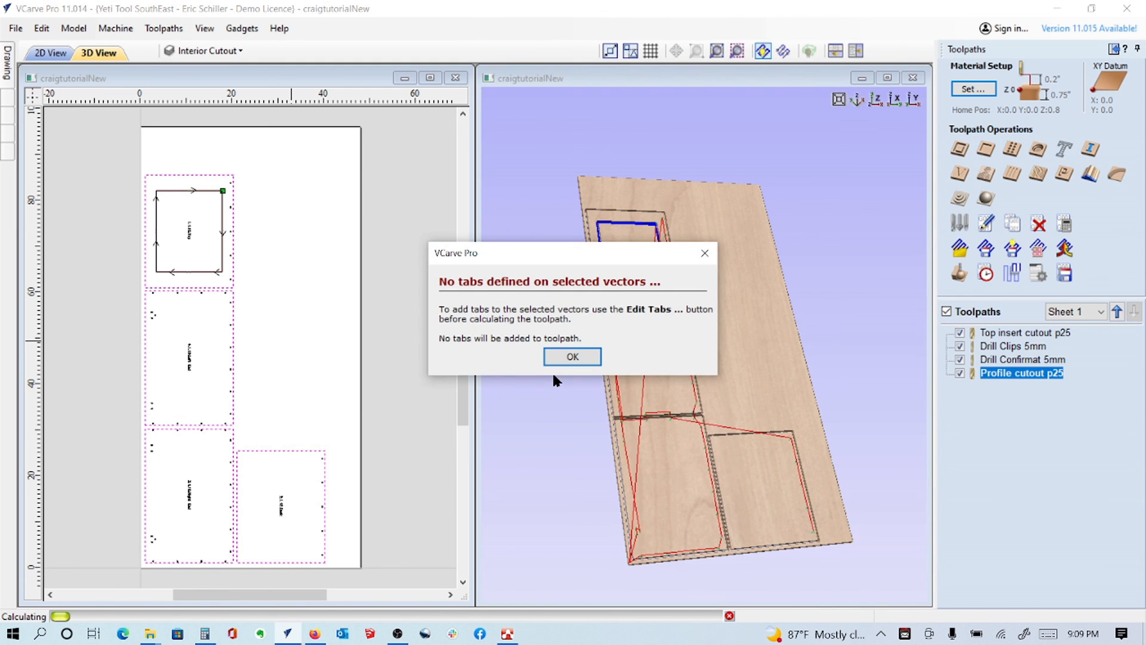
pyautogui.click(572, 356)
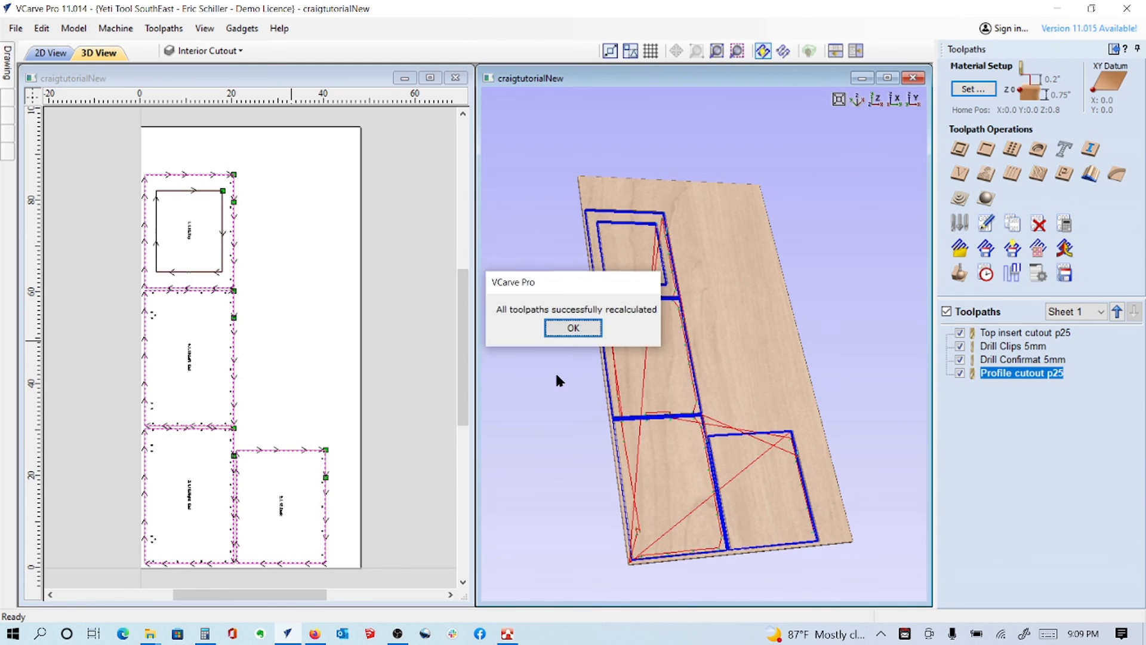
pyautogui.click(573, 328)
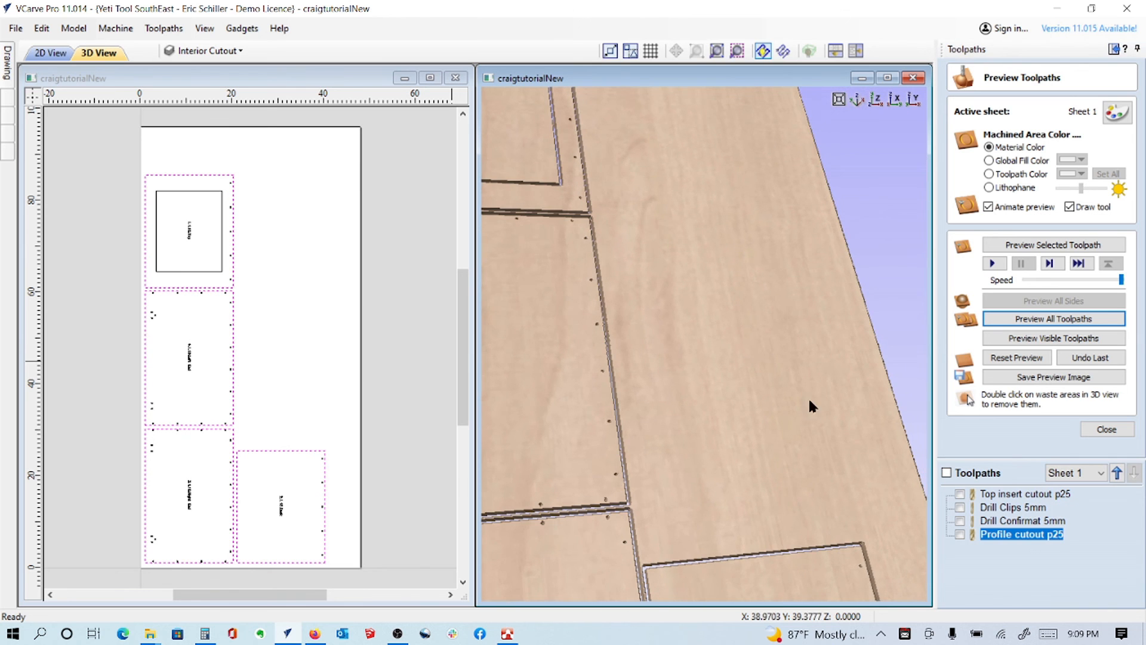
# Close the Preview Toolpaths panel to show the four renamed toolpaths.
pyautogui.click(1106, 429)
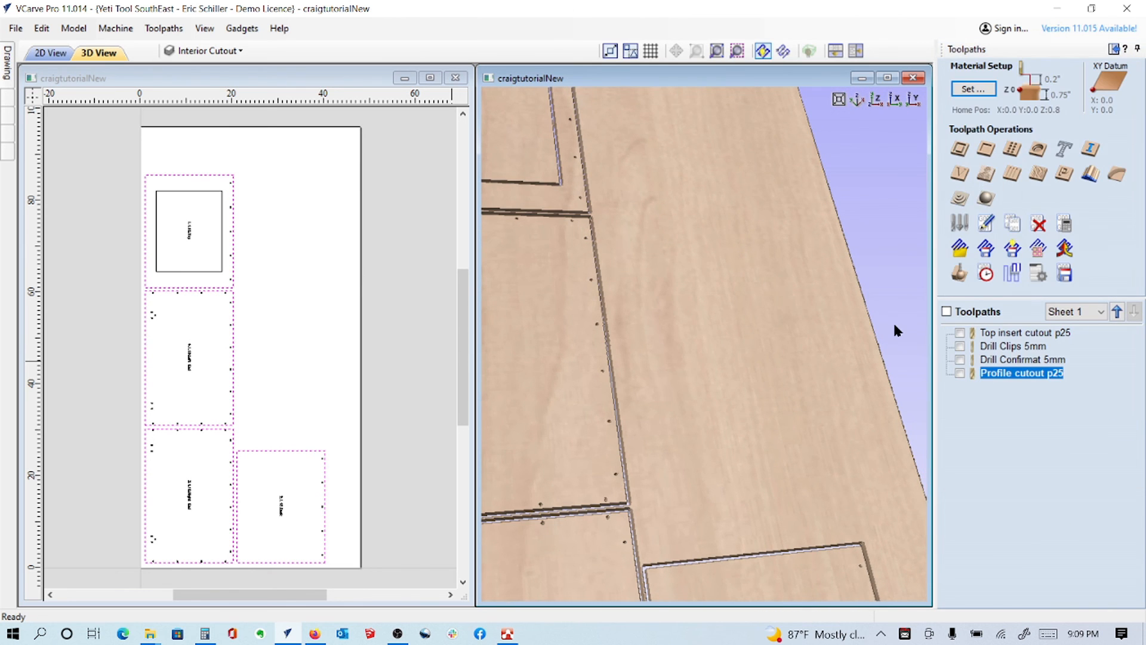
pyautogui.moveTo(720, 300)
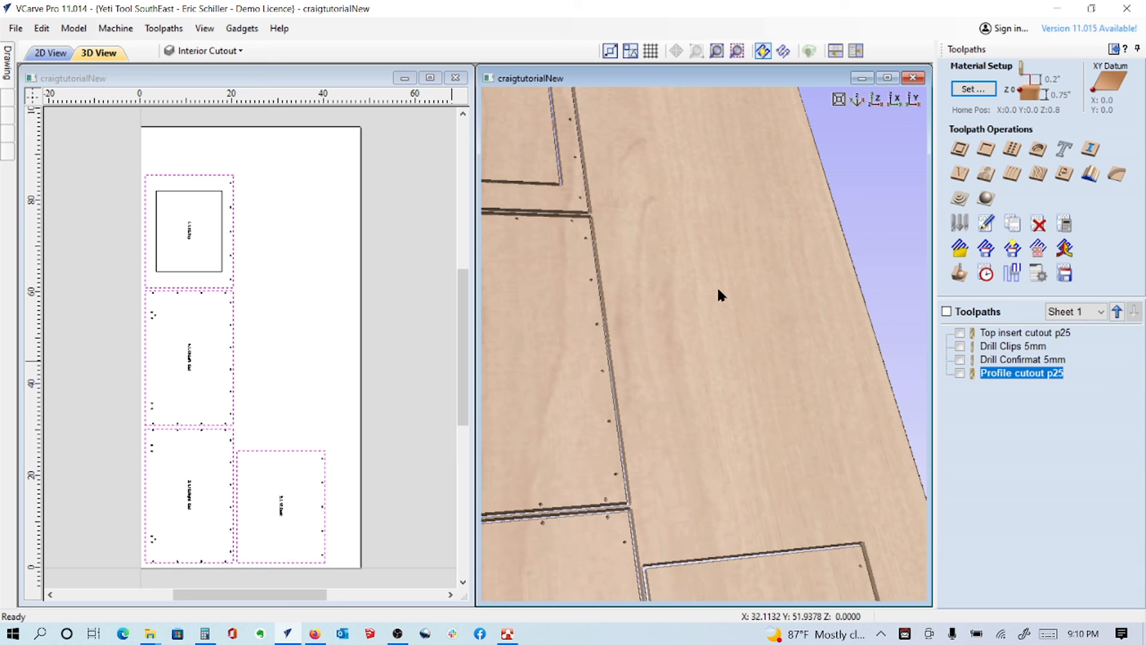
pyautogui.moveTo(745, 305)
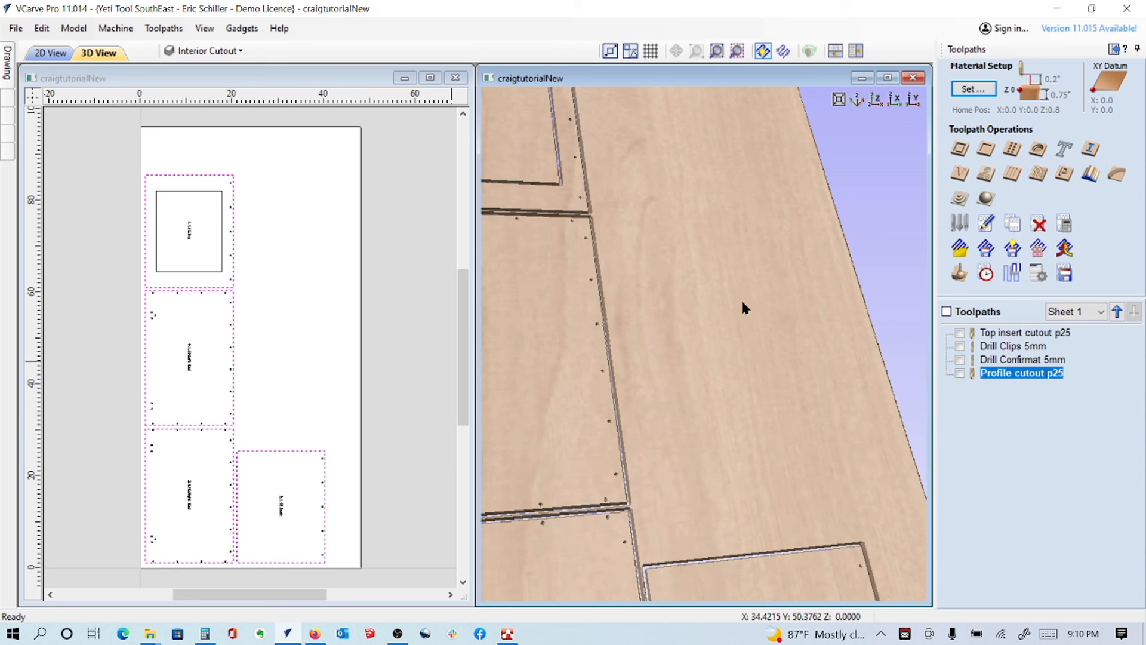
pyautogui.moveTo(740, 300)
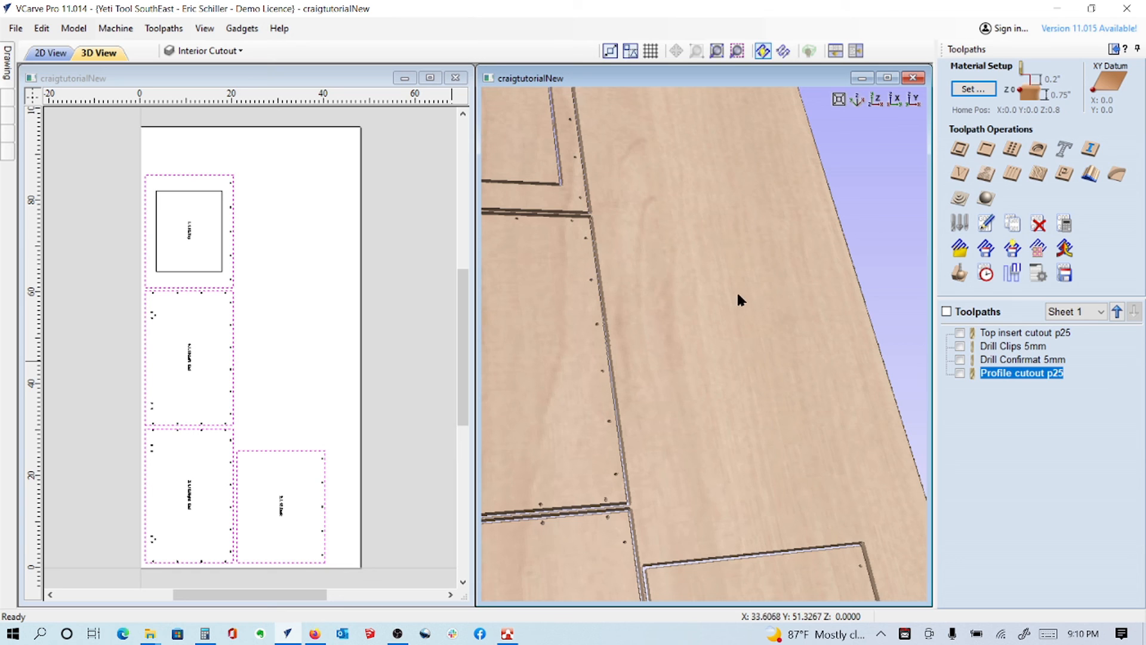
pyautogui.moveTo(927, 372)
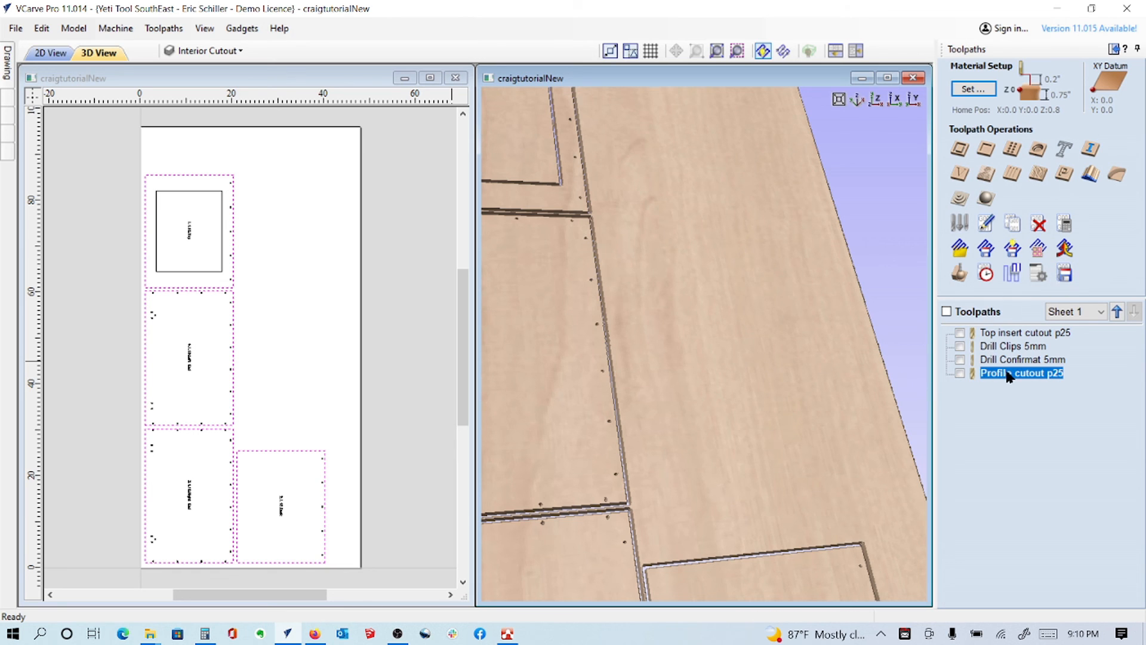
# Add a constant 4 tabs per outline to Profile cutout p25 and recalculate it.
pyautogui.doubleClick(1021, 373)
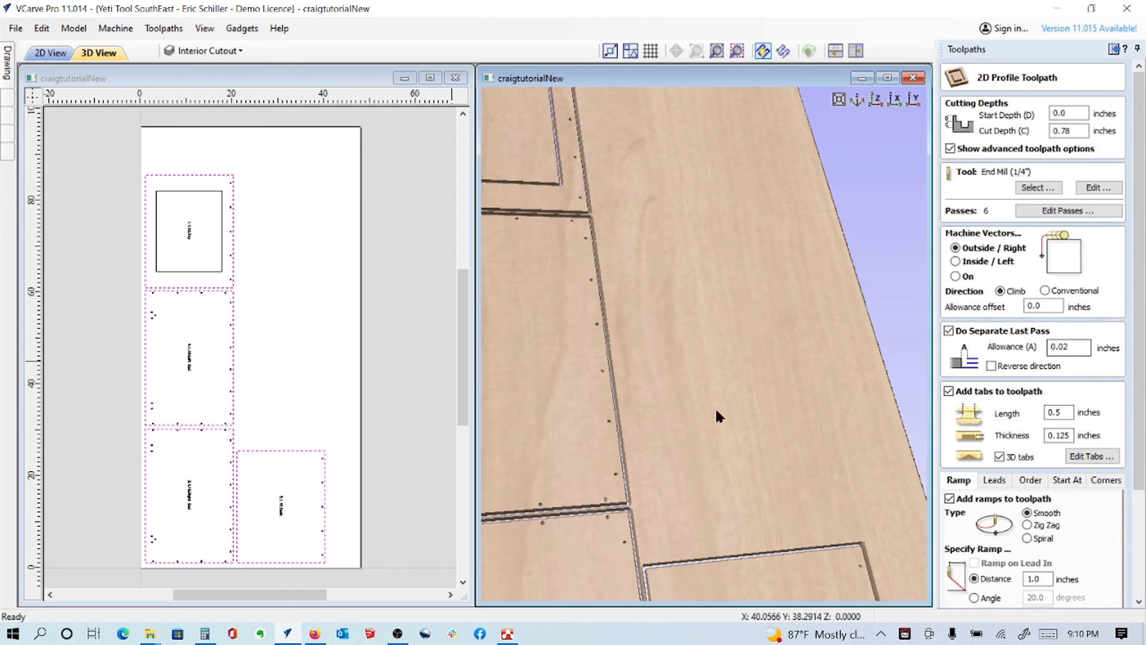
pyautogui.moveTo(967, 409)
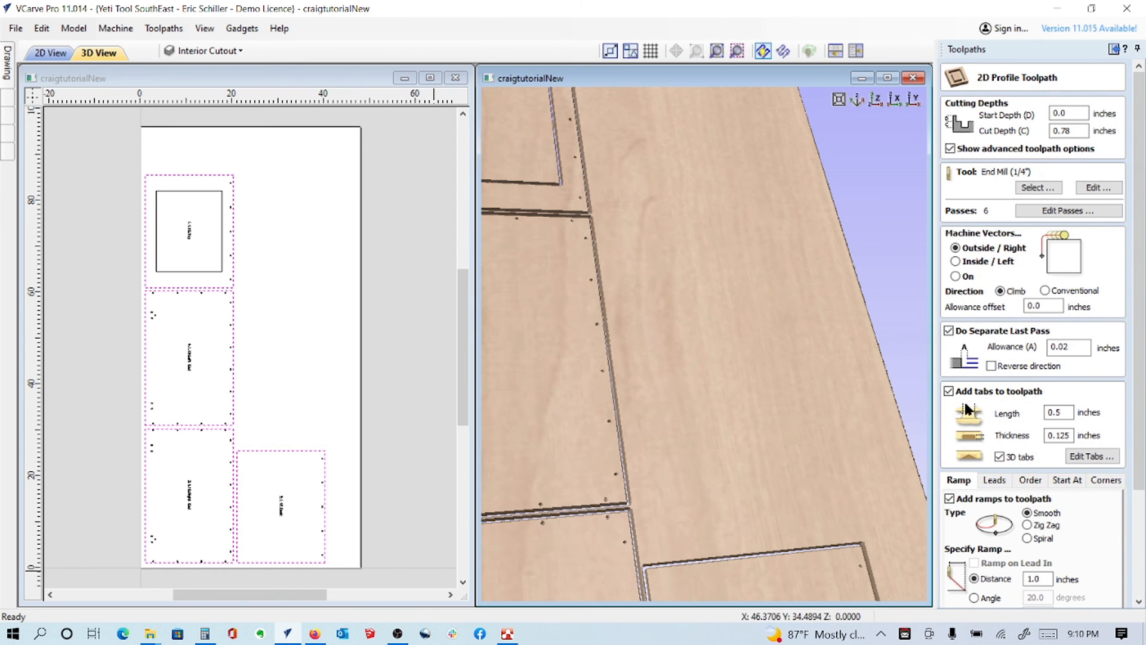
pyautogui.click(1090, 456)
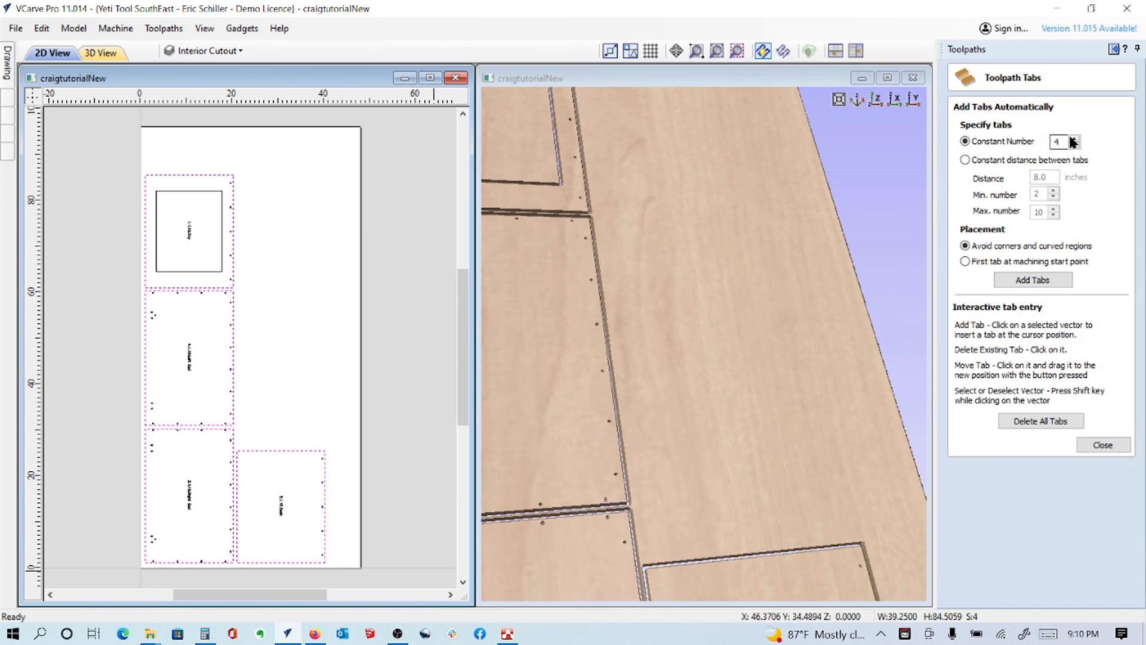
pyautogui.click(1032, 279)
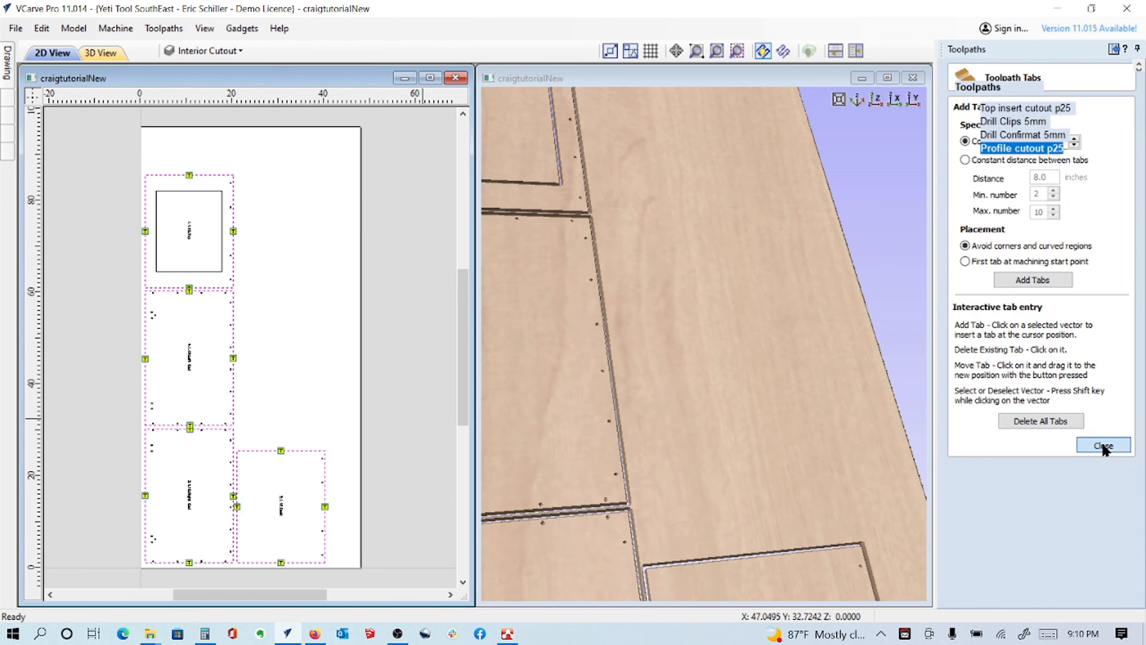
pyautogui.click(1102, 445)
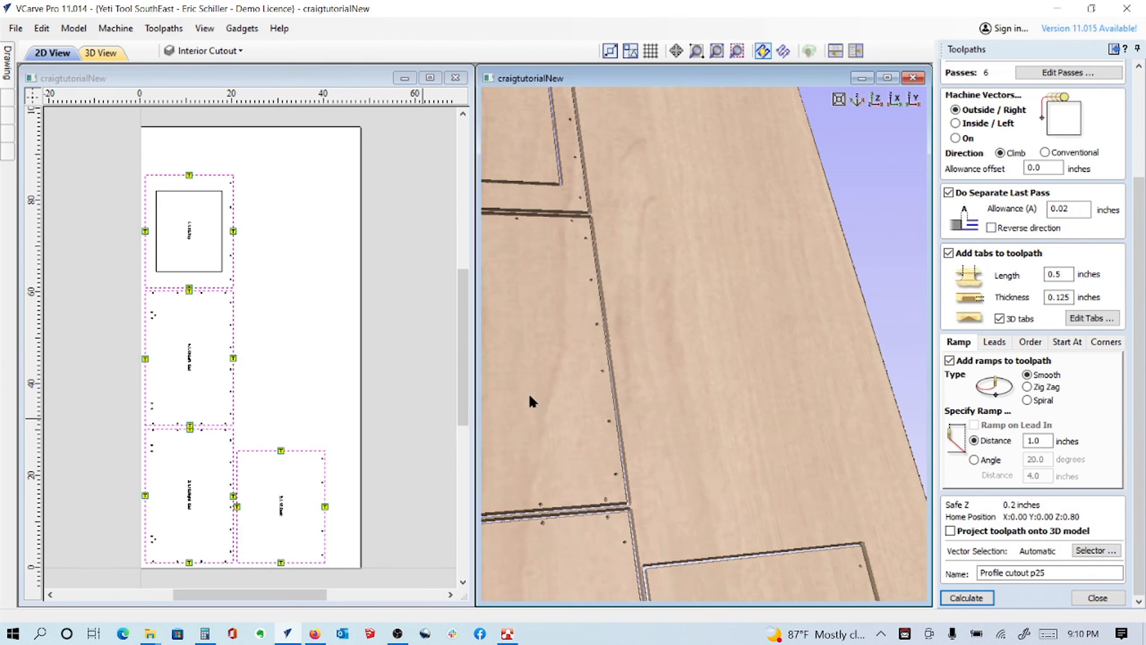
pyautogui.click(966, 597)
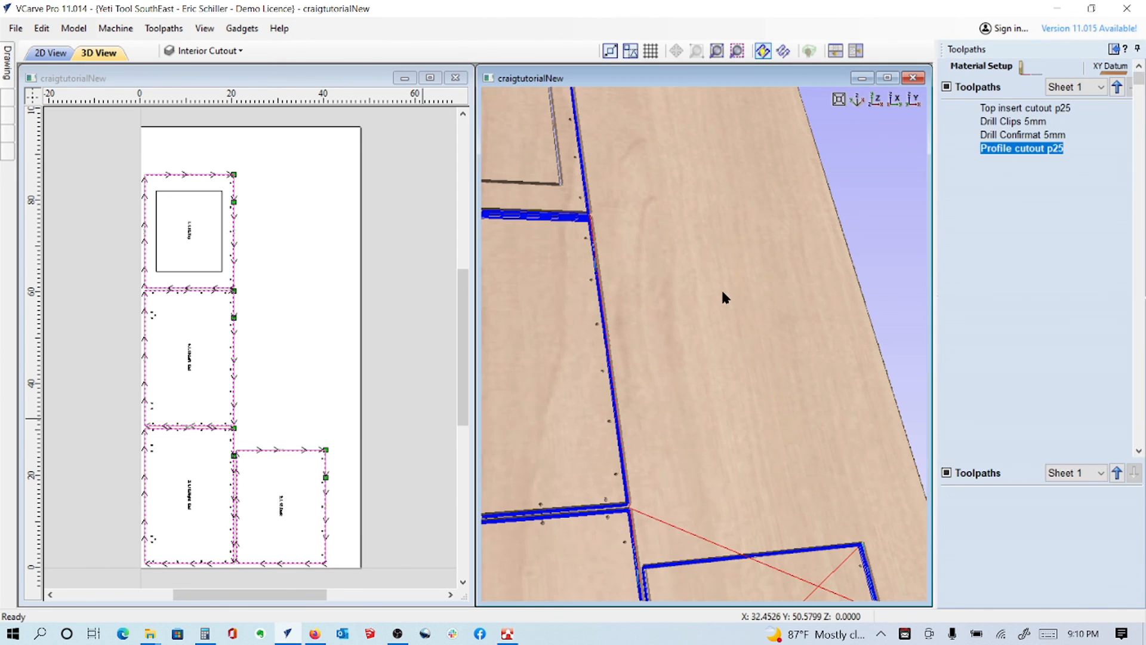
# Preview all toolpaths in a maximized 3D view, then close the preview.
pyautogui.click(762, 50)
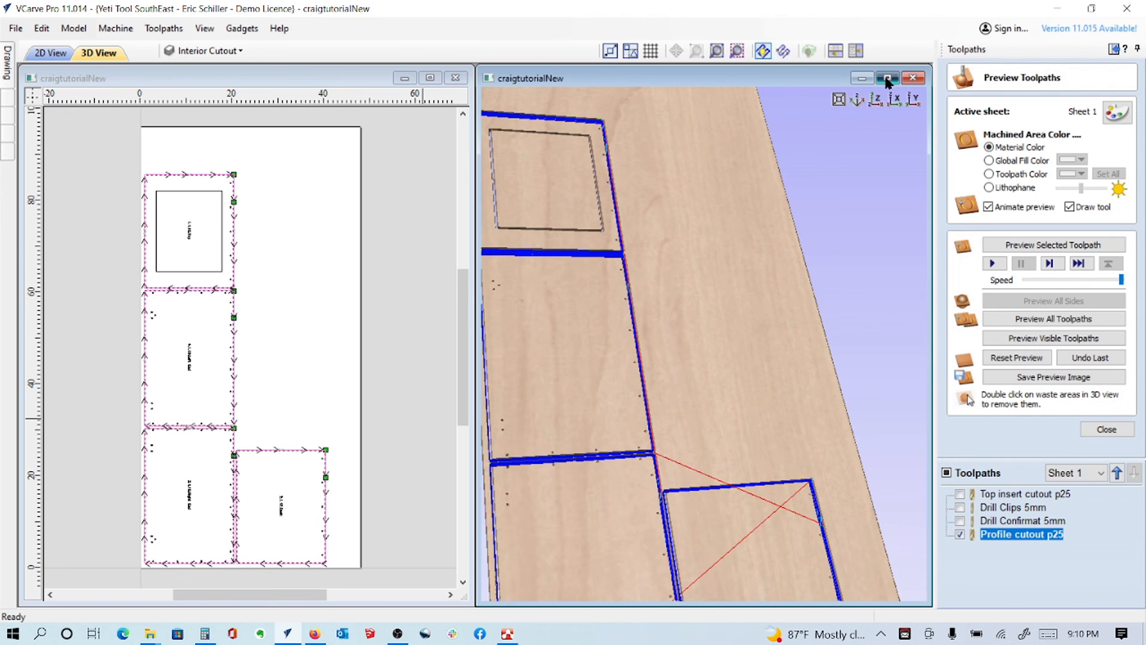
pyautogui.click(886, 79)
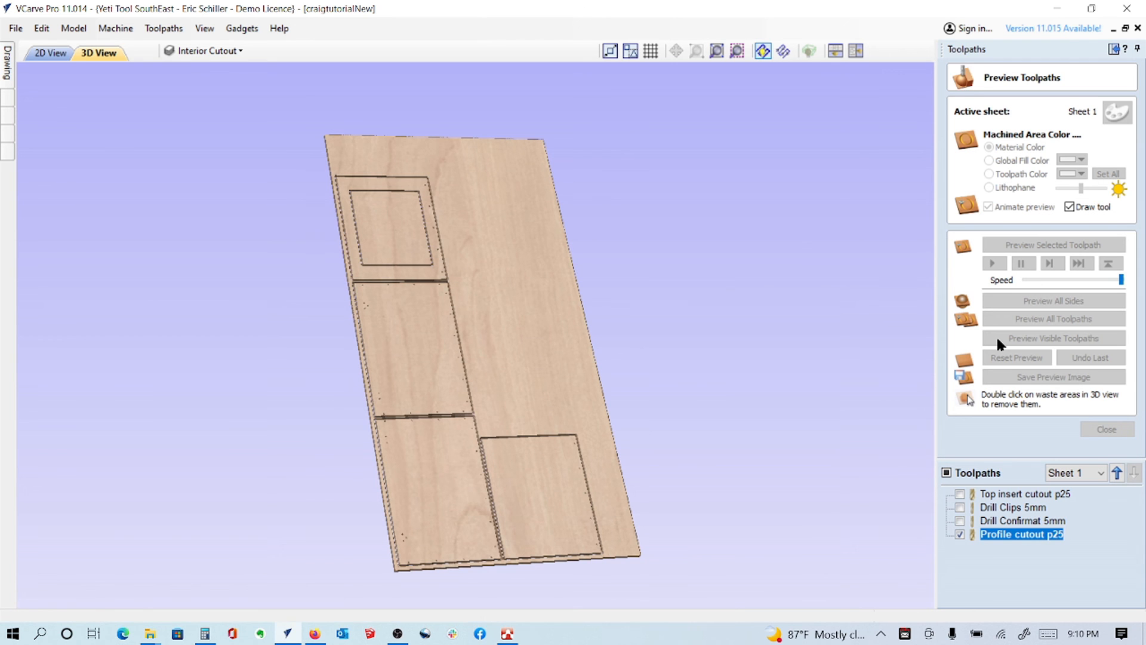
pyautogui.click(1052, 318)
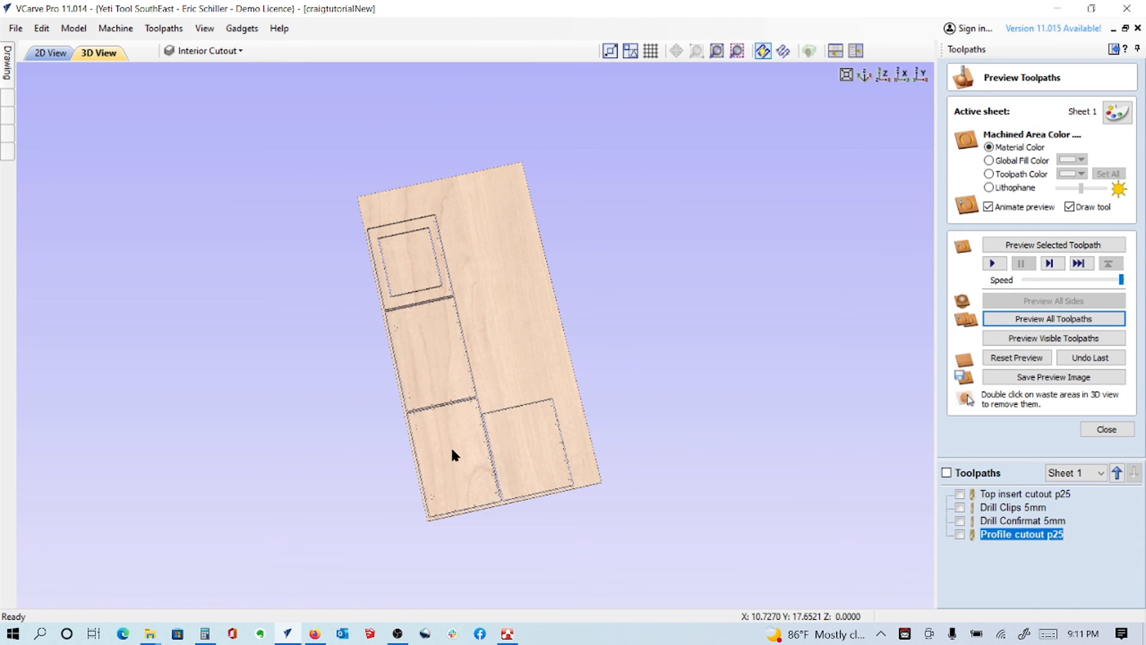
pyautogui.moveTo(968, 481)
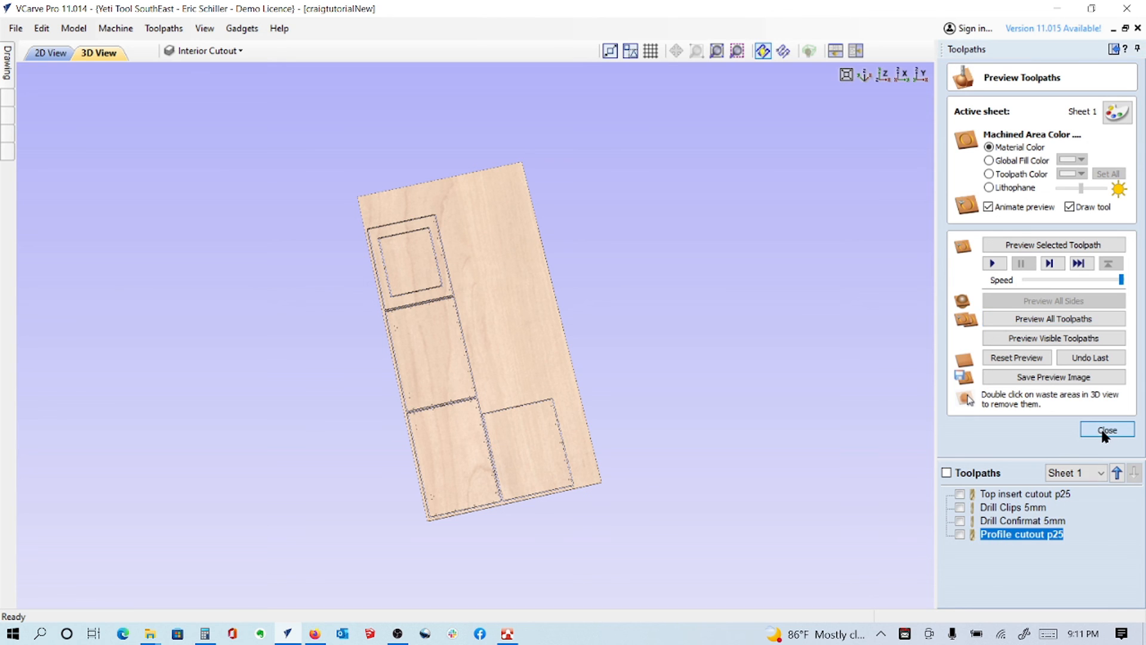
pyautogui.click(1106, 429)
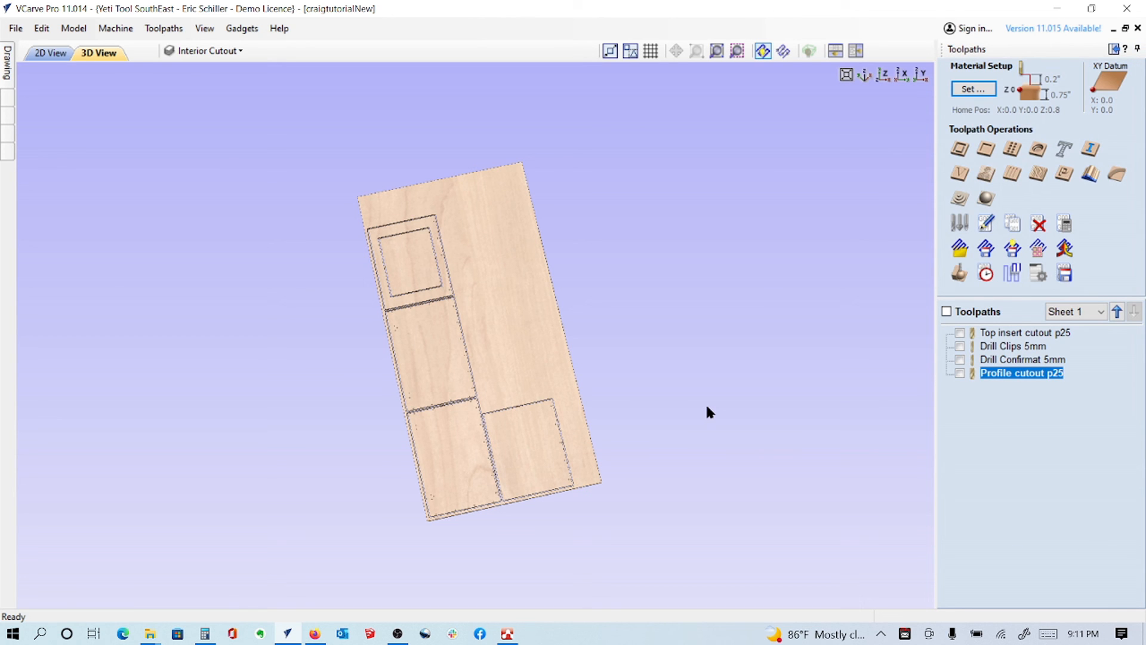